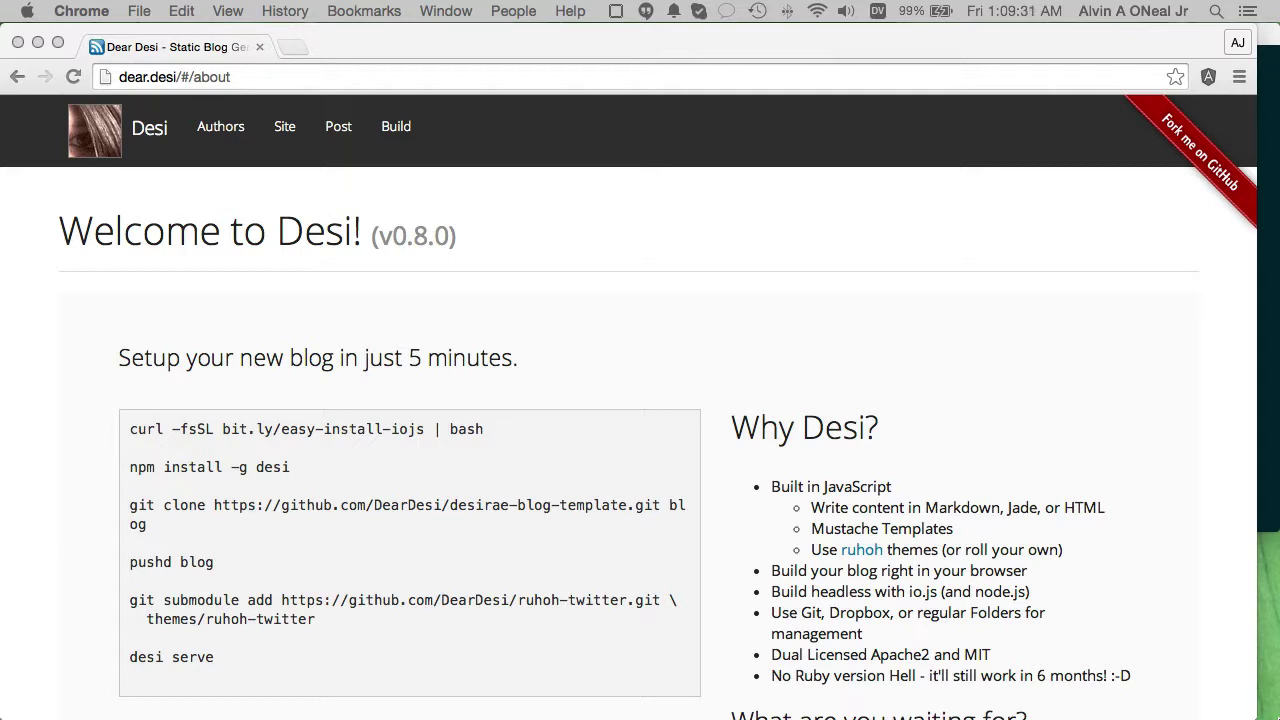
mouse_move(800, 584)
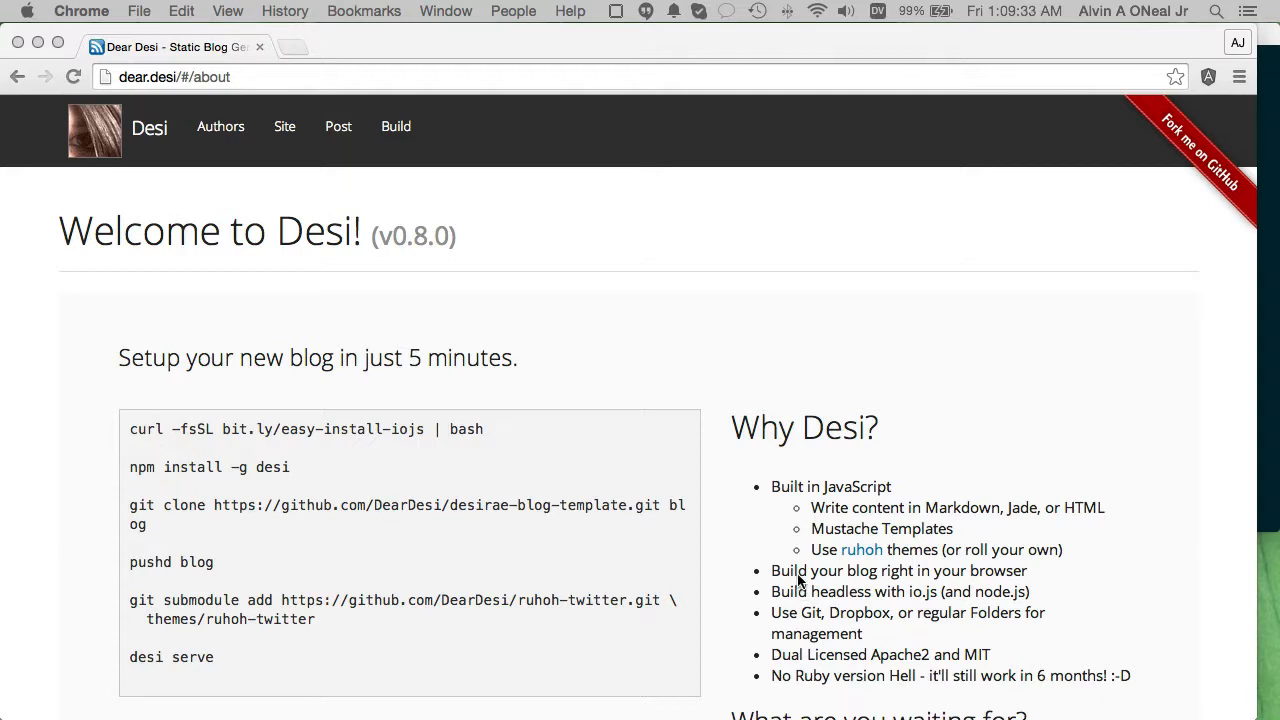
Step: Launch Terminal from Spotlight and select the io.js curl install command on dear.desi
scroll("down", 3)
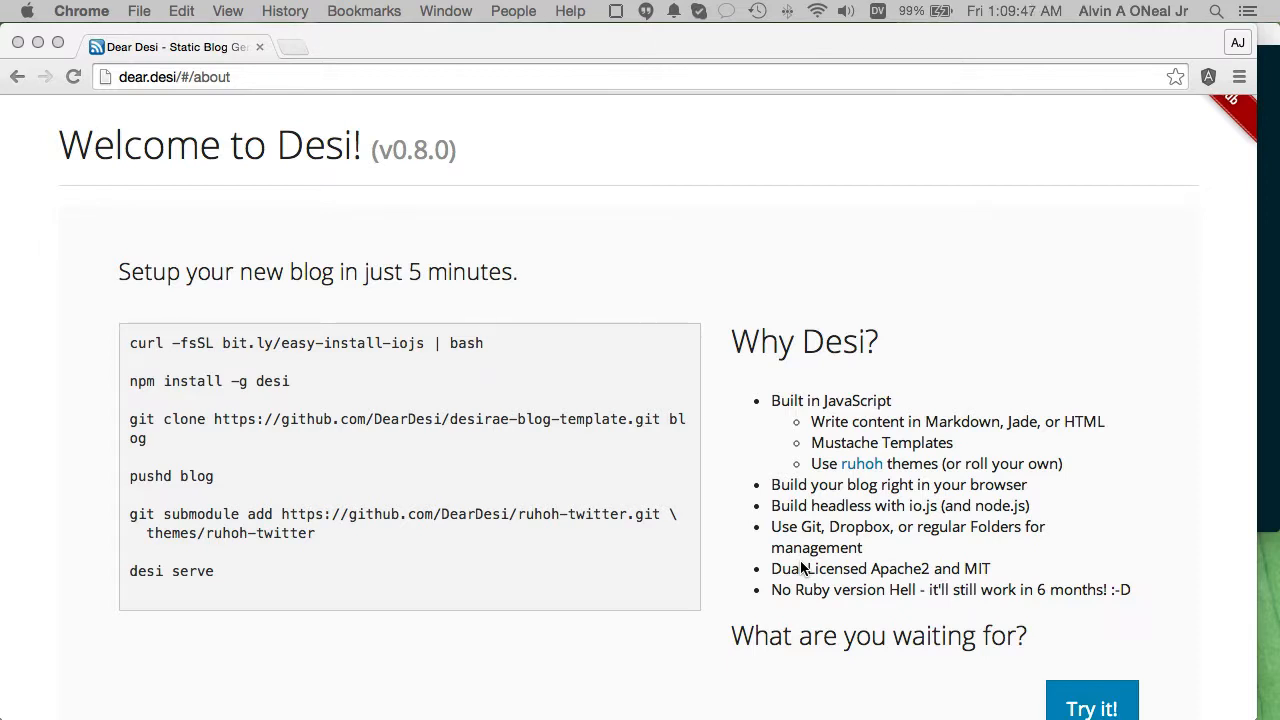
mouse_move(503, 360)
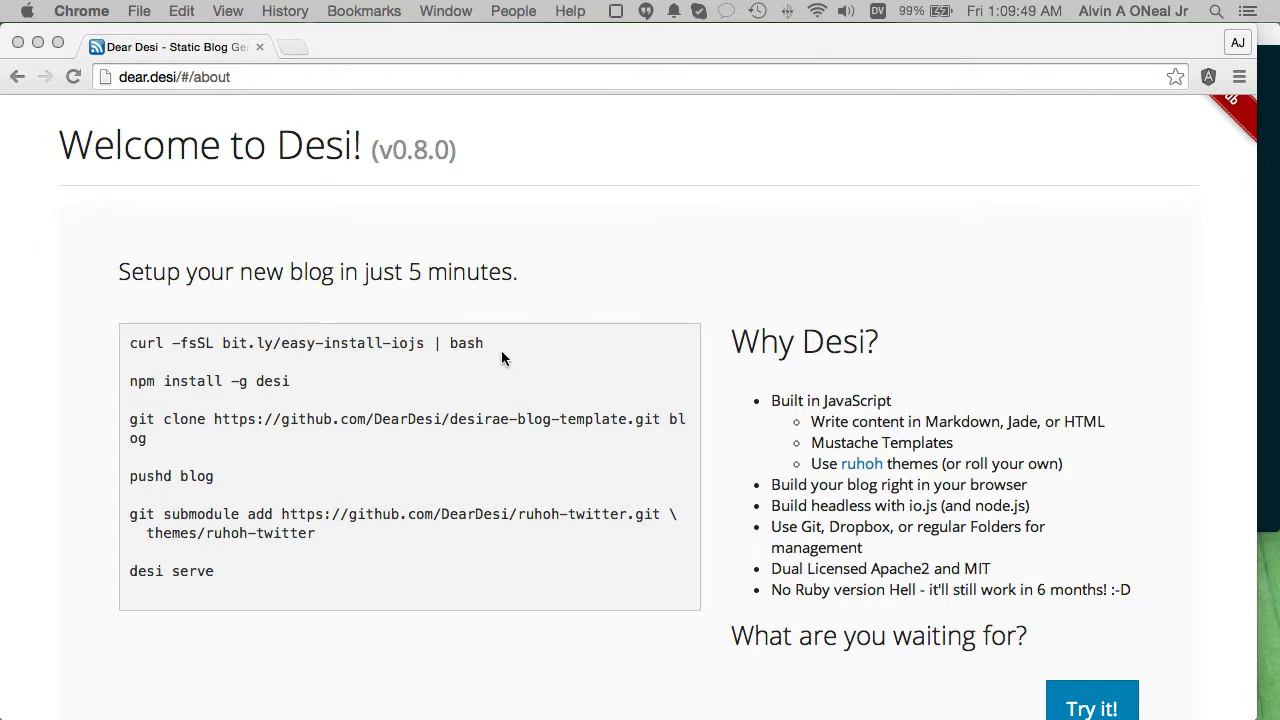
mouse_move(1273, 222)
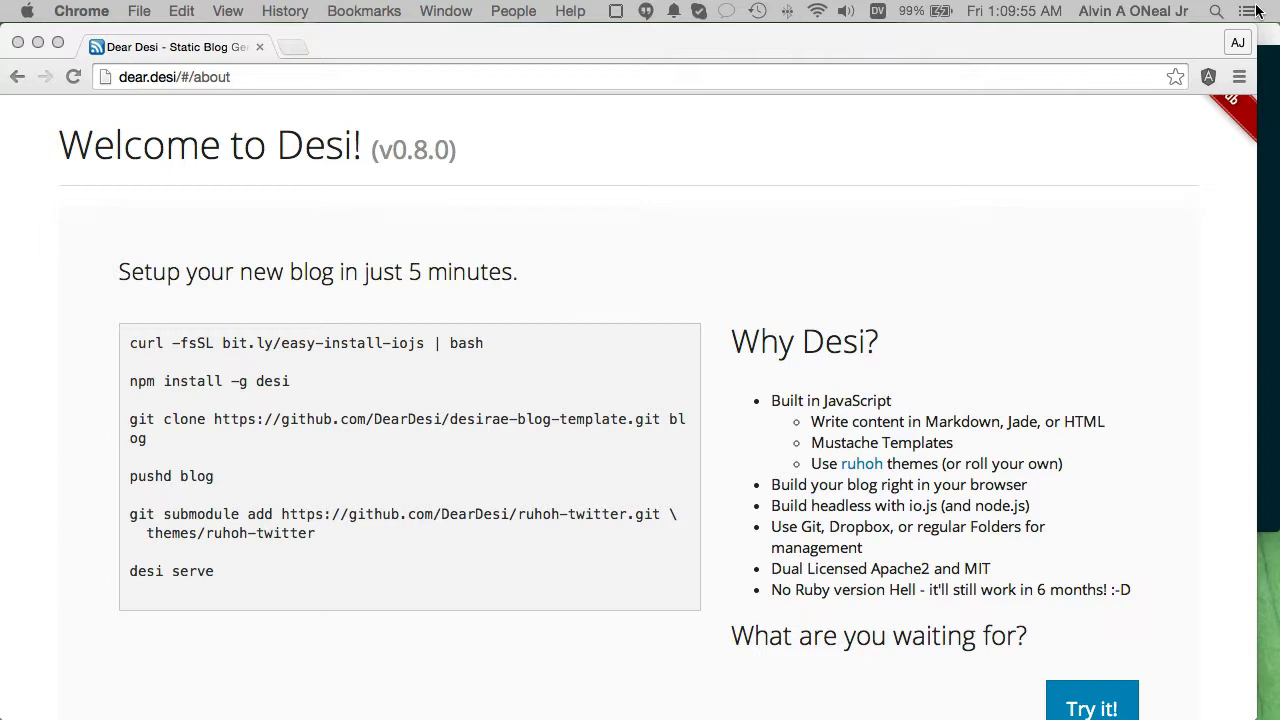
left_click(1216, 11)
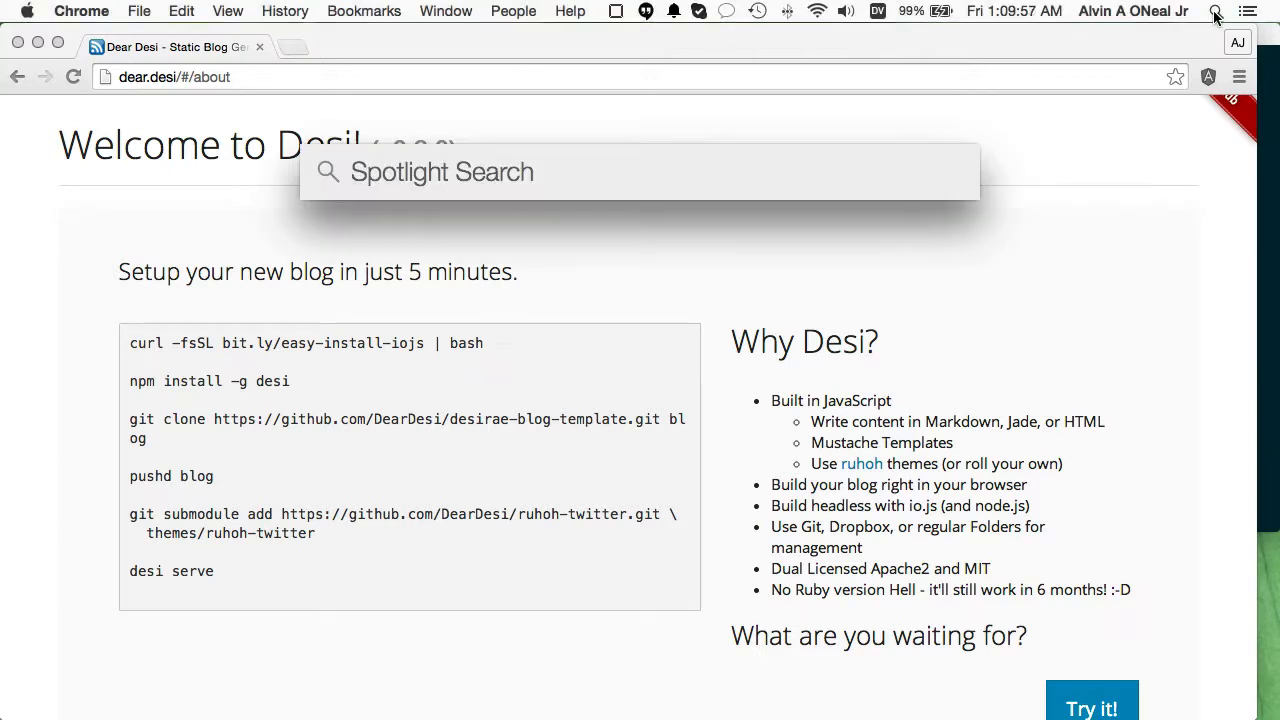
type("Terminal")
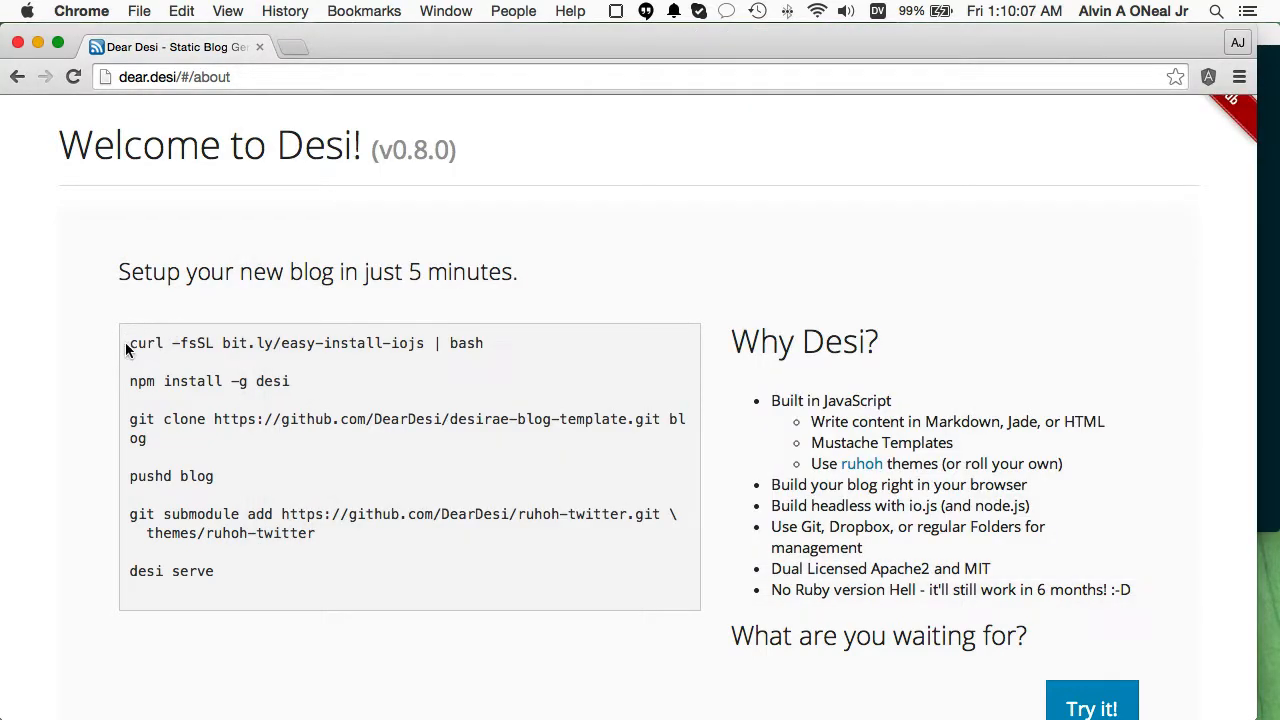
left_click_drag(128, 343, 430, 343)
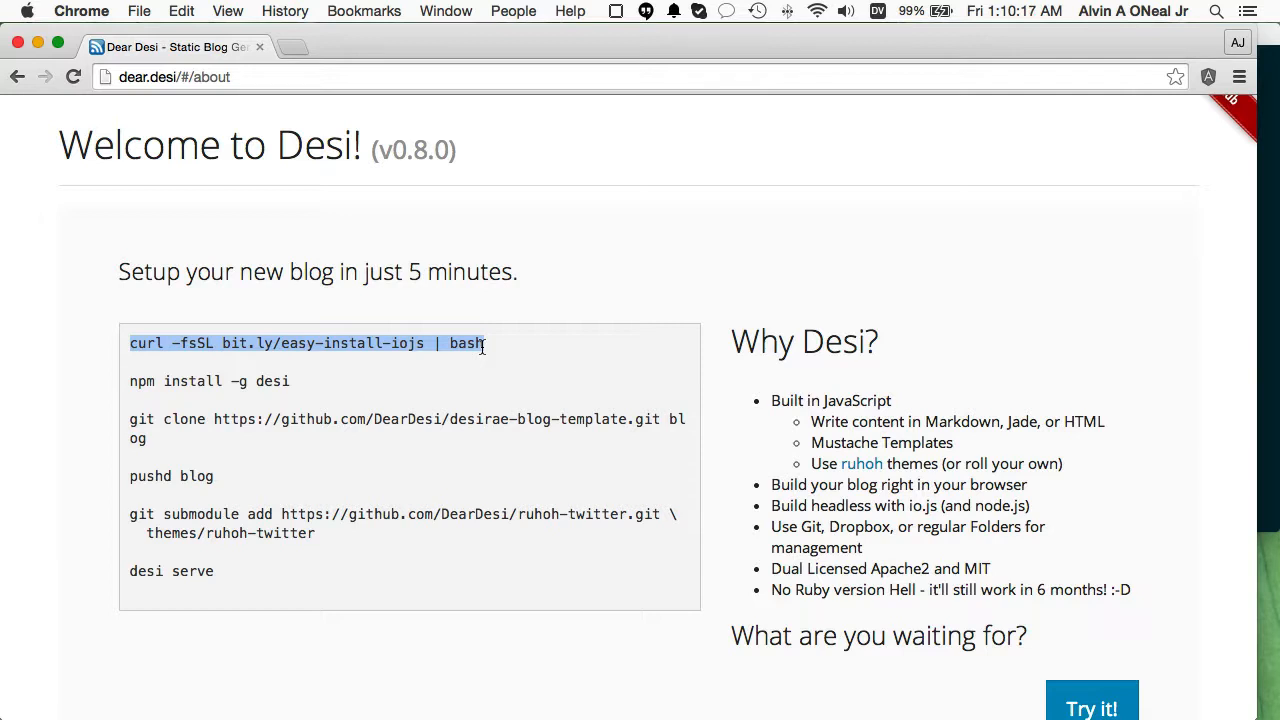
mouse_move(1143, 273)
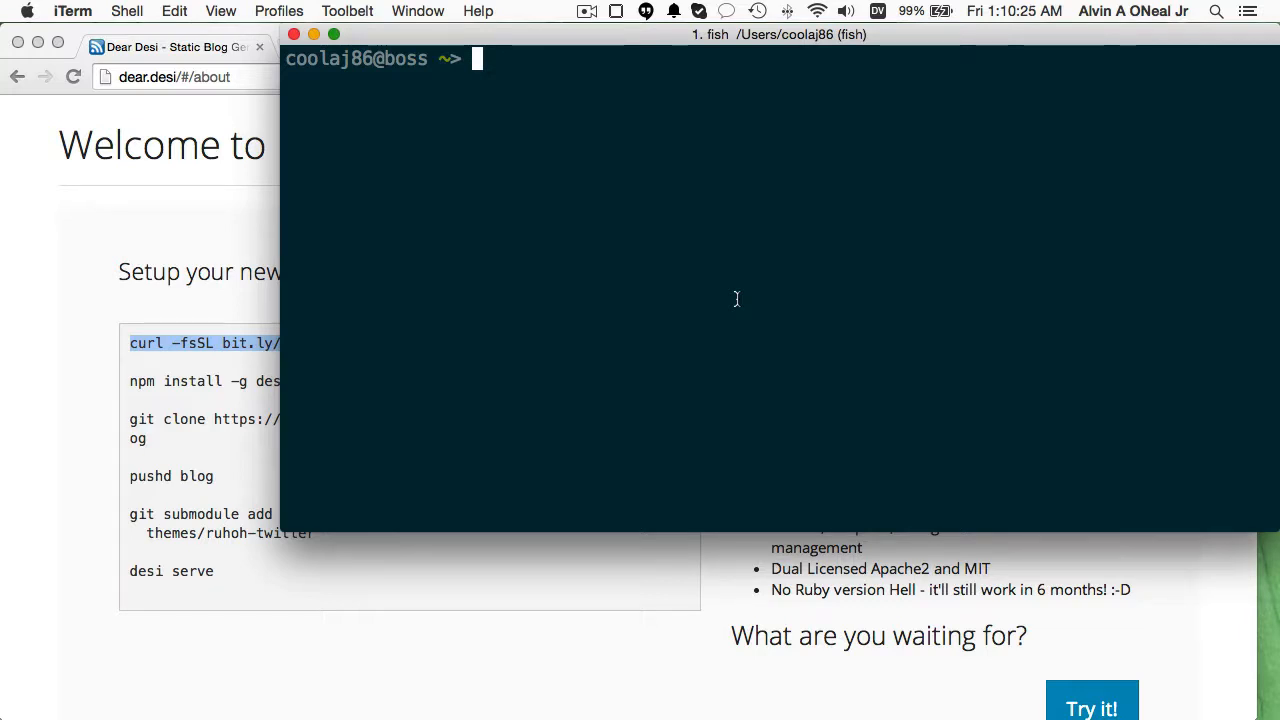
Step: Run curl -fsSL bit.ly/easy-install-iojs | bash, which reports io.js v1.0.1 already installed
type("curl -fsSL bit.ly/easy-install-iojs | bash")
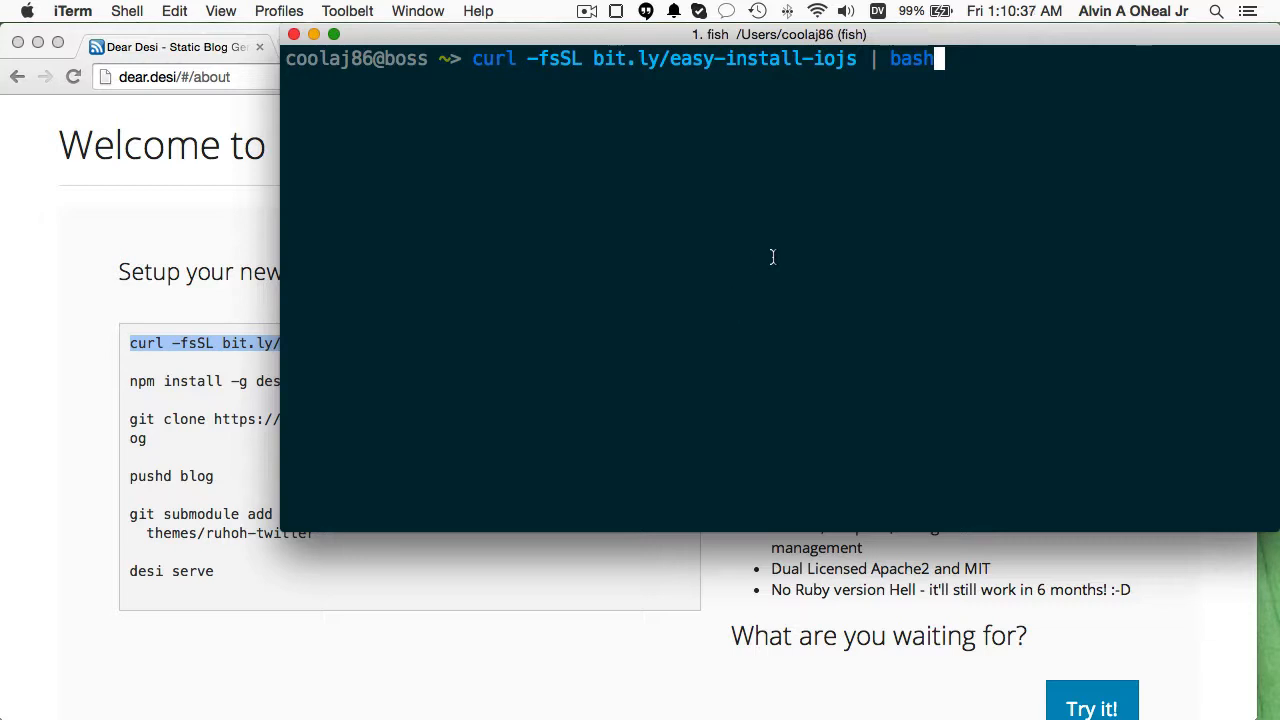
mouse_move(951, 179)
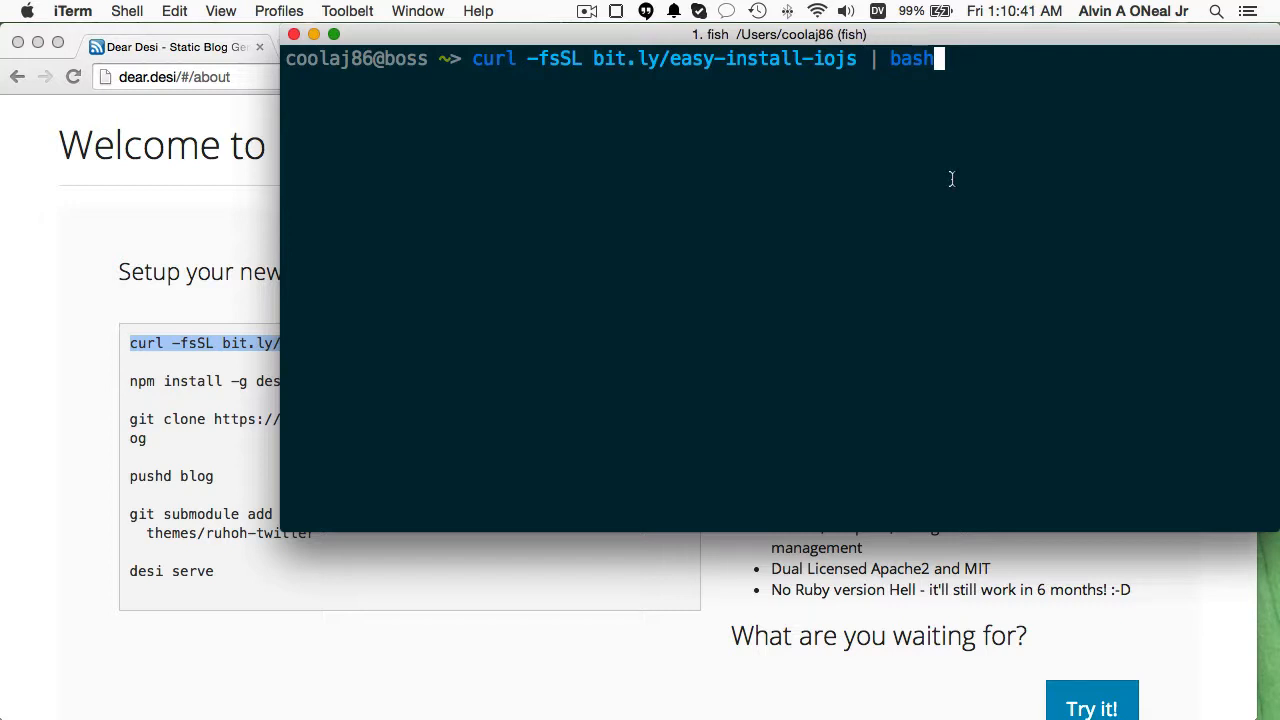
key("Return")
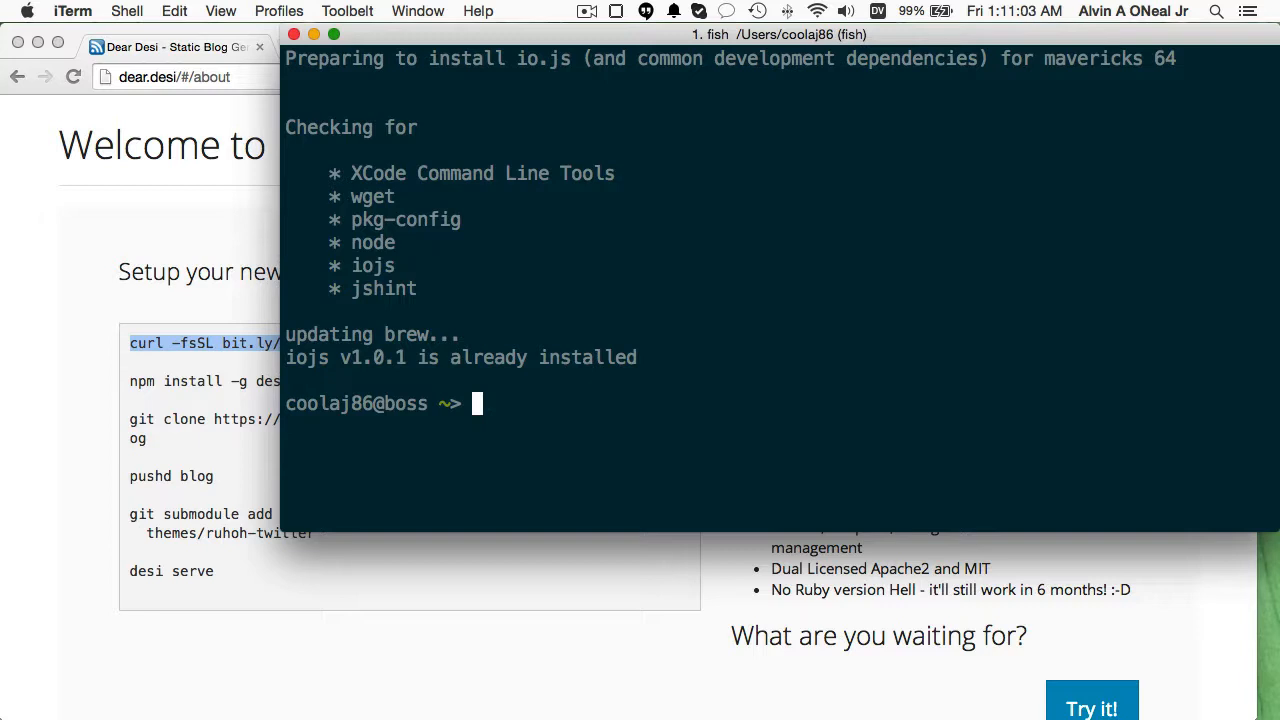
mouse_move(767, 218)
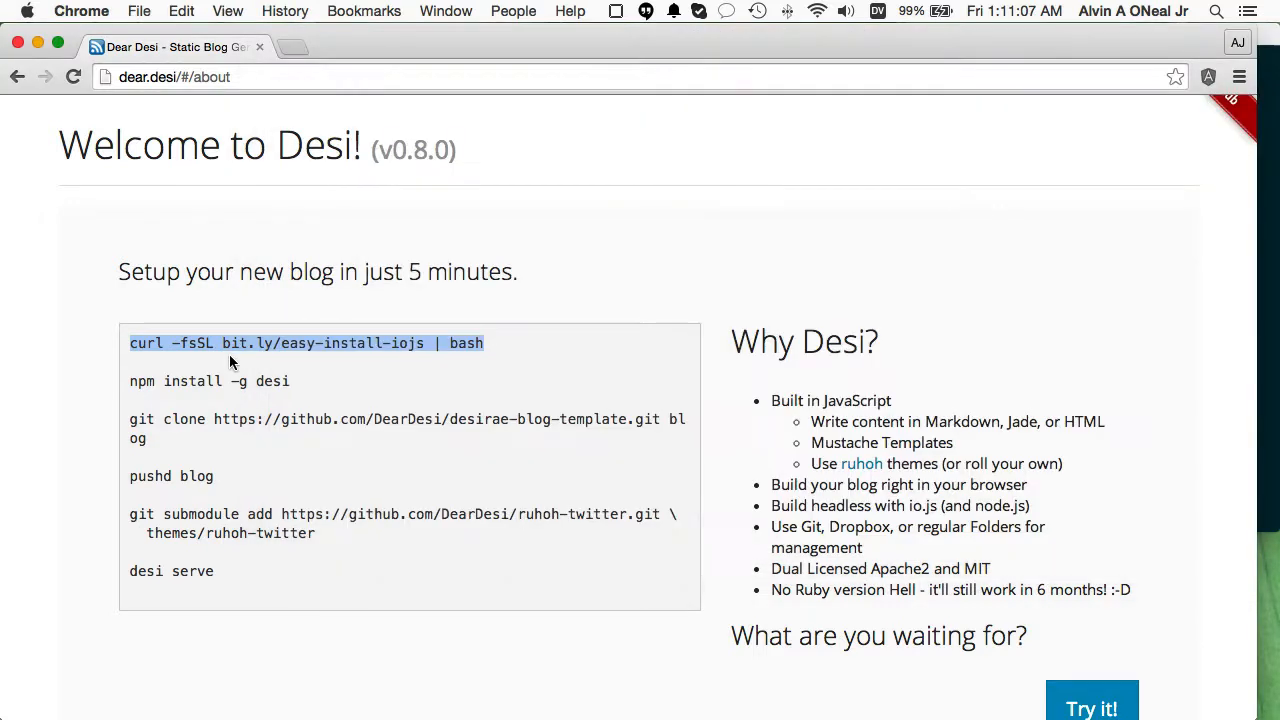
Step: Copy the npm install line and enter npm install -g desi in iTerm
left_click(135, 381)
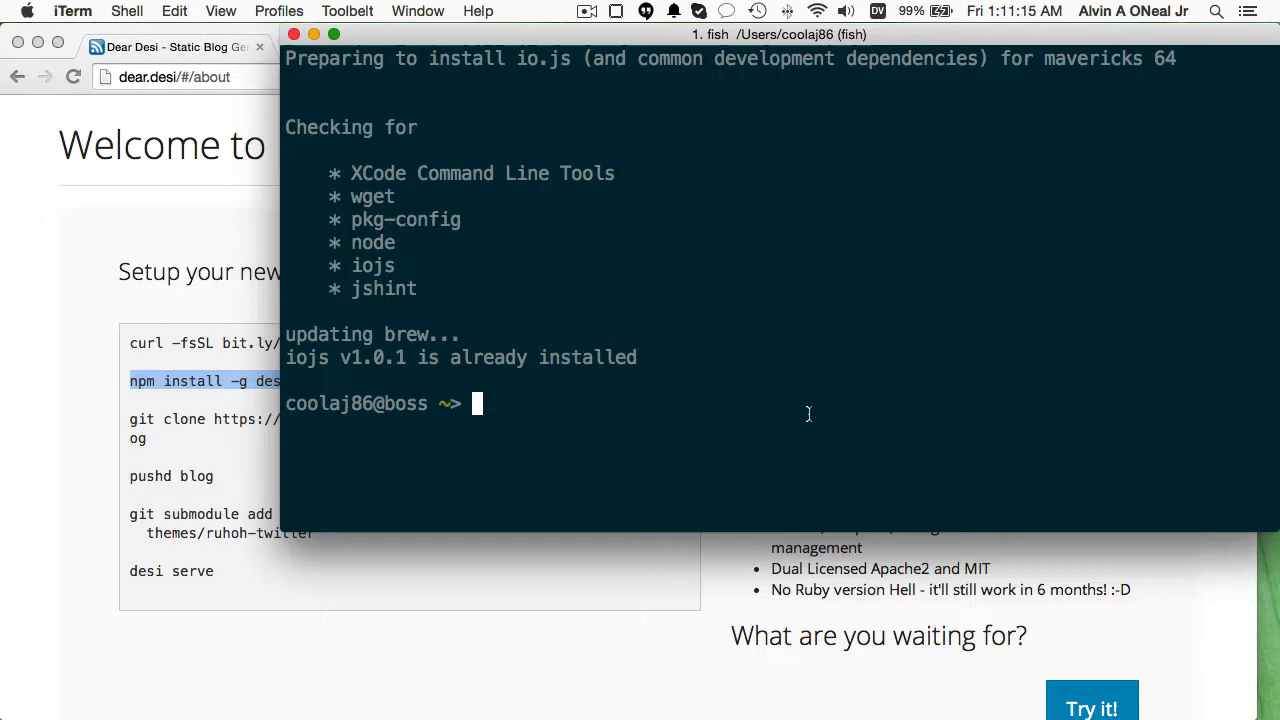
type("npm install -g desi")
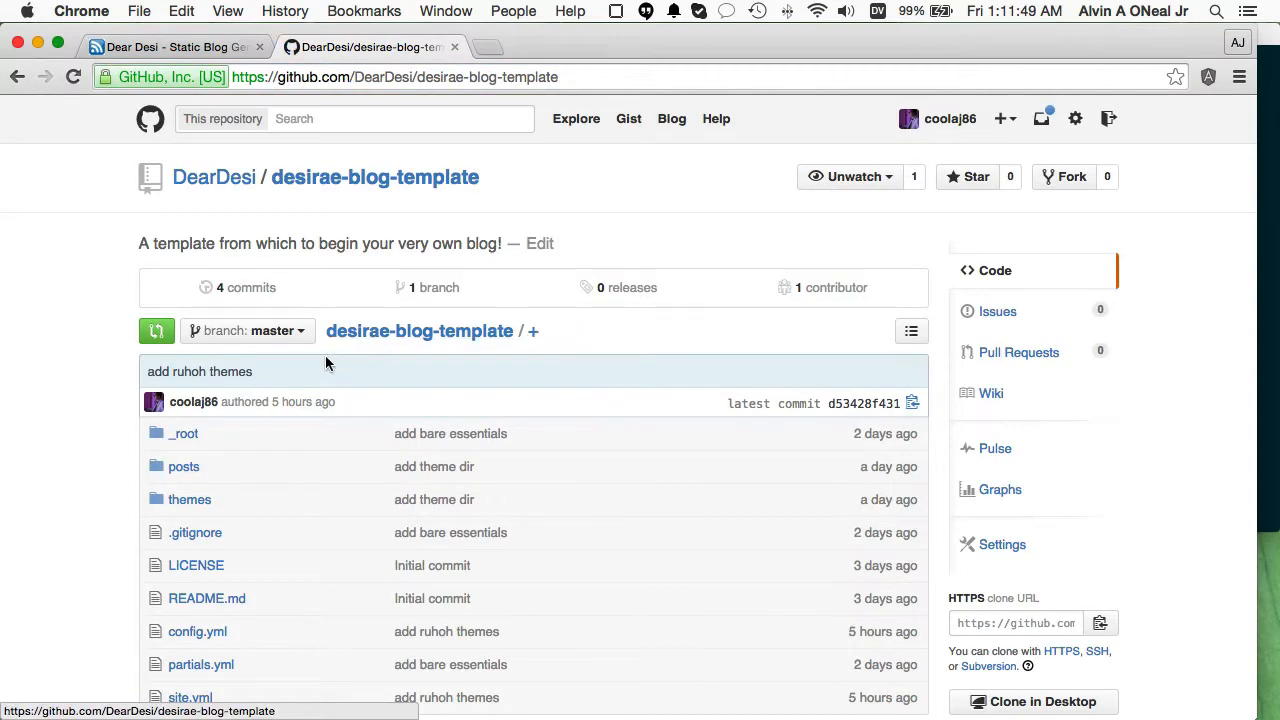
scroll("down", 3)
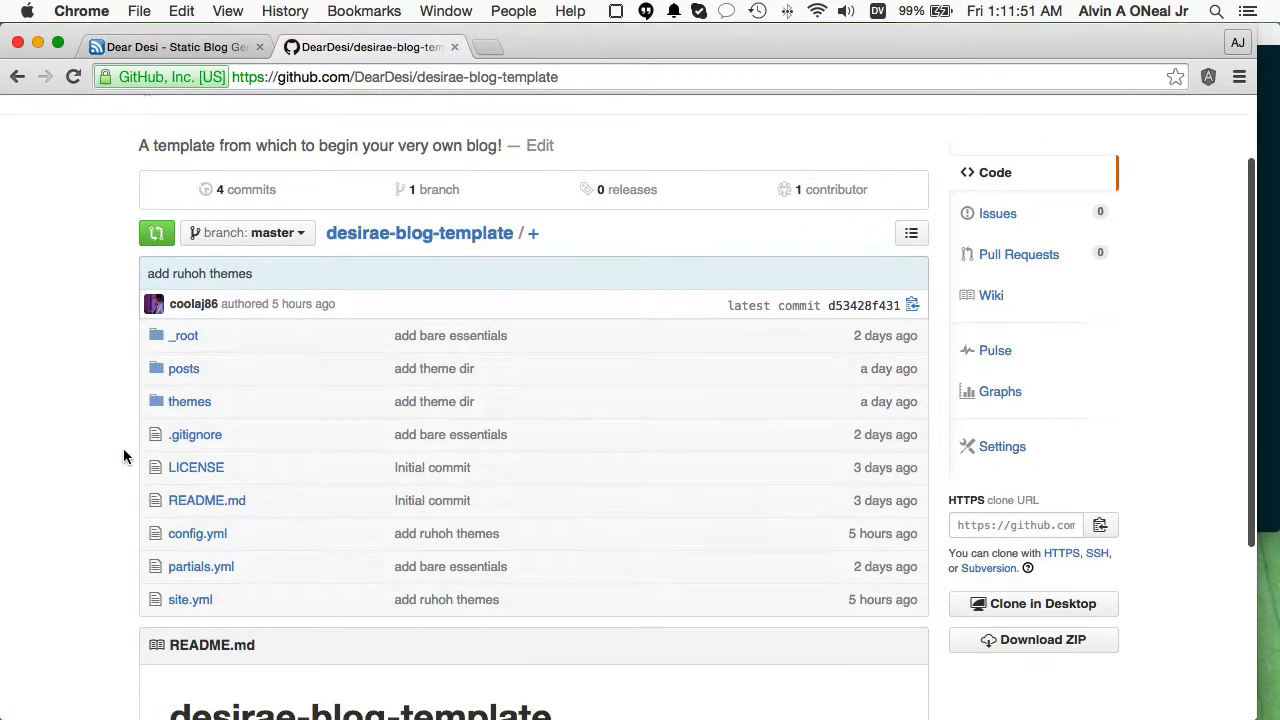
scroll("down", 3)
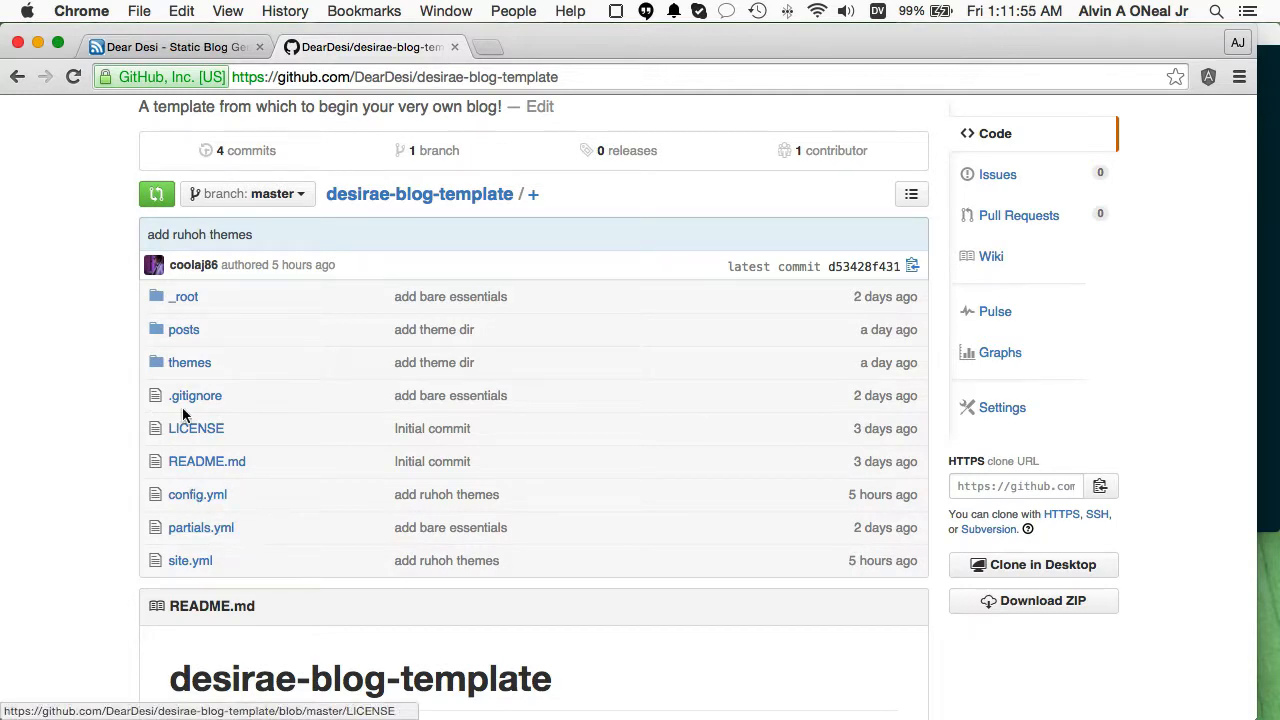
left_click(184, 296)
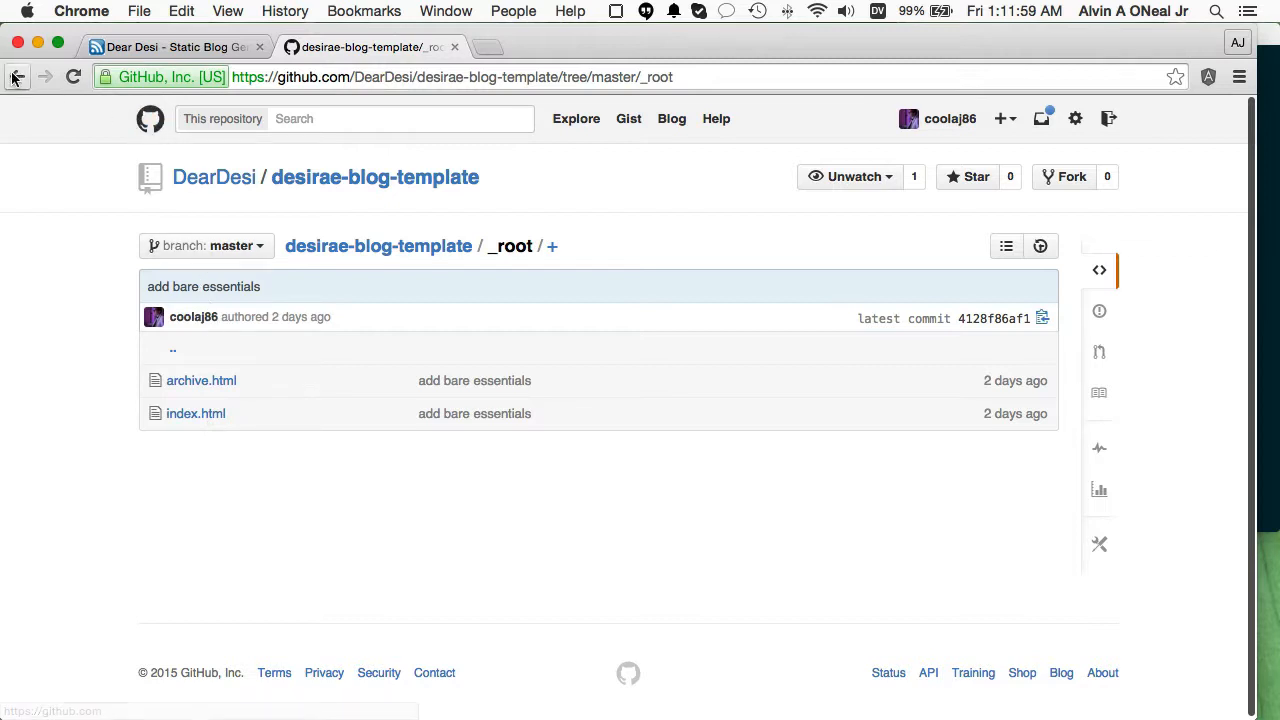
left_click(17, 77)
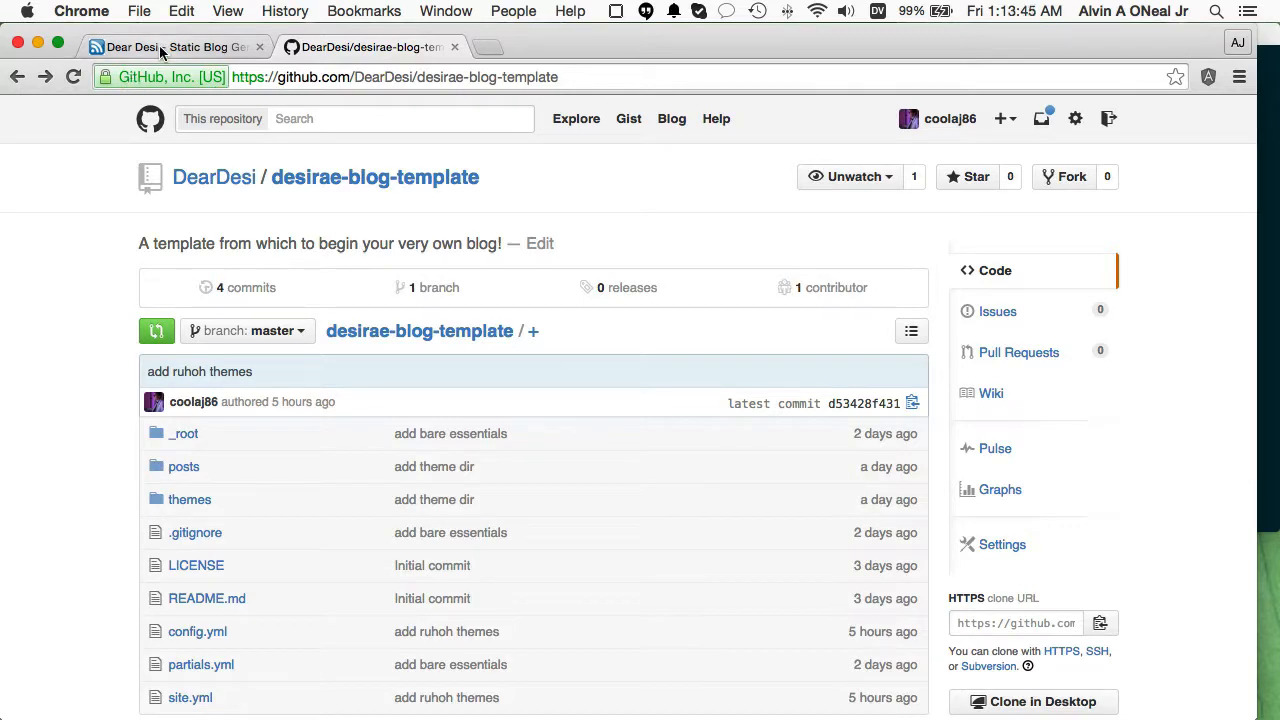
Step: Move into the cloned blog folder with pushd blog and open it in Finder
left_click(170, 47)
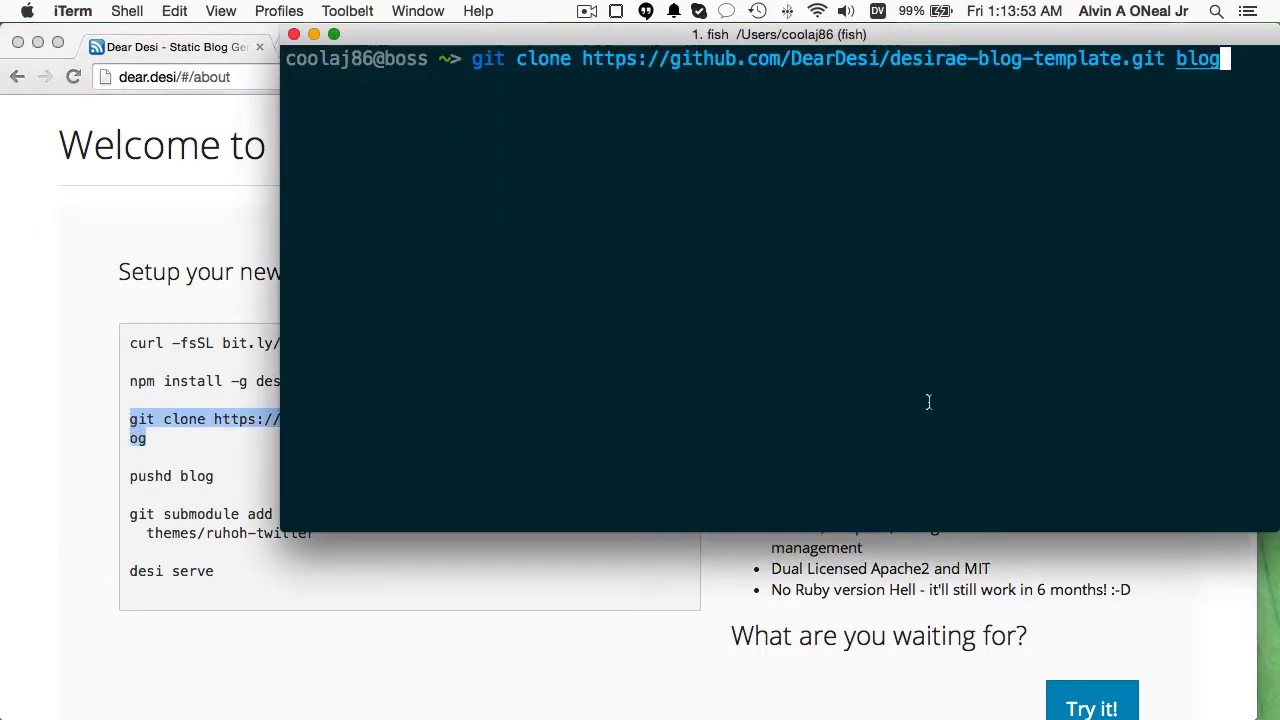
mouse_move(586, 135)
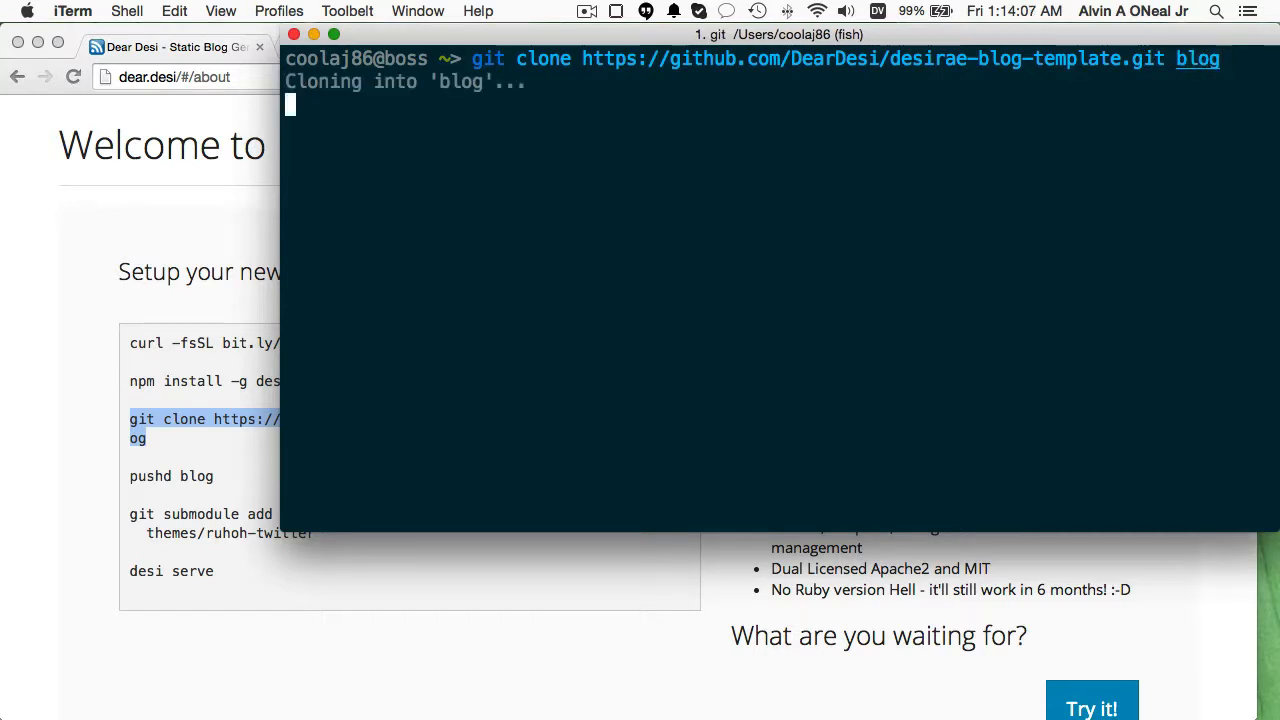
type("pushd blog/")
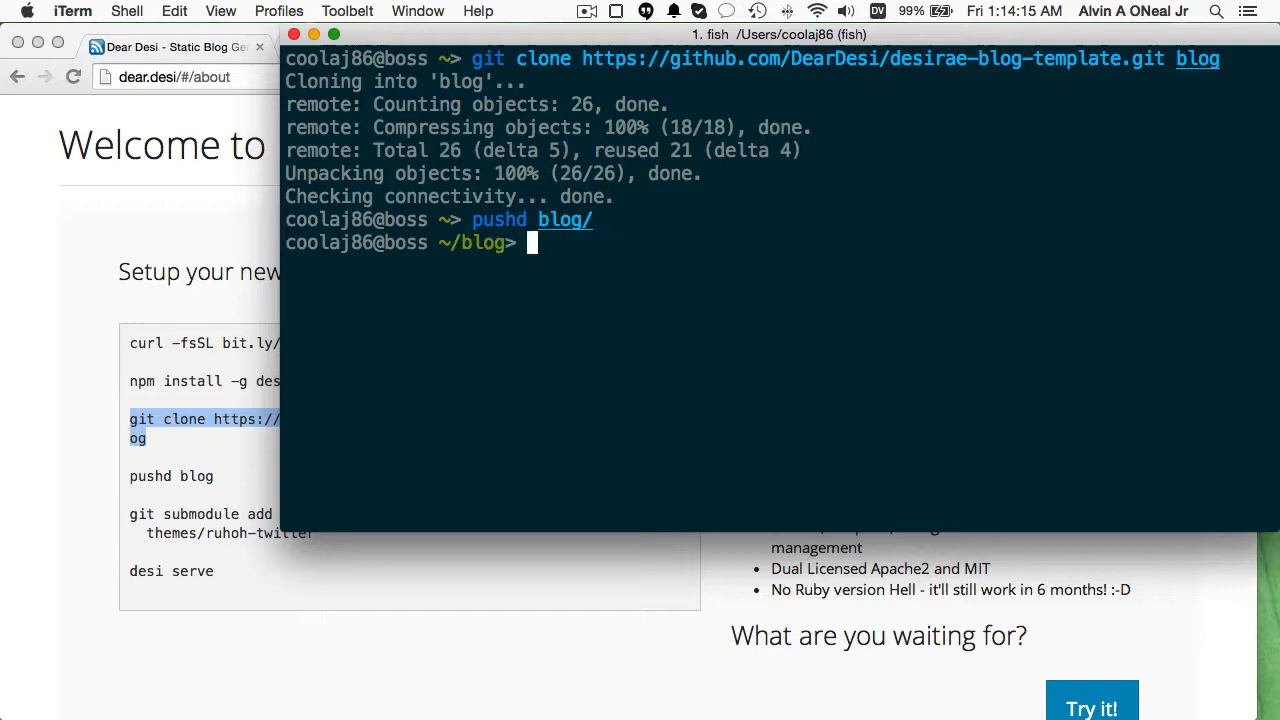
type("open ./")
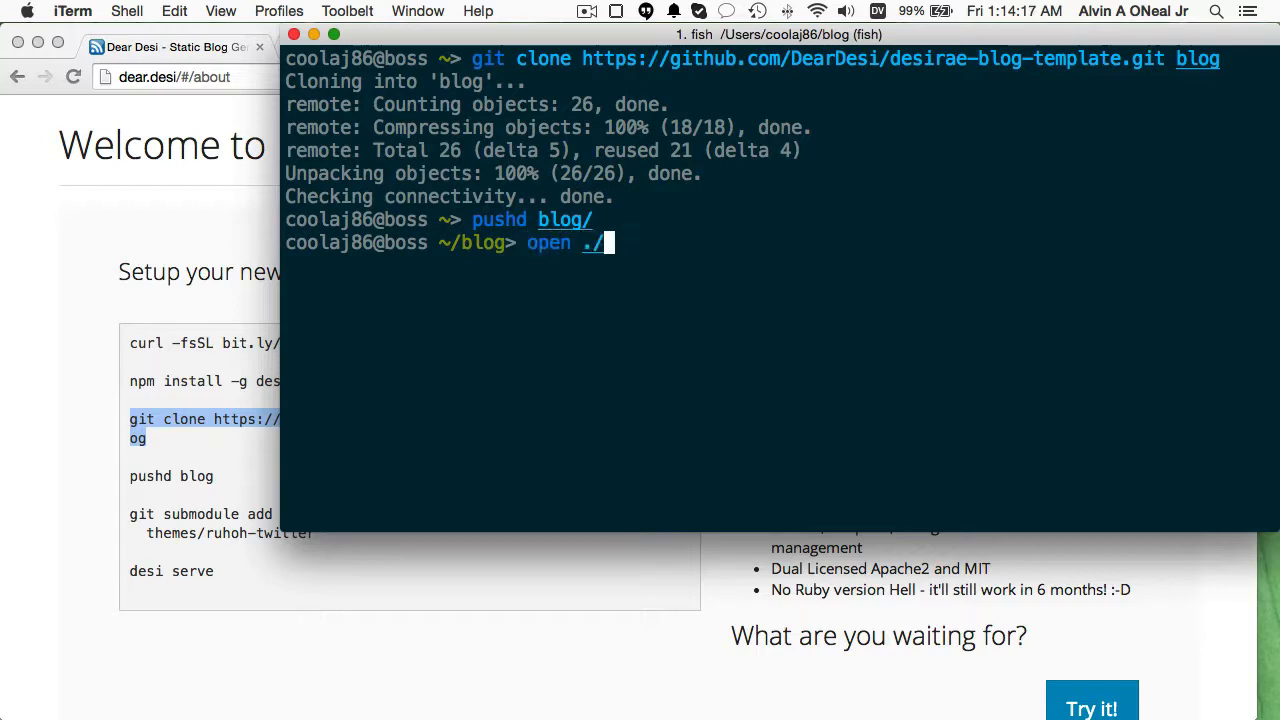
key("Return")
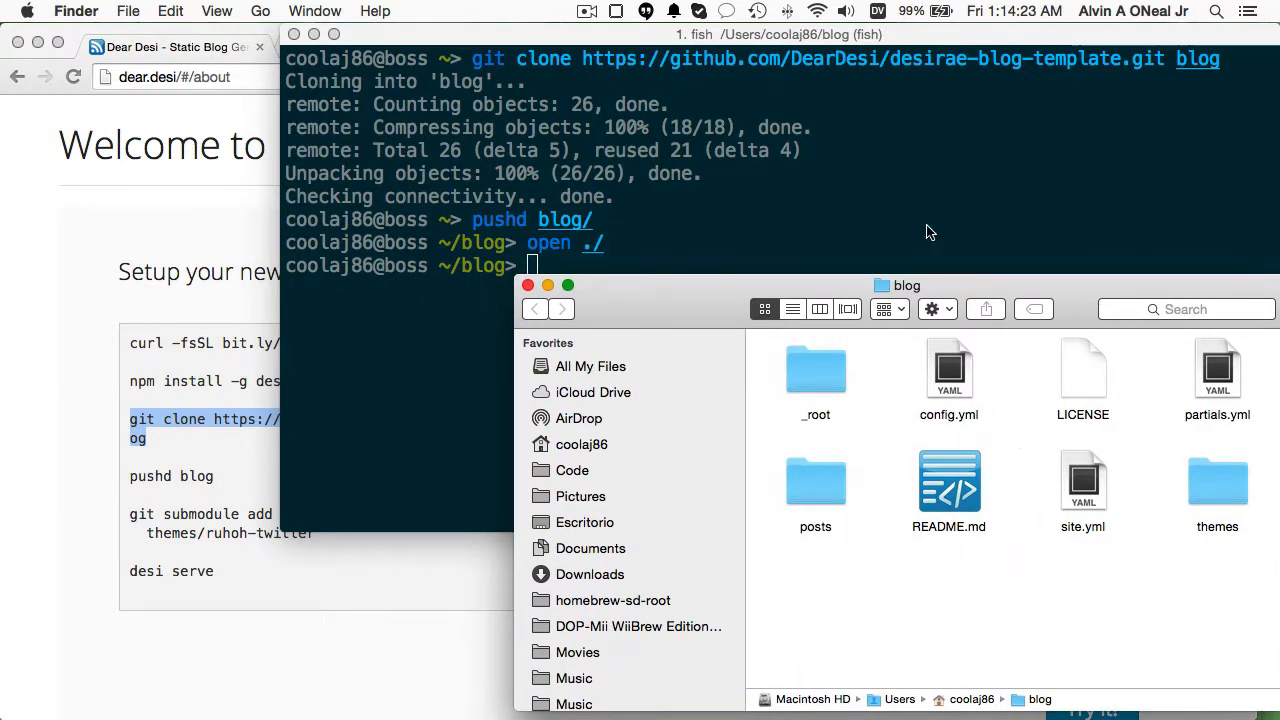
mouse_move(735, 213)
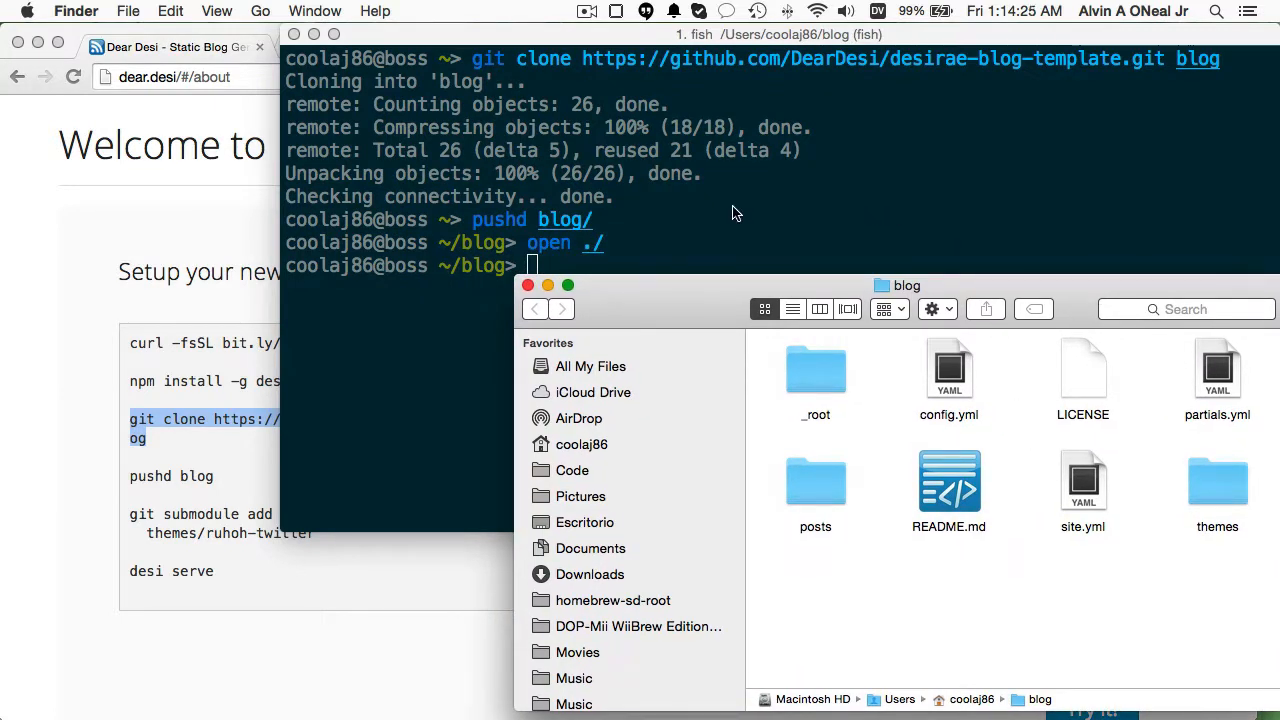
mouse_move(898, 402)
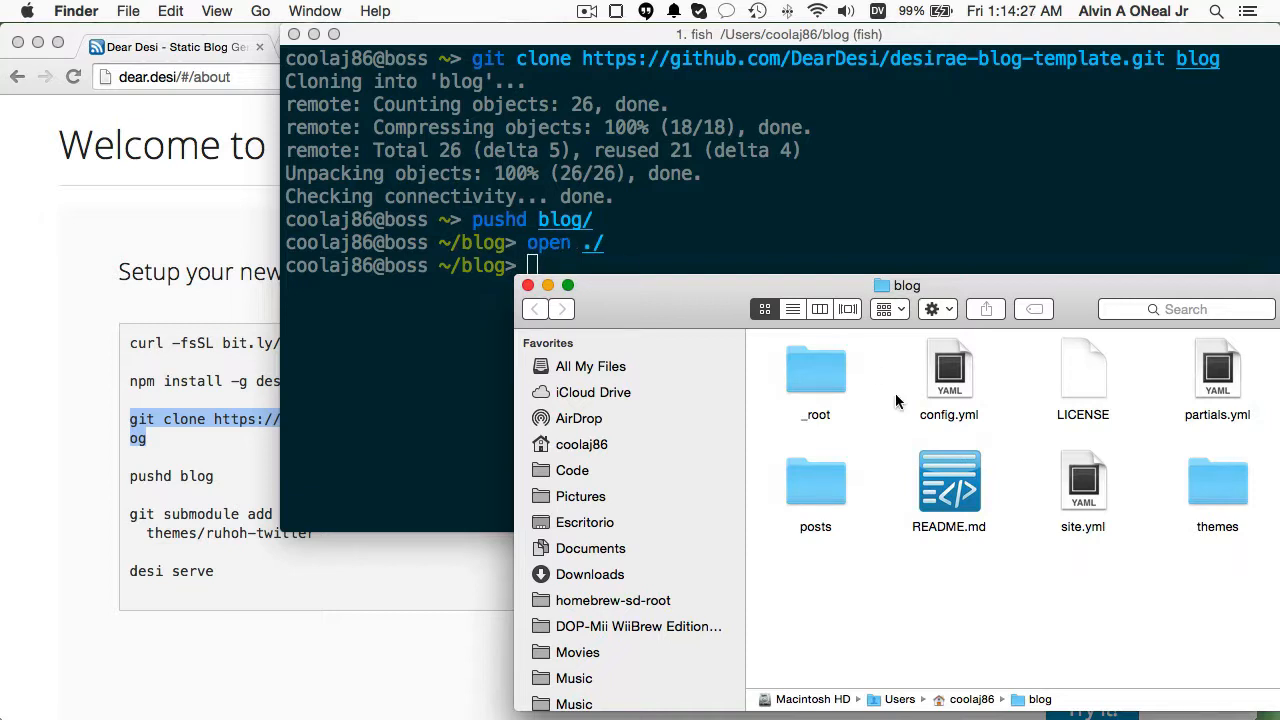
double_click(1217, 480)
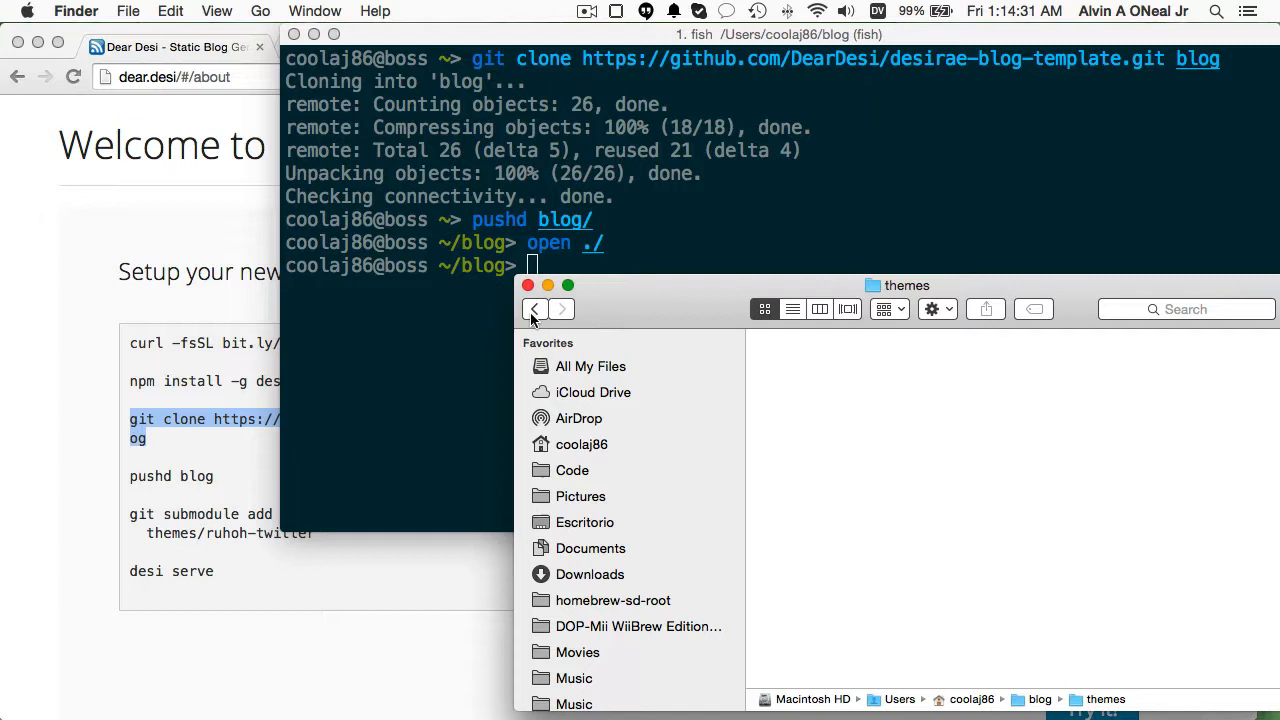
left_click(535, 308)
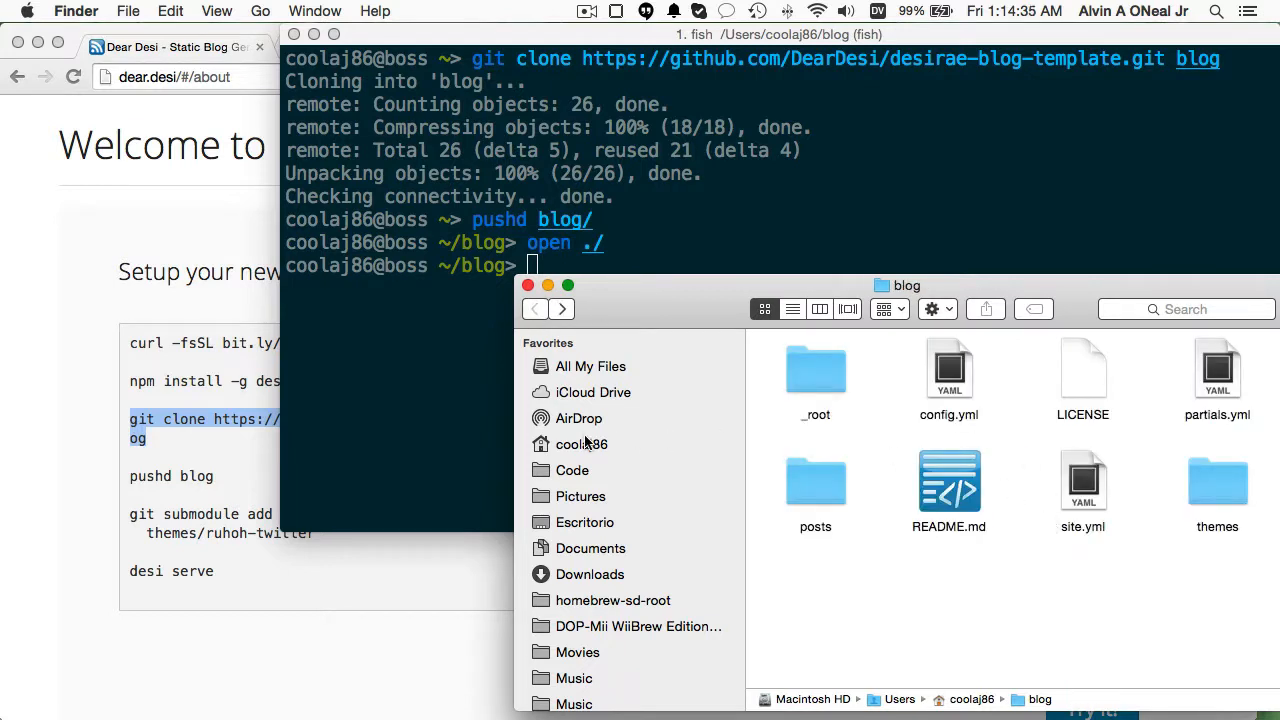
mouse_move(624, 400)
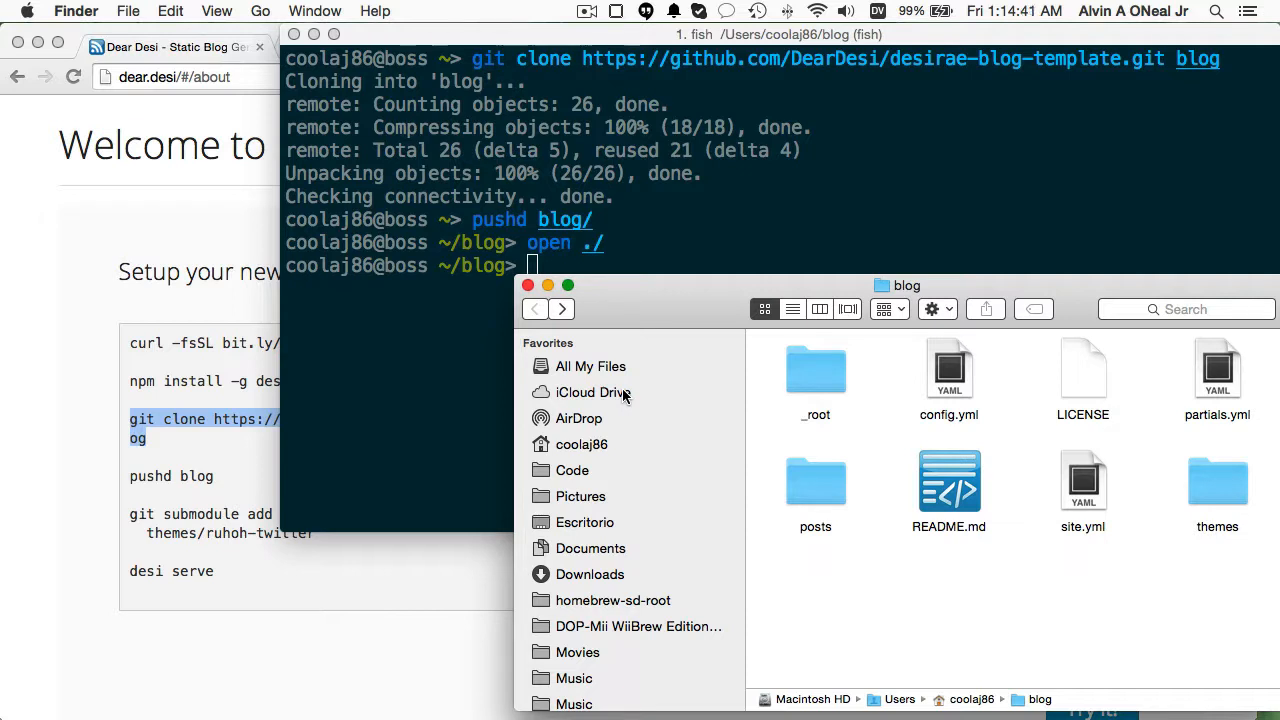
mouse_move(242, 398)
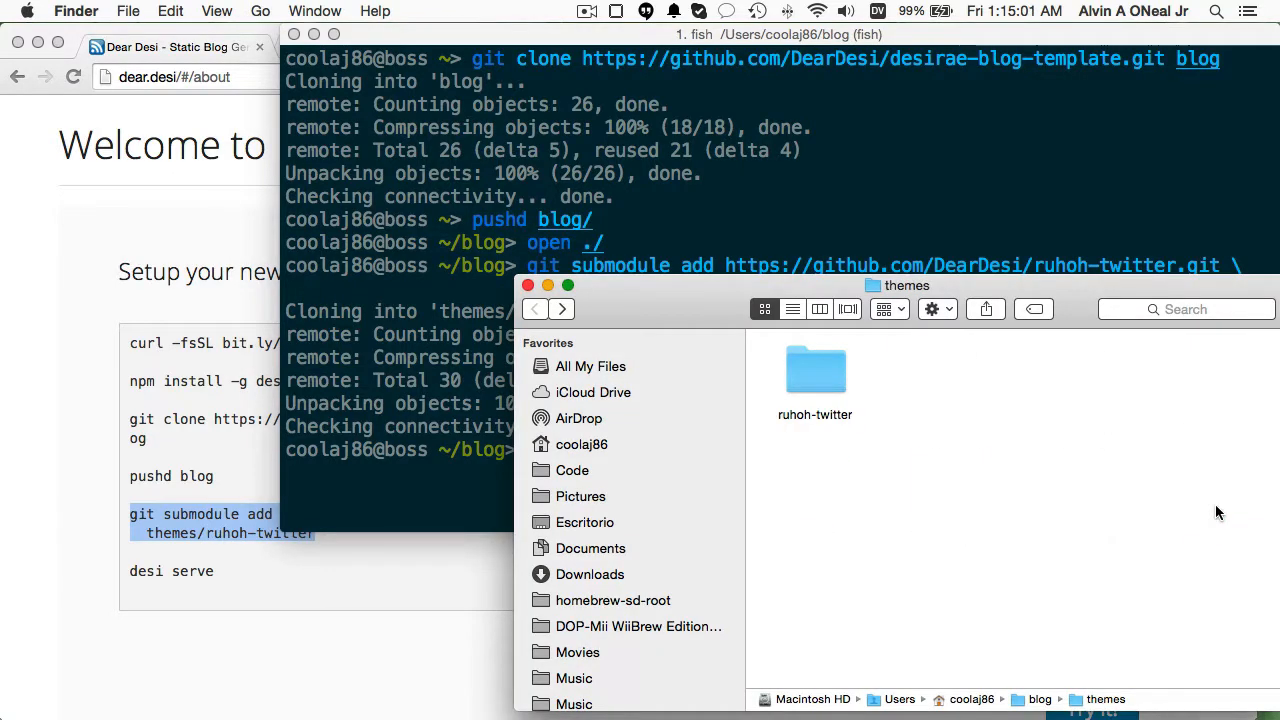
Step: Browse the ruhoh-twitter theme's layouts and stylesheets folders, then return to the blog folder
double_click(815, 370)
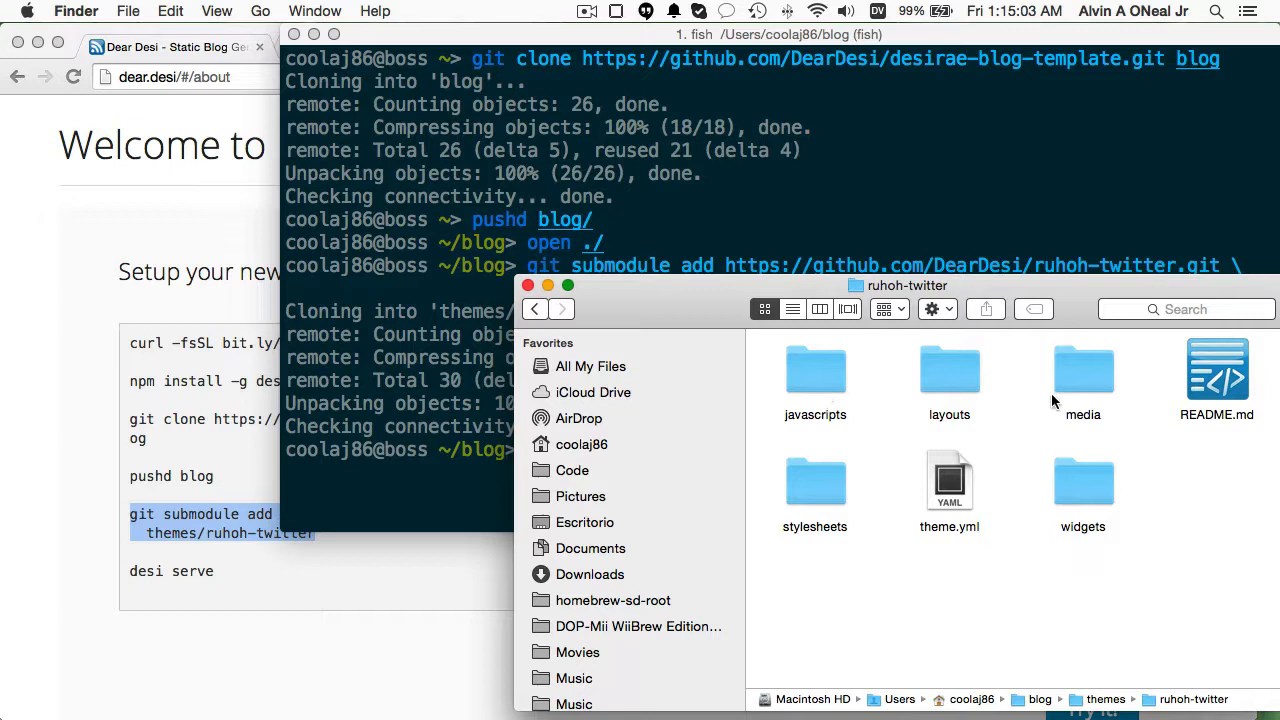
double_click(948, 370)
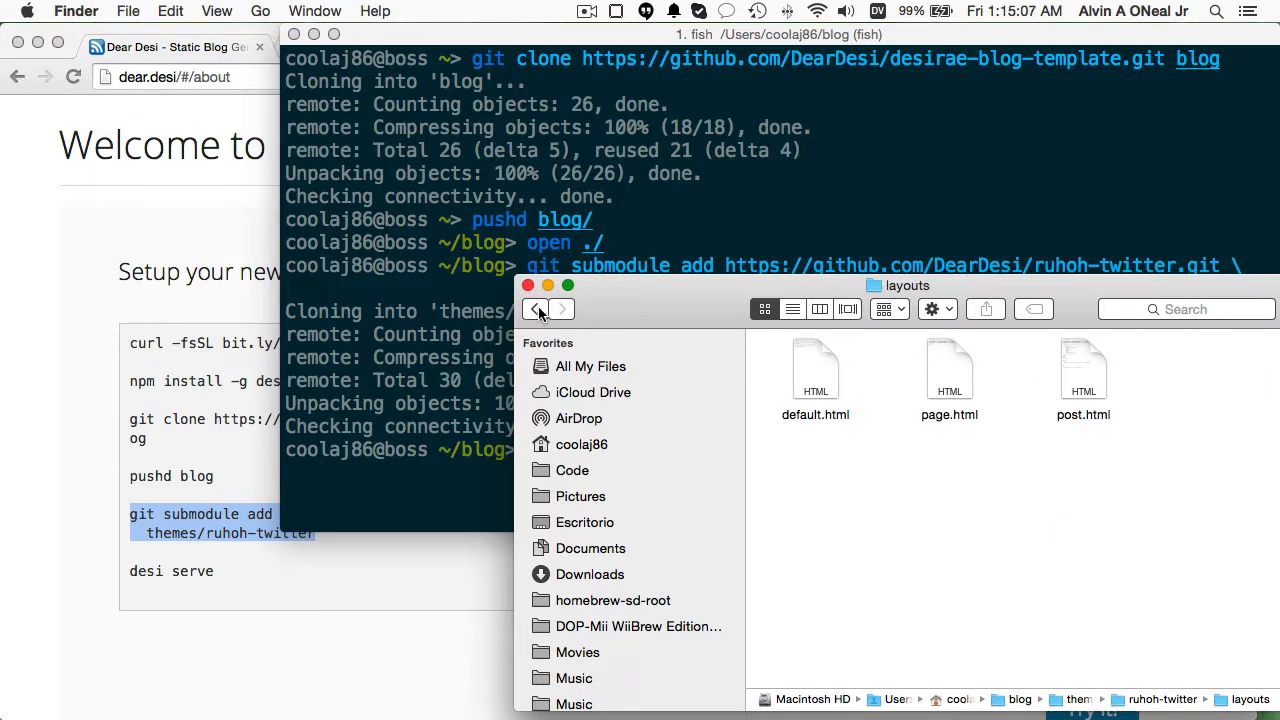
left_click(534, 309)
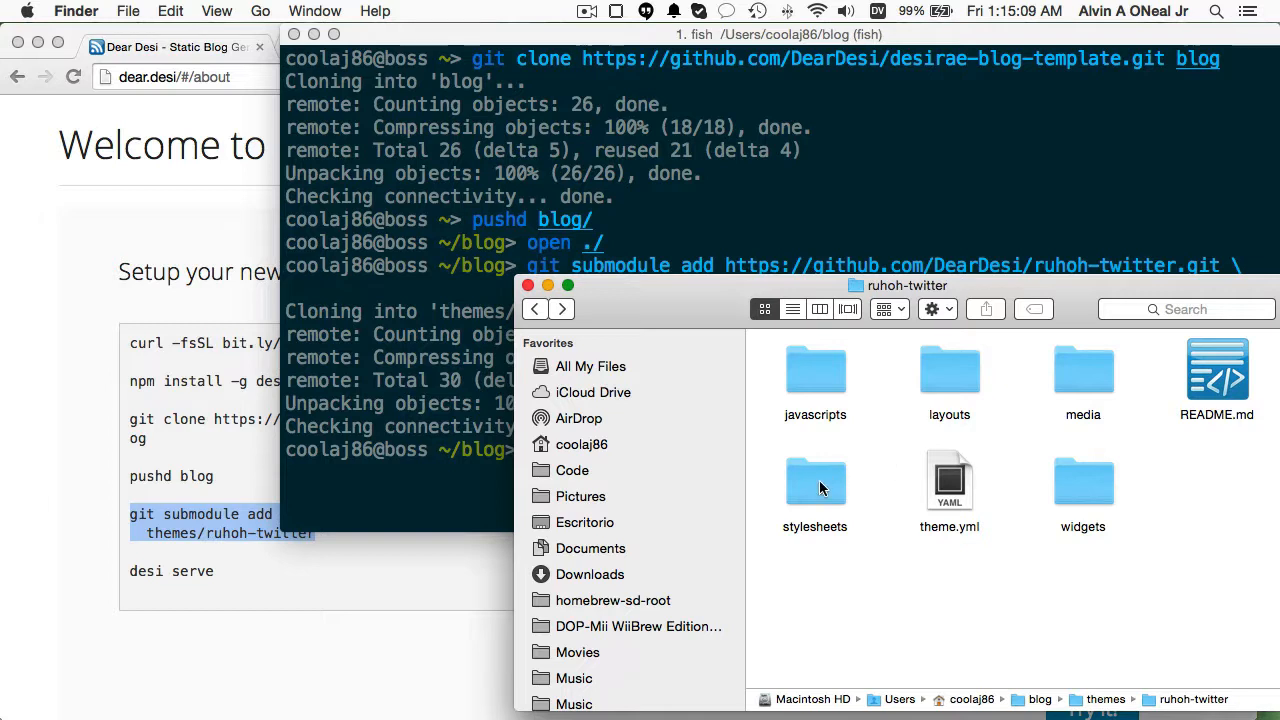
double_click(815, 477)
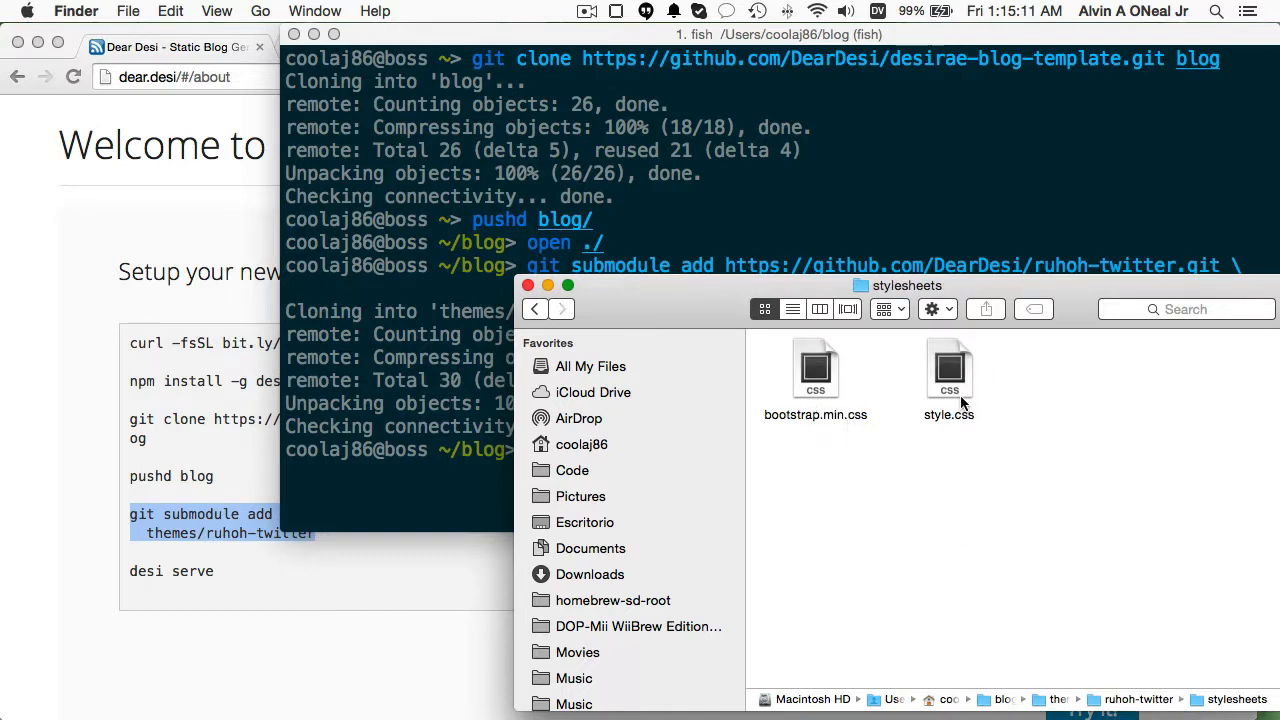
left_click(534, 309)
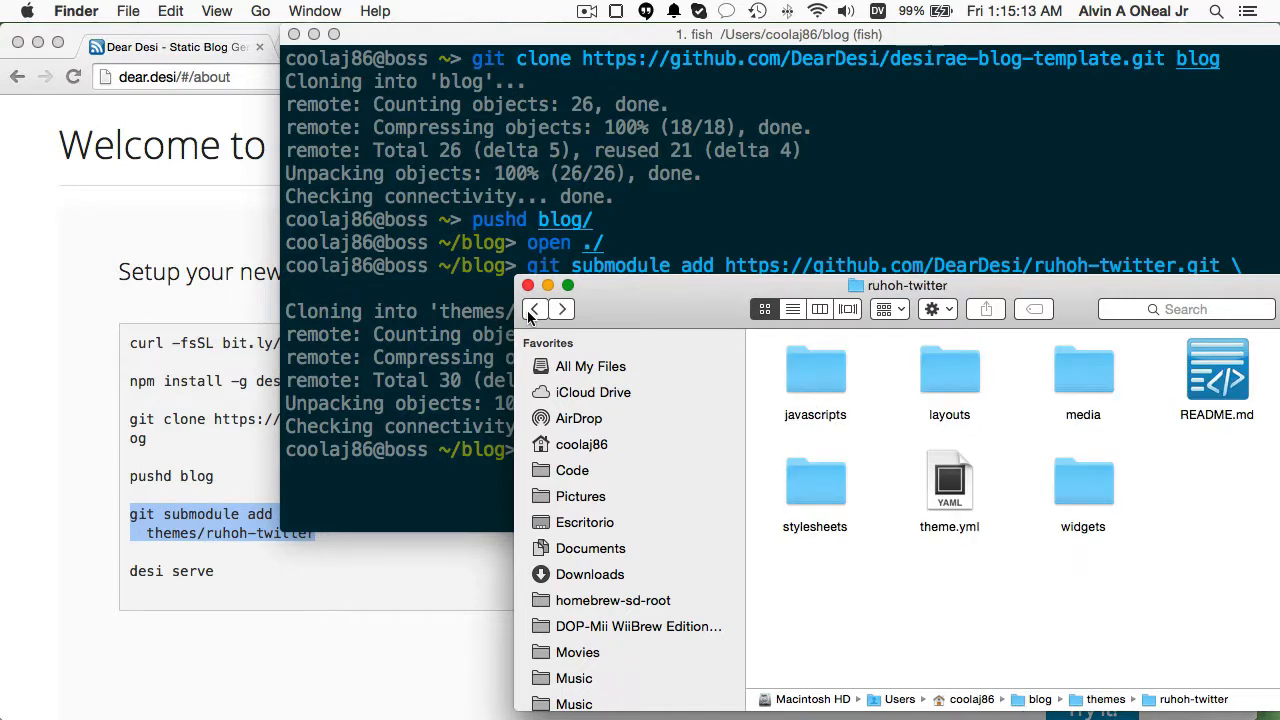
left_click(535, 309)
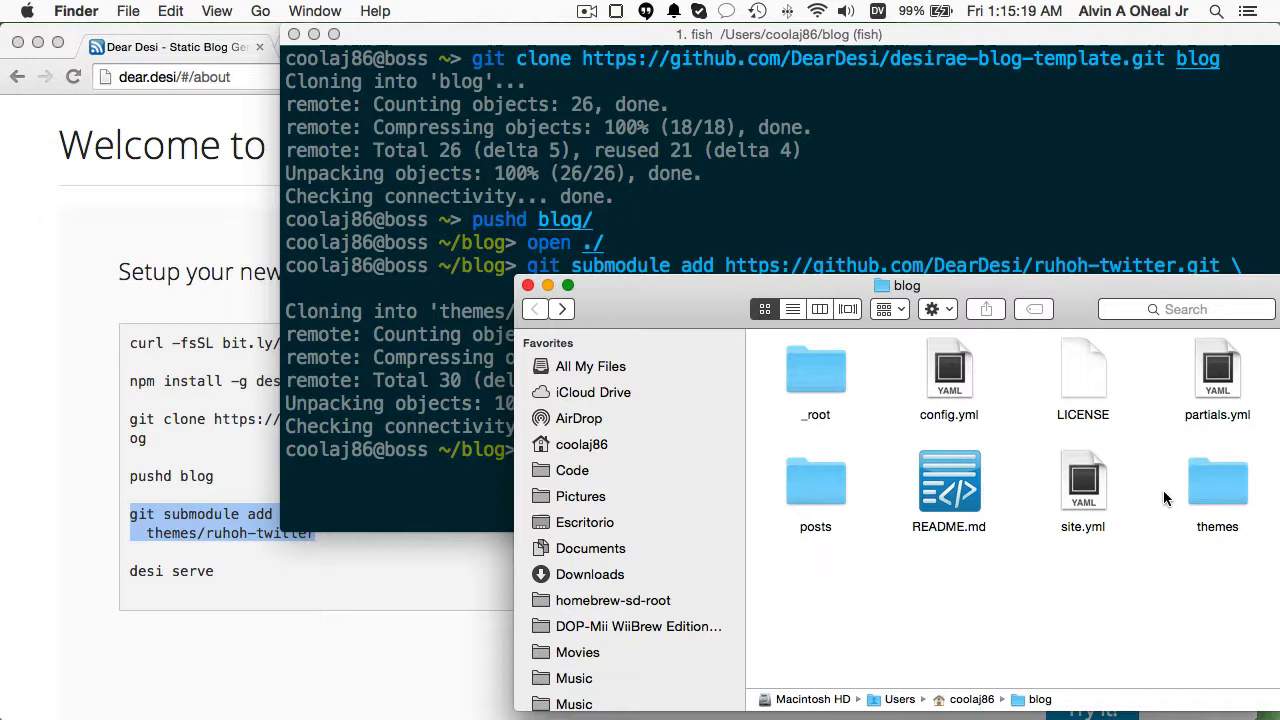
mouse_move(1154, 496)
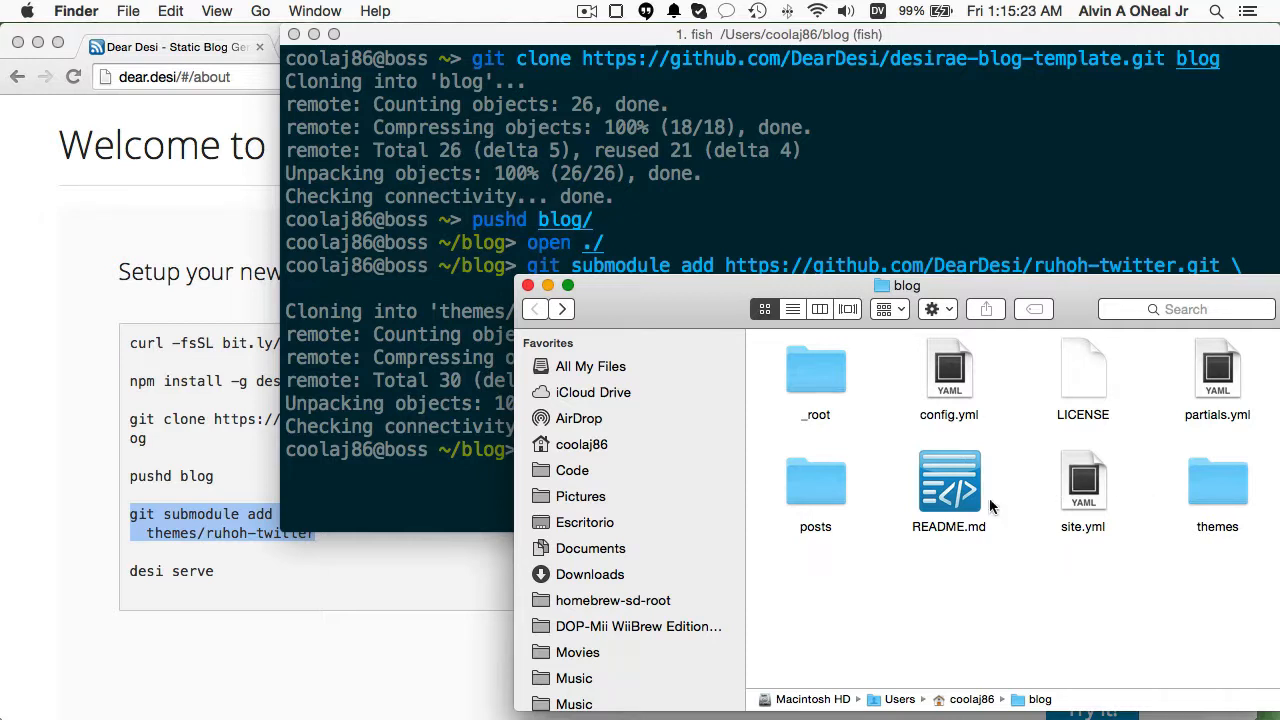
mouse_move(823, 457)
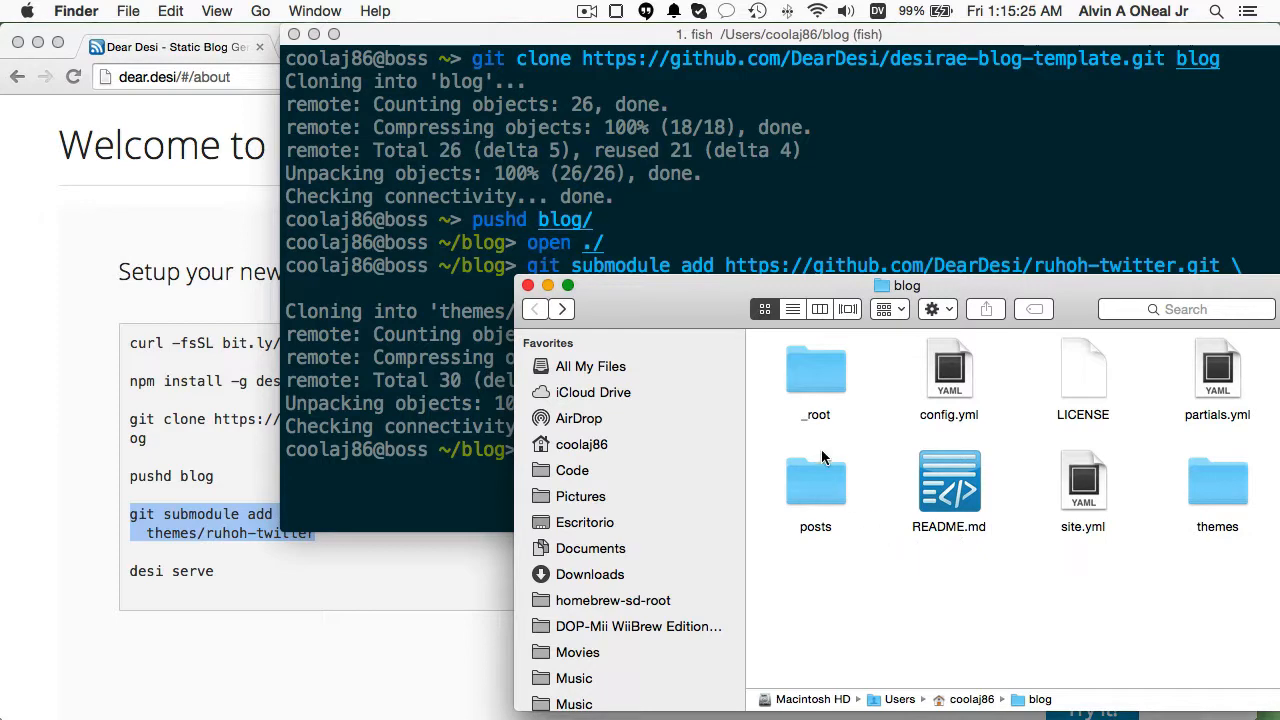
mouse_move(548, 392)
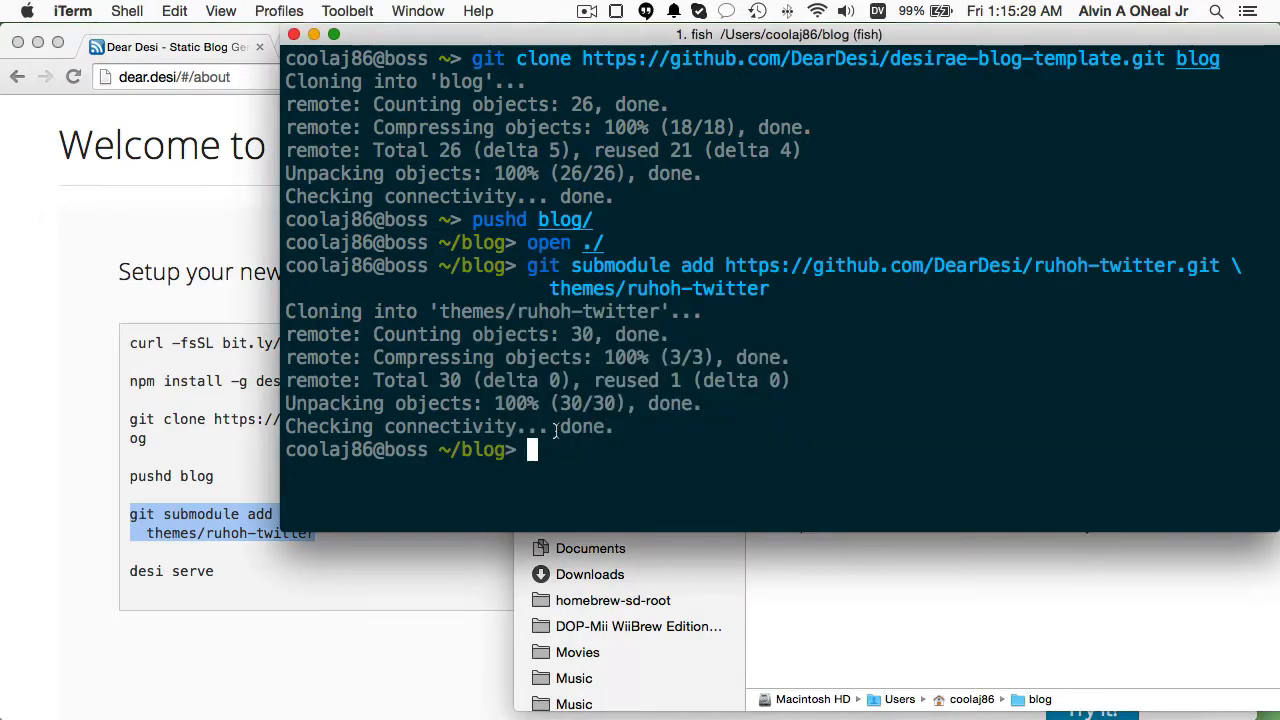
mouse_move(562, 450)
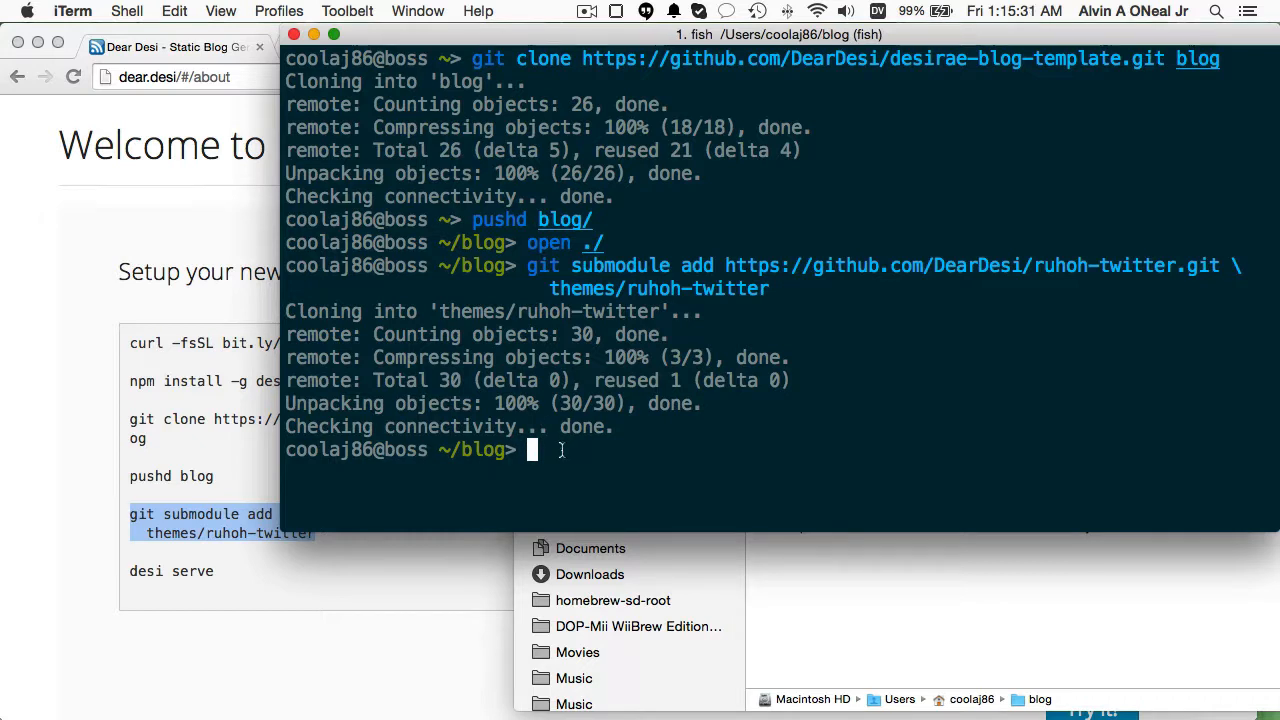
Step: Run desi serve in the blog folder, listening on local.dear.desi:65080
type("desi serve")
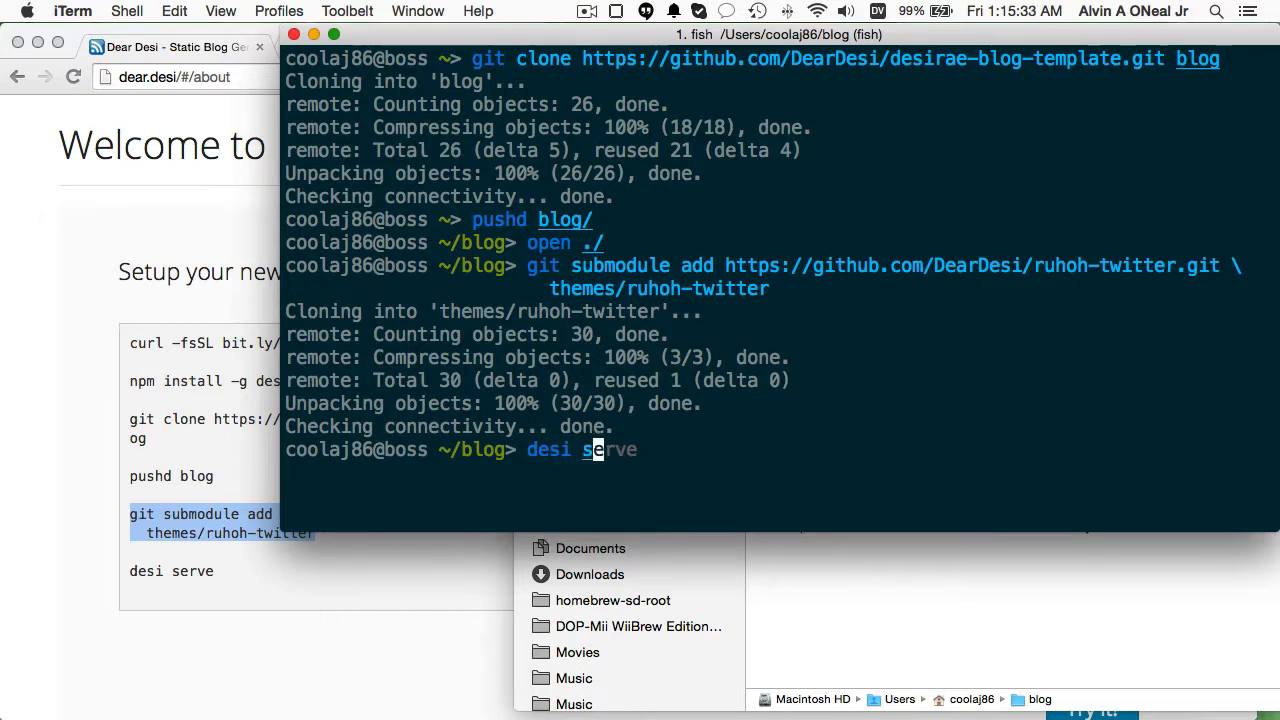
key("Enter")
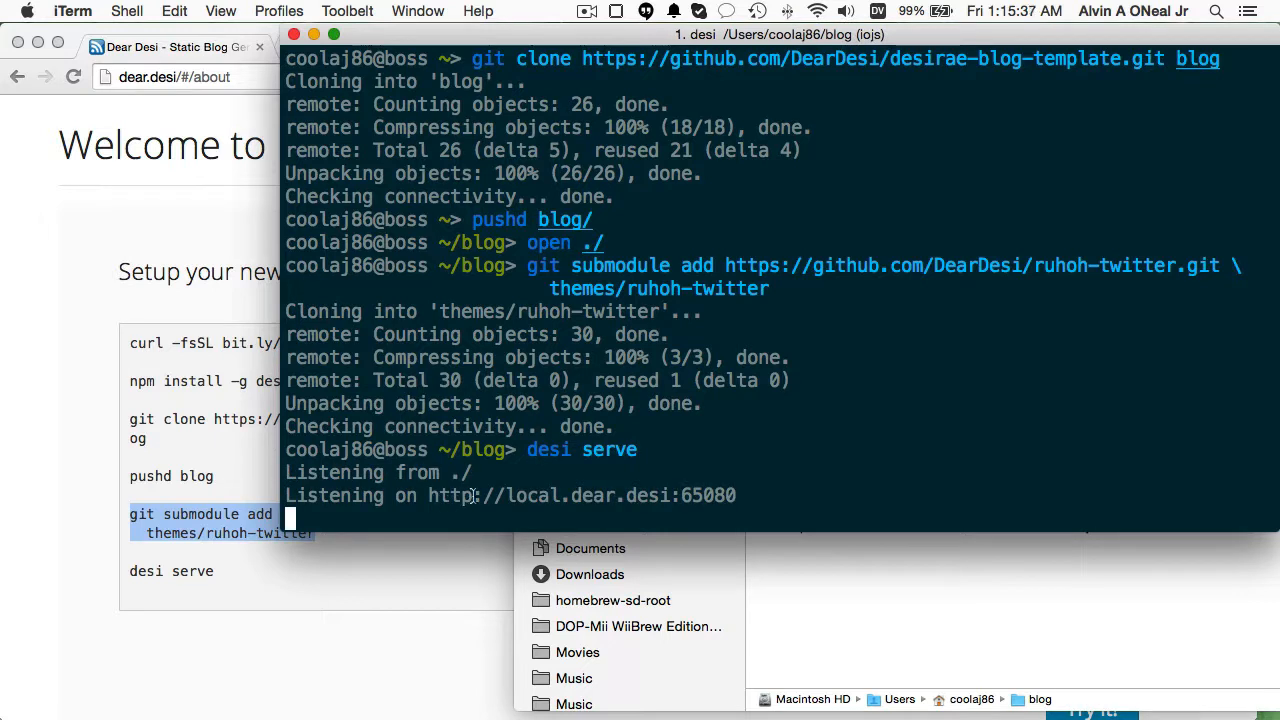
mouse_move(623, 505)
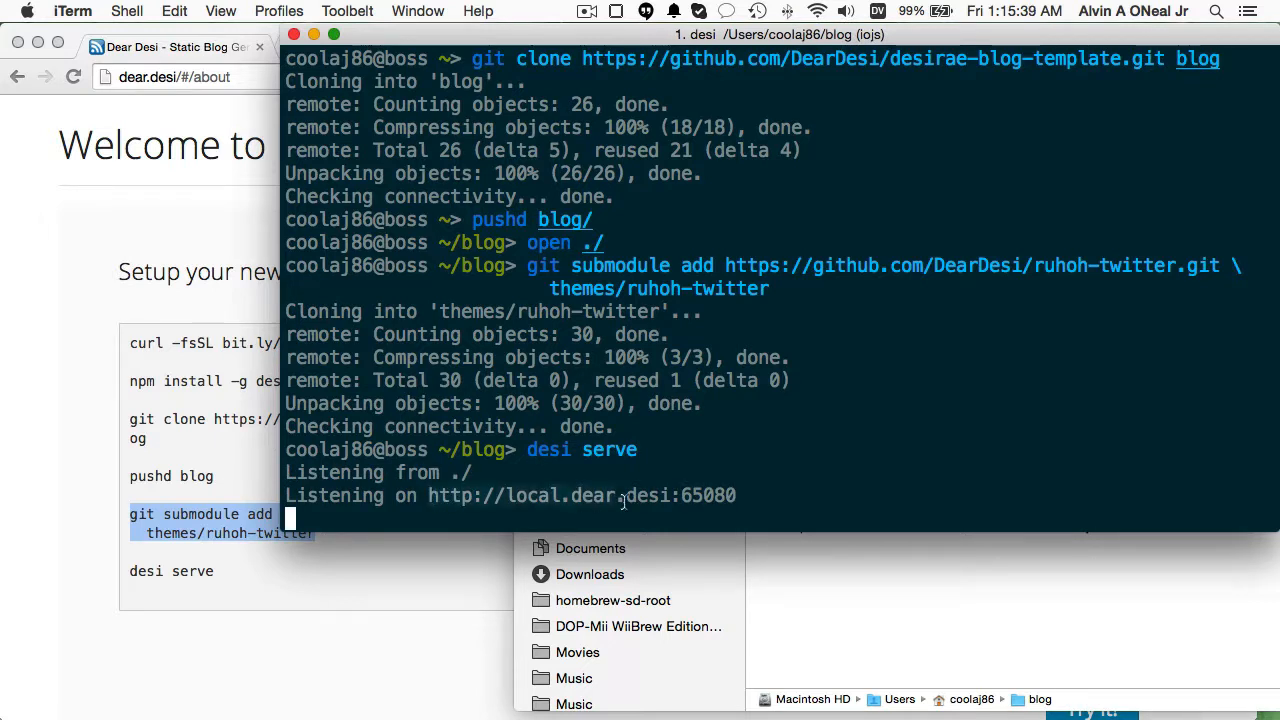
mouse_move(735, 503)
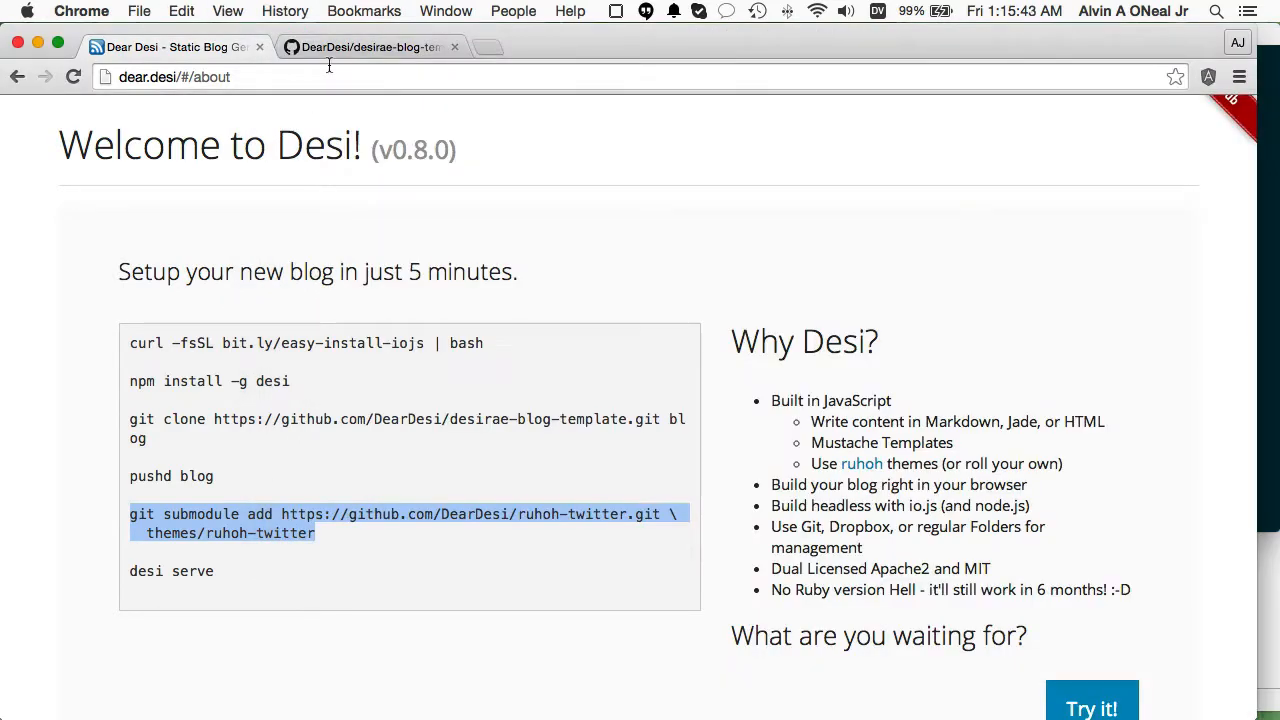
left_click(370, 47)
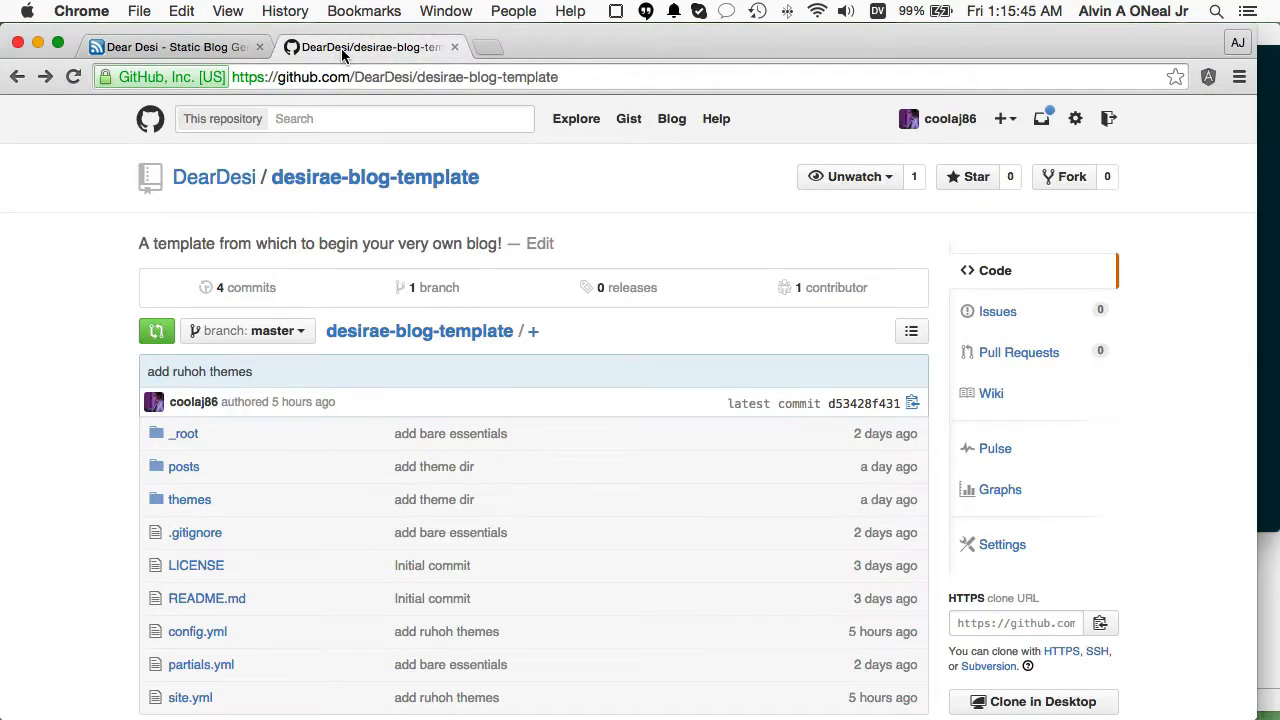
type("http://local.dear.desi:65080")
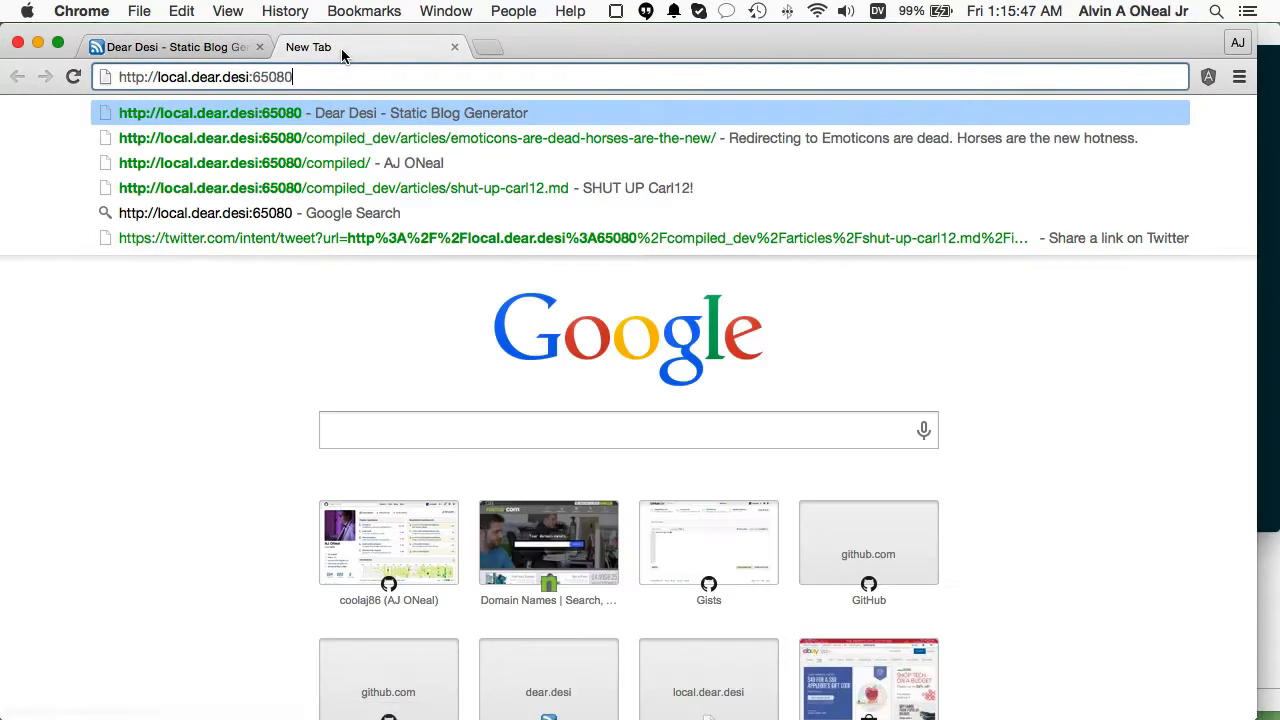
left_click(230, 112)
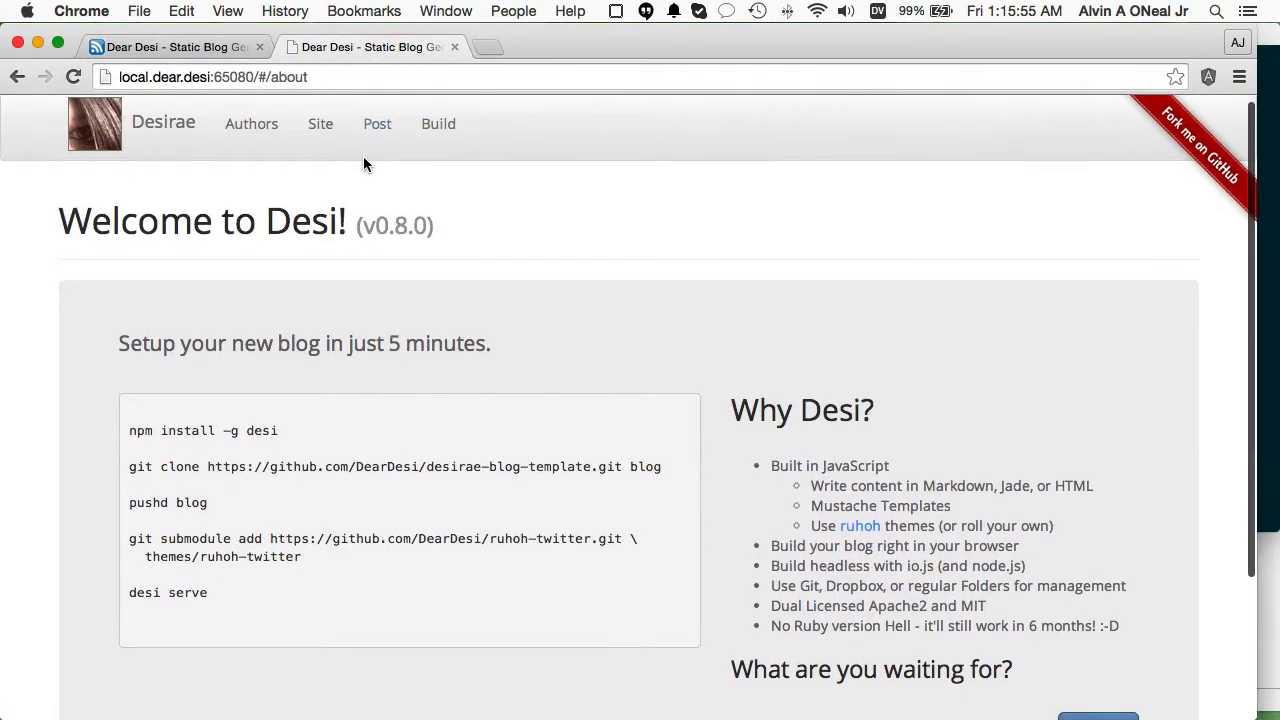
scroll("down", 3)
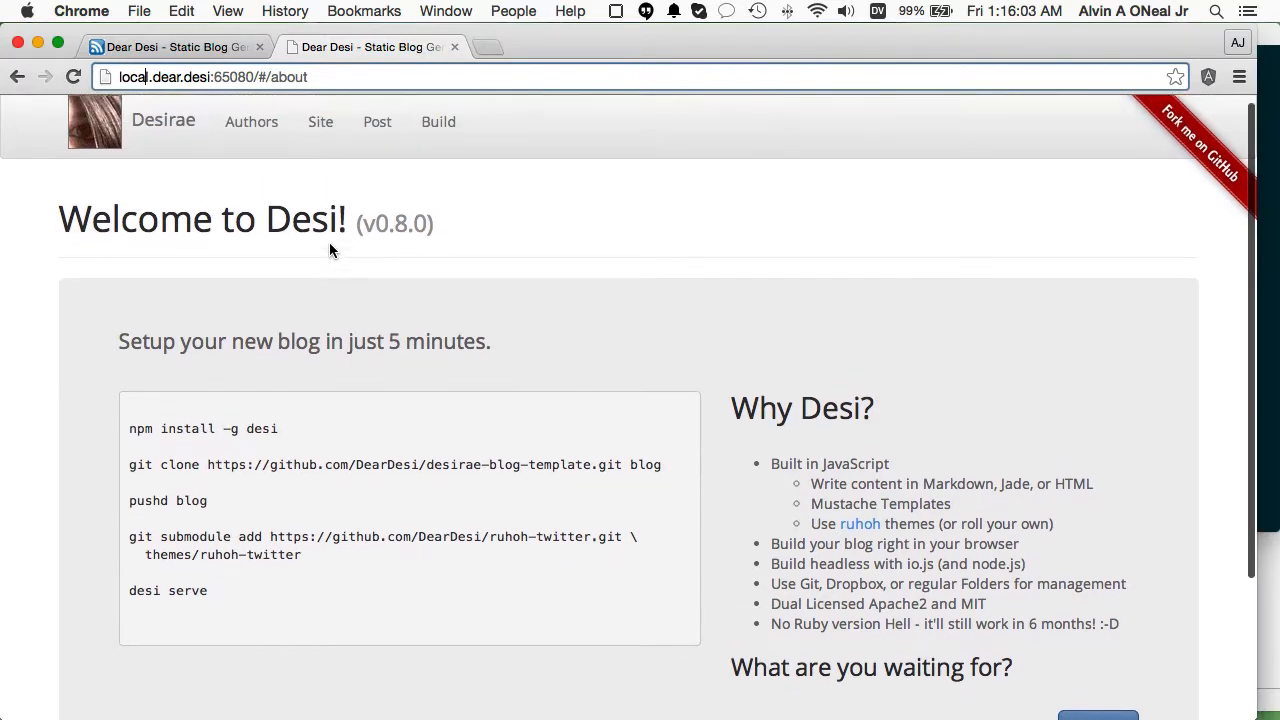
scroll("down", 3)
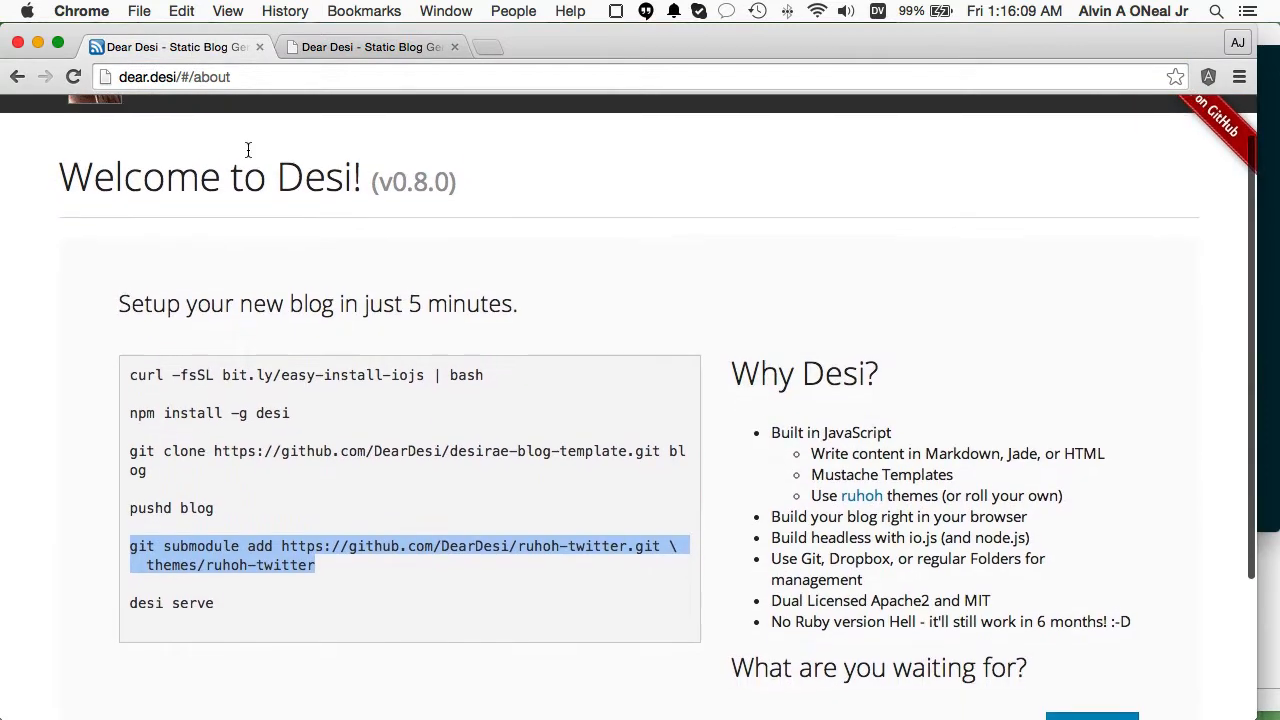
scroll("down", 3)
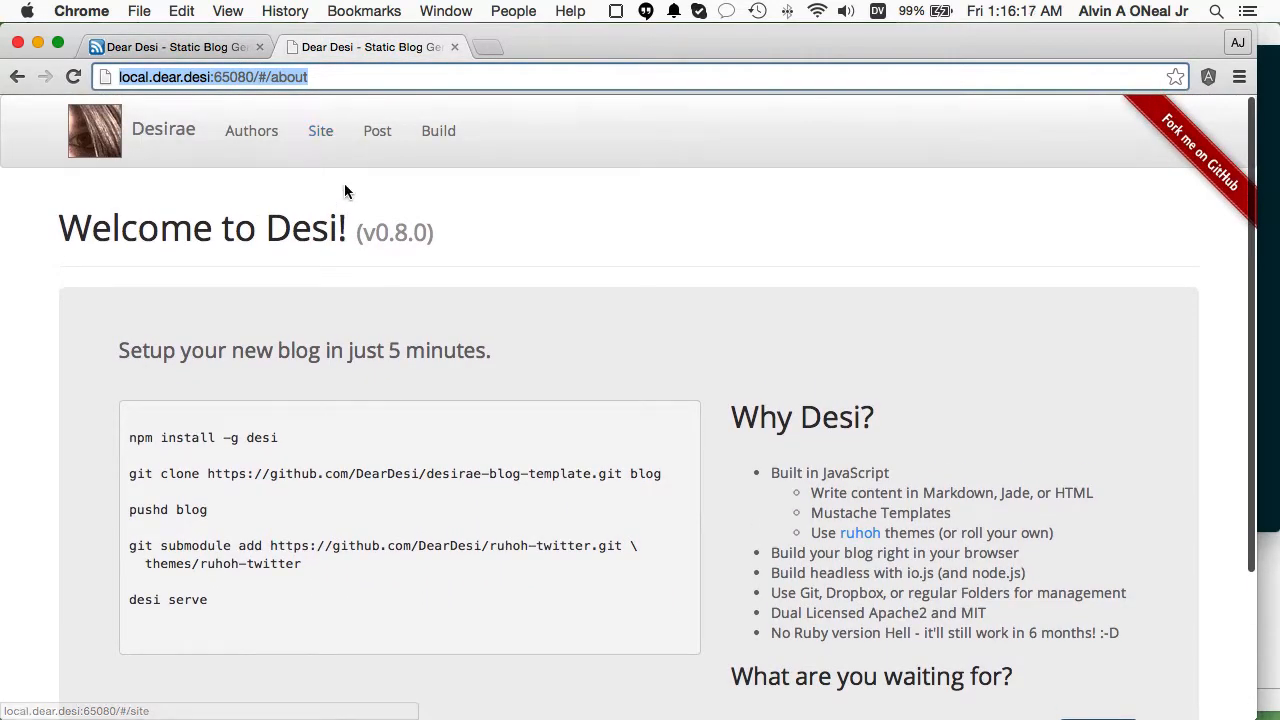
Step: Open Authors and enter the Profile Basics details: name A J, handle coolaj8
left_click(251, 130)
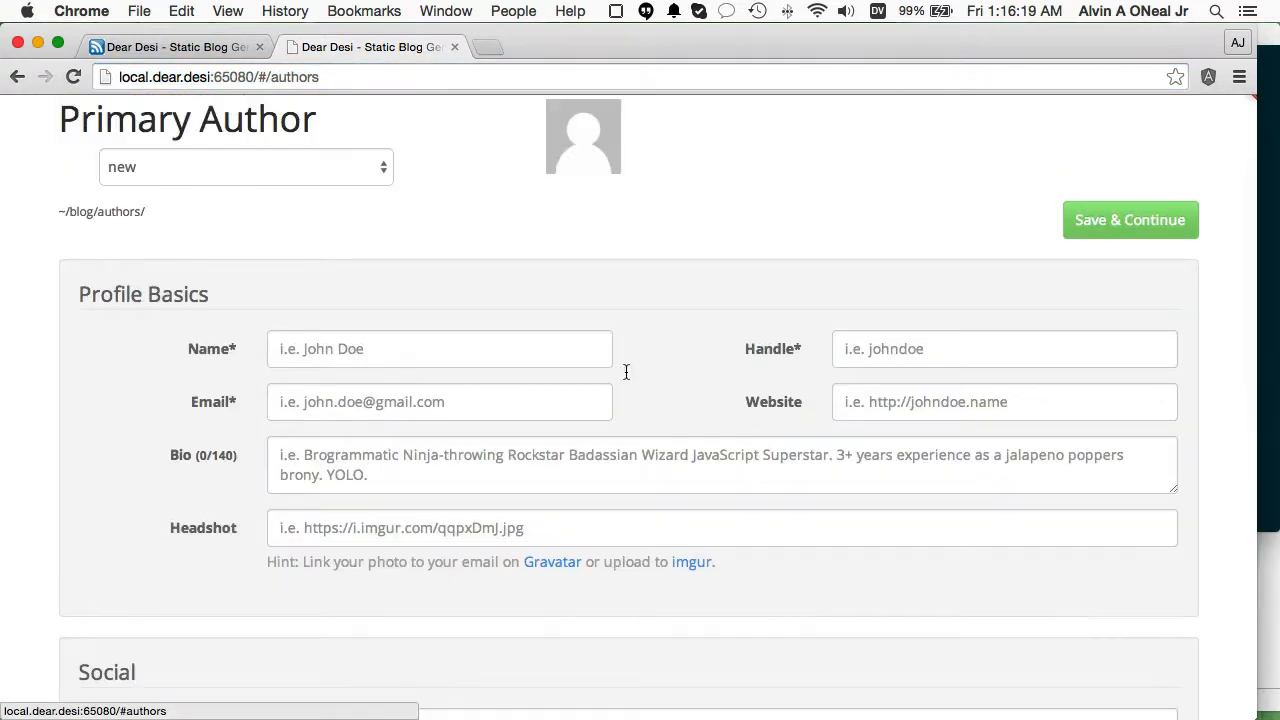
type("A")
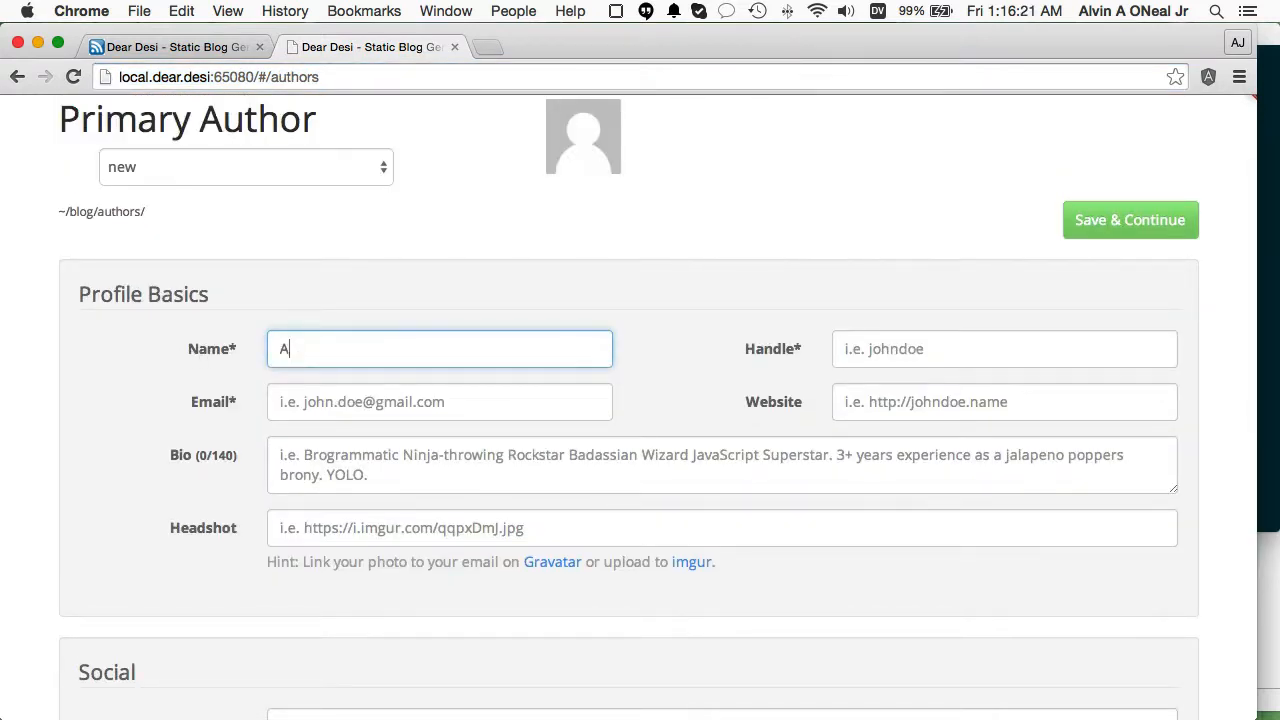
type("J")
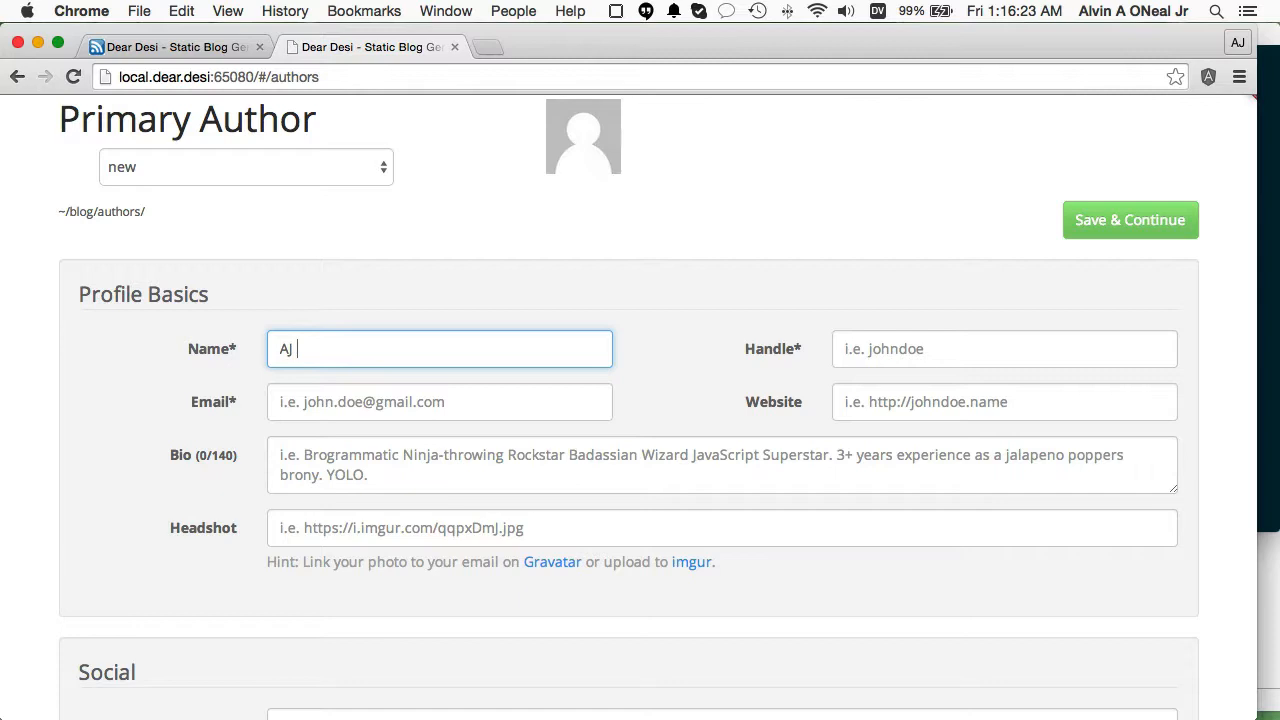
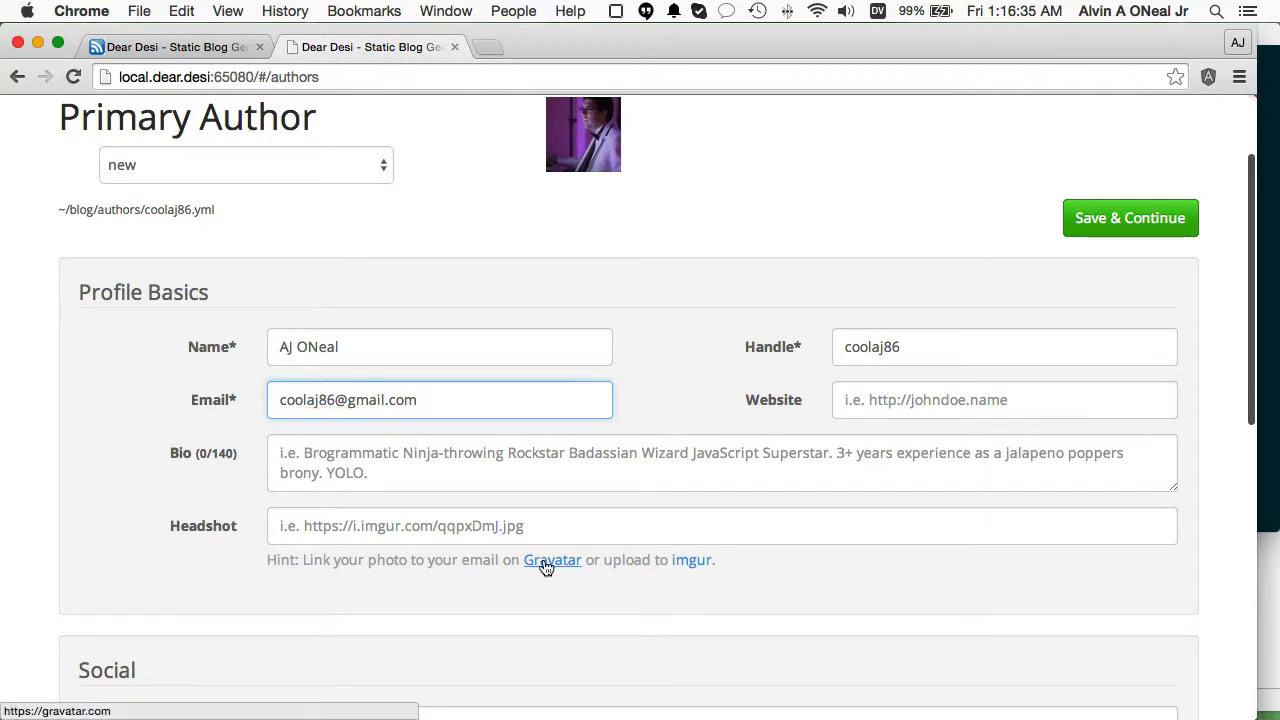
Step: Follow the Headshot Gravatar link and open the signed-in account's avatar menu
left_click(552, 560)
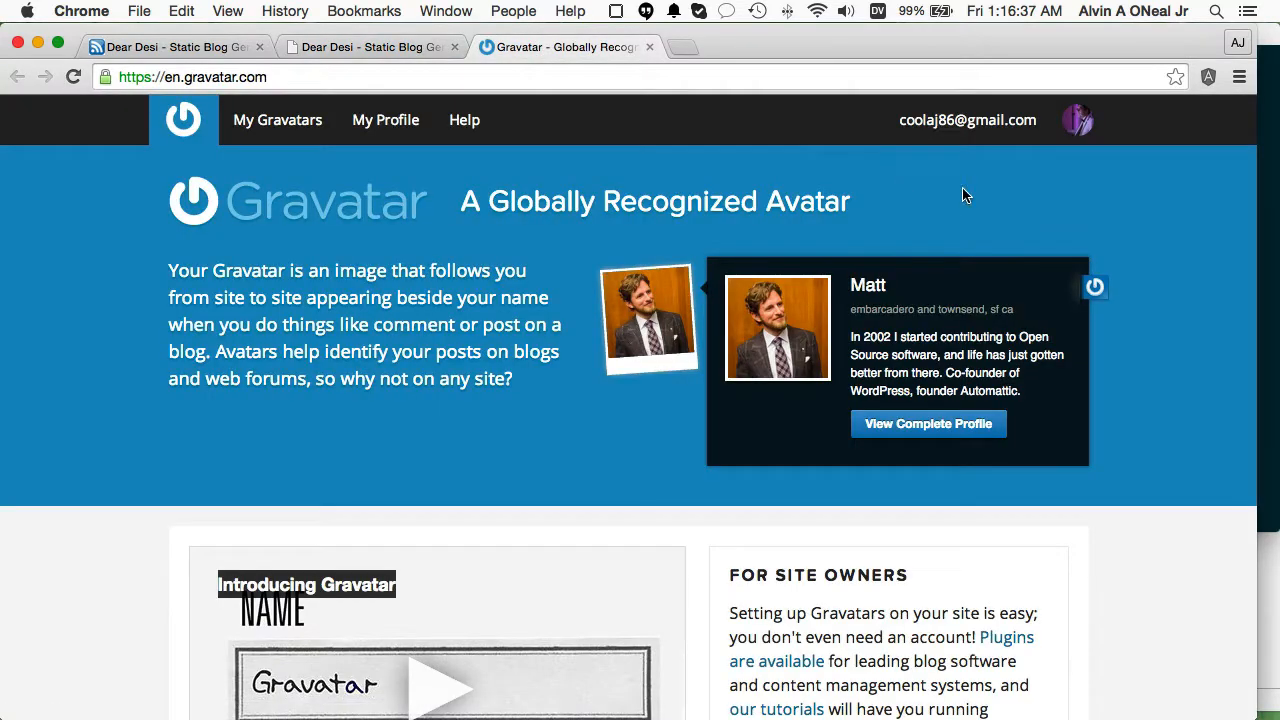
left_click(1077, 120)
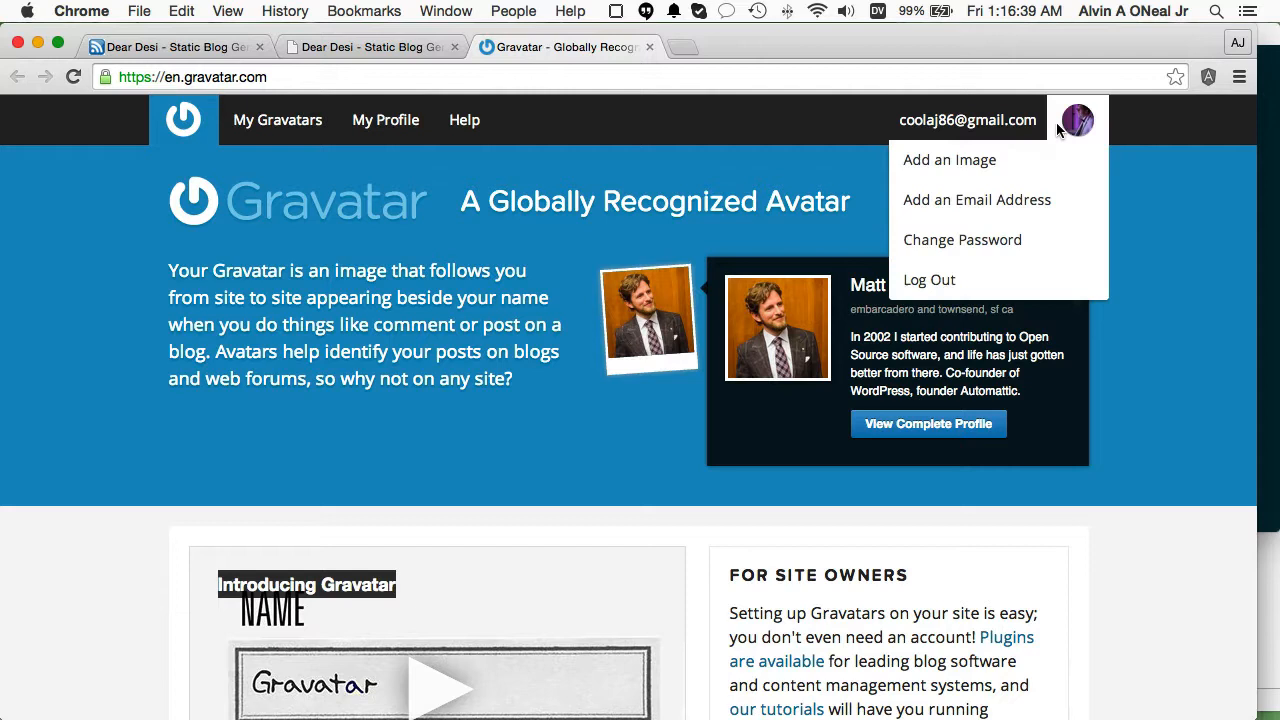
mouse_move(1062, 140)
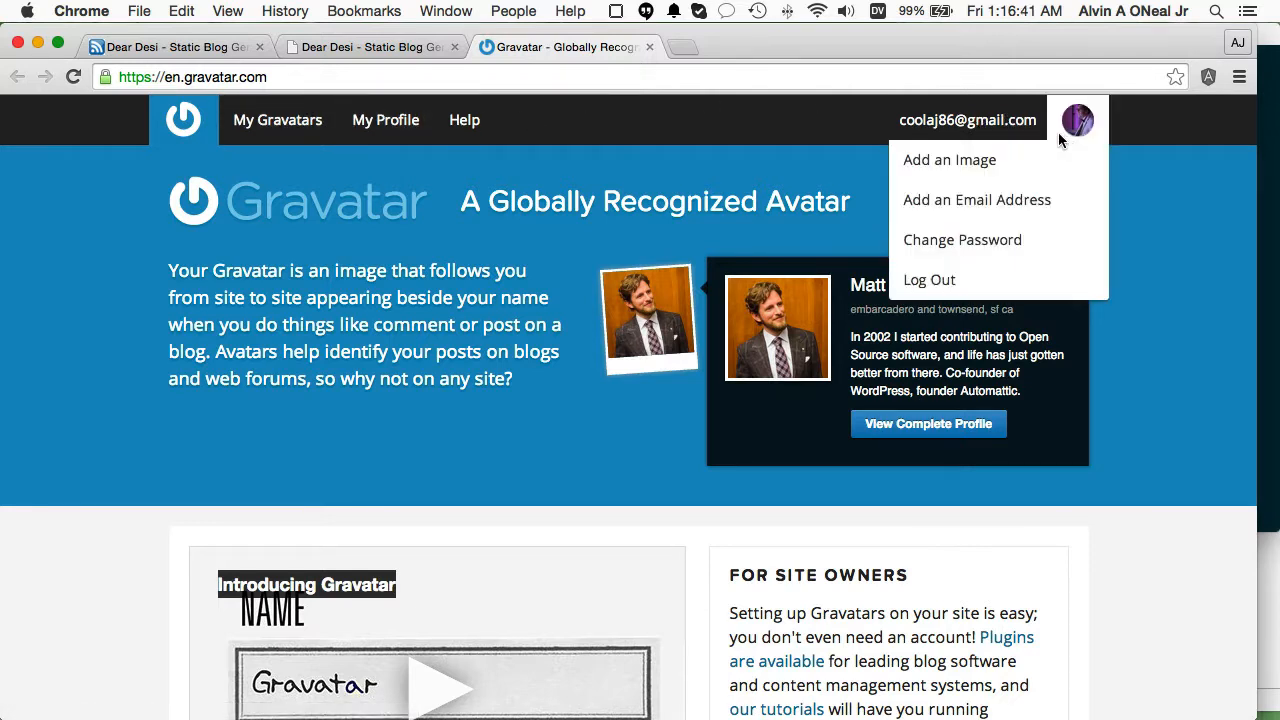
mouse_move(1088, 131)
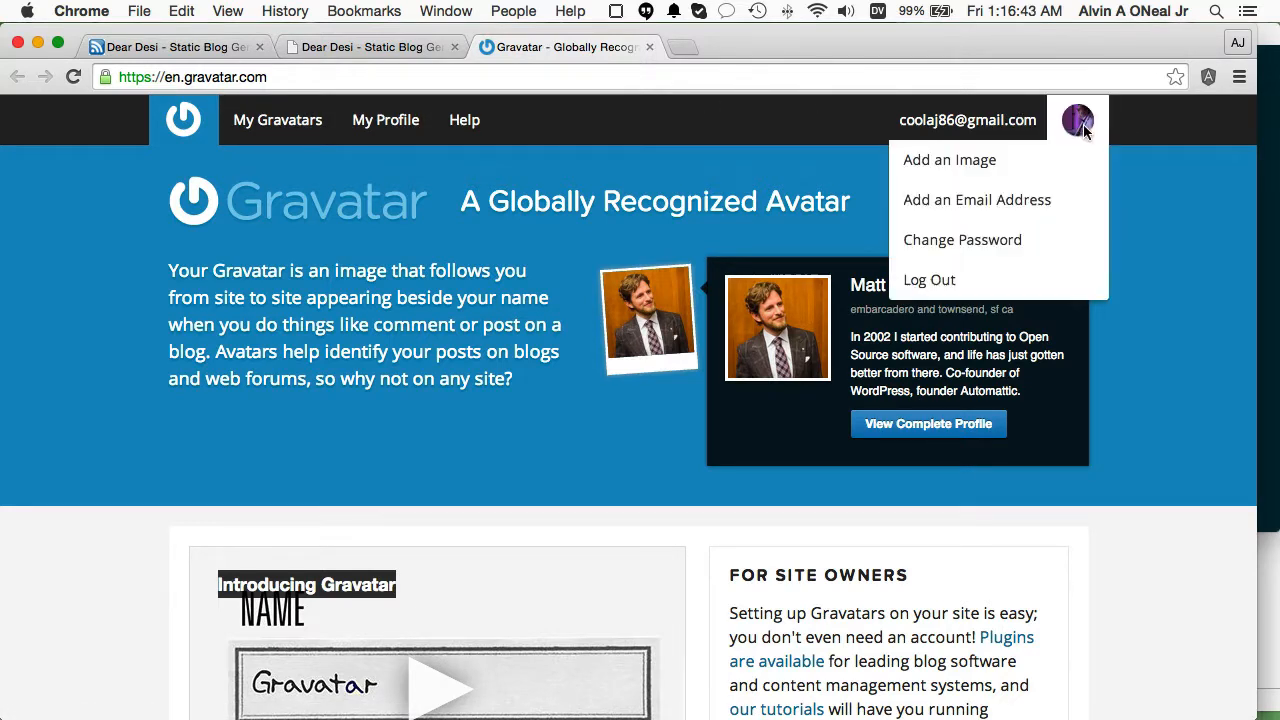
left_click(685, 163)
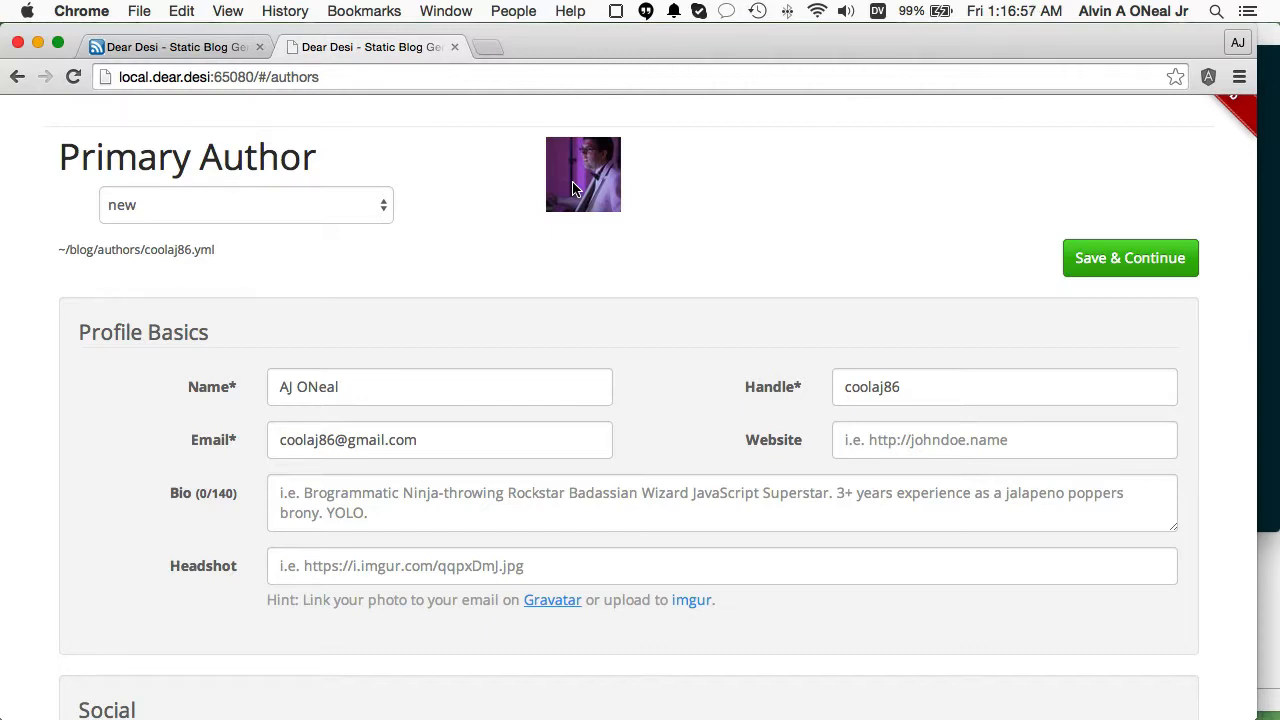
scroll("down", 3)
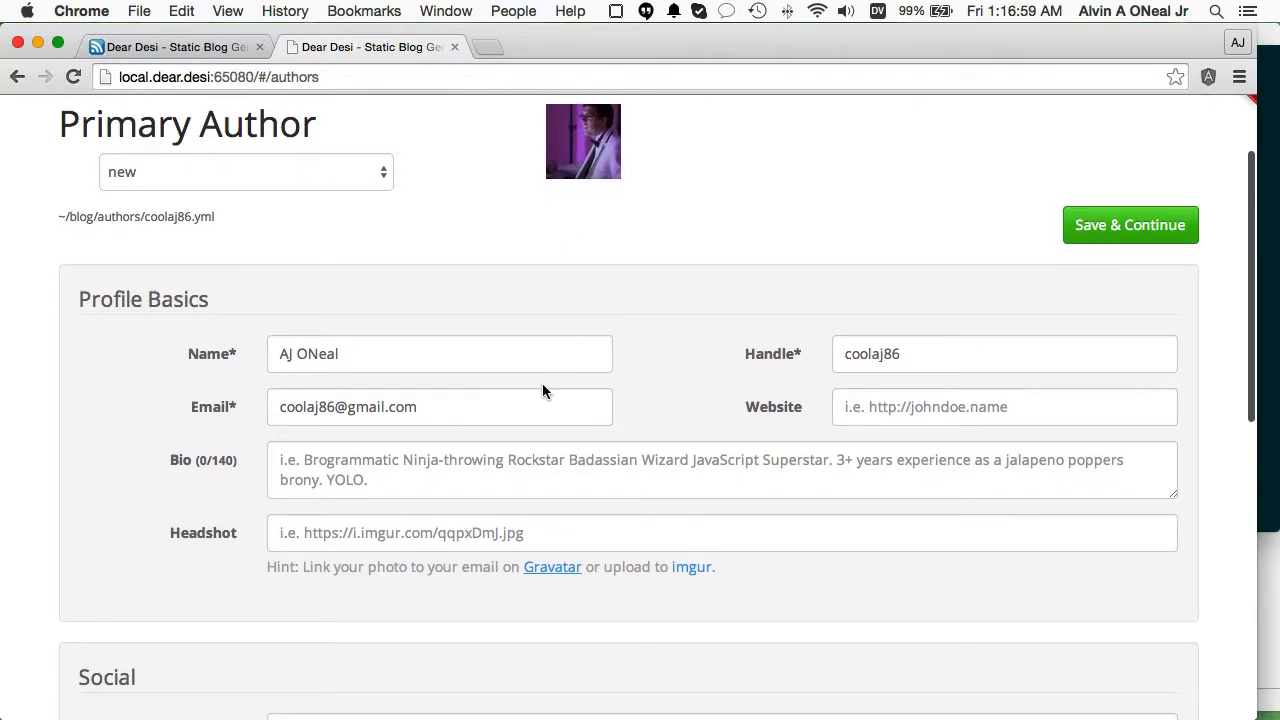
scroll("down", 3)
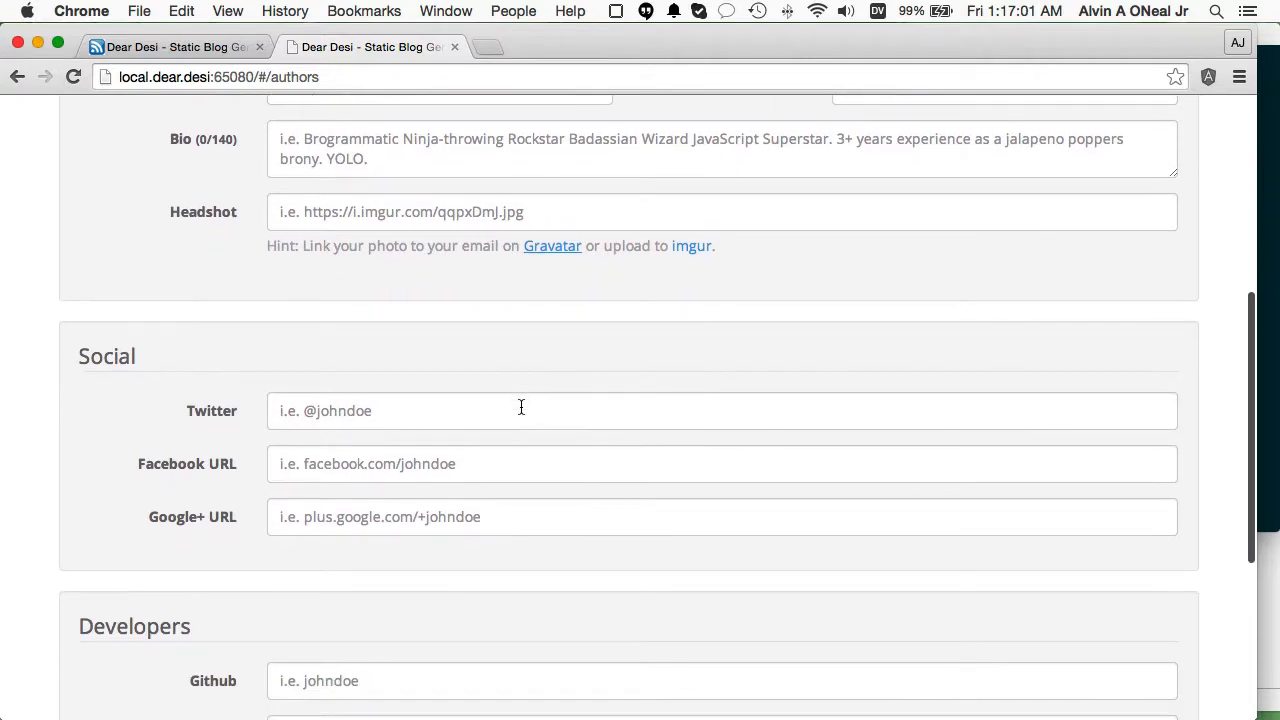
scroll("down", 3)
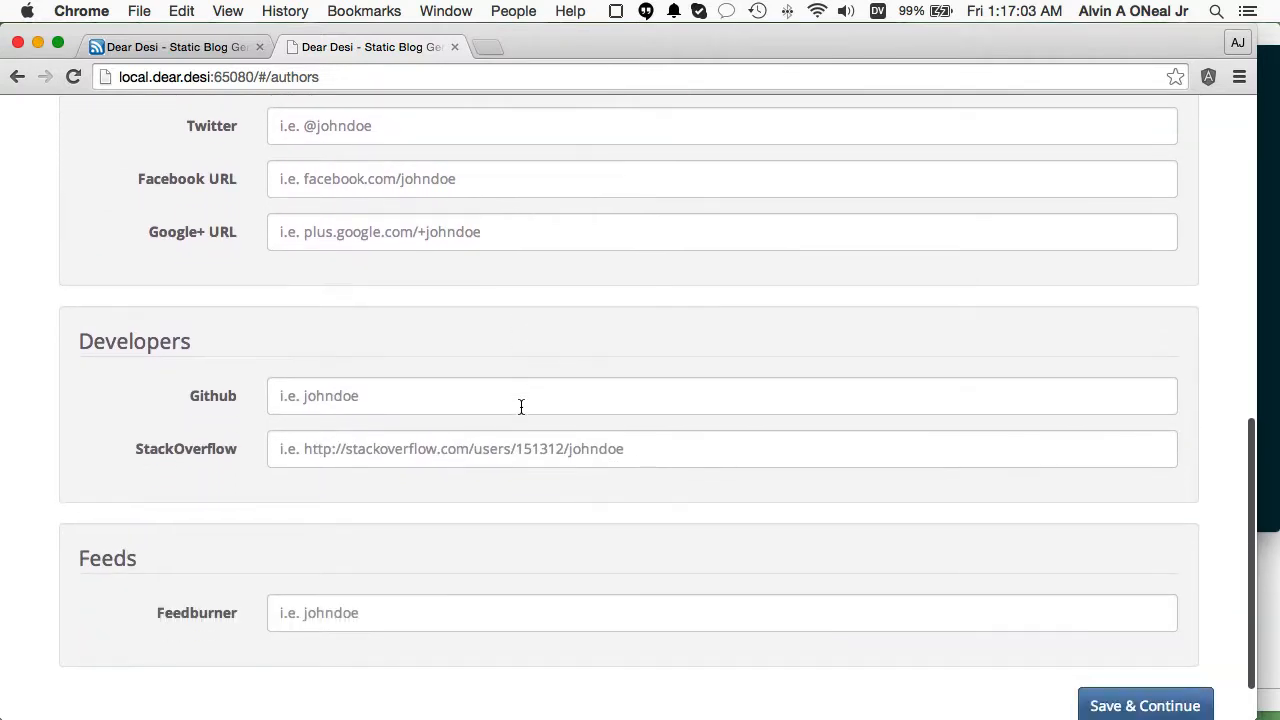
scroll("up", 3)
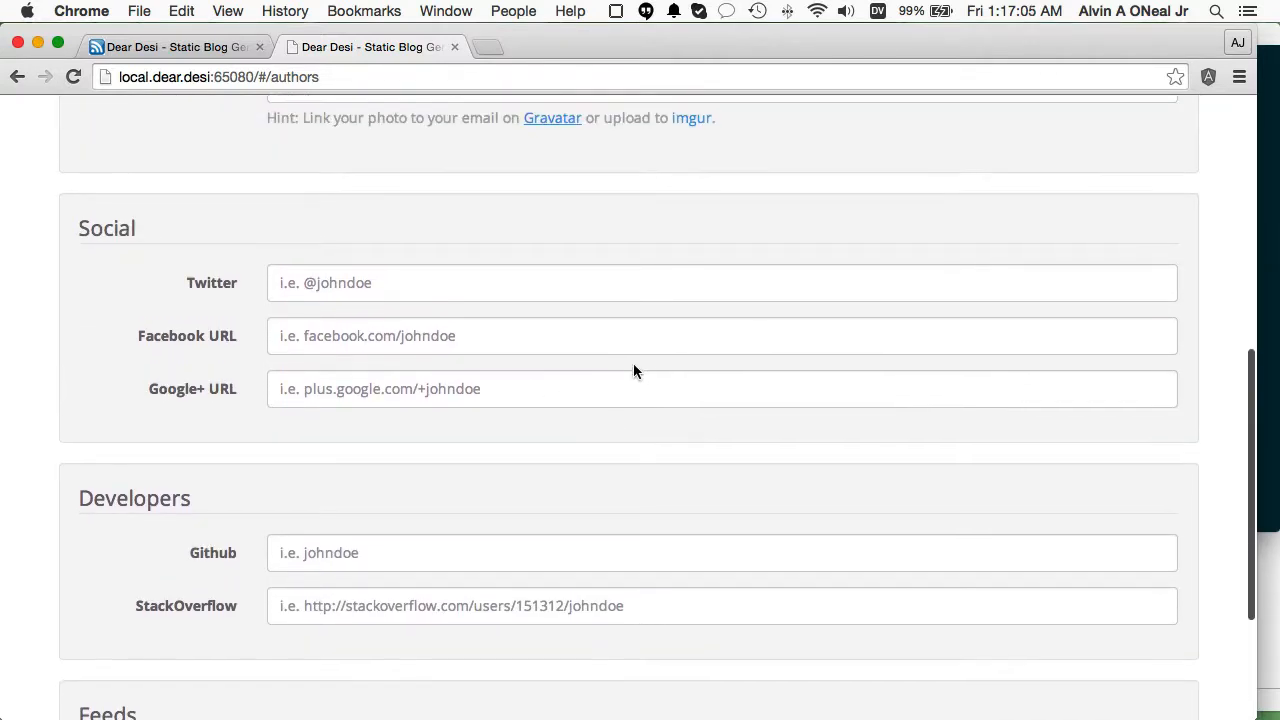
scroll("up", 3)
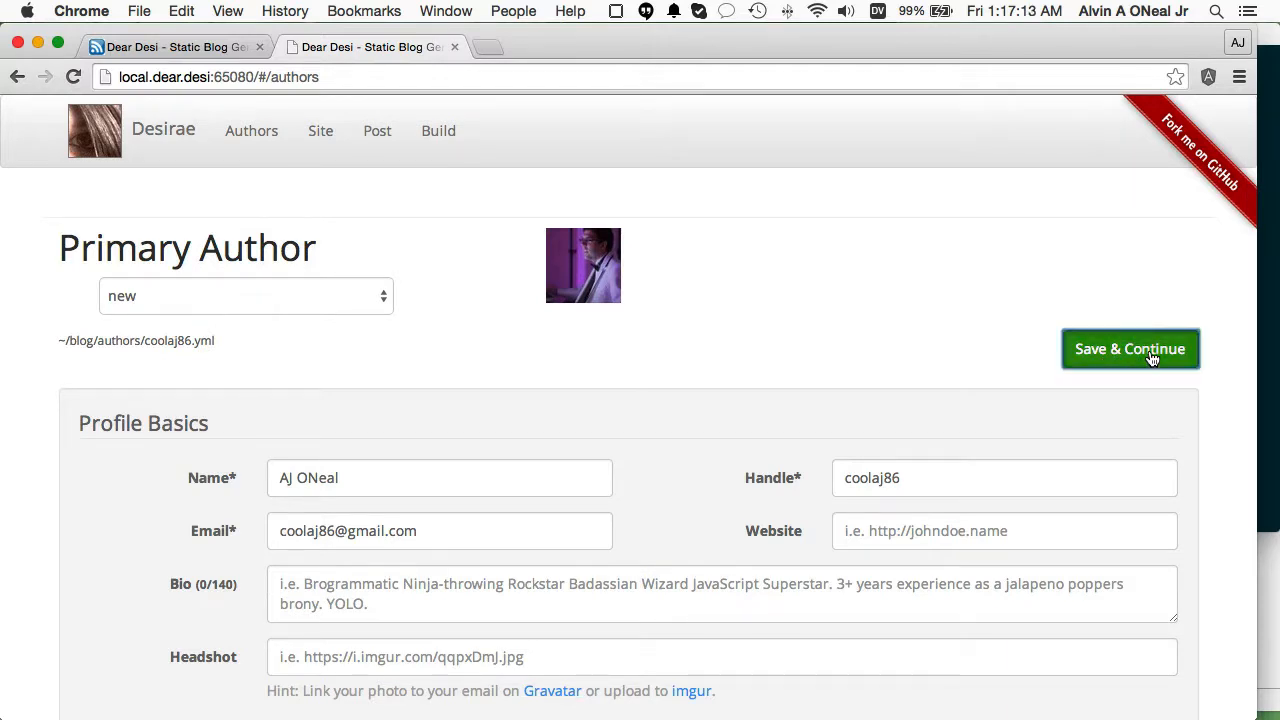
Step: Save the author and set the blog title to Fake AJ's Blog
left_click(1130, 348)
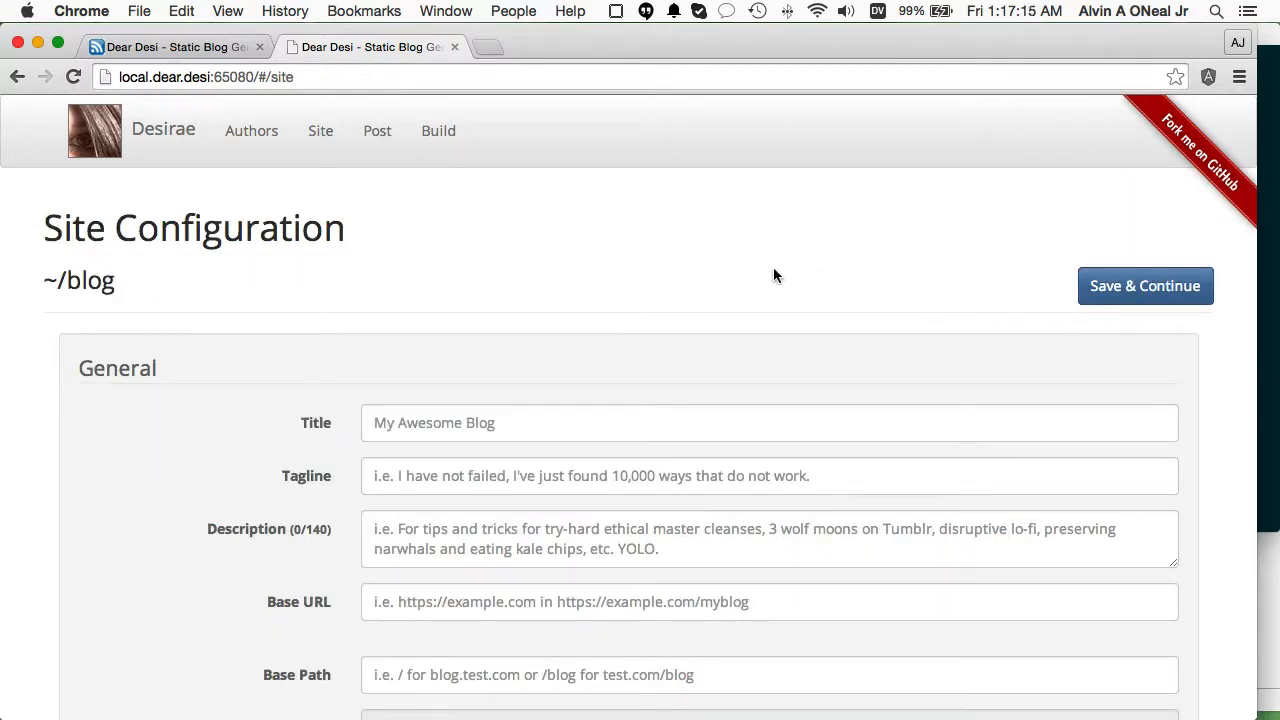
scroll("down", 3)
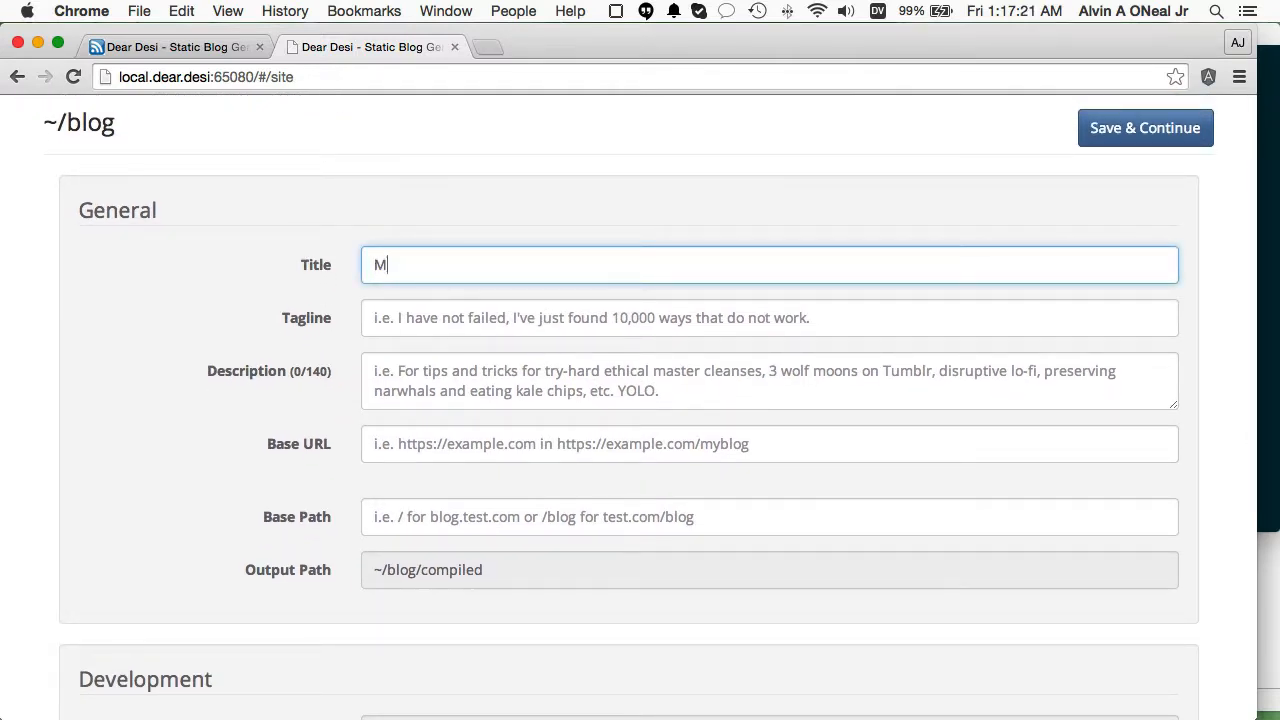
type("Fake AJ's")
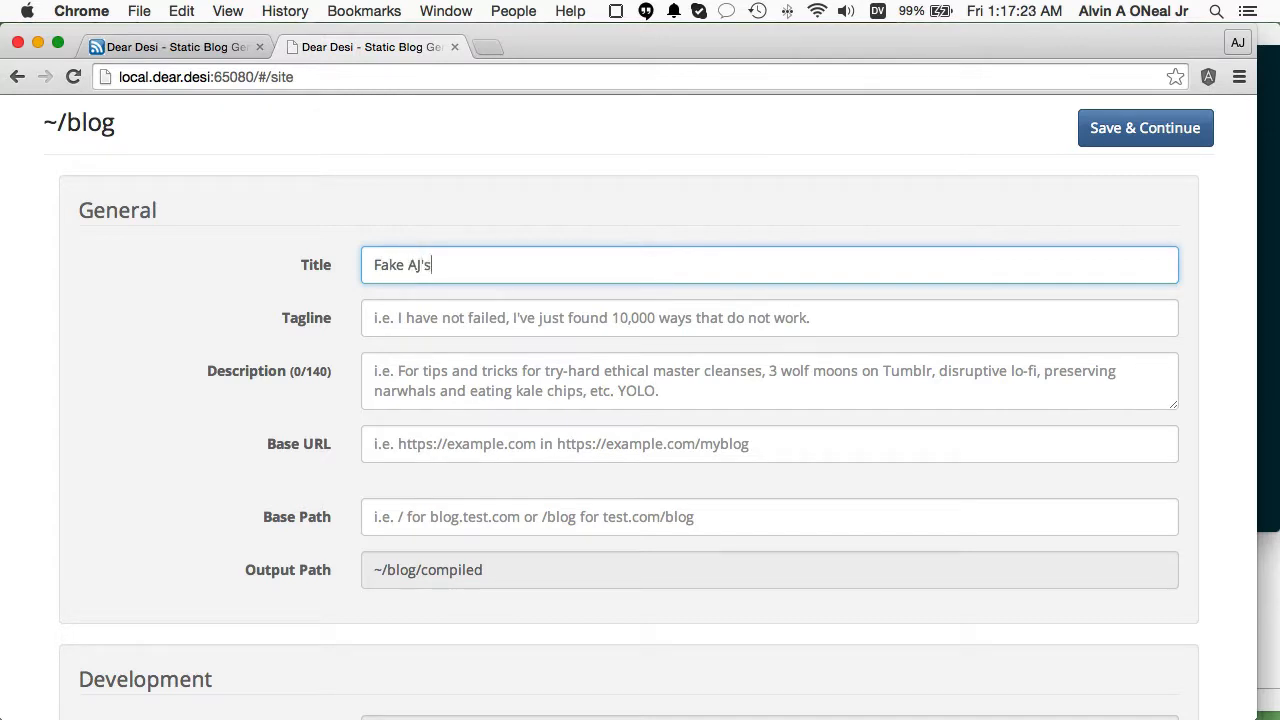
type("Blog")
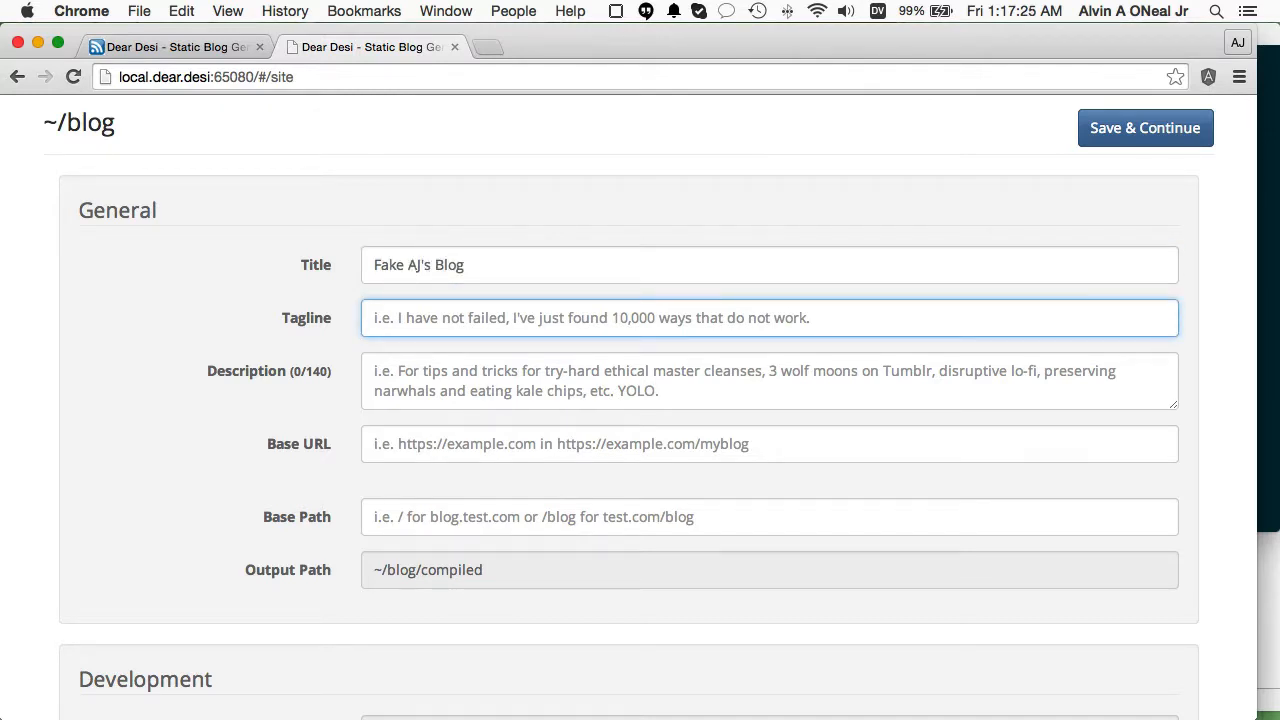
Step: Set the tagline 'Not as cool as Cool AJ's Blog' and description 'Fake fake fake'
type("Not as cool as")
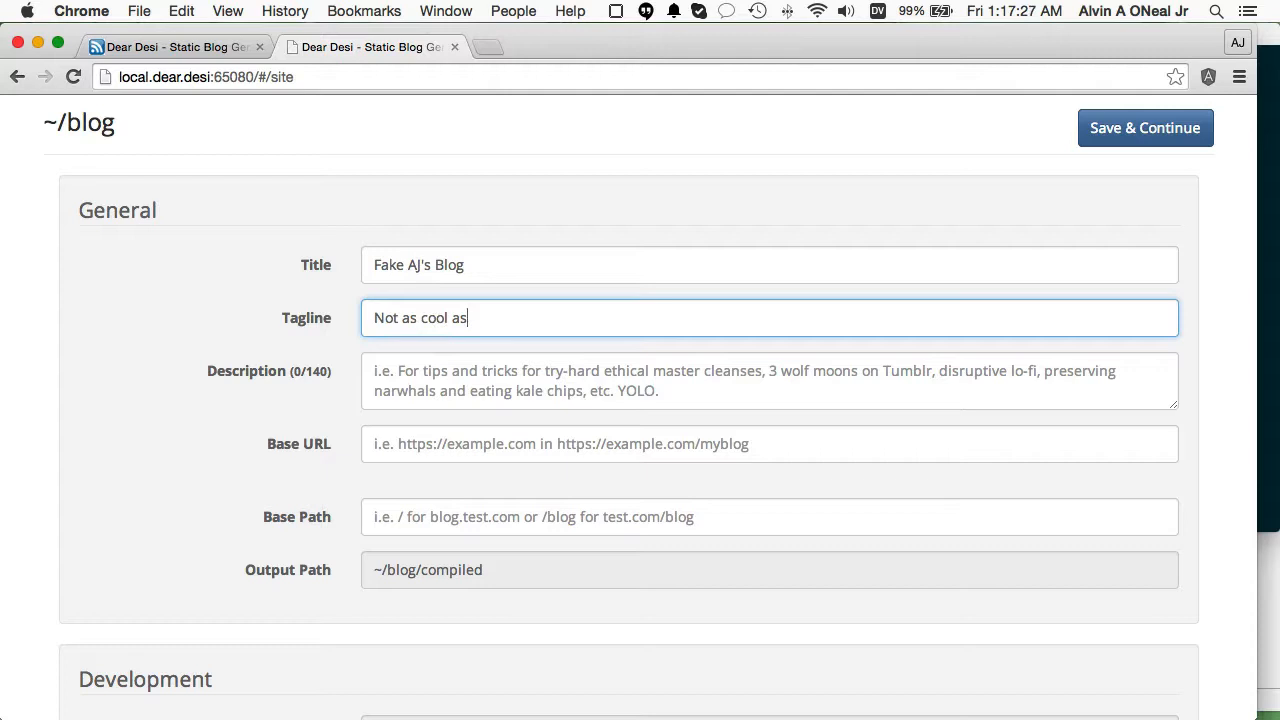
type("Cool AJ's Blog")
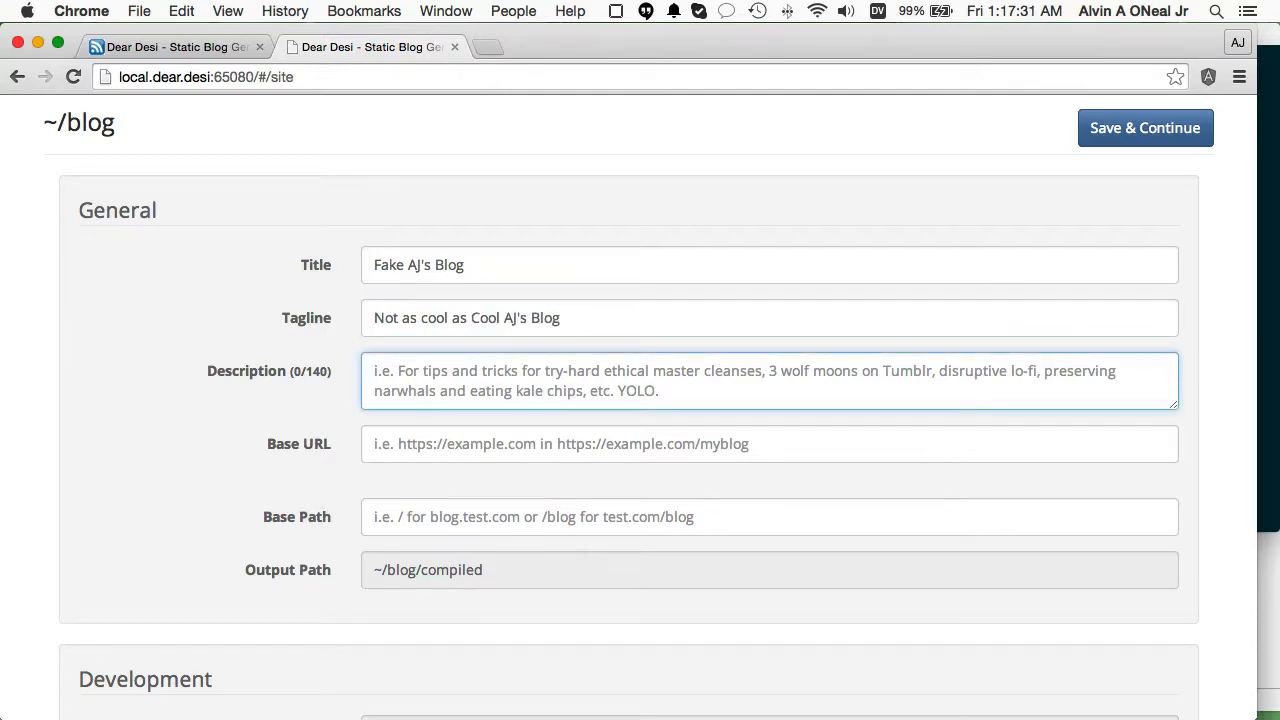
type("Fake fake fake")
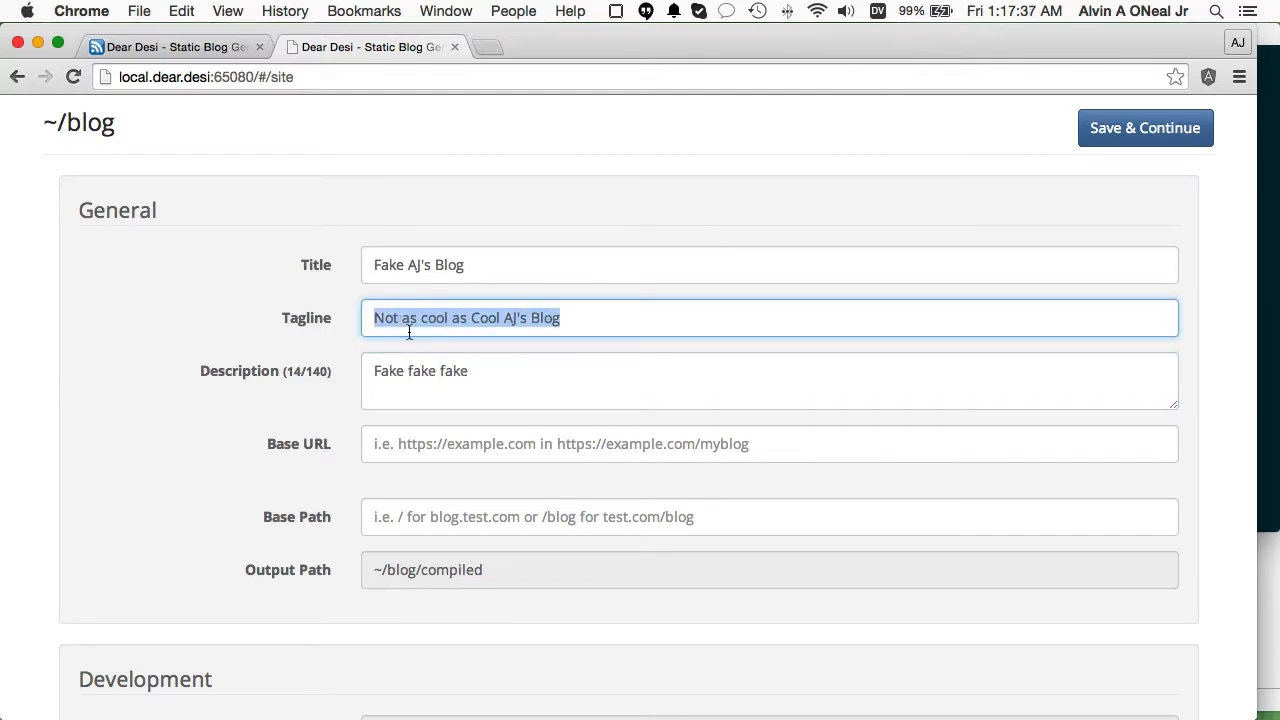
scroll("down", 3)
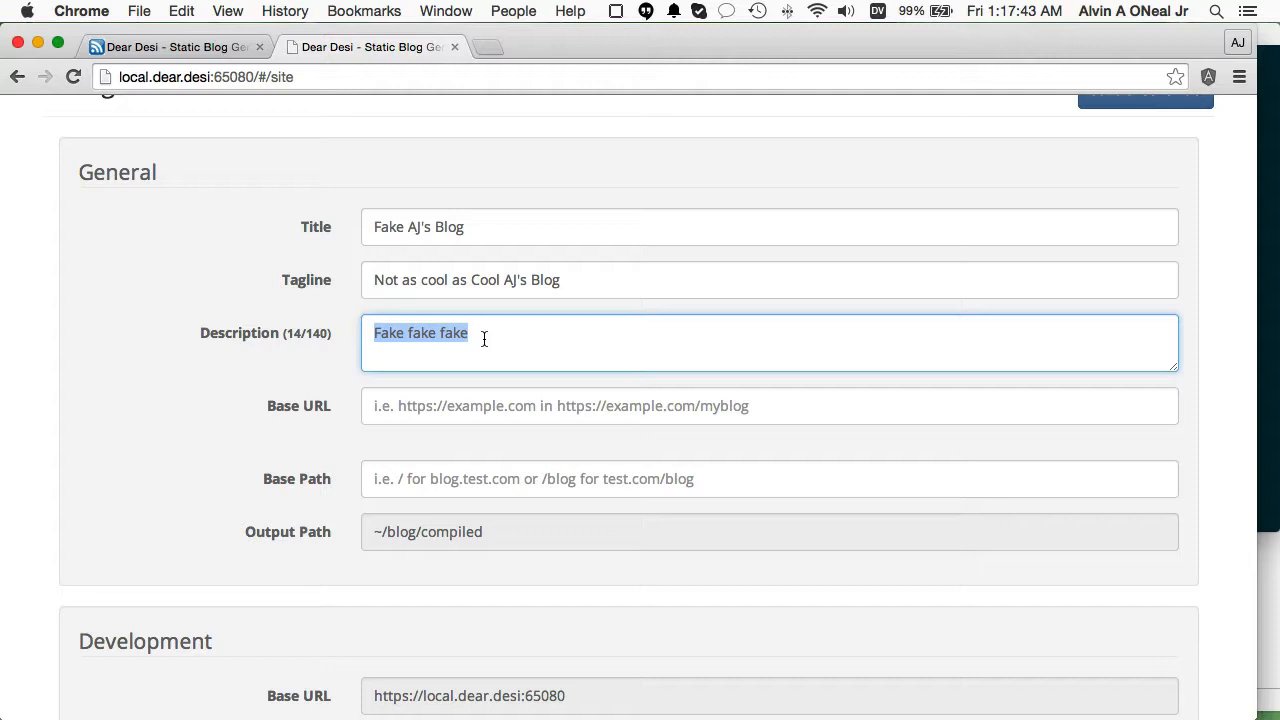
mouse_move(509, 336)
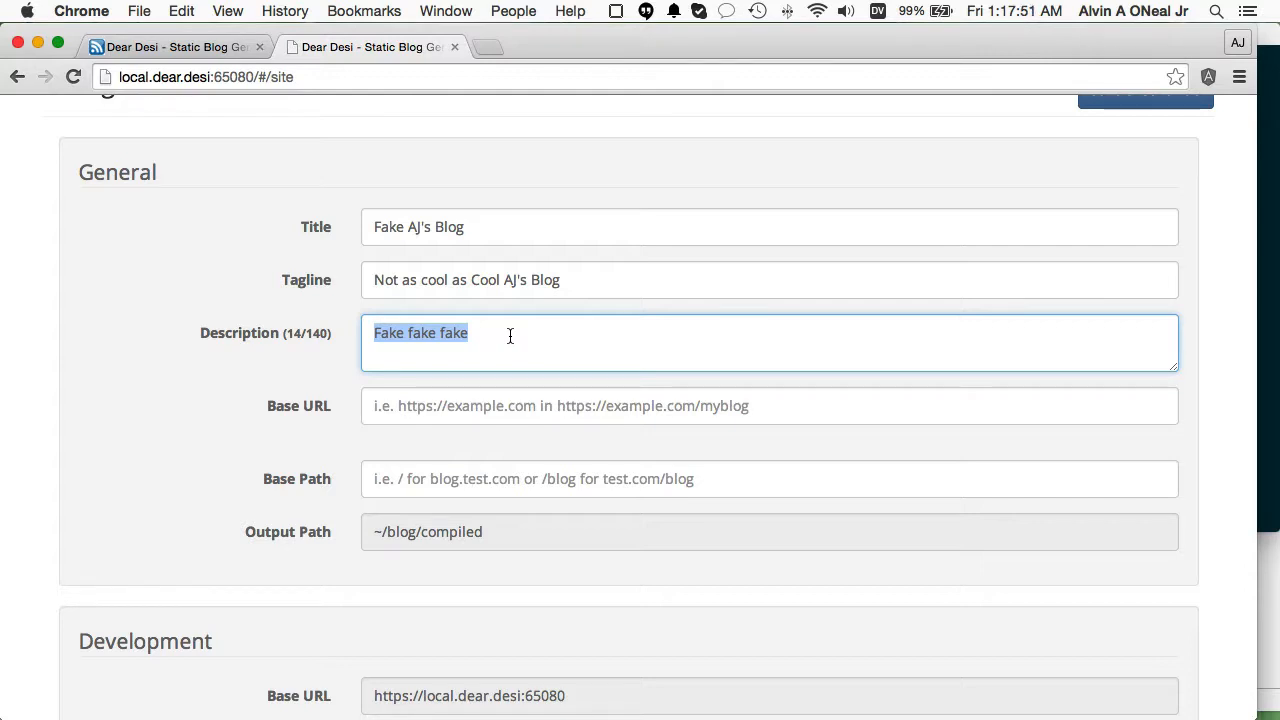
scroll("down", 3)
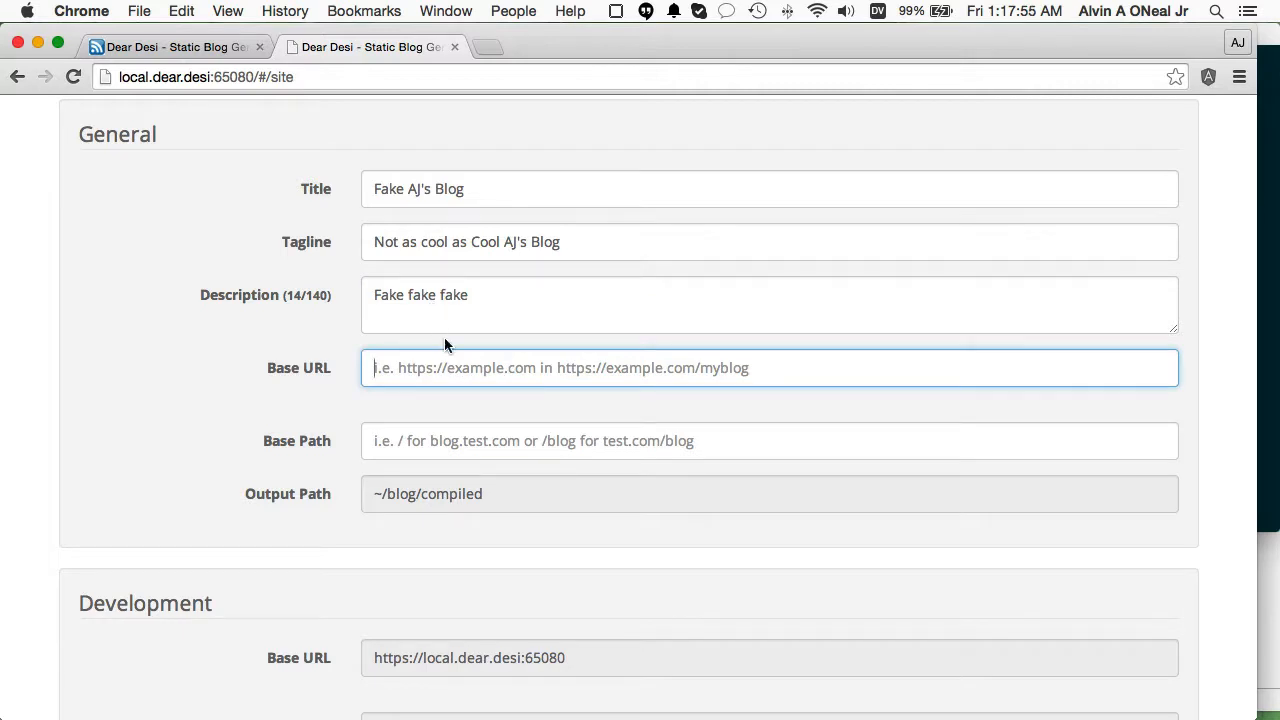
mouse_move(487, 46)
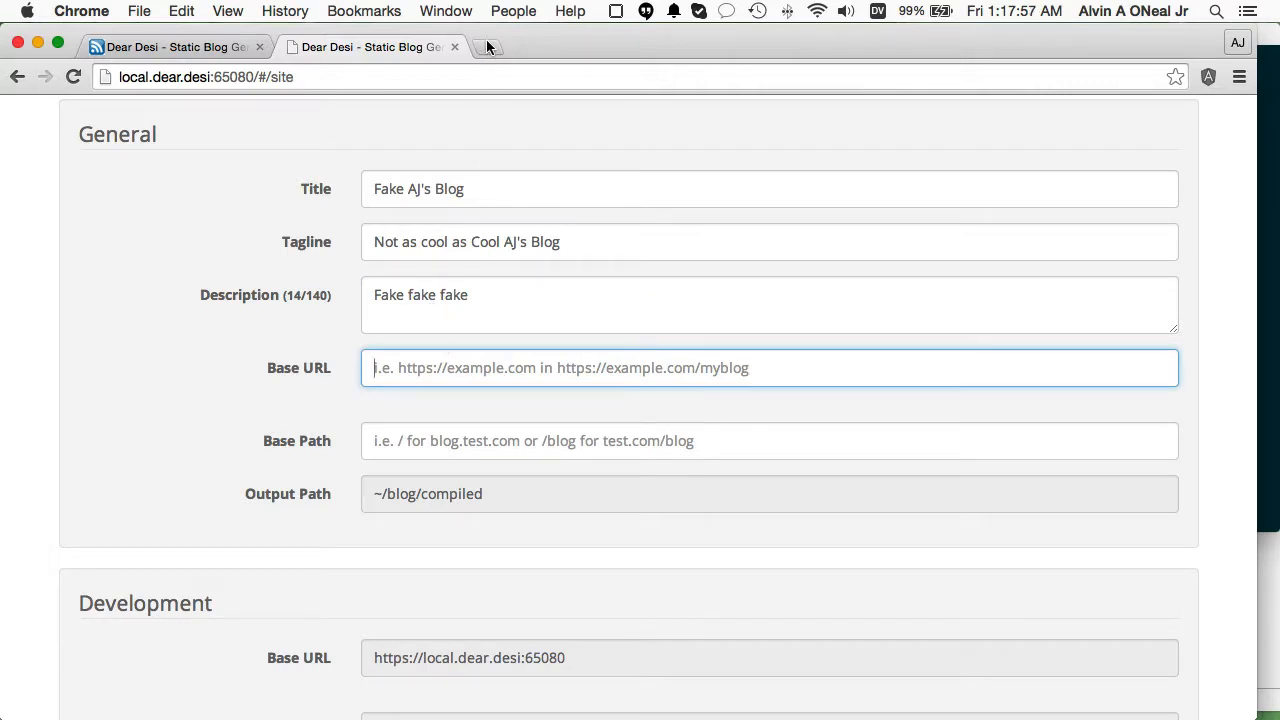
mouse_move(488, 47)
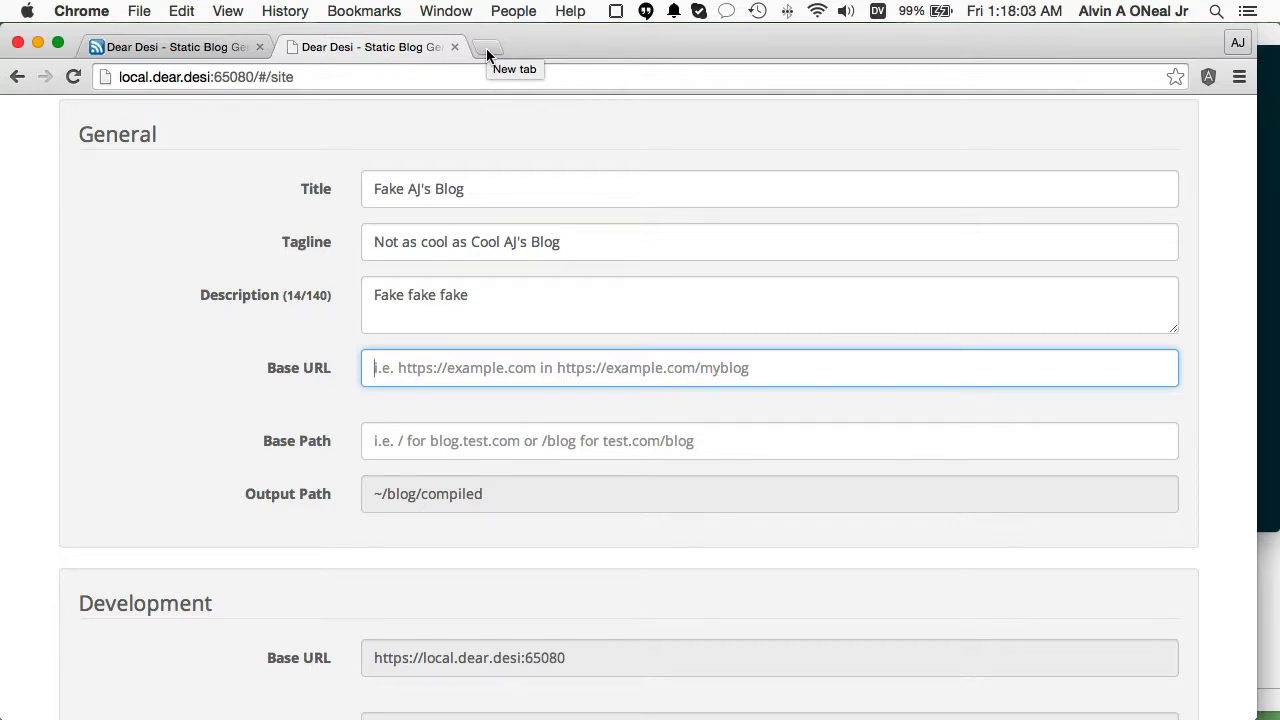
Step: Share the Drive blog folder as Public on the web and copy its sharing link
left_click(487, 47)
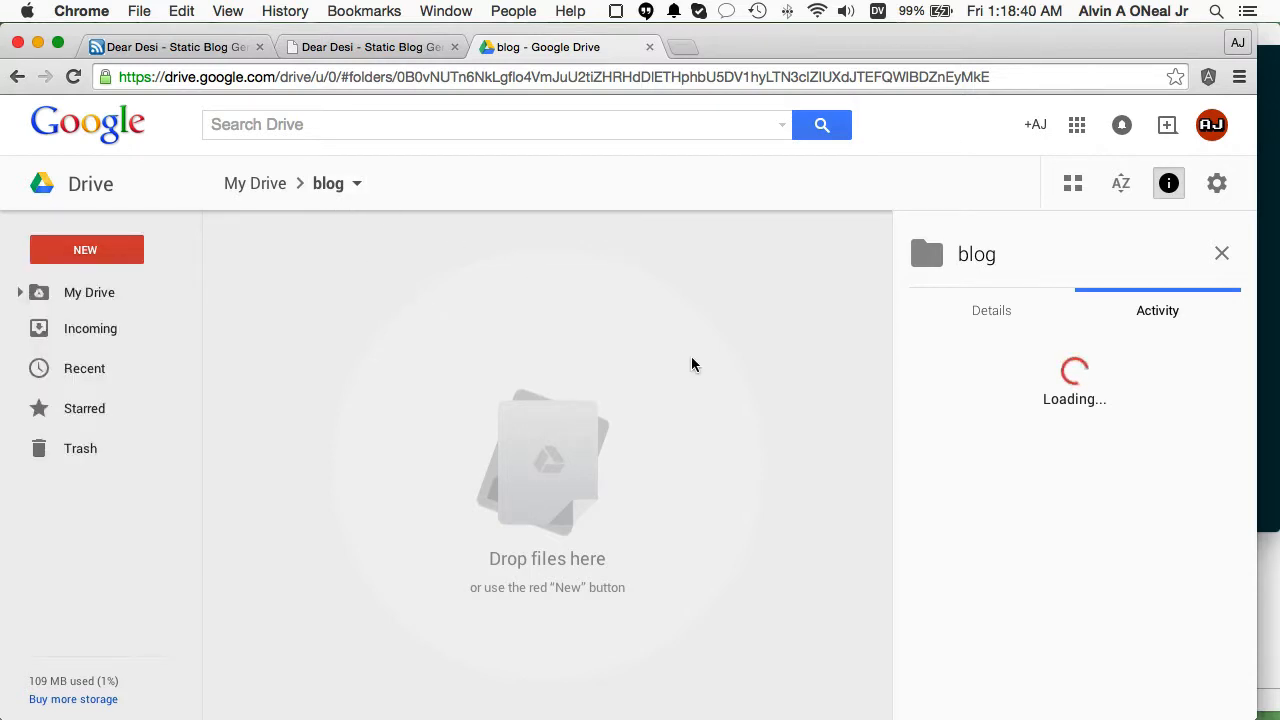
left_click(355, 183)
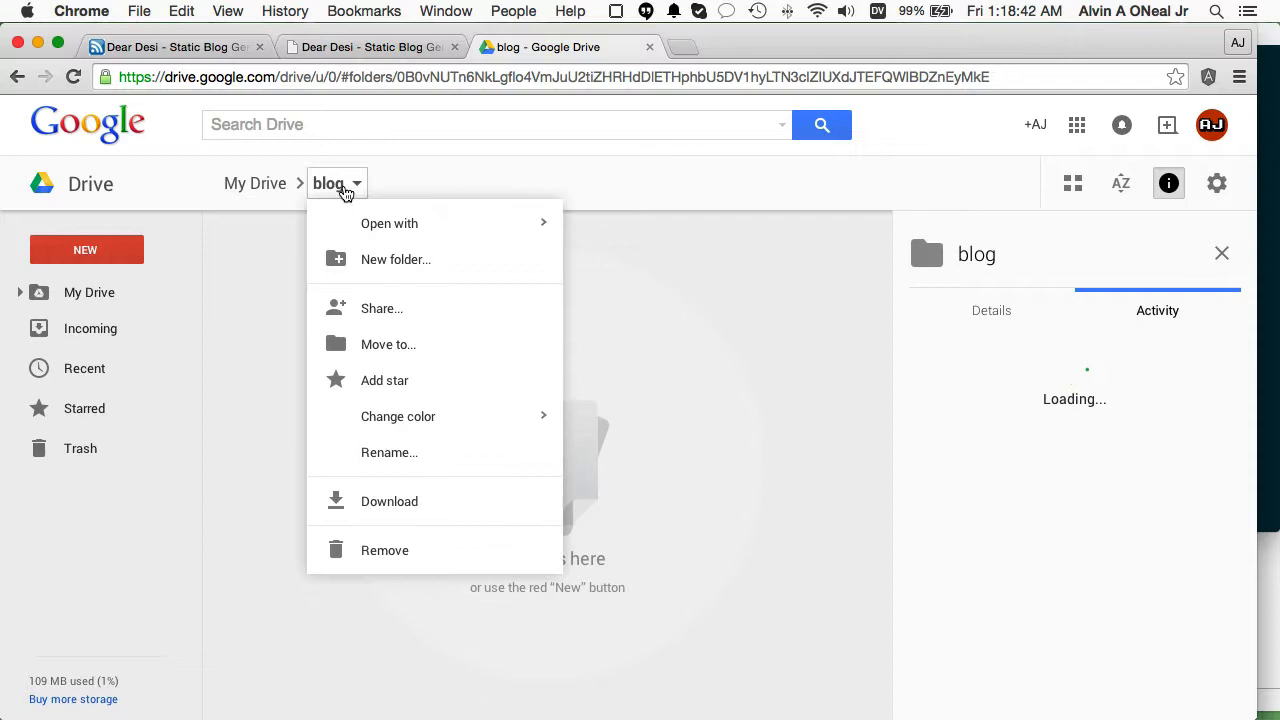
left_click(381, 308)
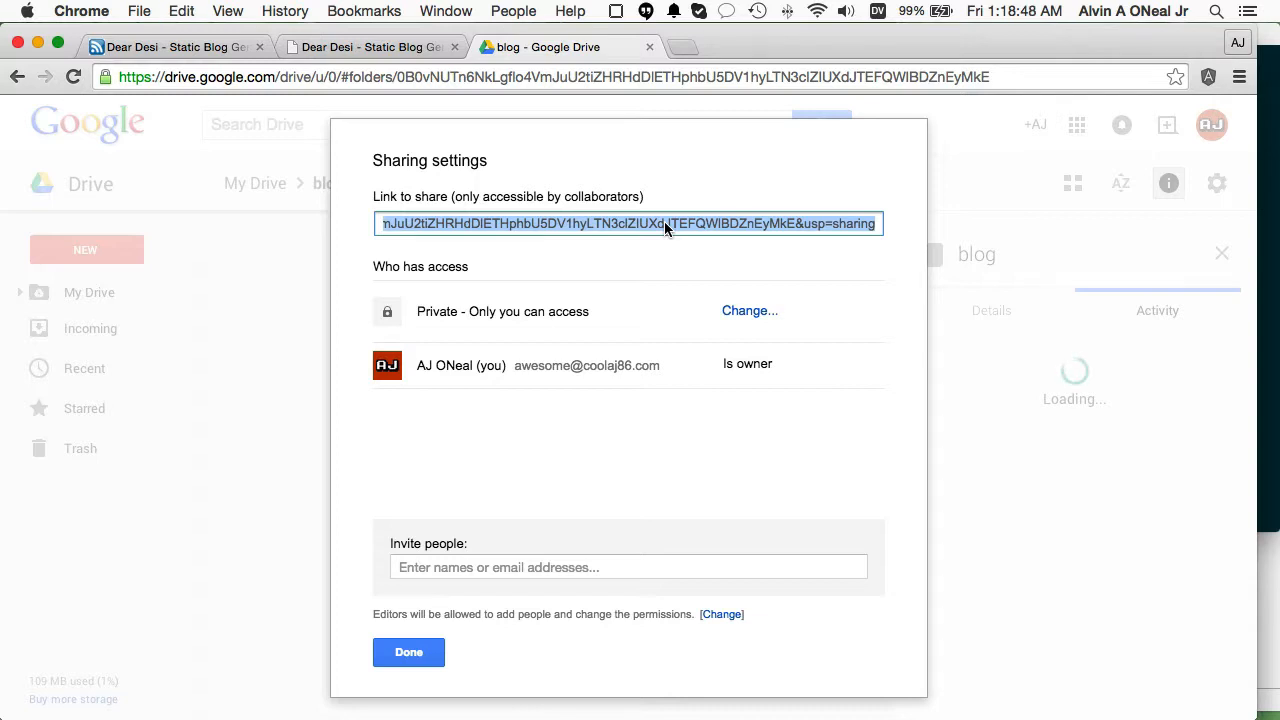
mouse_move(636, 216)
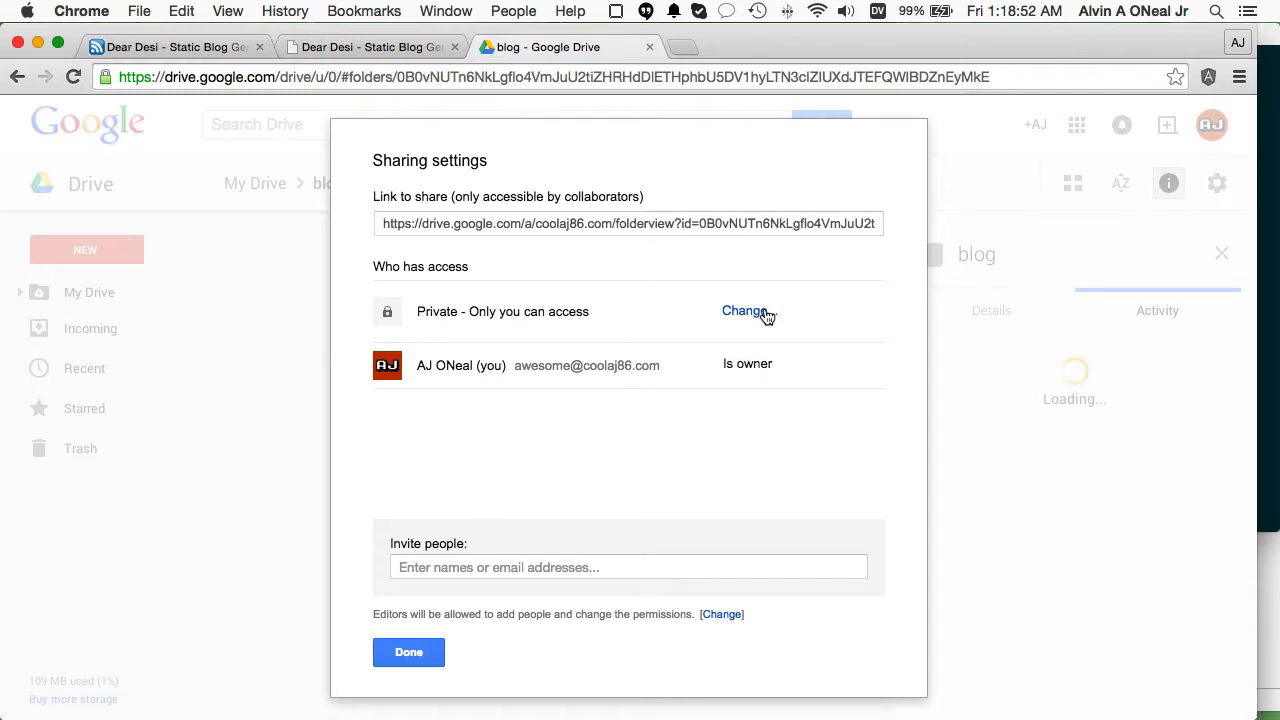
left_click(746, 311)
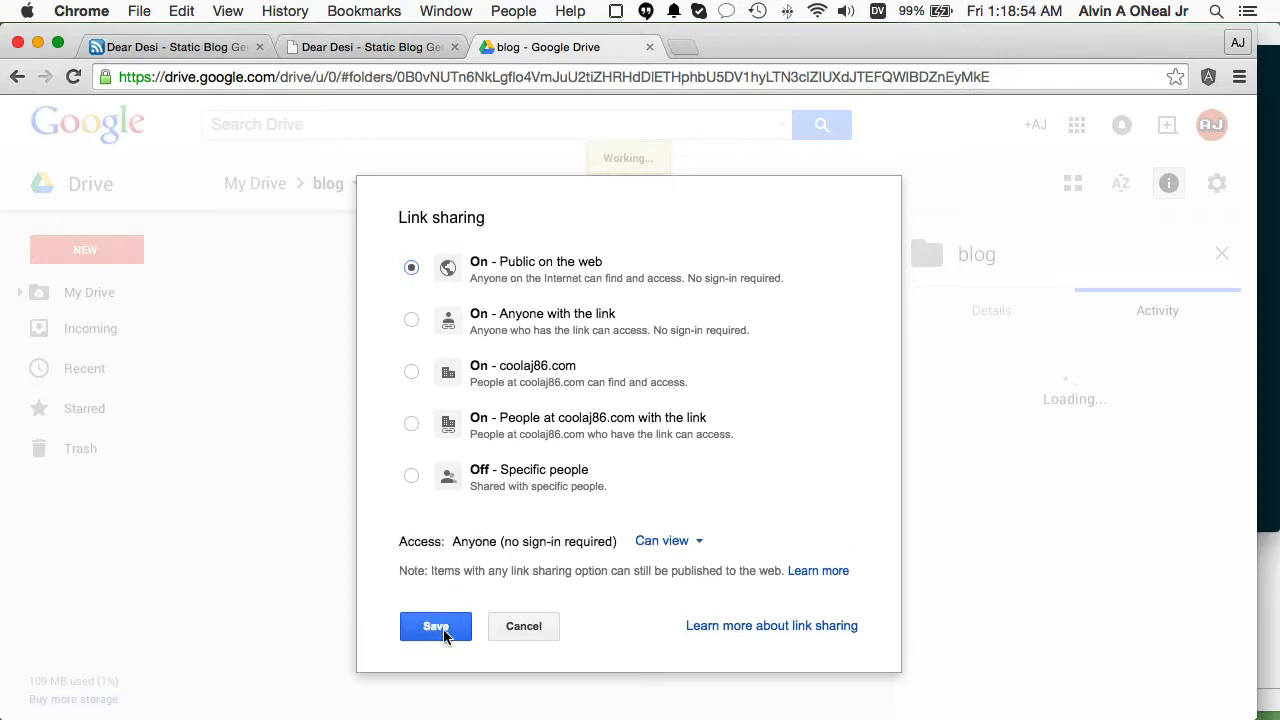
left_click(435, 626)
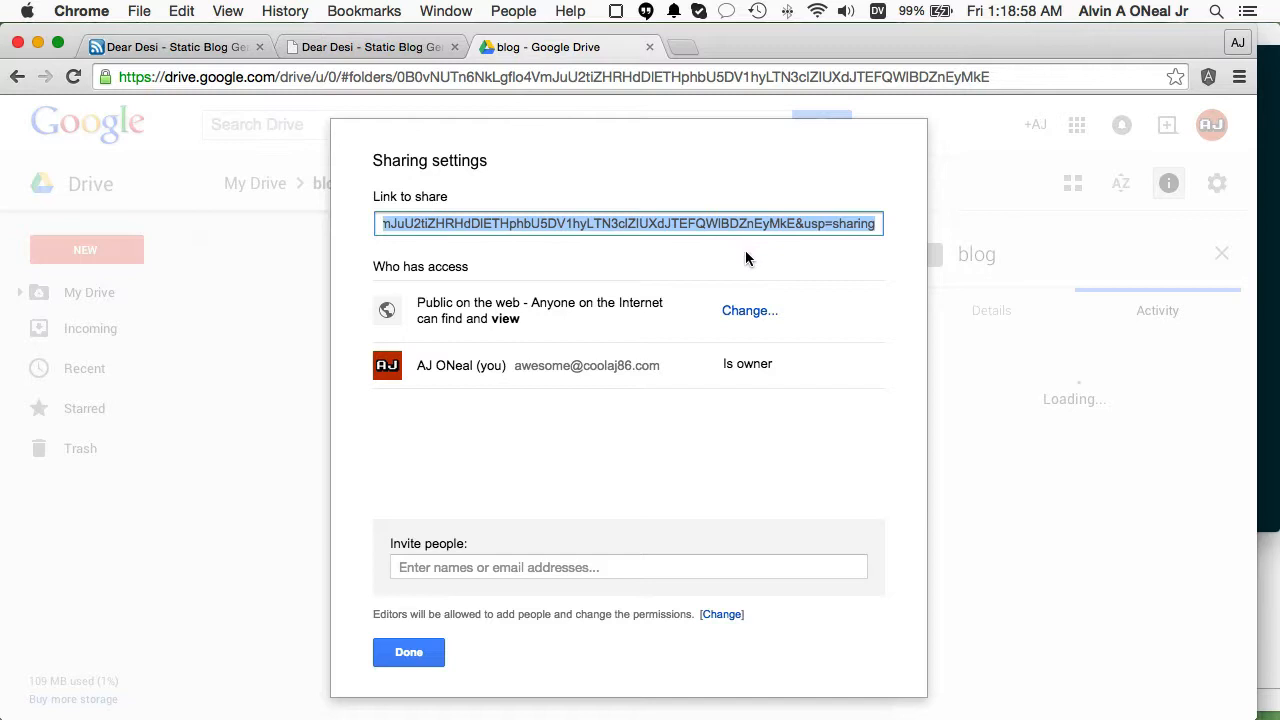
mouse_move(410, 468)
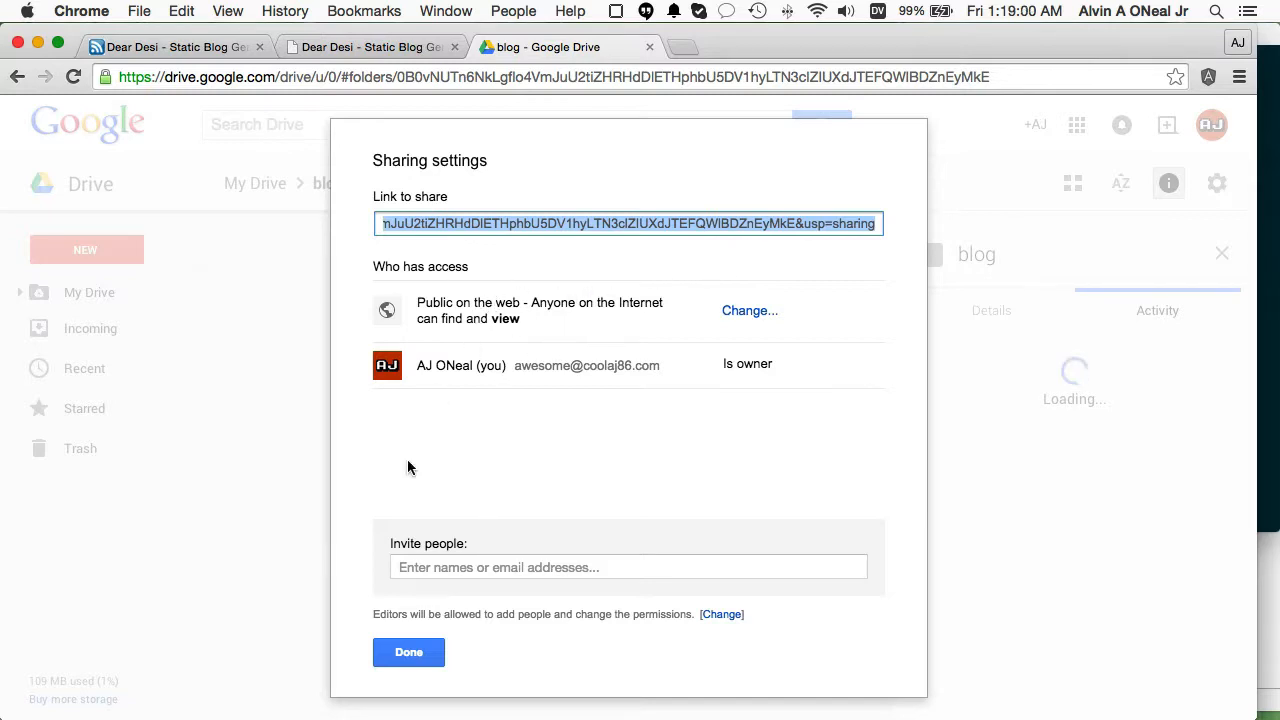
left_click(408, 652)
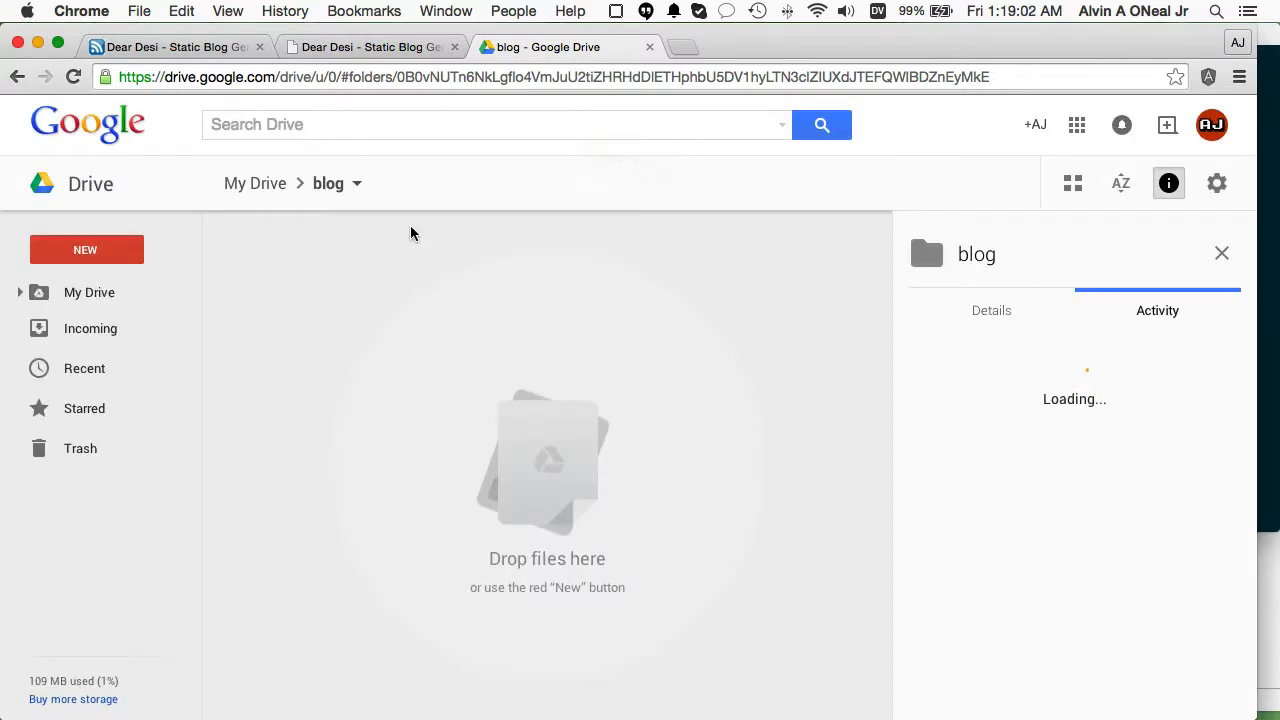
left_click(360, 47)
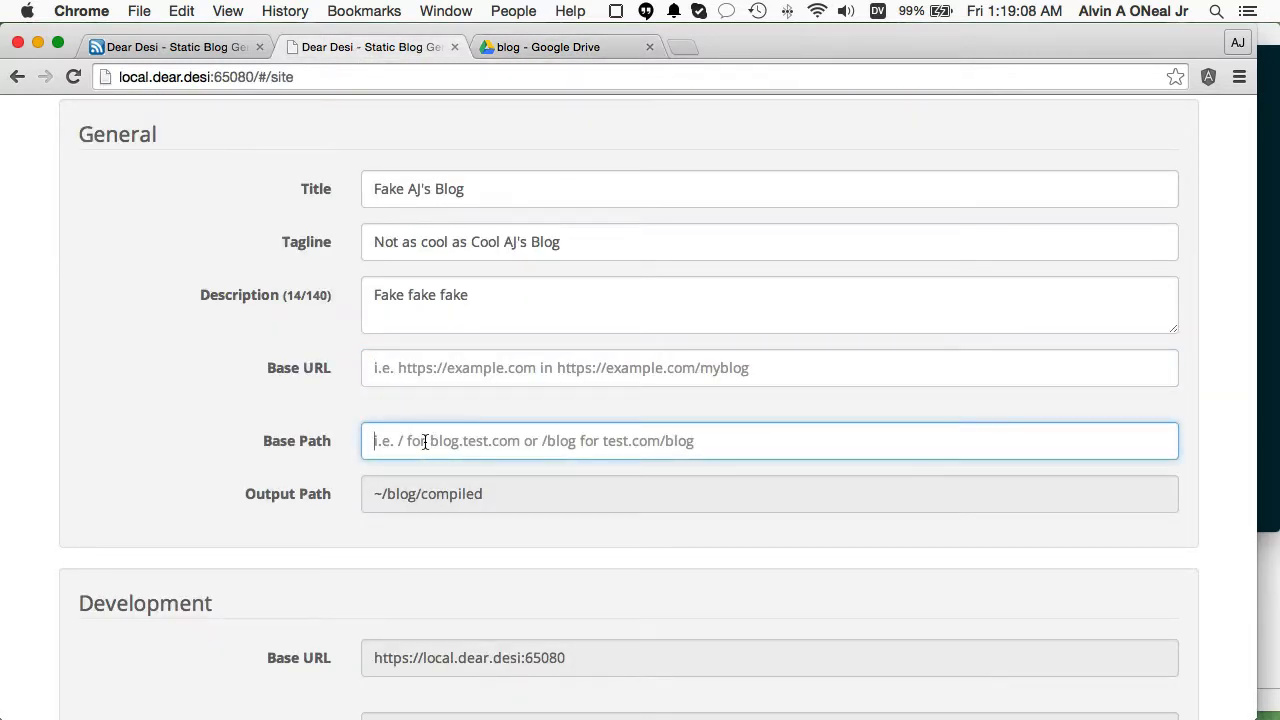
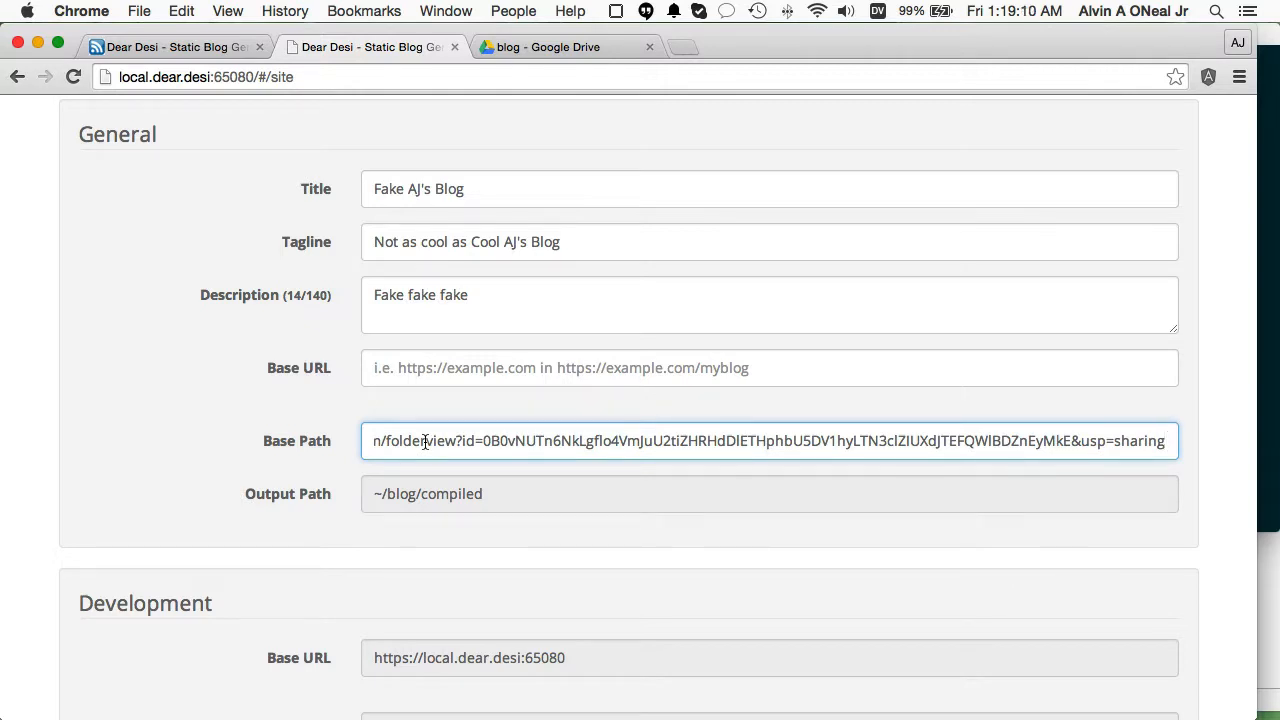
double_click(1138, 441)
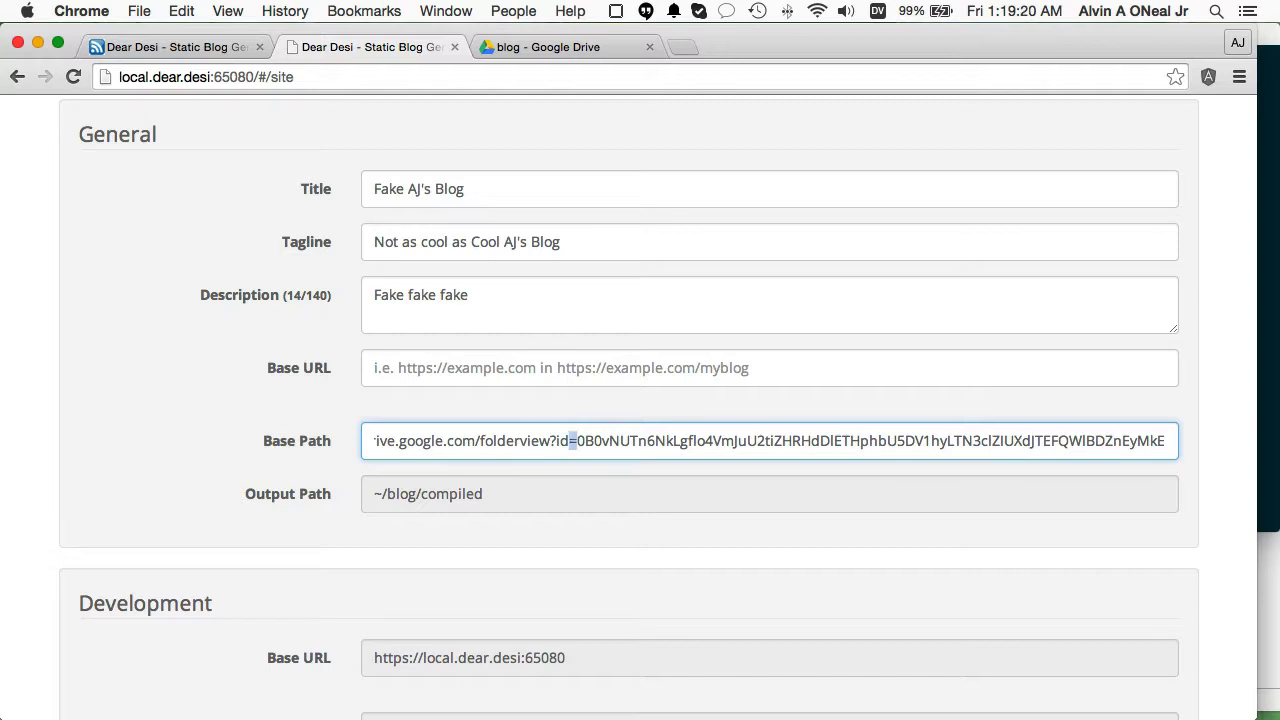
left_click_drag(574, 441, 374, 441)
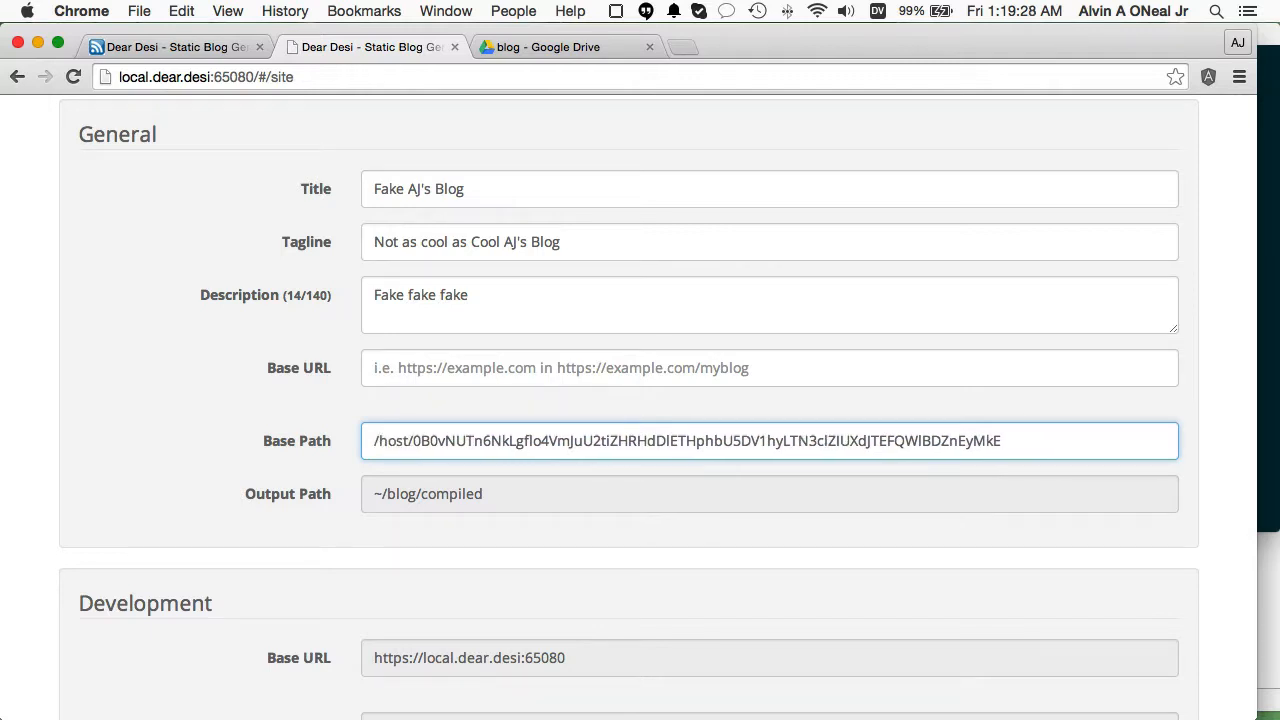
mouse_move(450, 389)
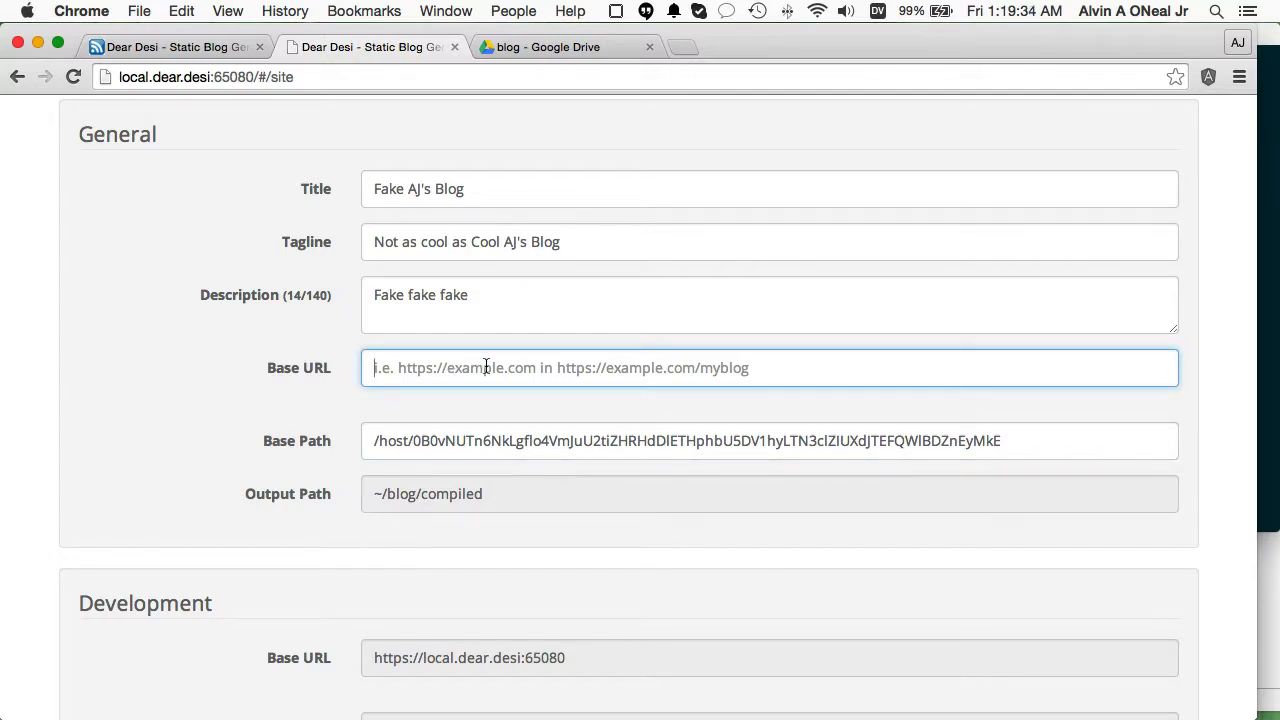
type("https://googl")
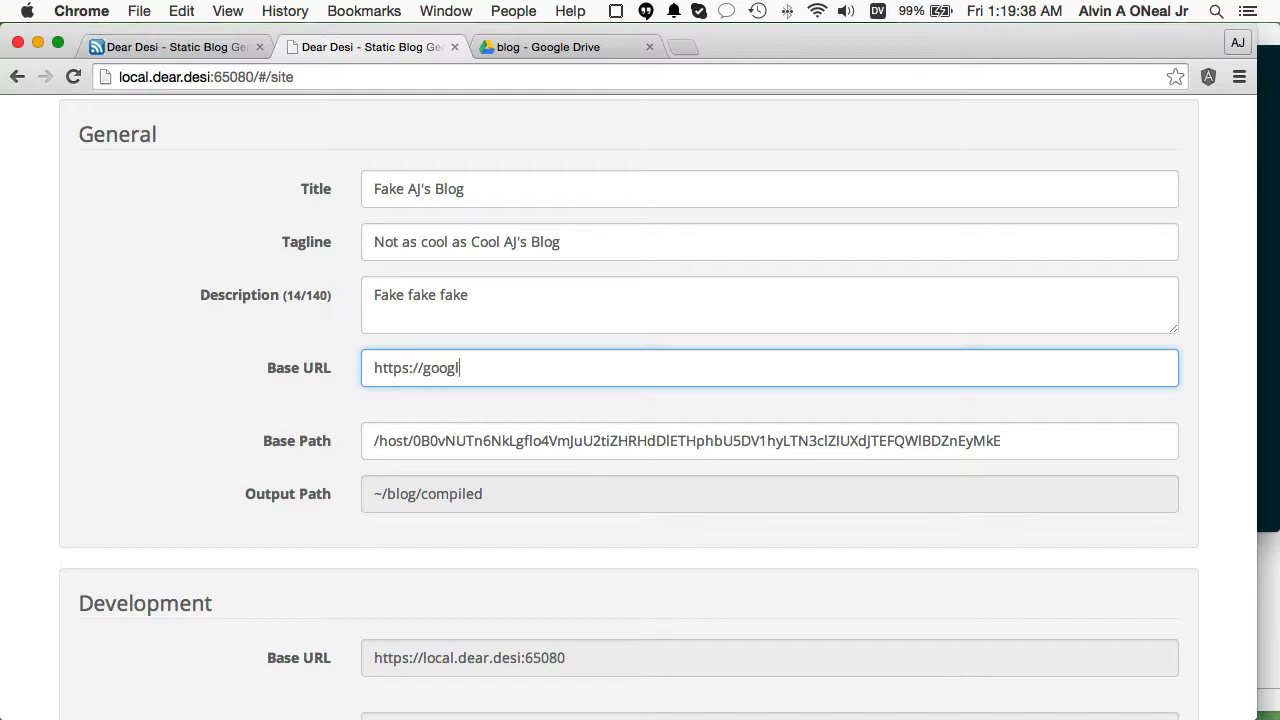
type("edrive.com")
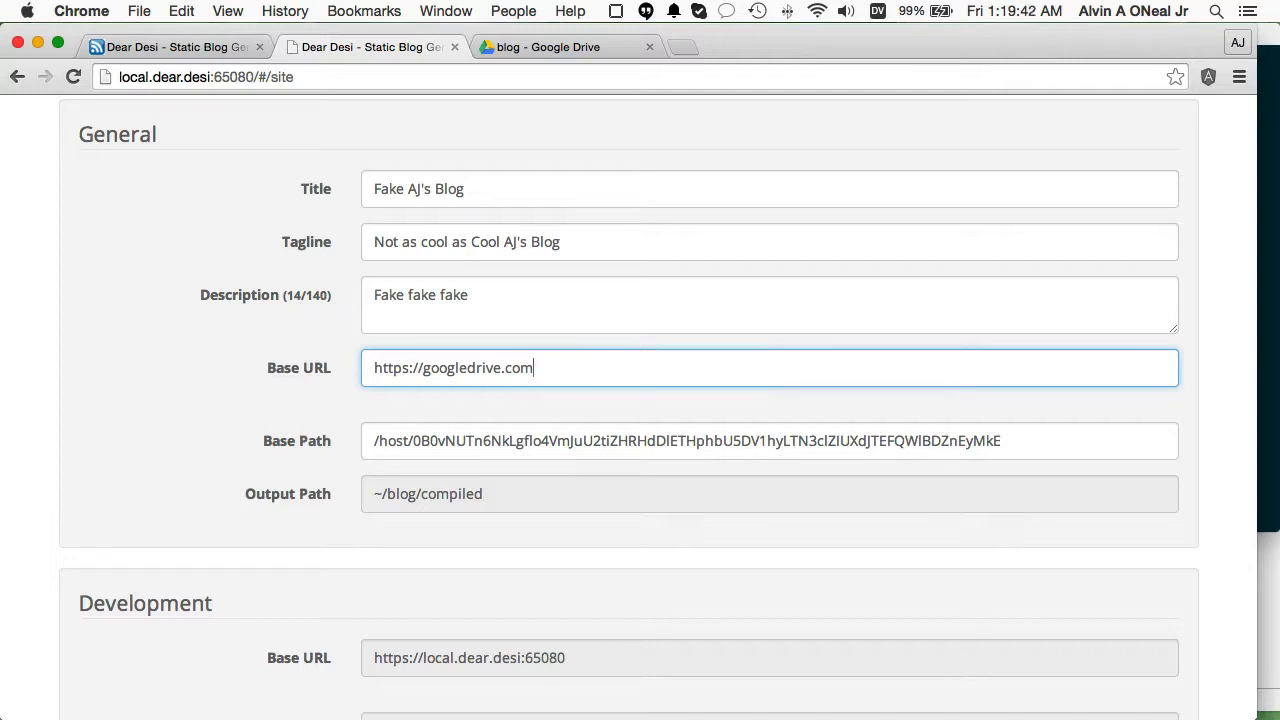
mouse_move(549, 350)
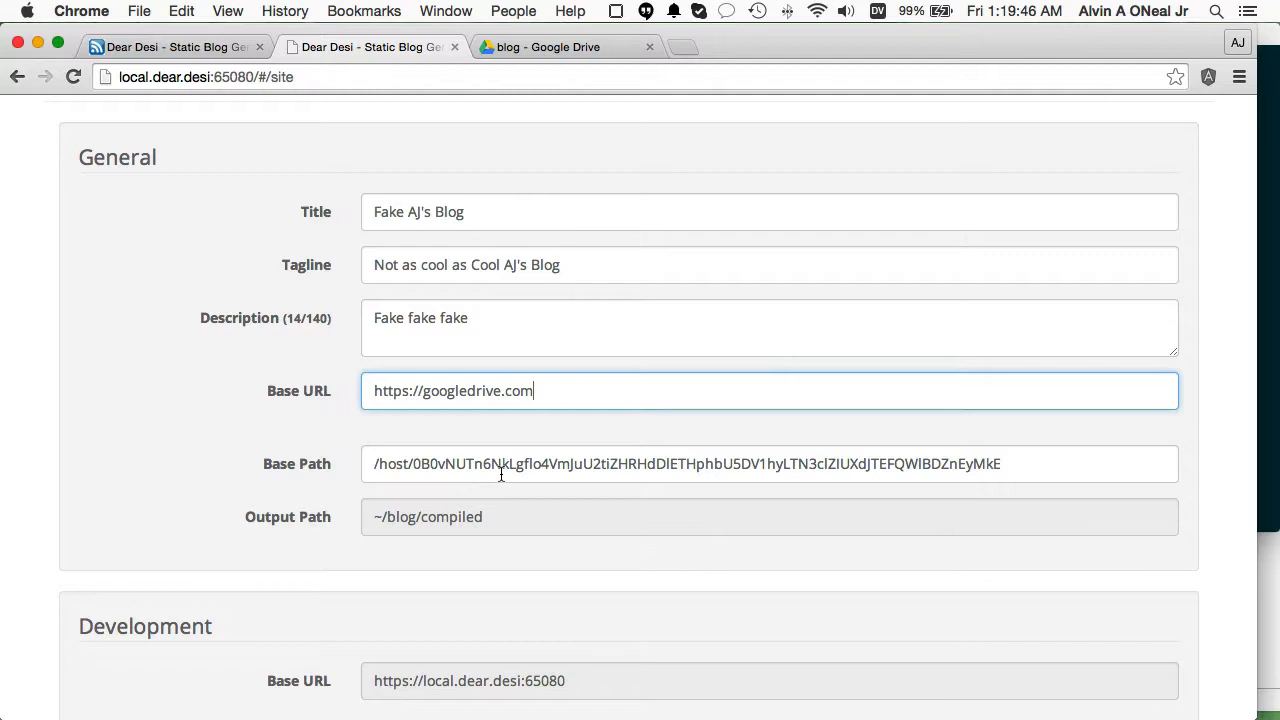
scroll("down", 3)
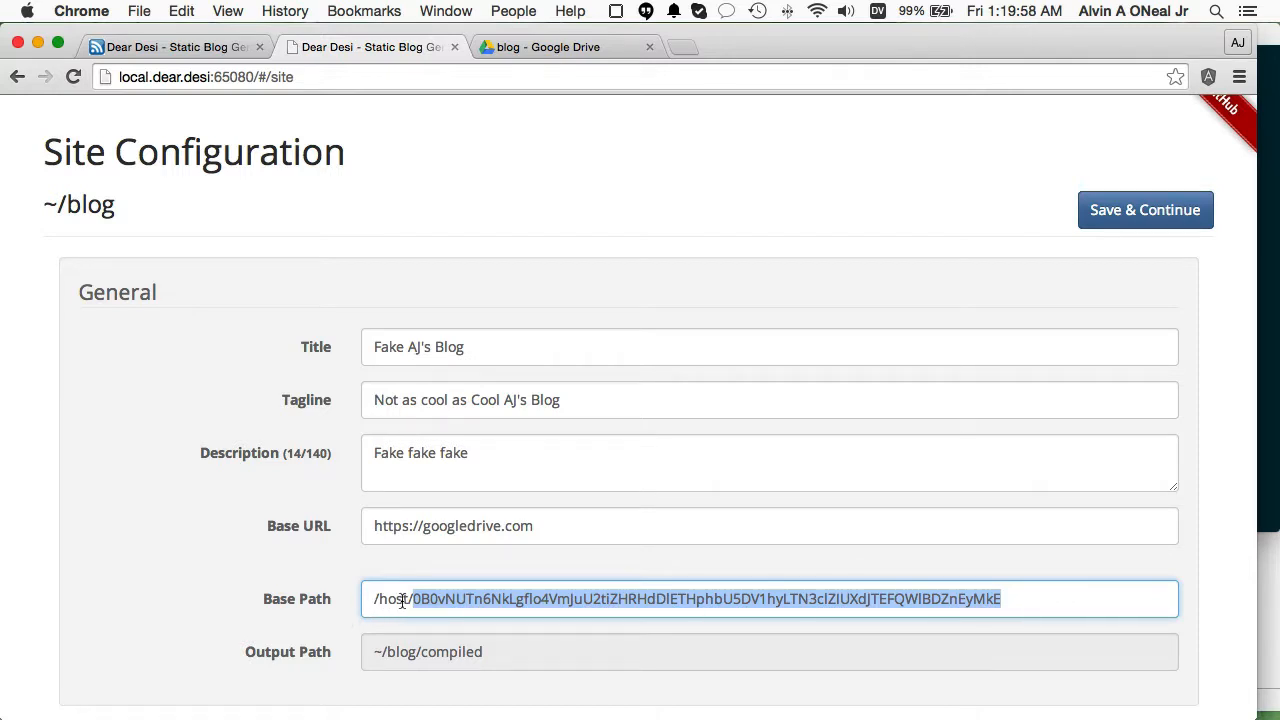
mouse_move(445, 534)
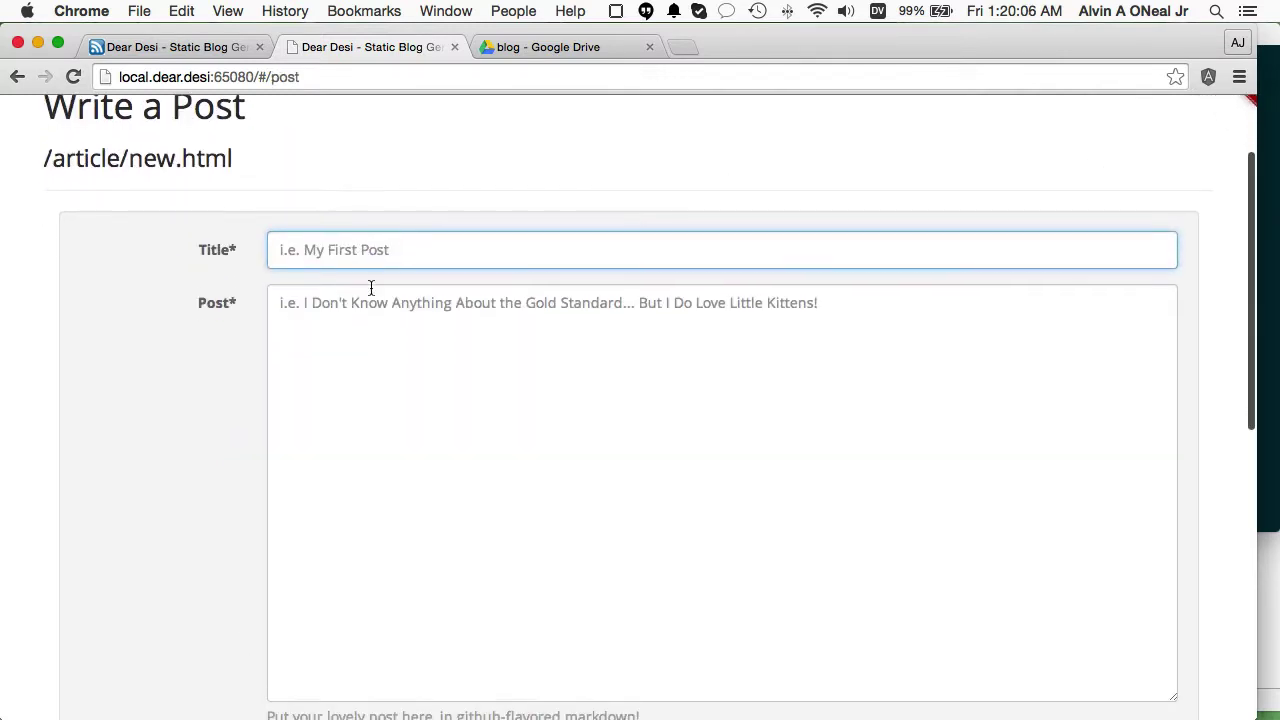
Step: Title the post 'My First Post' and start the body with 'Hello World!'
type("My First Post")
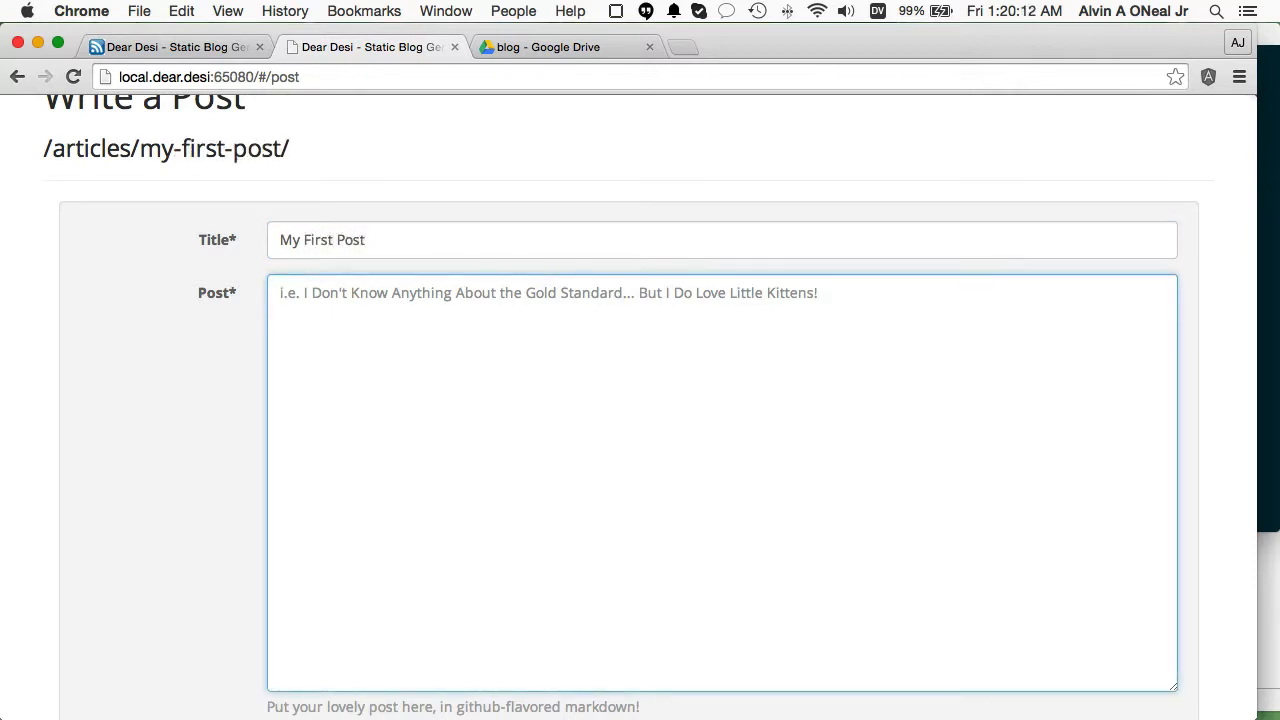
scroll("down", 3)
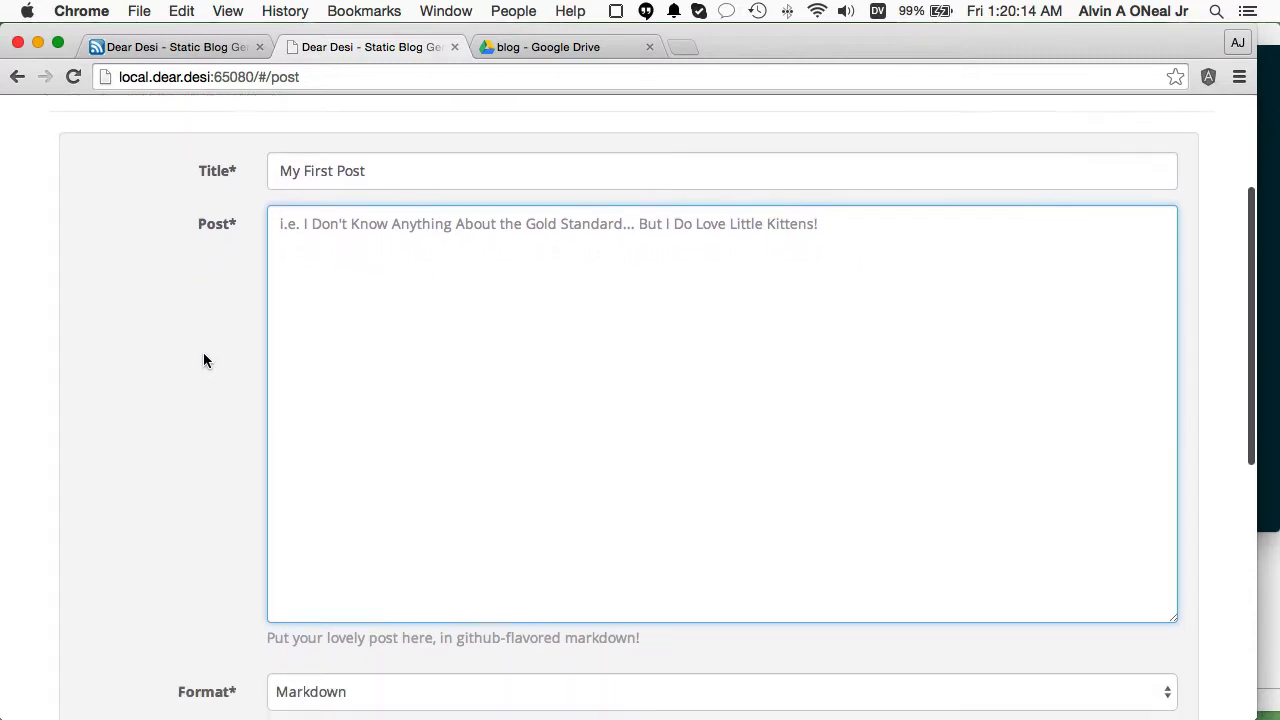
scroll("down", 3)
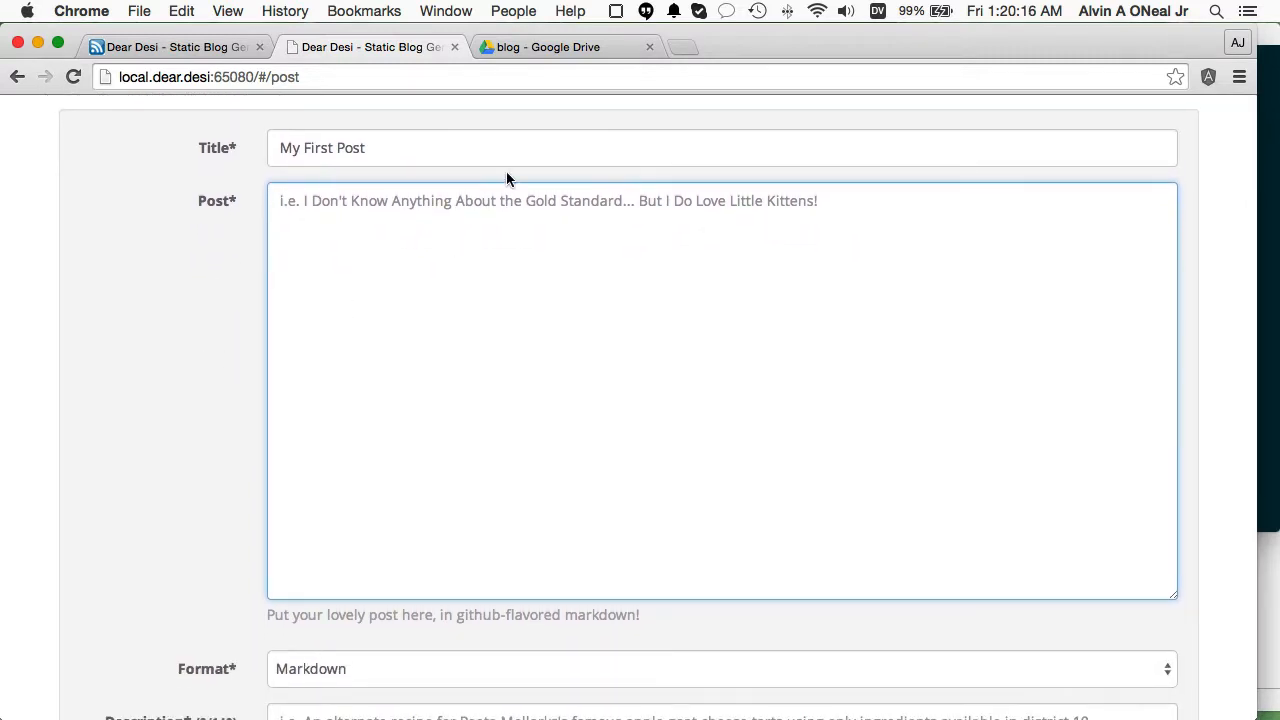
mouse_move(197, 222)
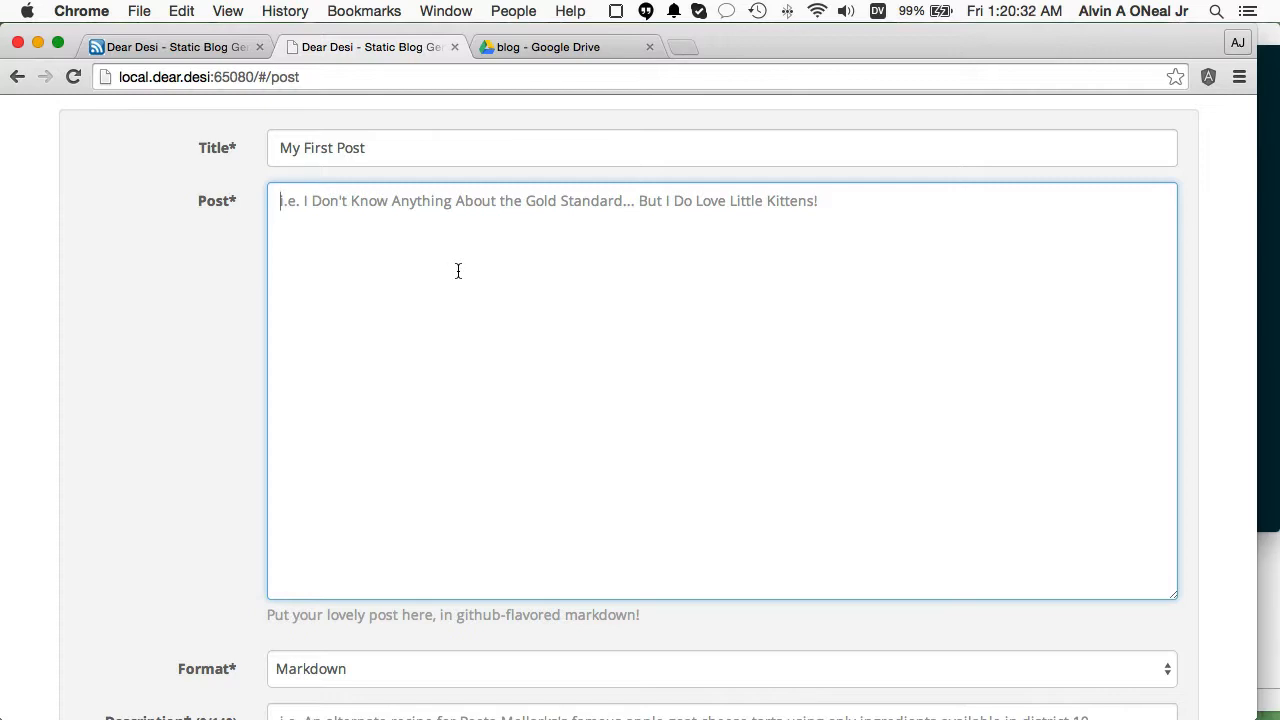
type("Hel")
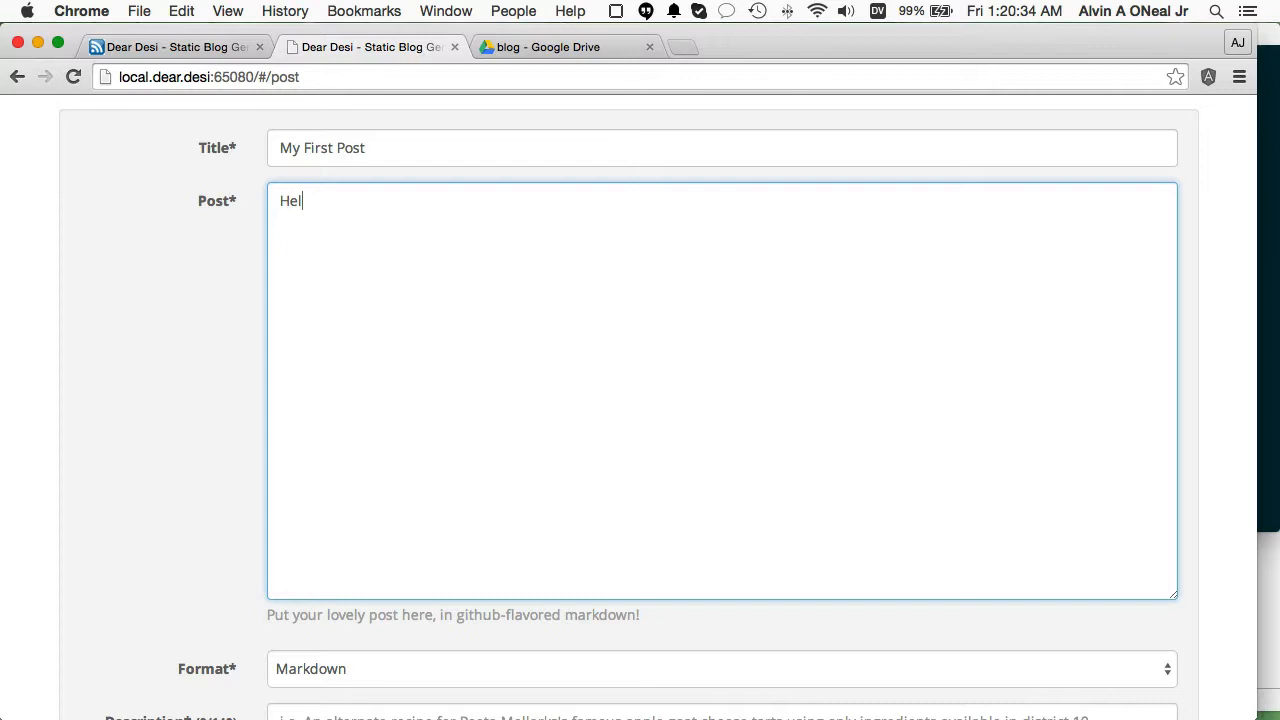
type("lo World!")
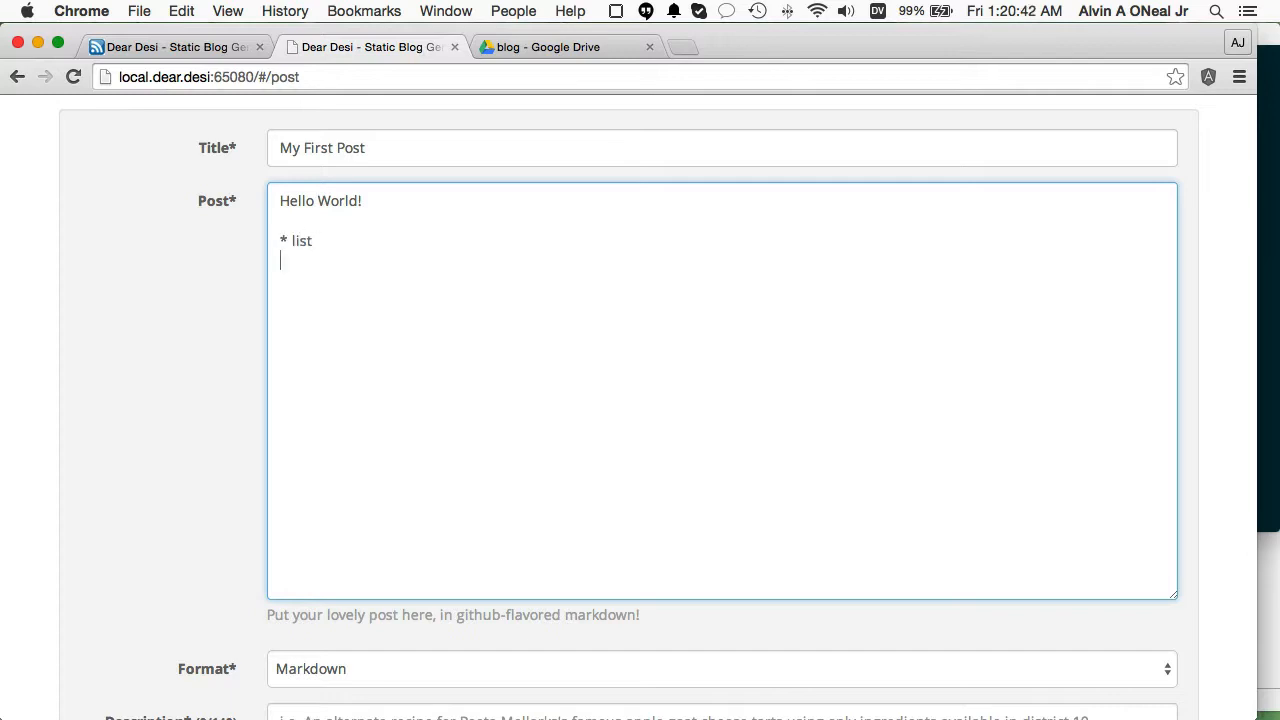
Step: Add a bulleted list, a quote and a code block containing var code = 'awesome';
type("* of")
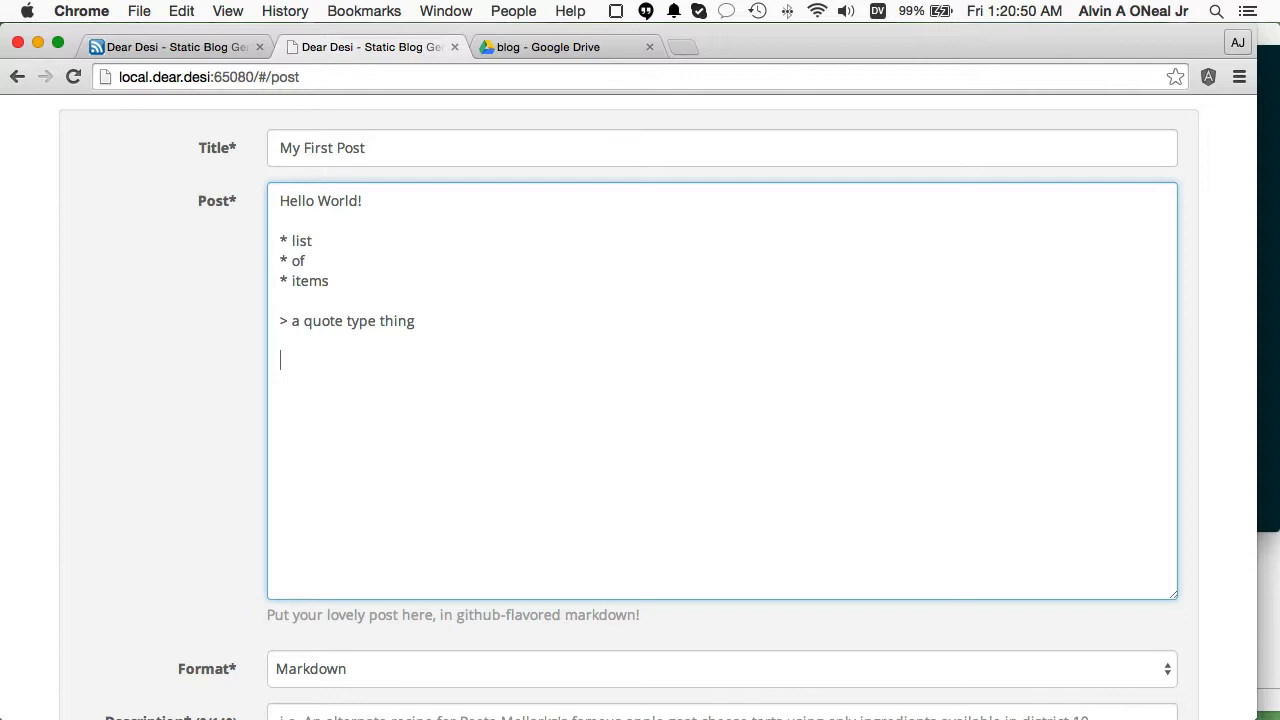
type("```")
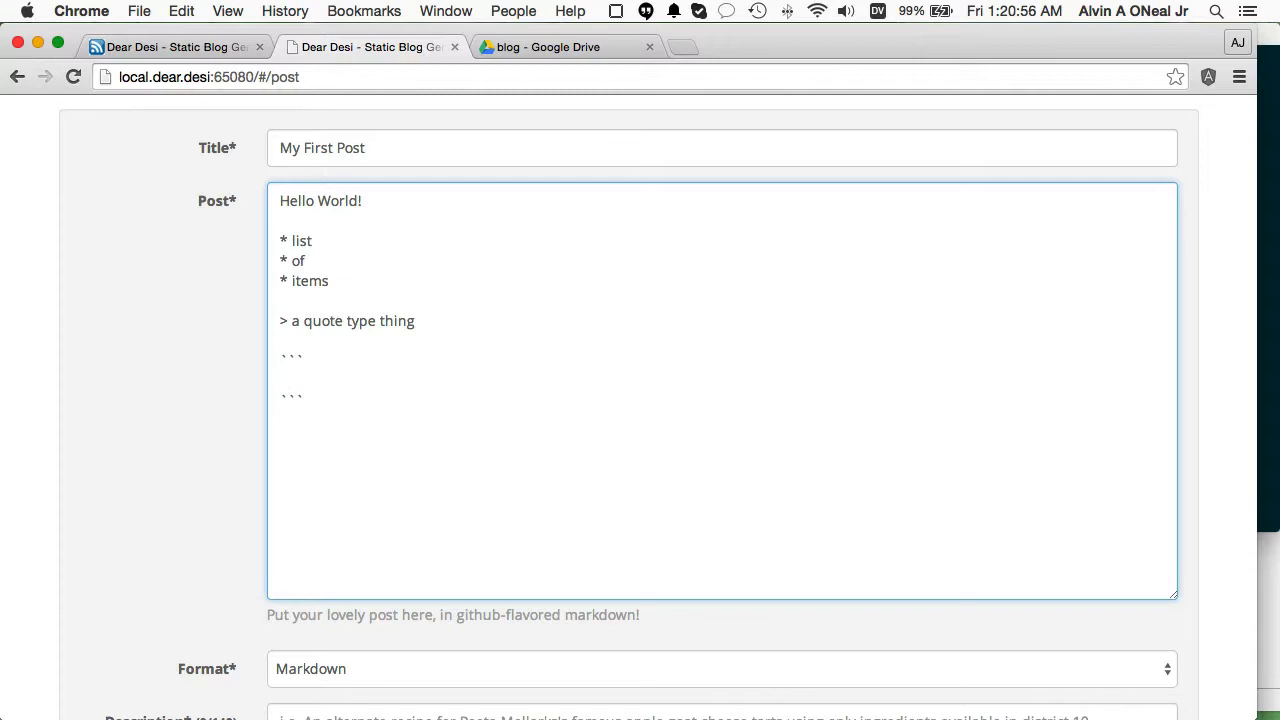
type("var code =")
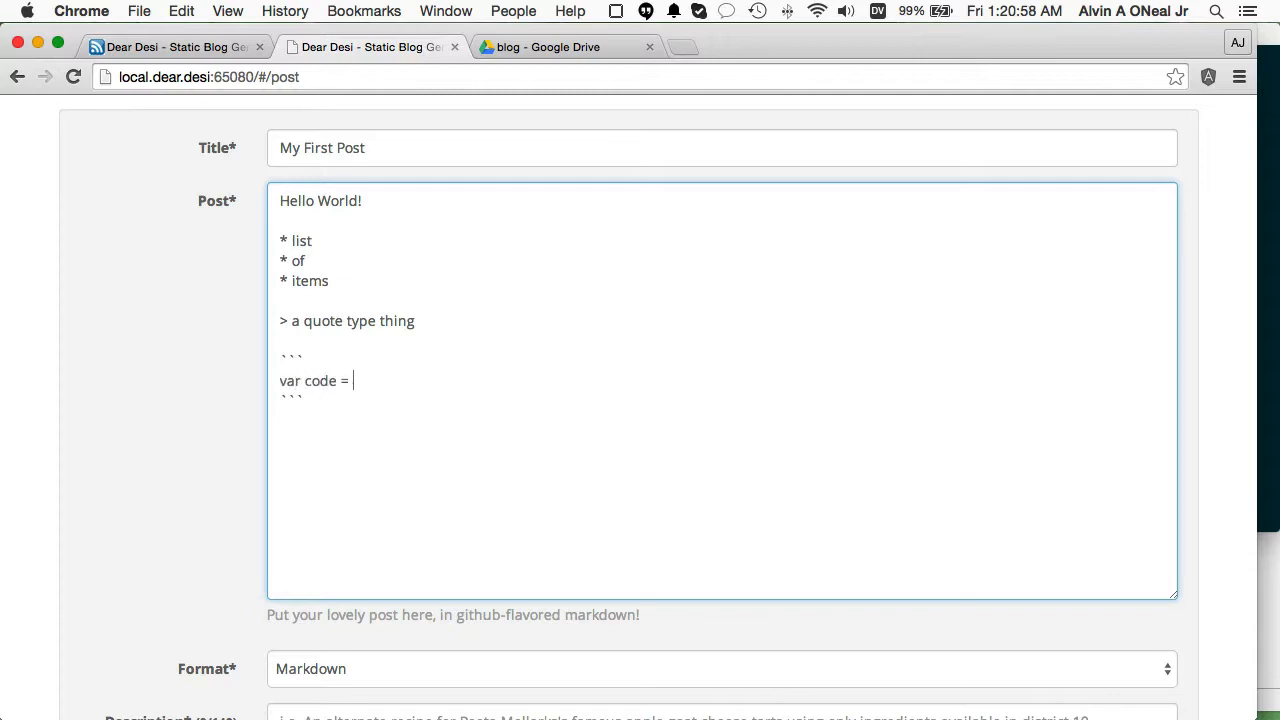
type("'awesome';")
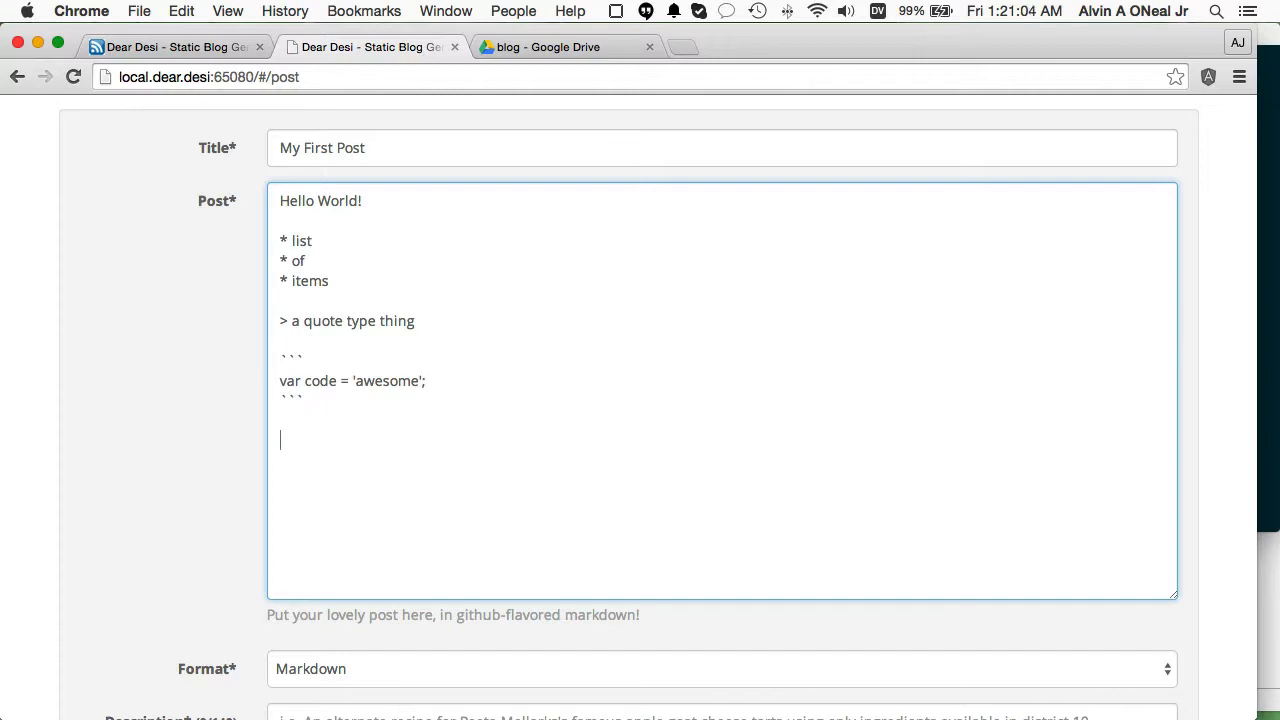
type("1.")
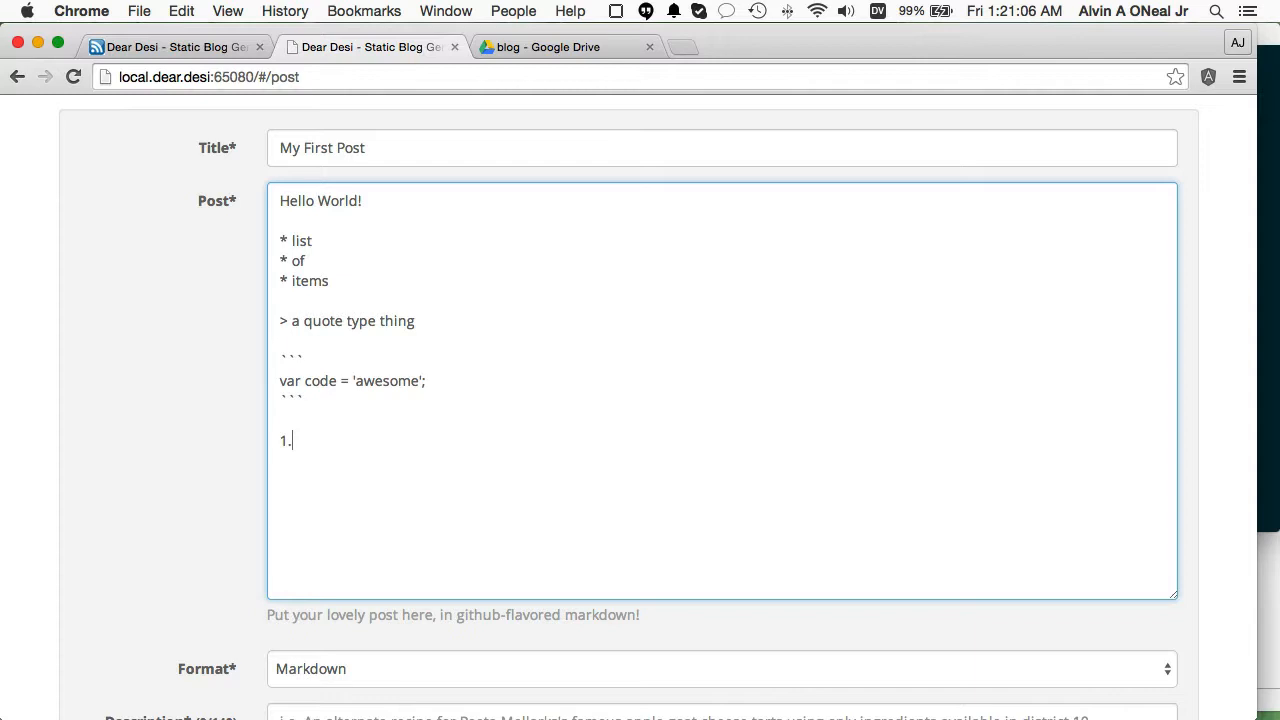
type("this")
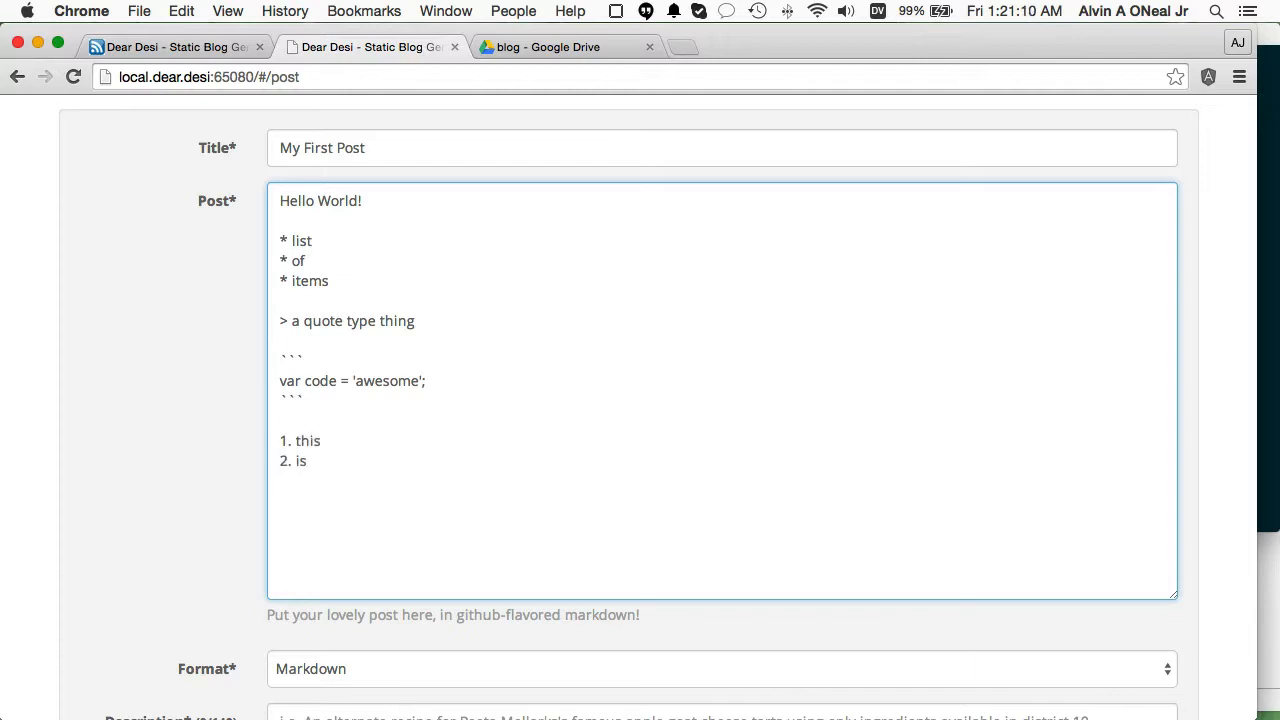
type("3. numbers")
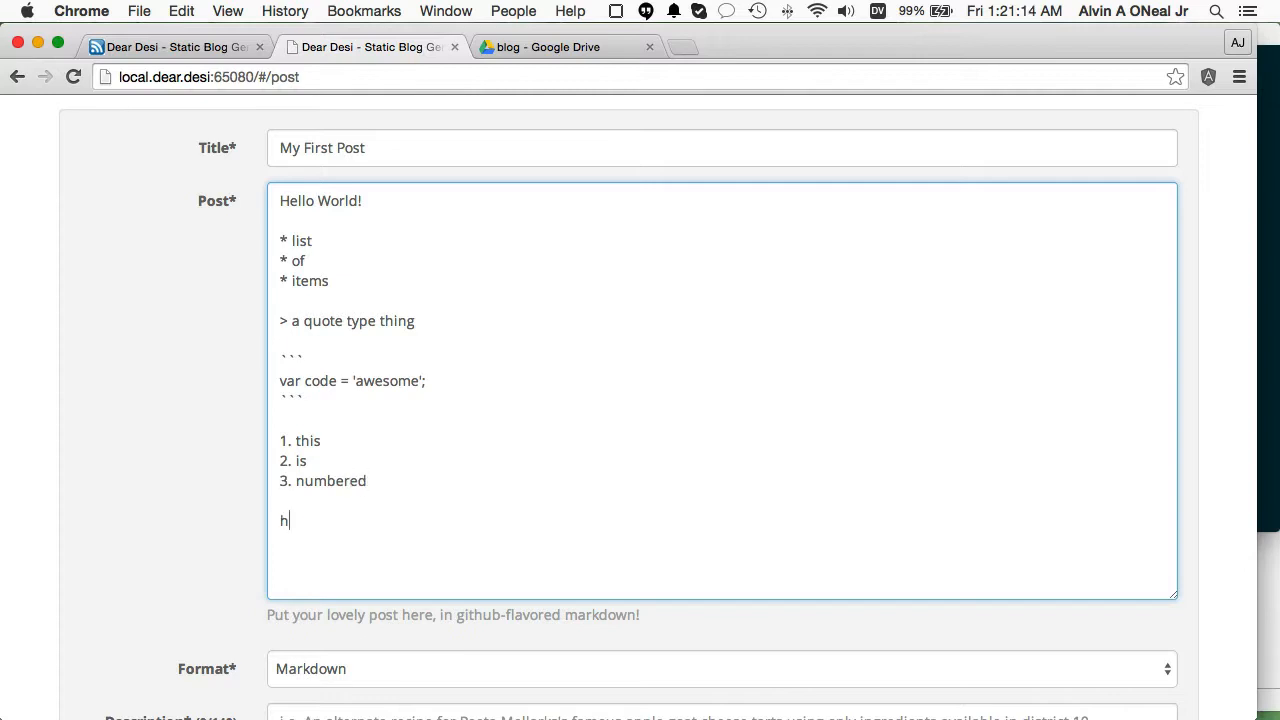
type("ttp://")
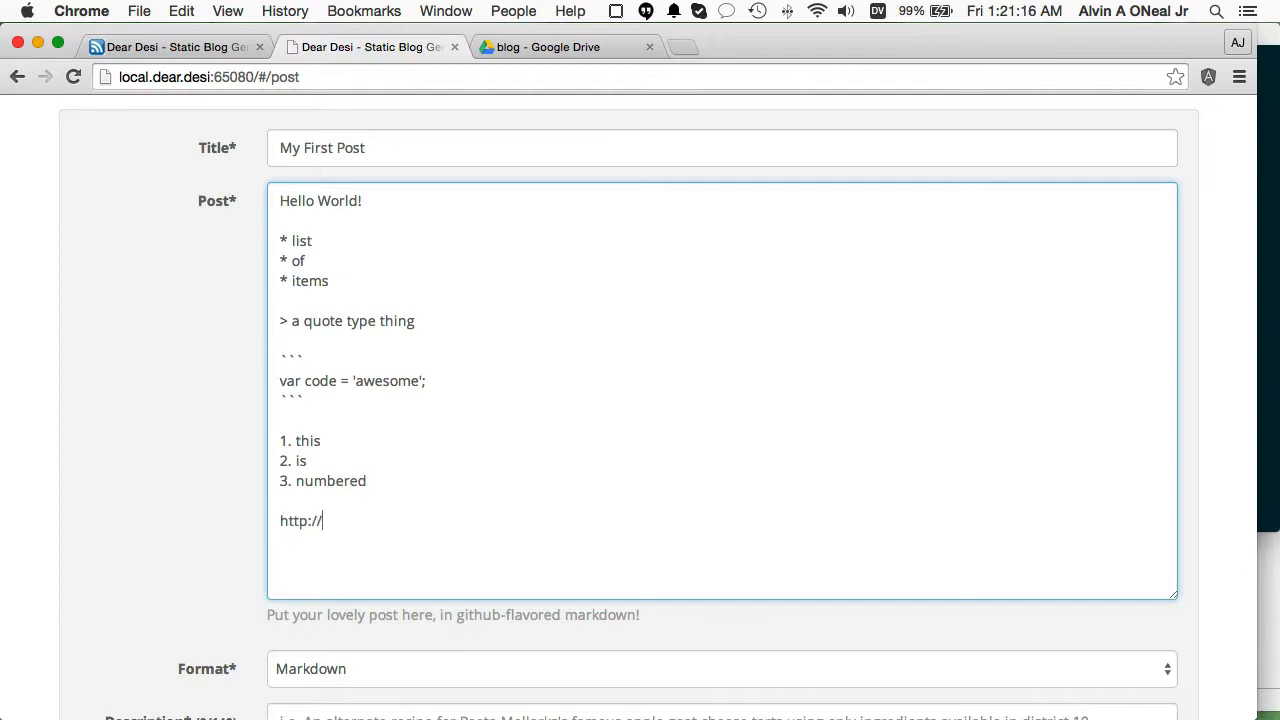
type("google.com")
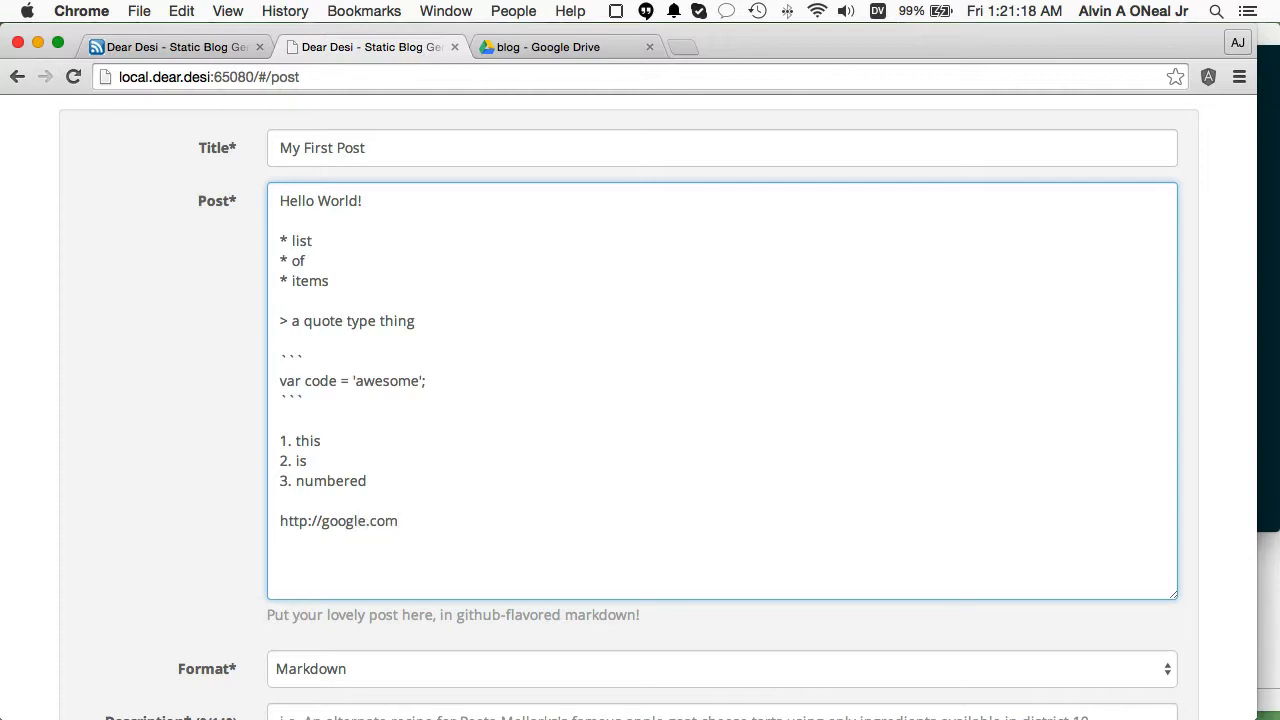
scroll("down", 3)
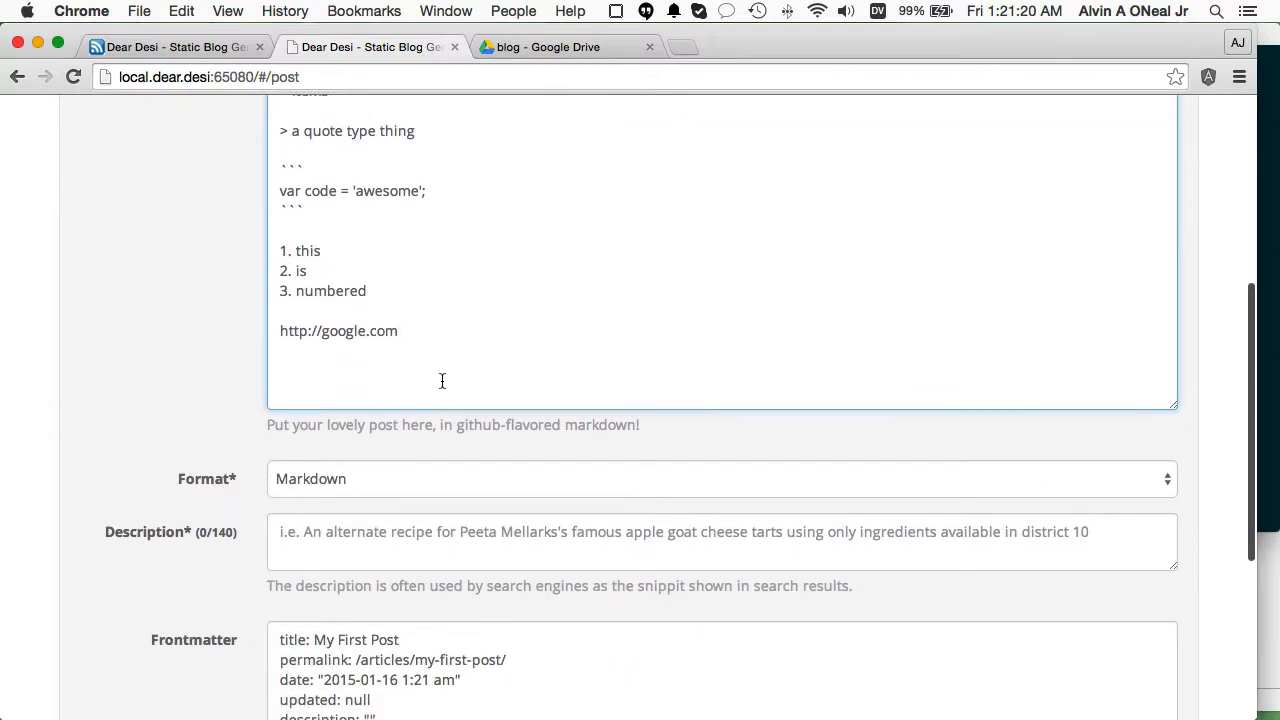
Step: Give the post the description "testy test mctestin'" and publish it
type("testy test mctestin'")
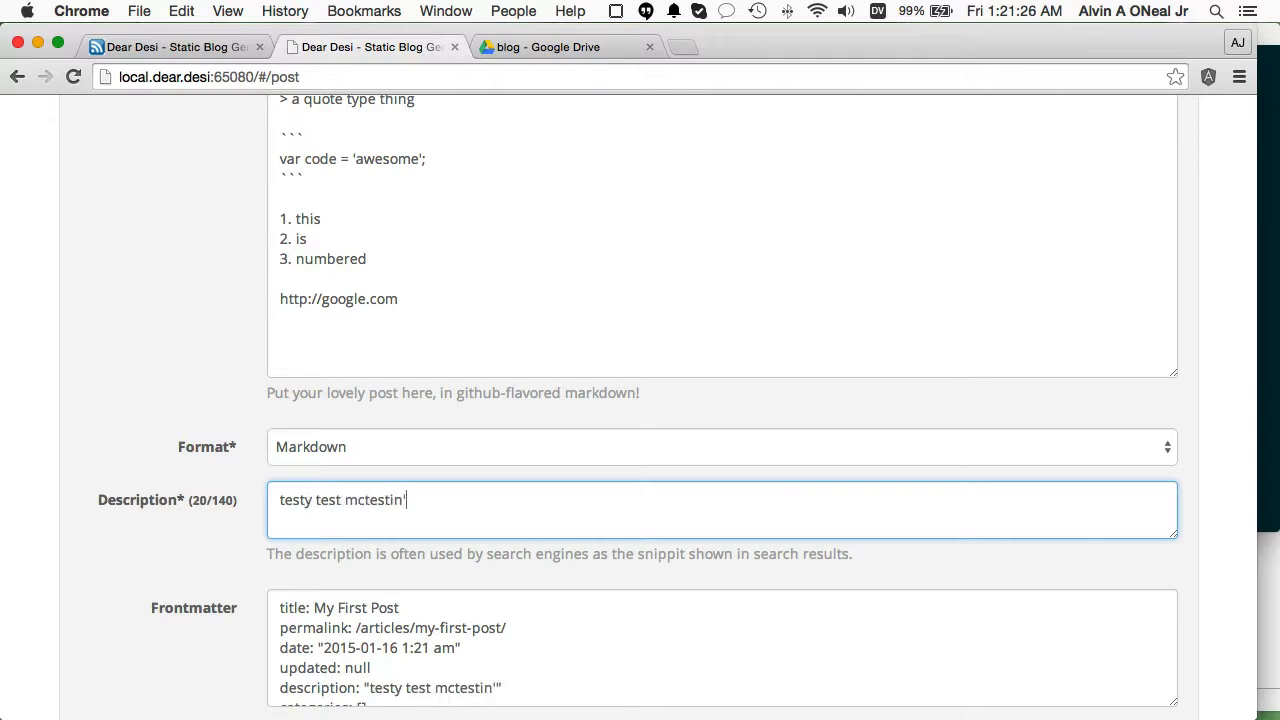
scroll("down", 3)
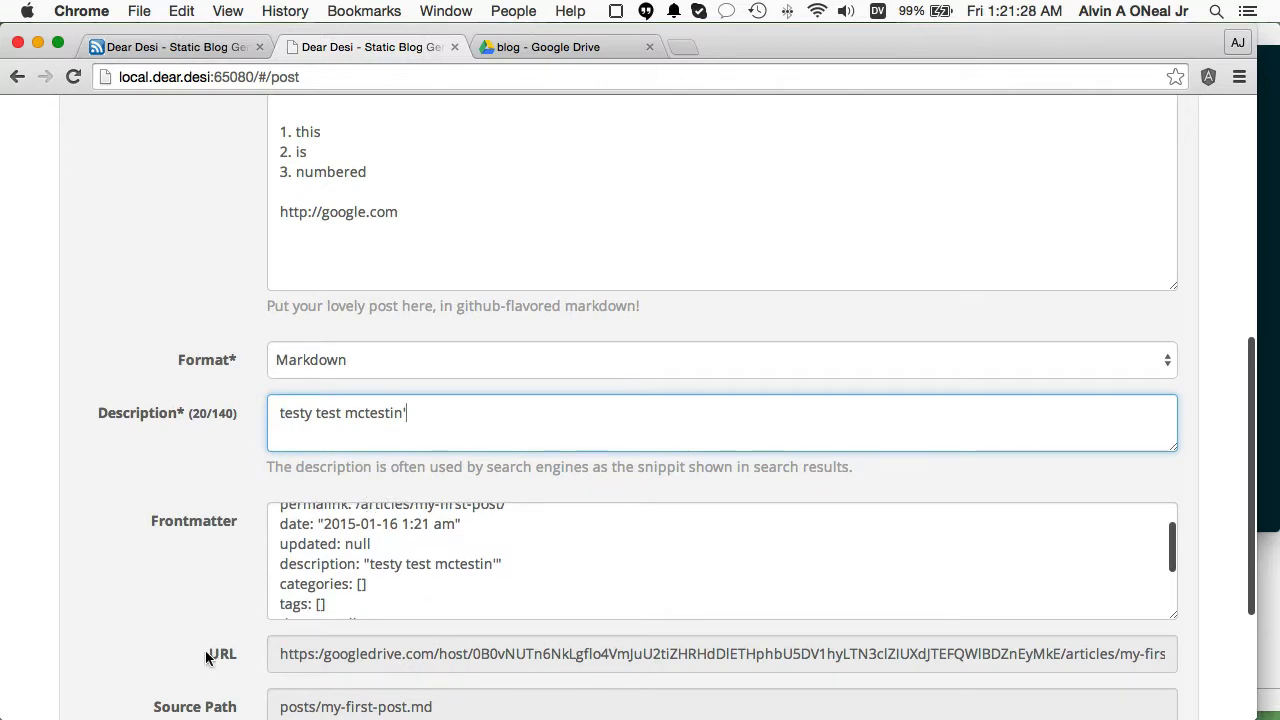
scroll("down", 3)
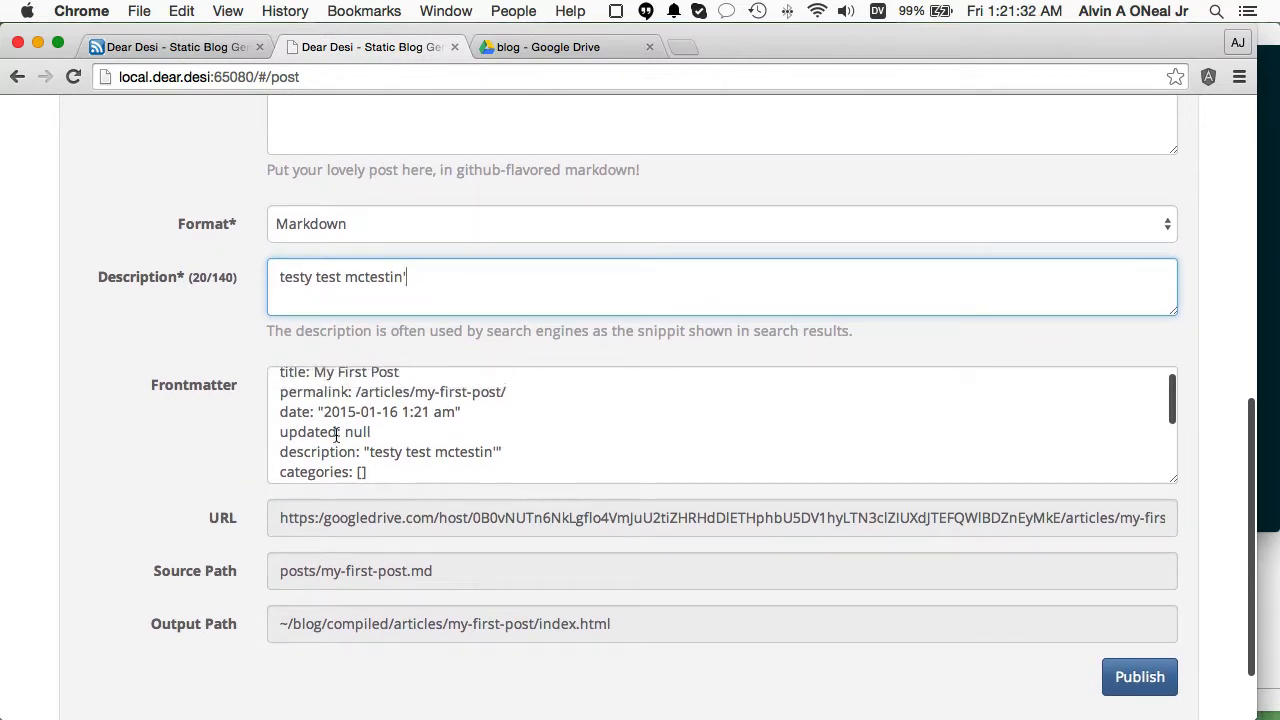
scroll("down", 3)
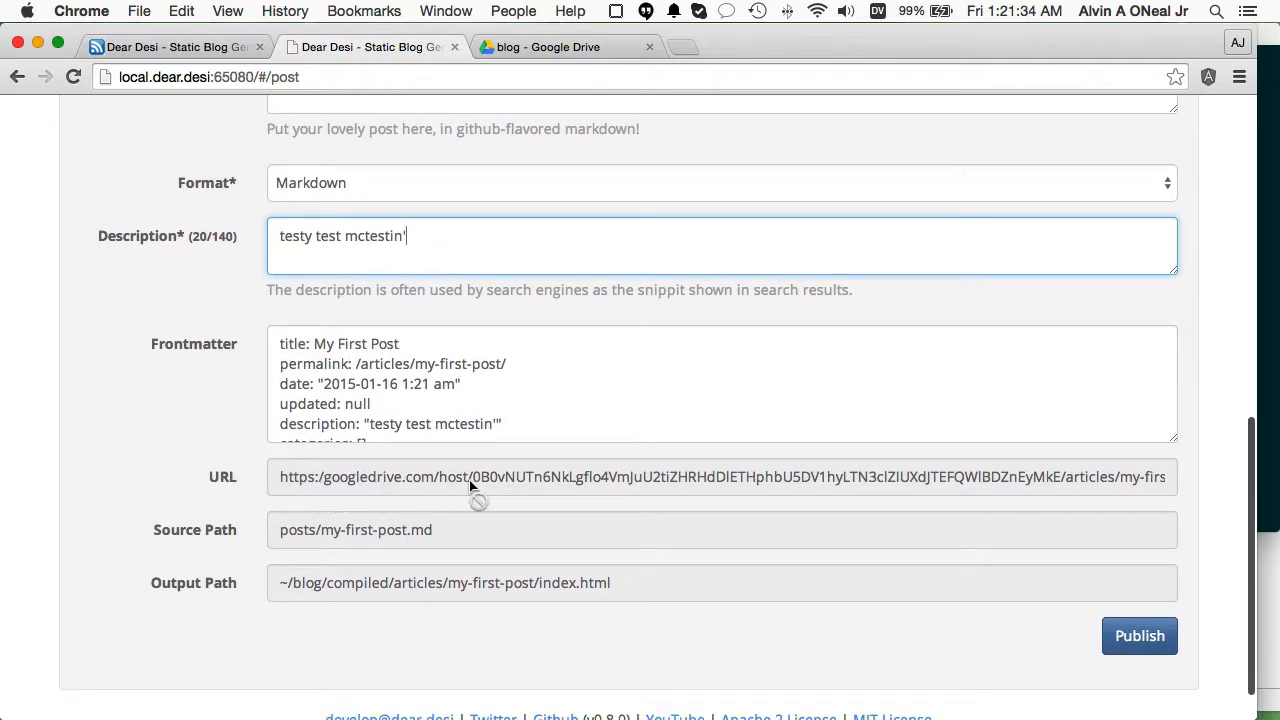
mouse_move(1134, 483)
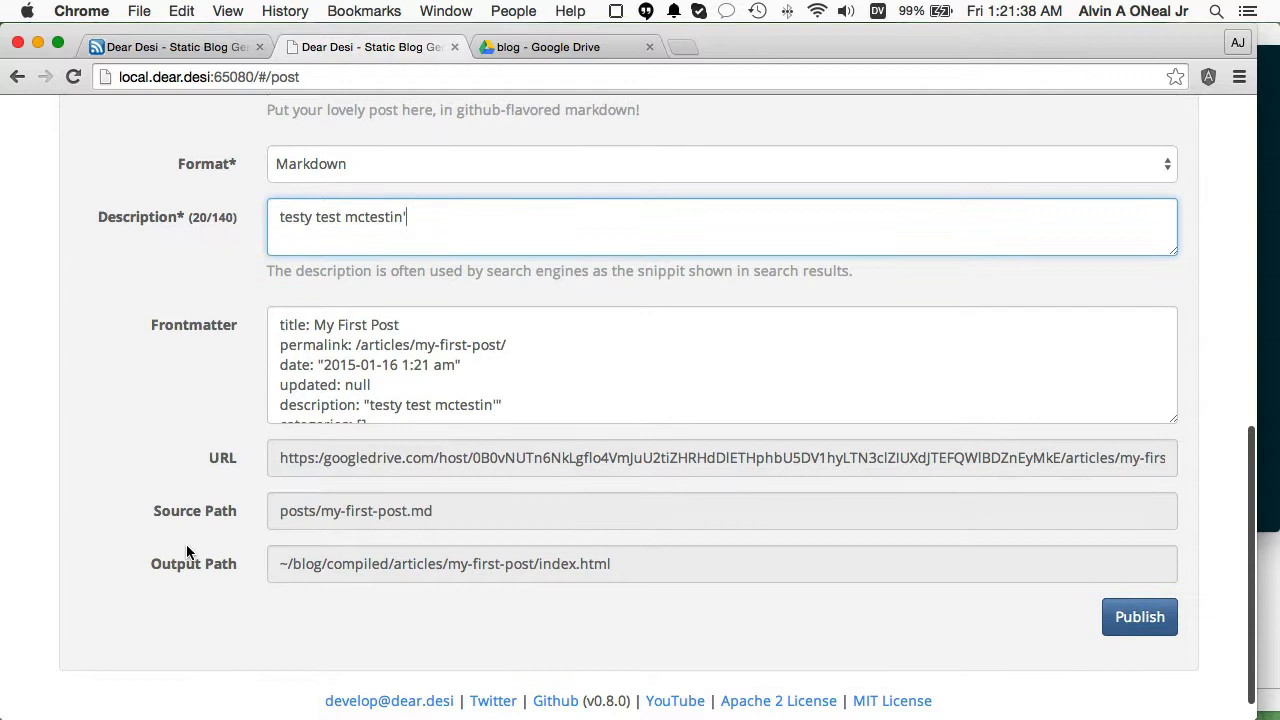
mouse_move(807, 458)
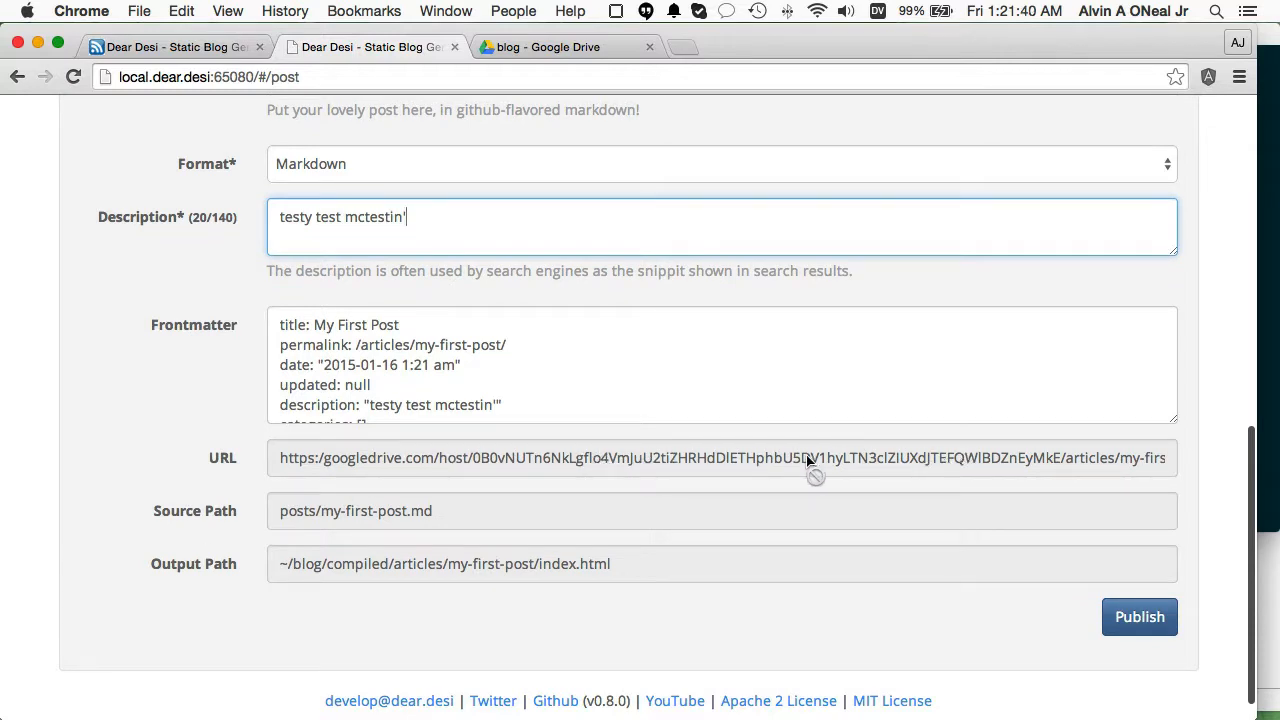
mouse_move(293, 543)
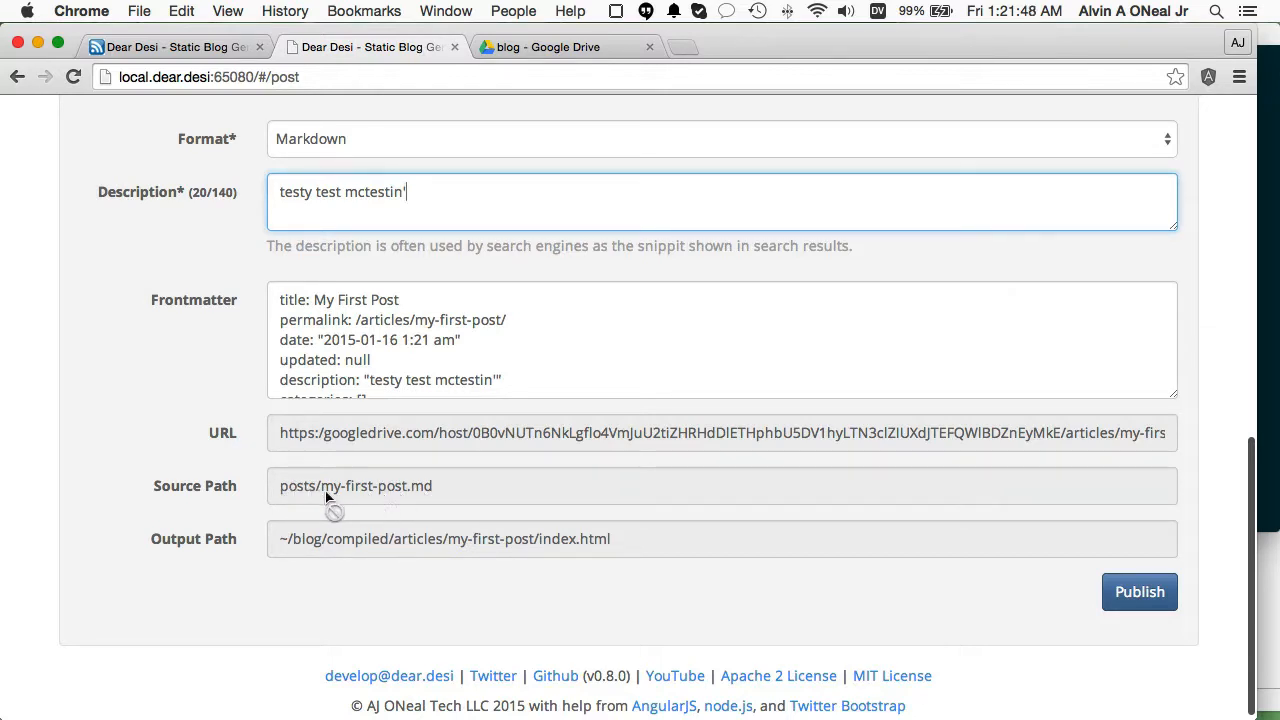
mouse_move(432, 492)
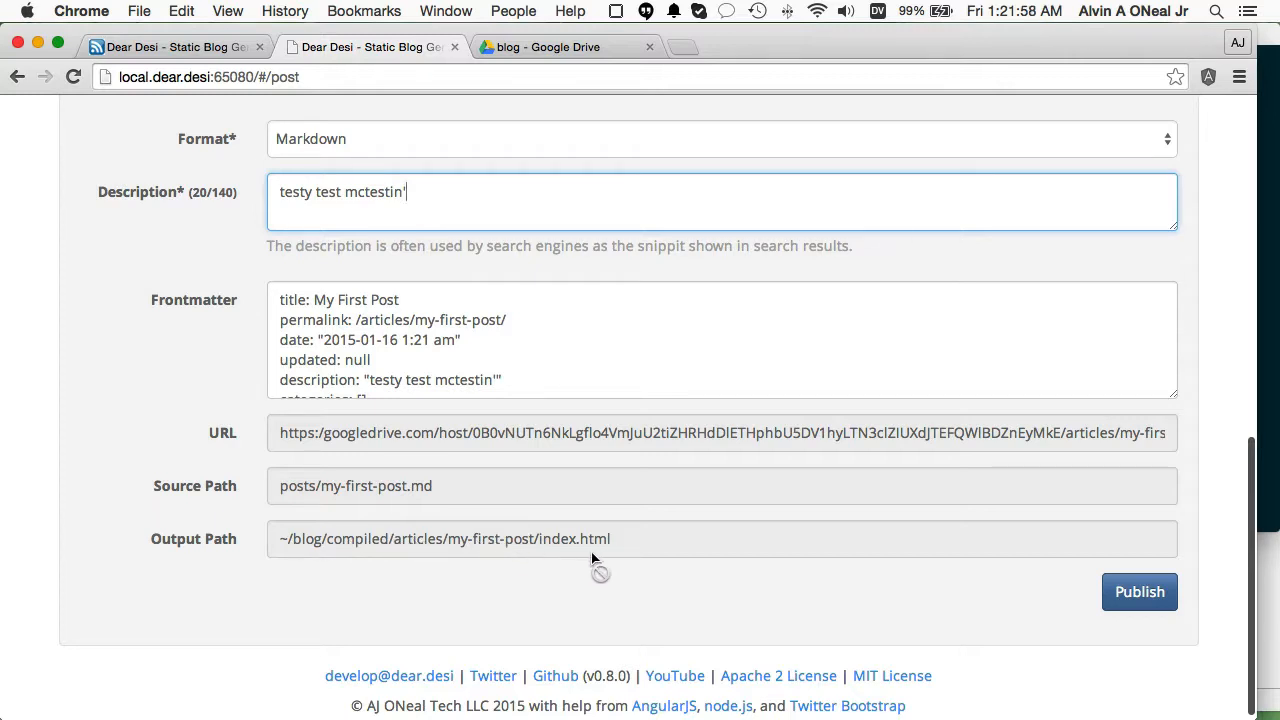
left_click(1139, 591)
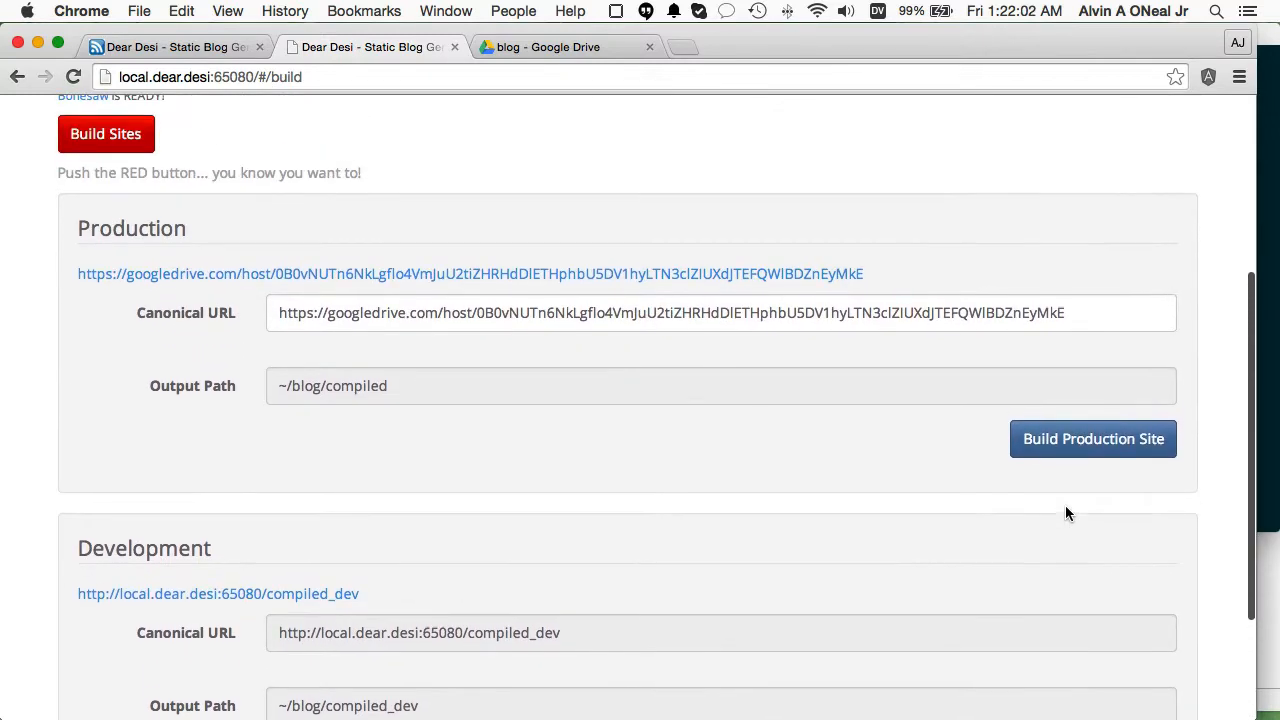
Step: Build the Development site, dismiss the build alert, and open the compiled_dev site
scroll("down", 3)
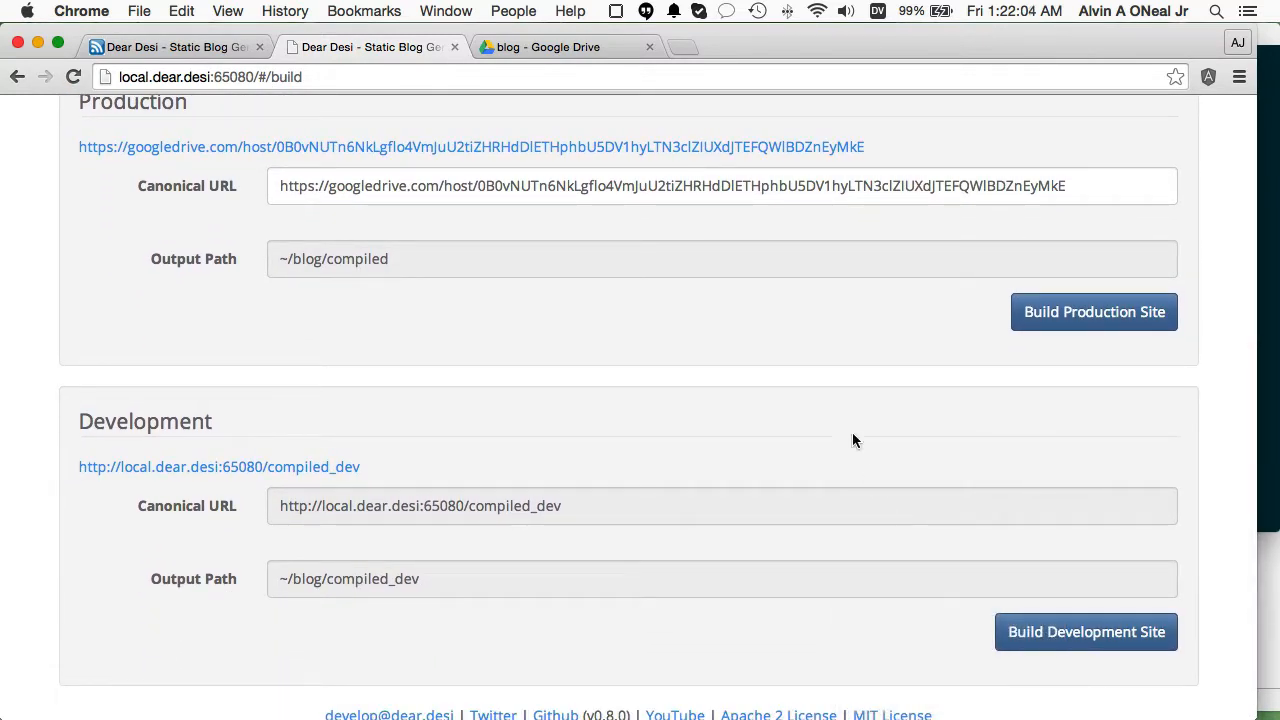
scroll("up", 3)
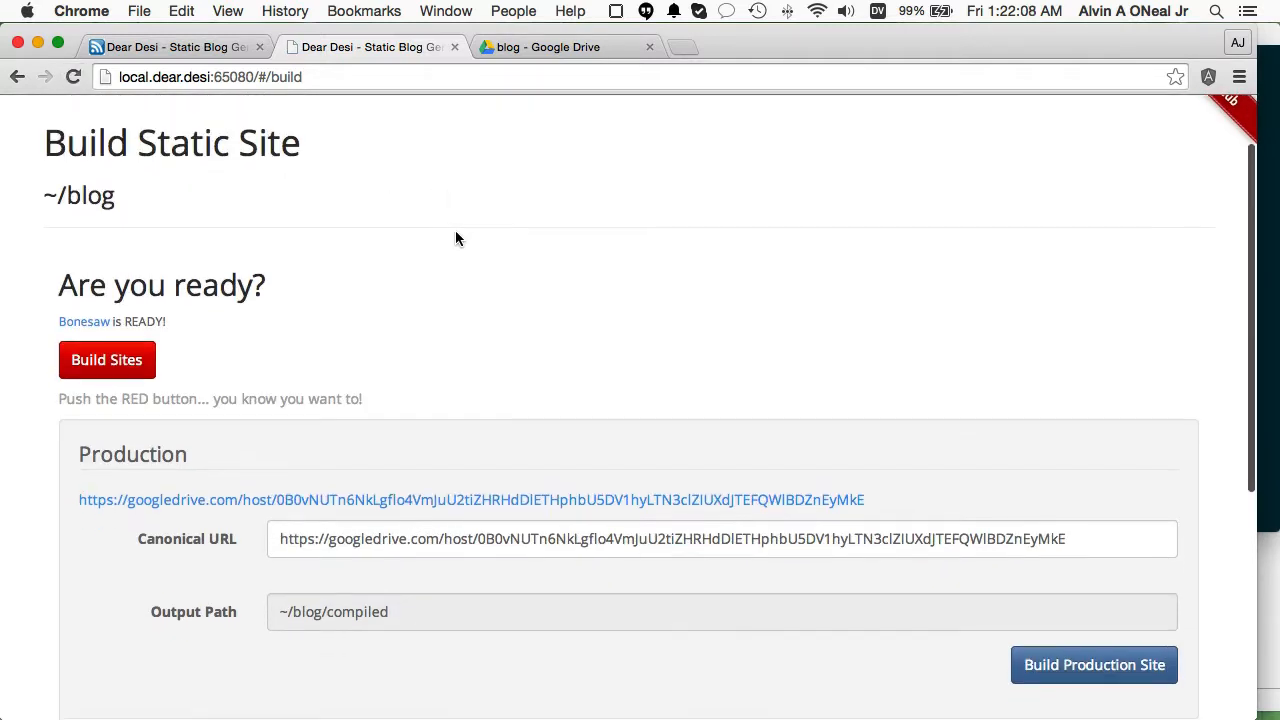
scroll("down", 3)
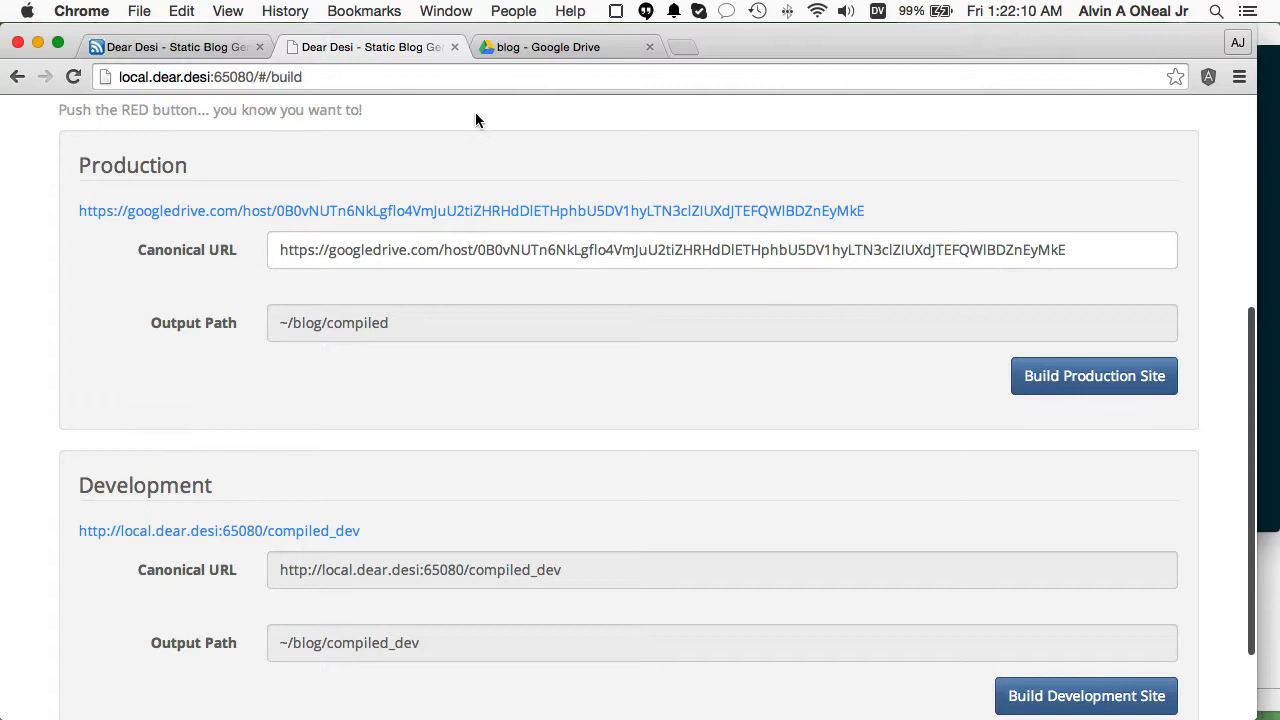
scroll("down", 3)
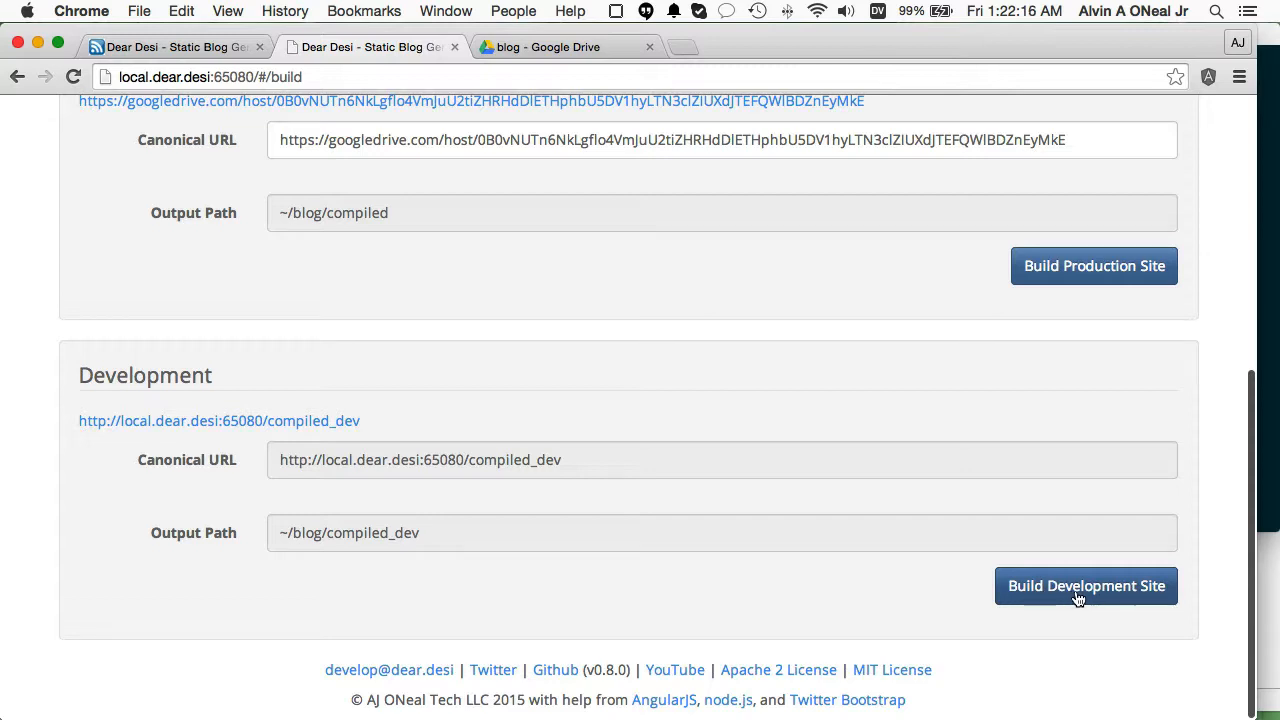
left_click(1086, 585)
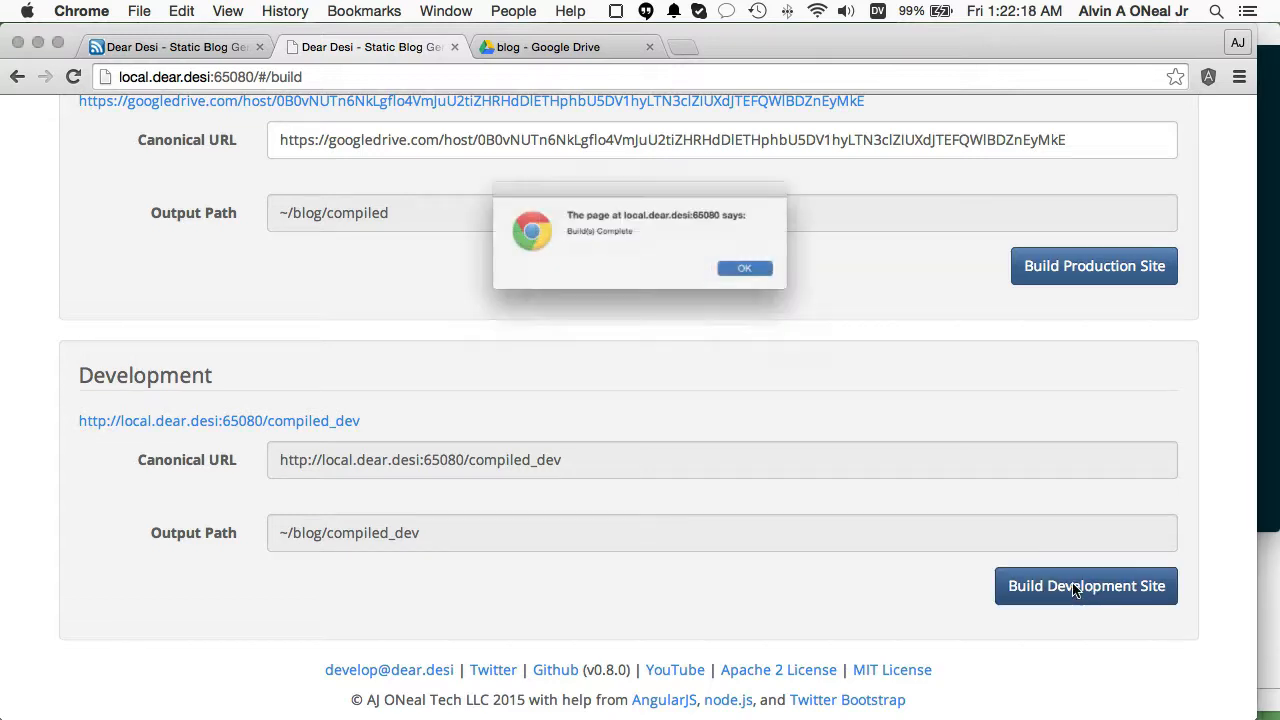
left_click(744, 267)
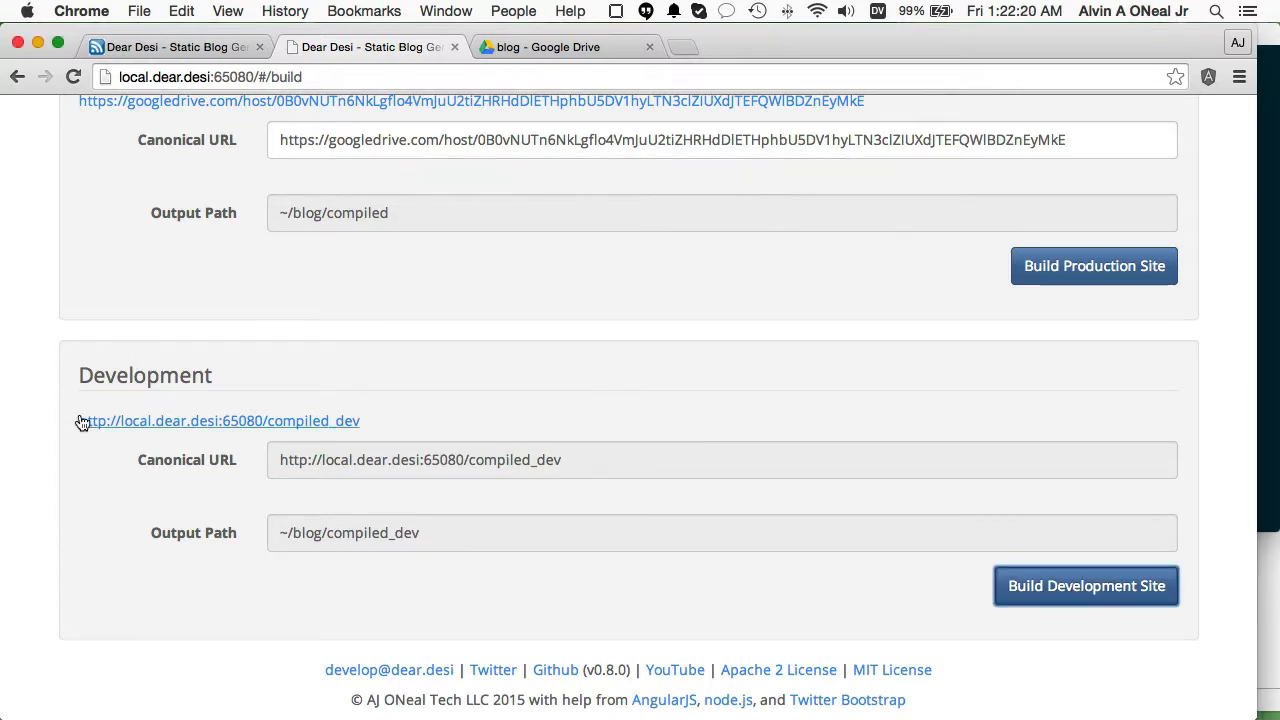
left_click(220, 421)
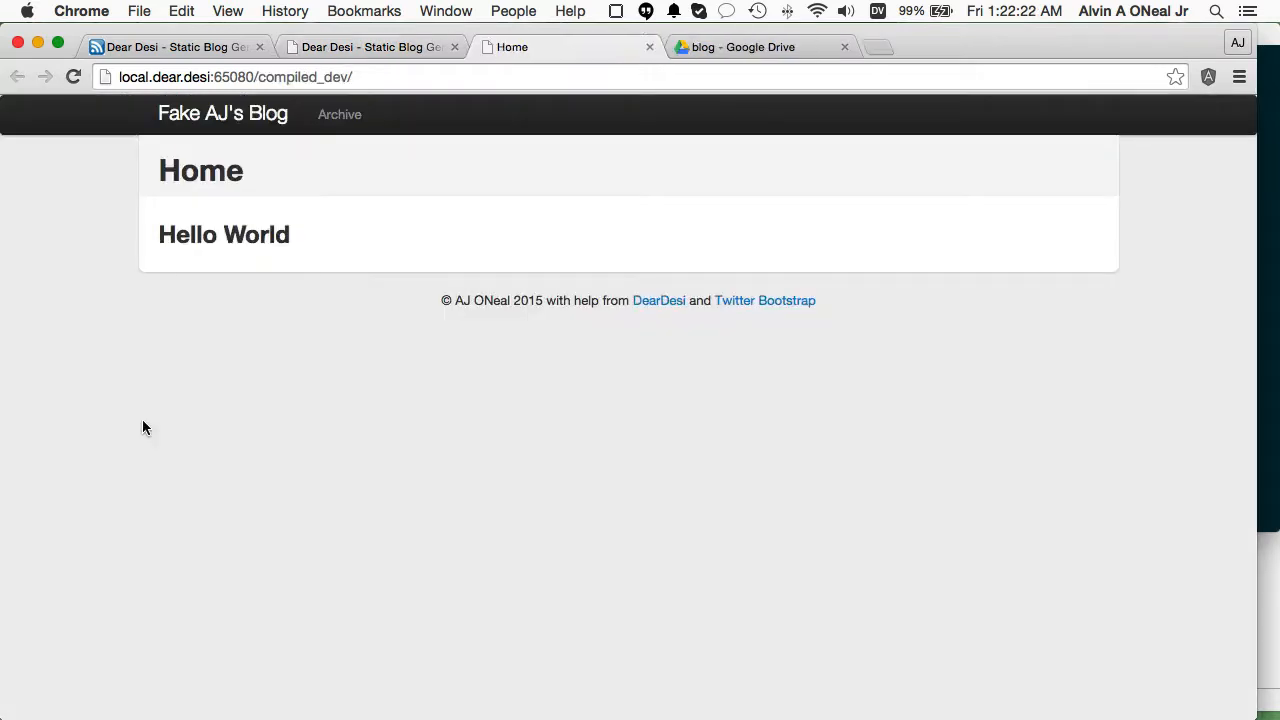
mouse_move(401, 251)
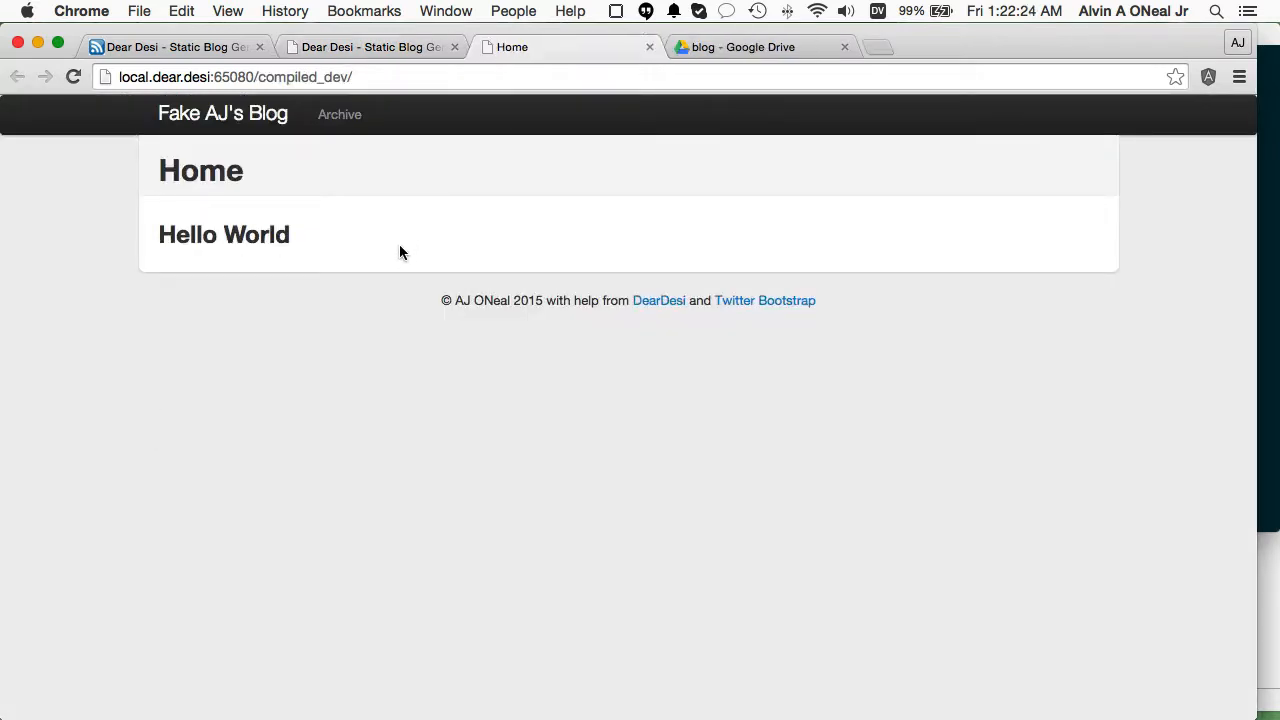
mouse_move(336, 138)
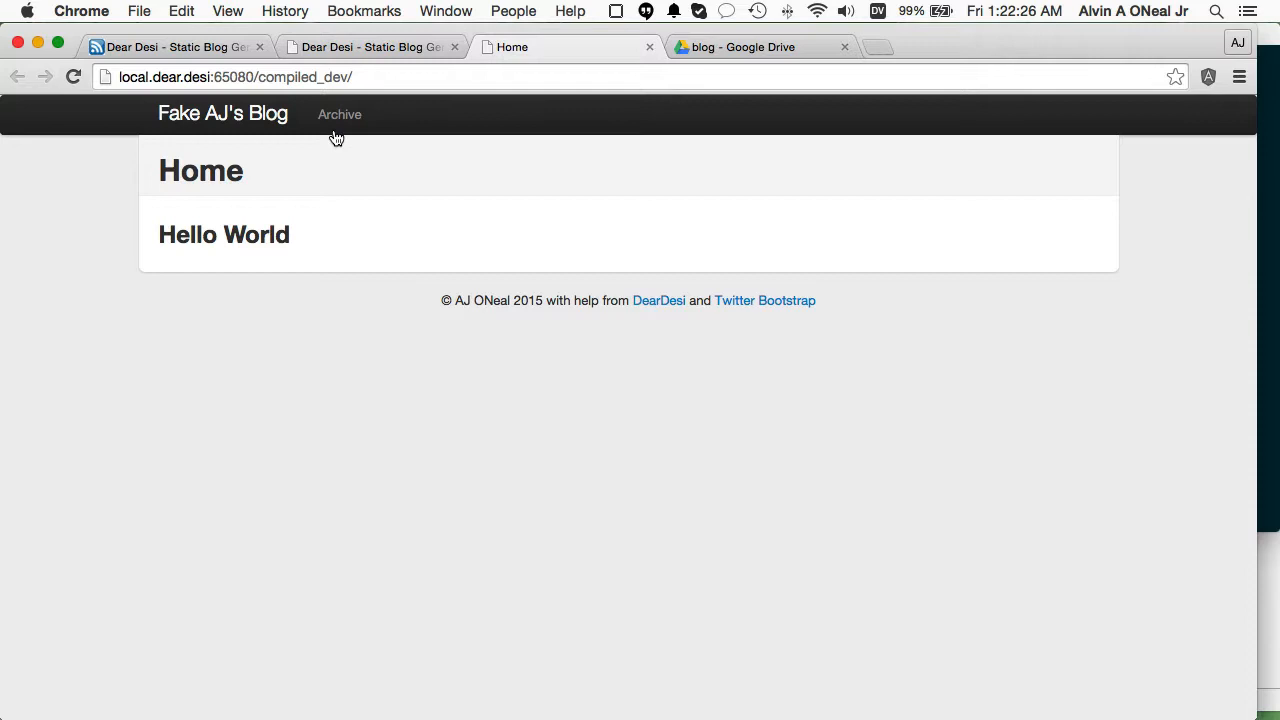
Step: Open the compiled blog's Archive page and view My First Post
left_click(339, 114)
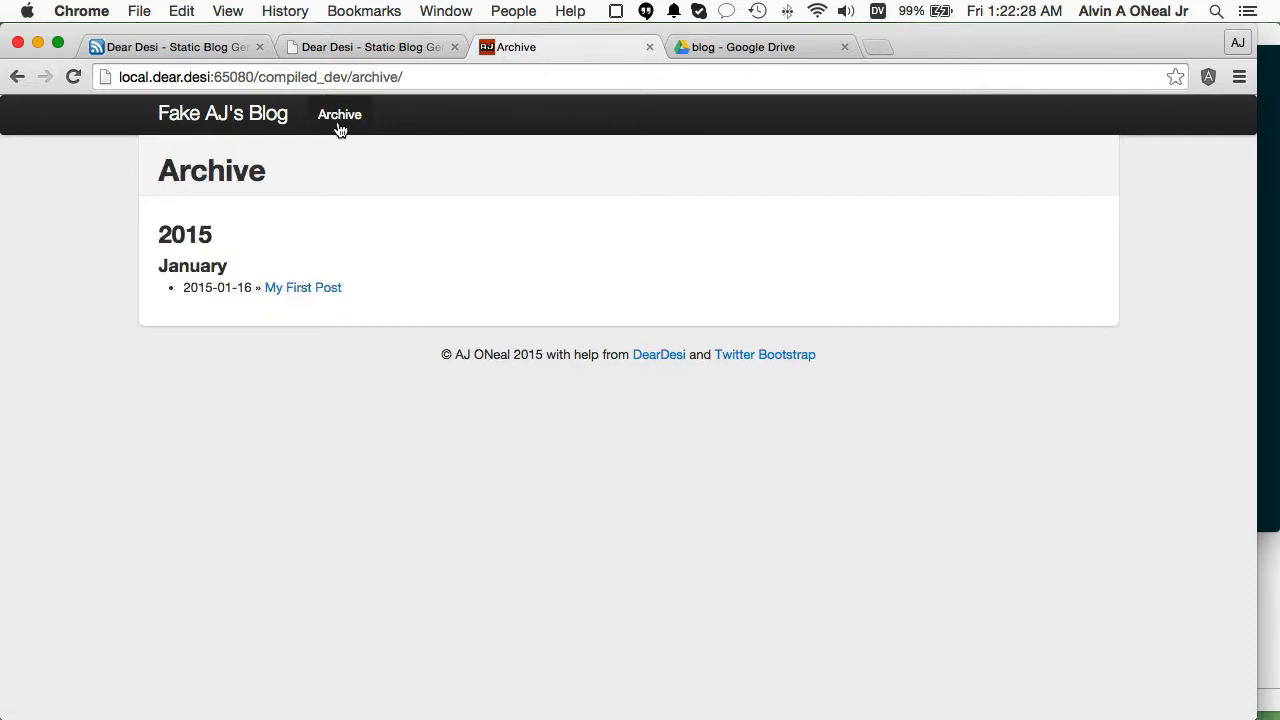
mouse_move(303, 295)
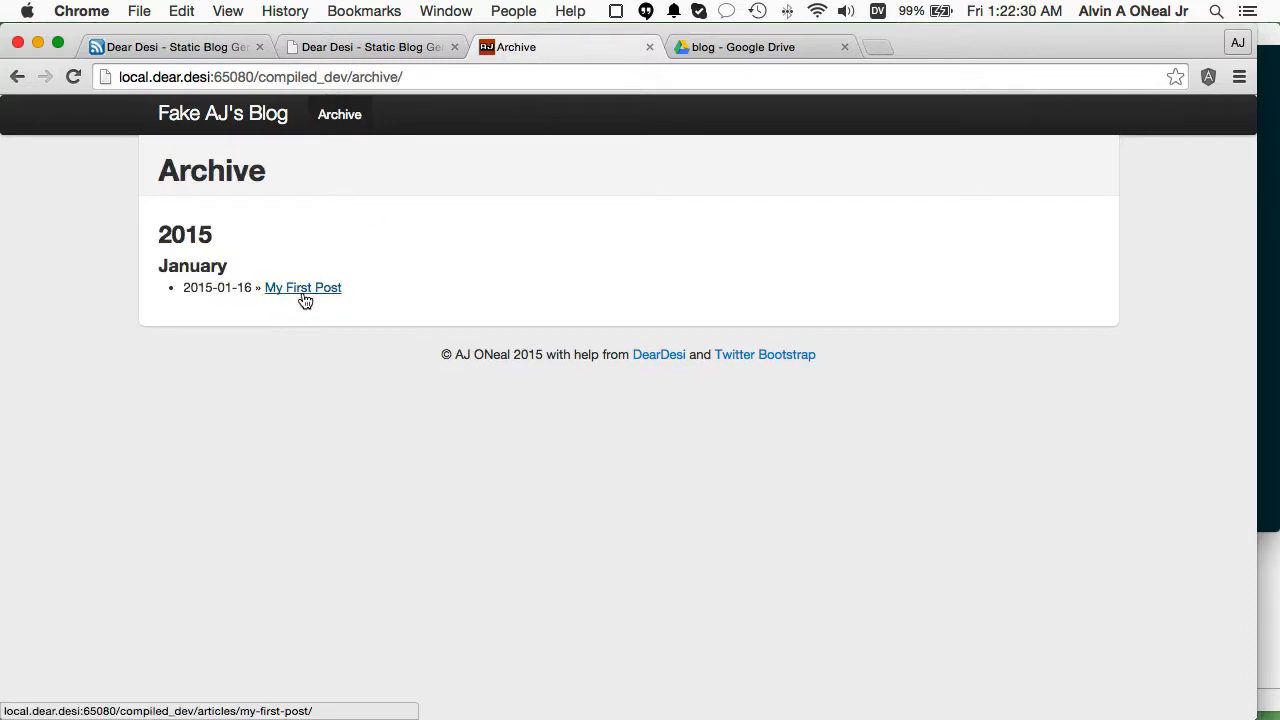
left_click(302, 287)
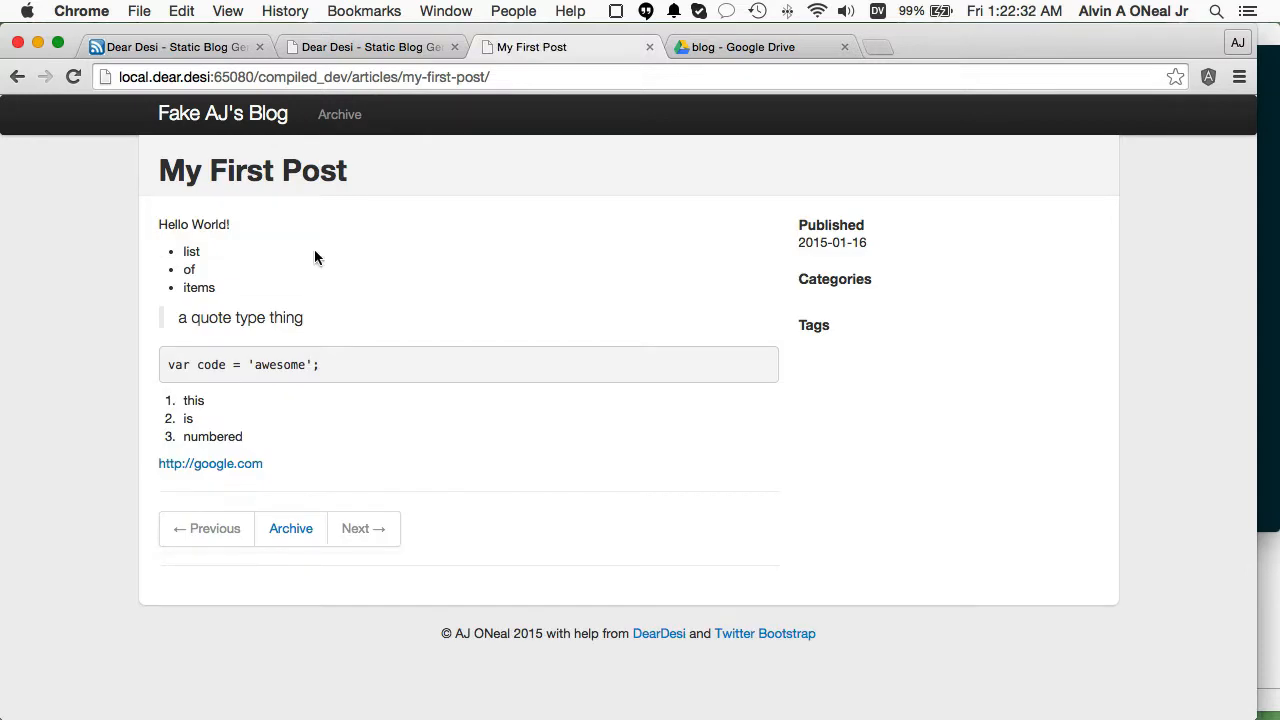
mouse_move(206, 473)
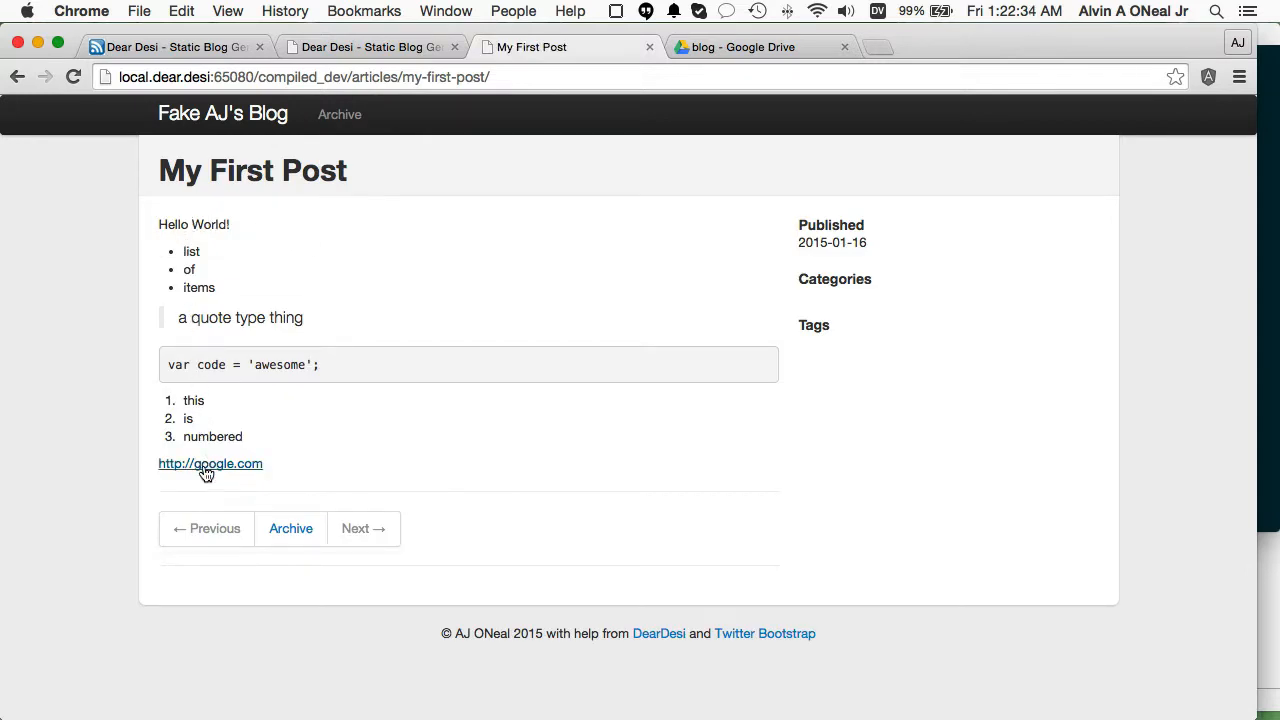
mouse_move(296, 334)
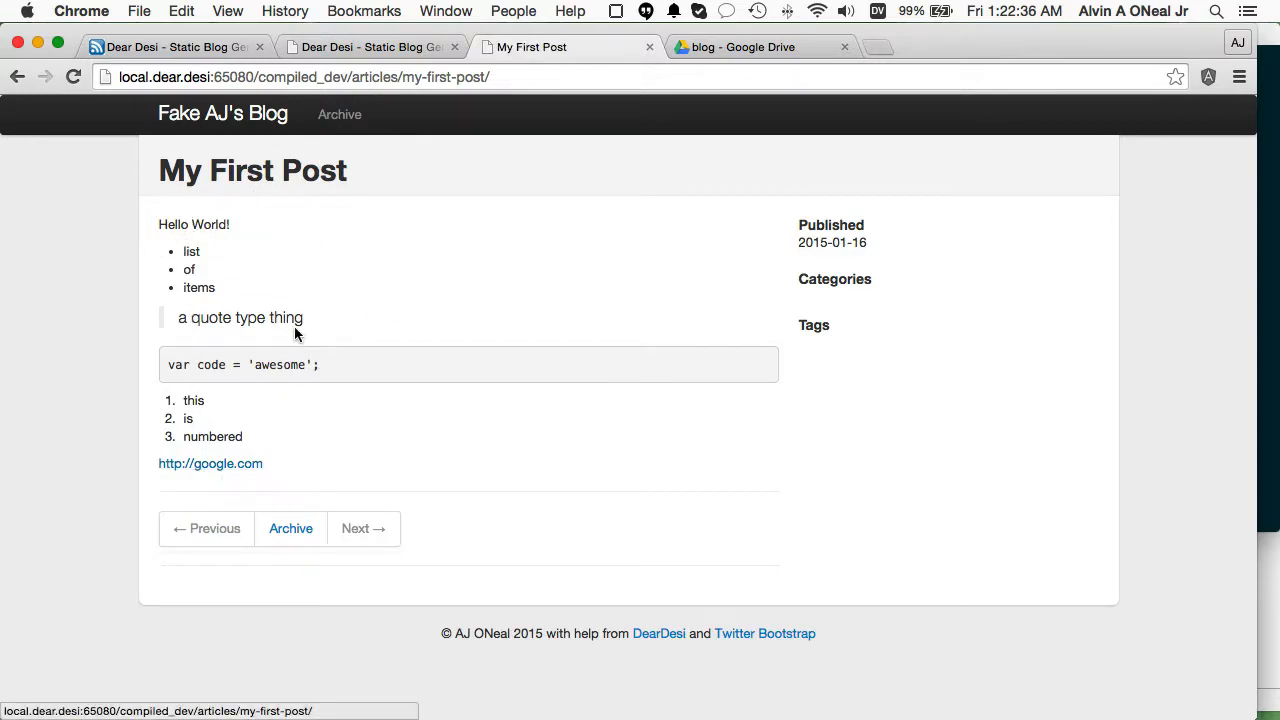
mouse_move(376, 439)
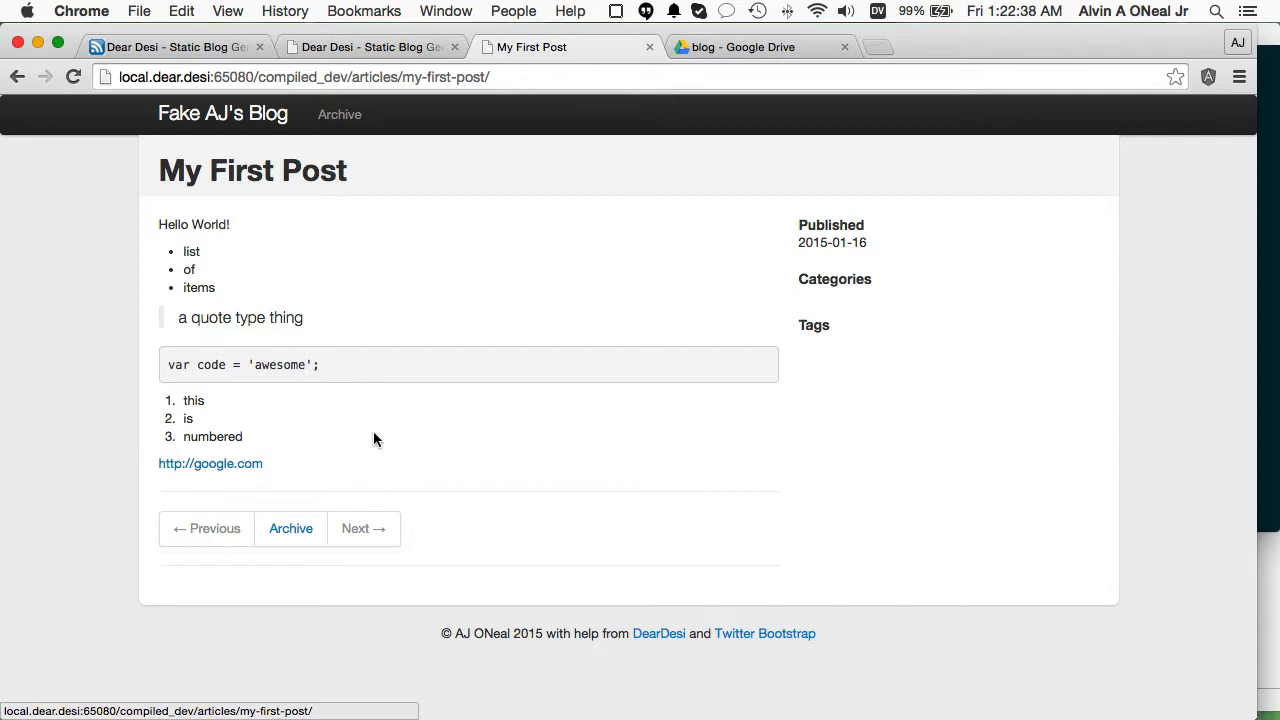
mouse_move(975, 435)
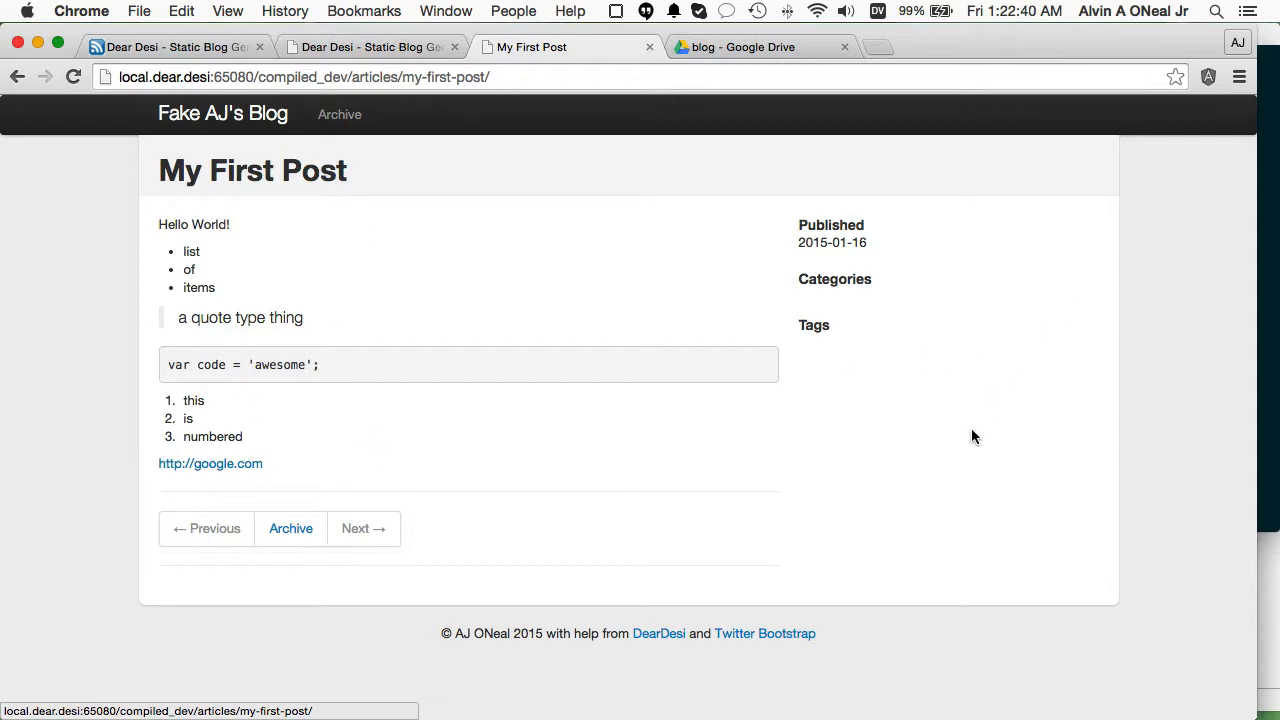
mouse_move(1266, 330)
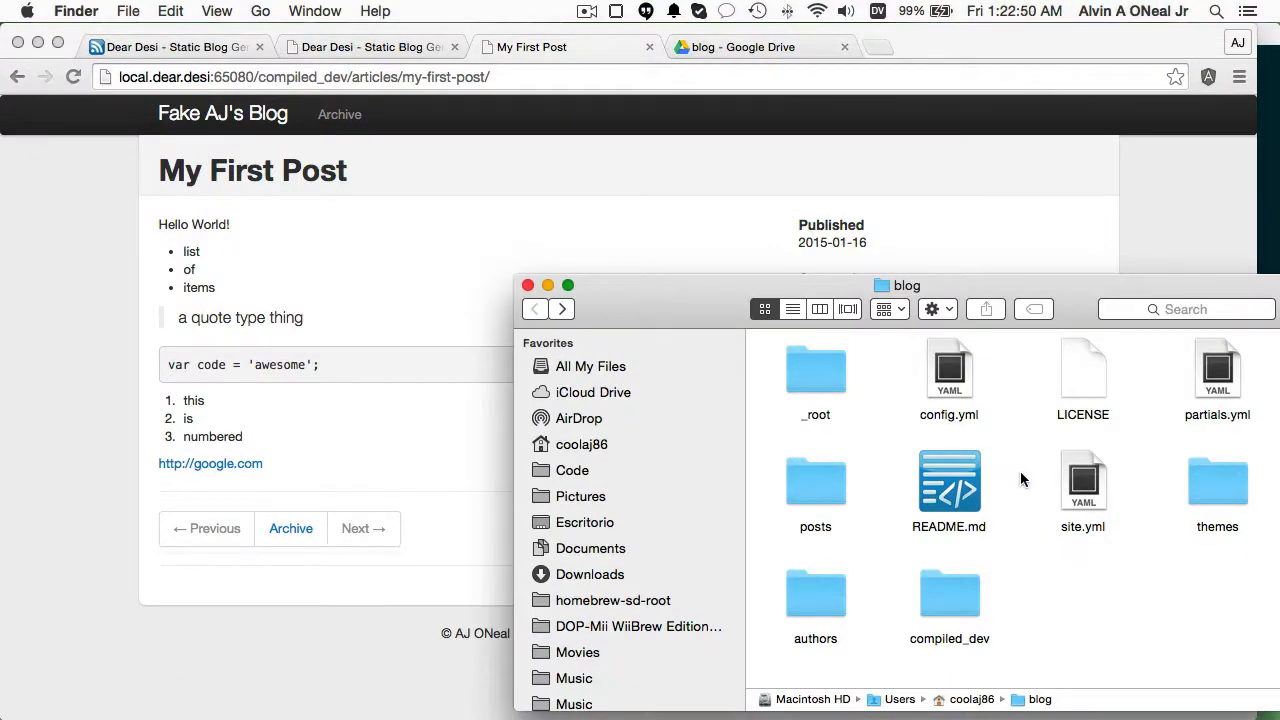
mouse_move(879, 412)
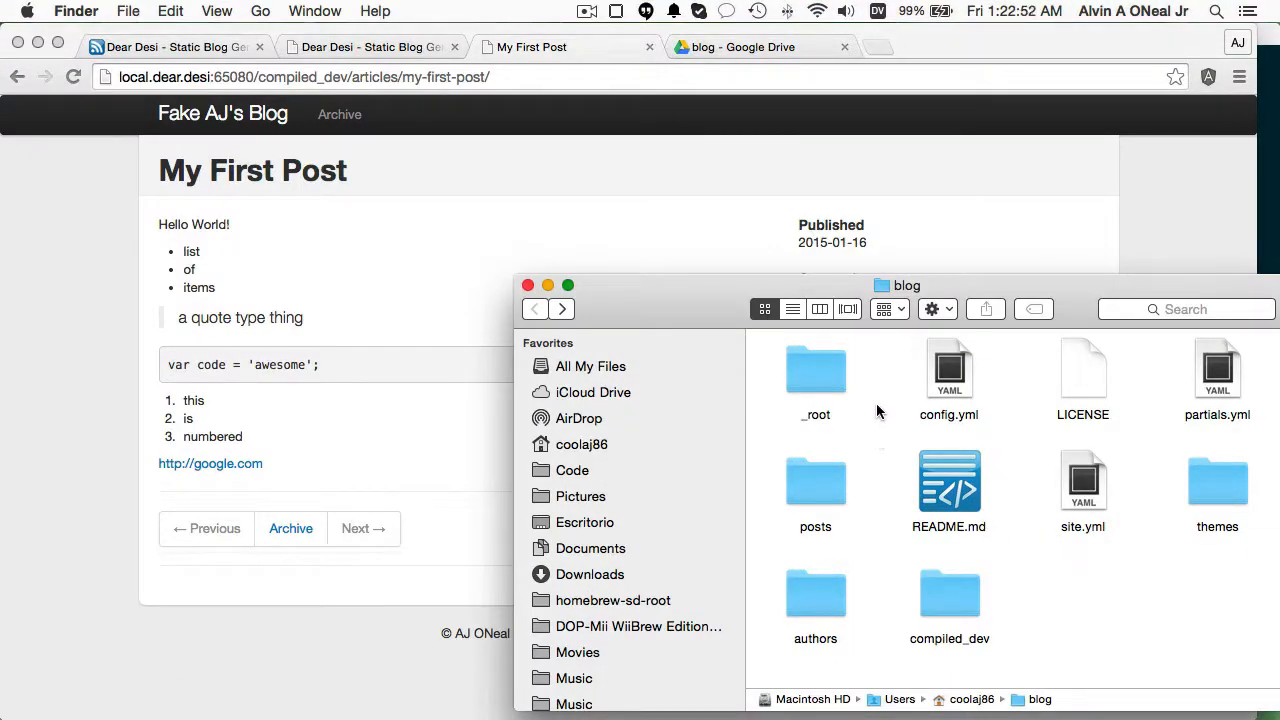
Step: Open the blog's _root/index.md in LightPaper from Finder
left_click(949, 595)
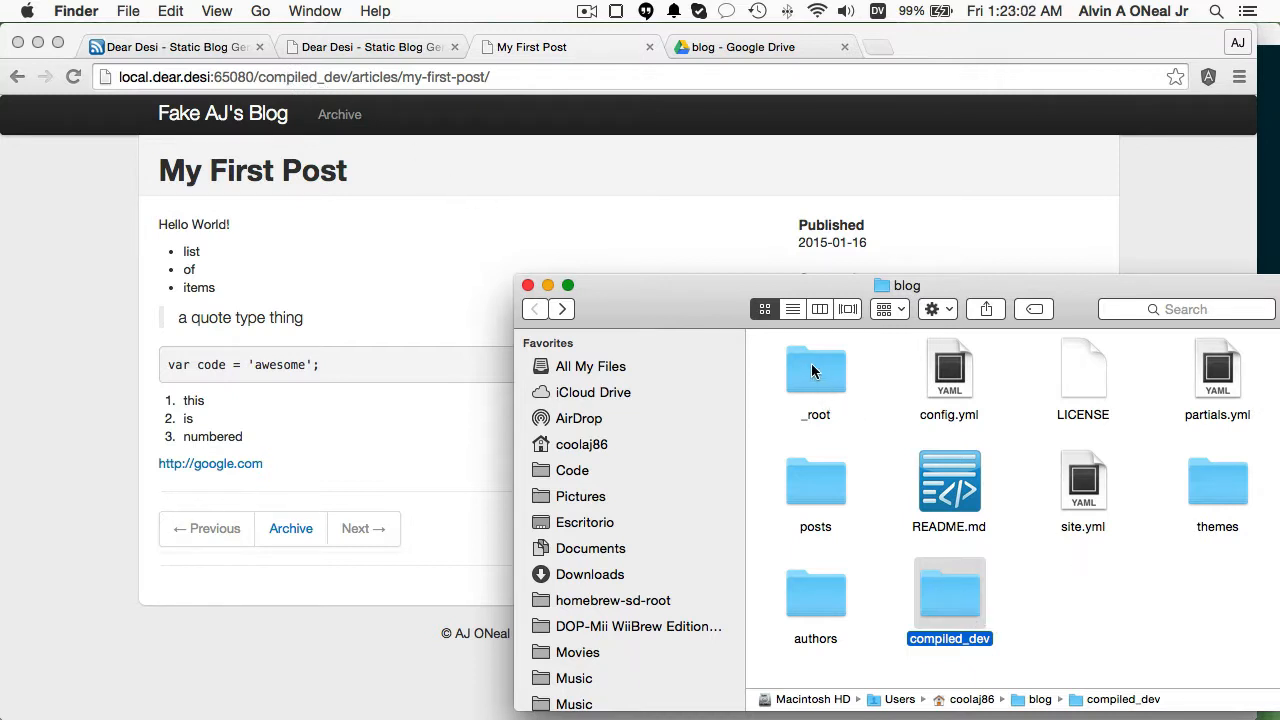
double_click(815, 370)
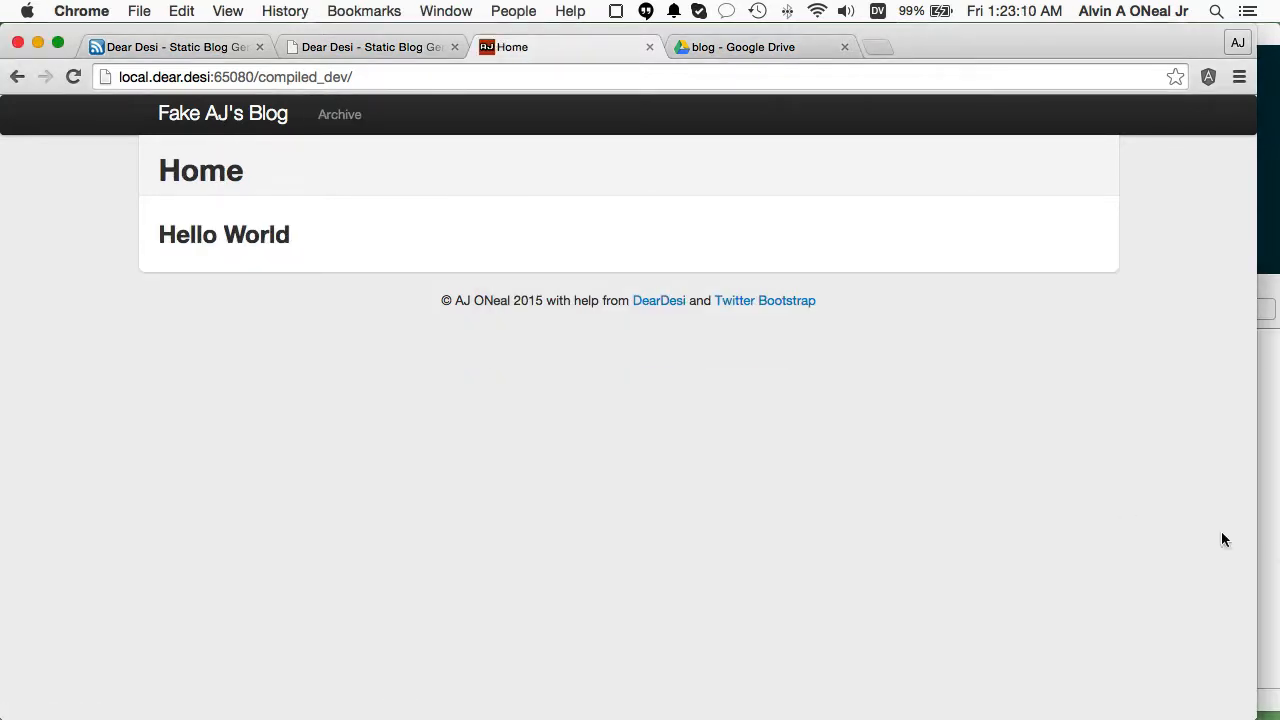
left_click(949, 370)
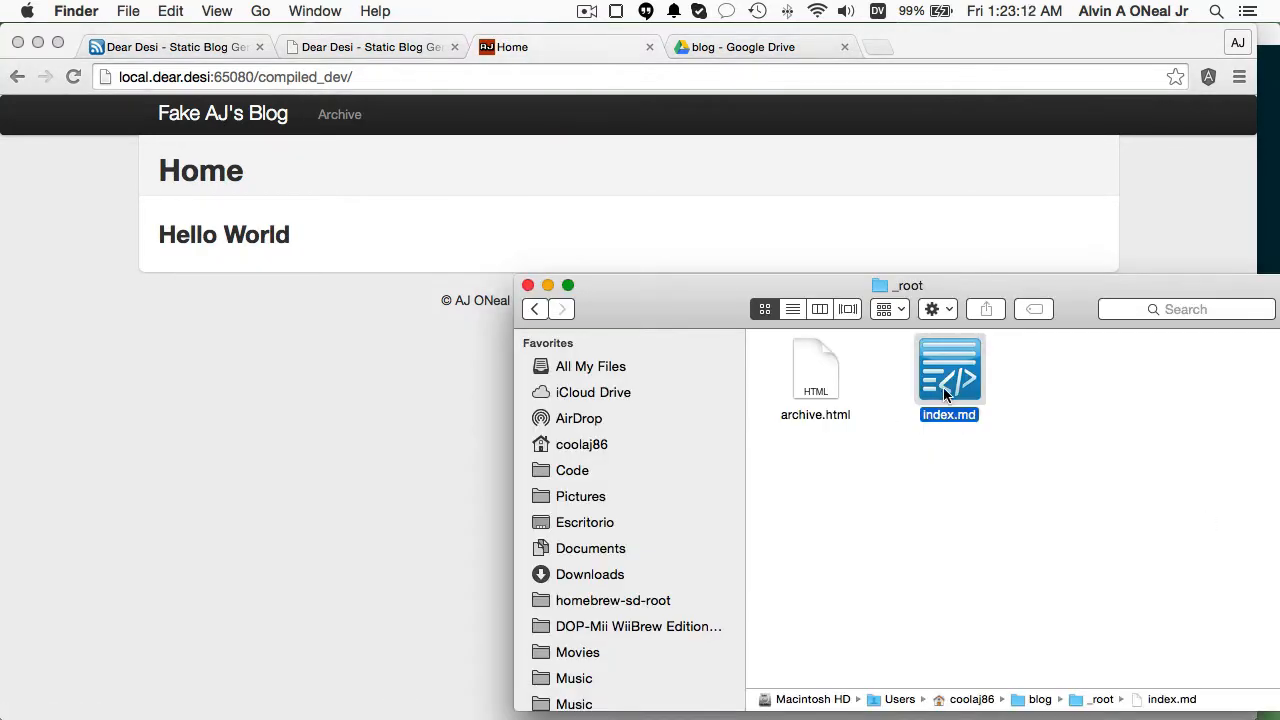
right_click(949, 375)
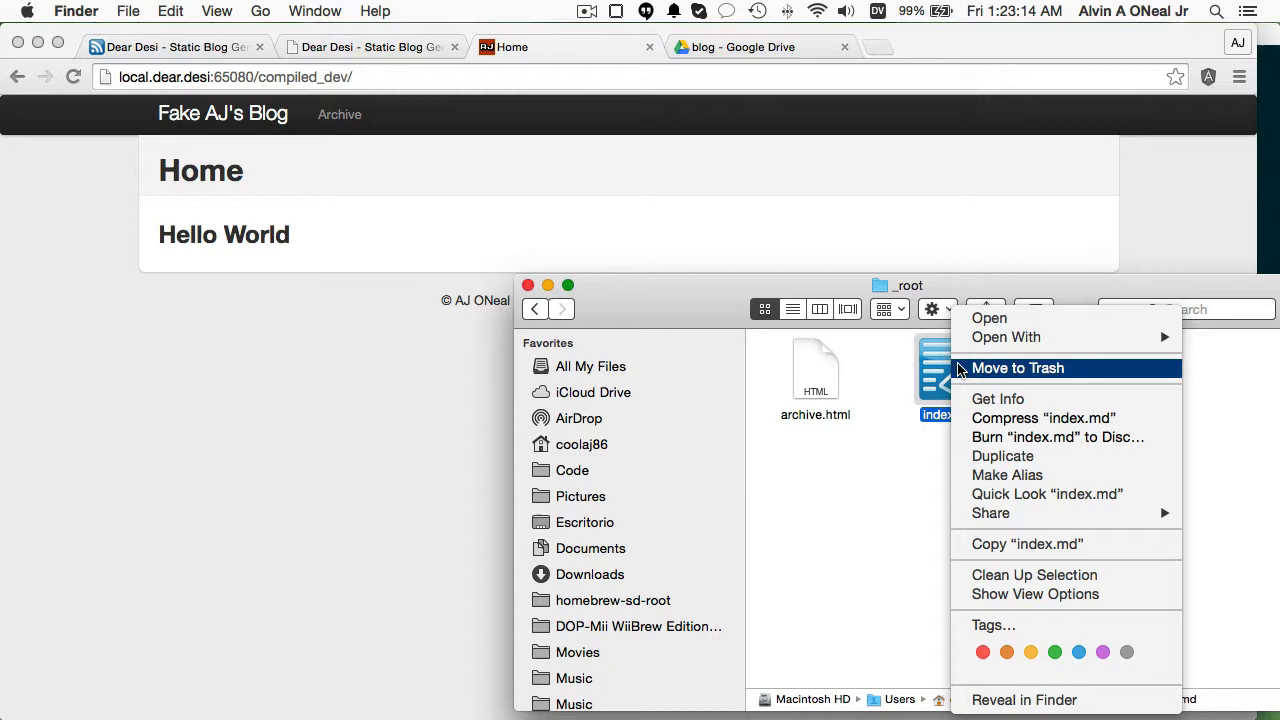
mouse_move(1006, 337)
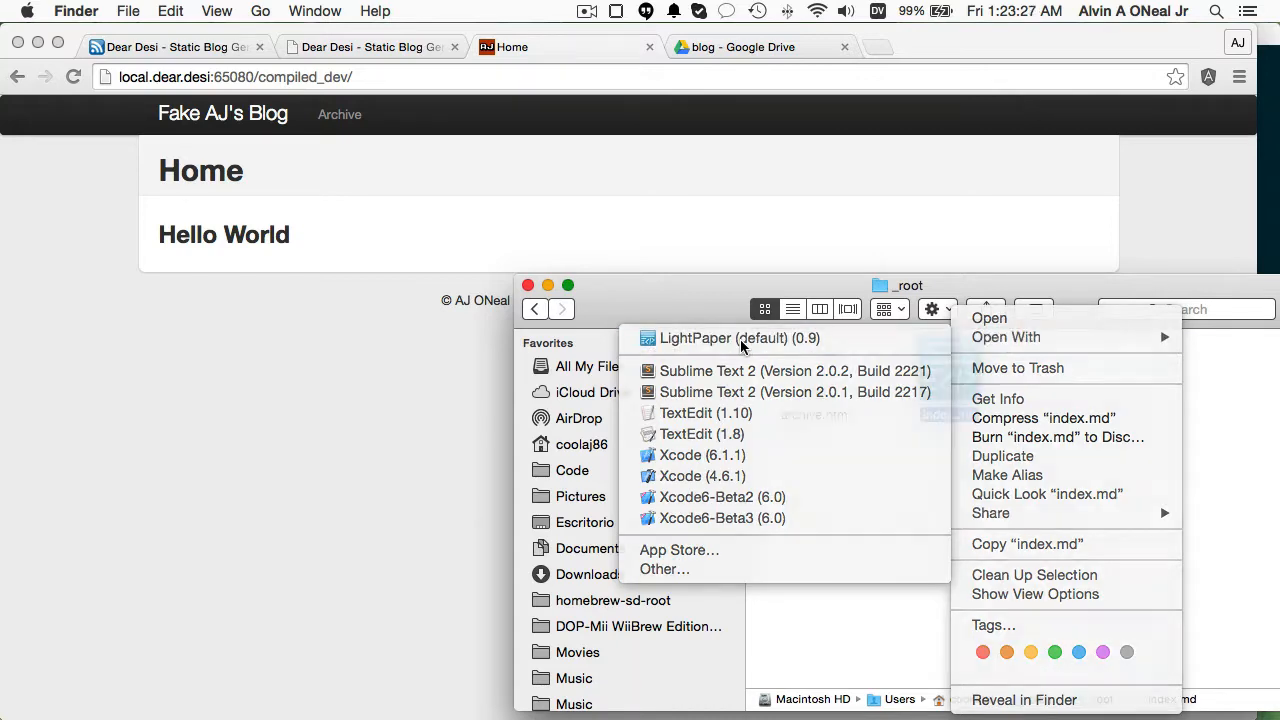
left_click(705, 338)
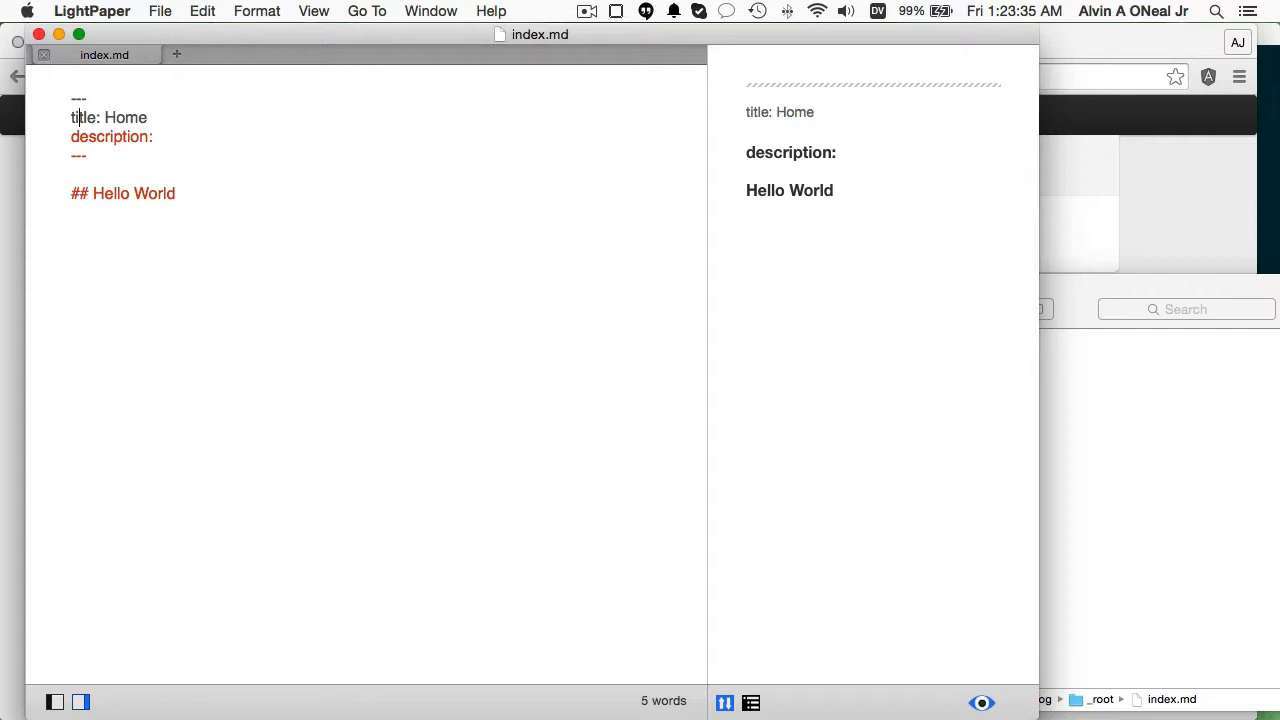
Step: Retitle the page 'Welcome', add the list my bunny, charlie / chocolate / code, and save
double_click(125, 117)
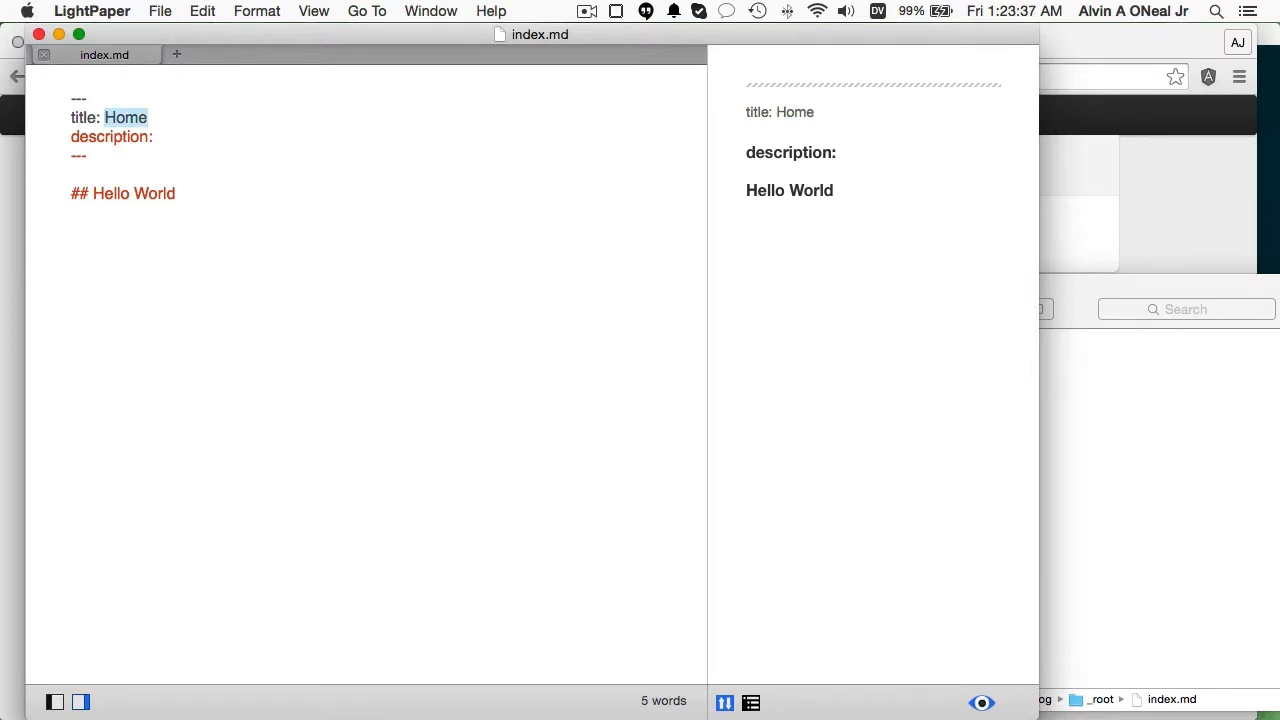
type("We")
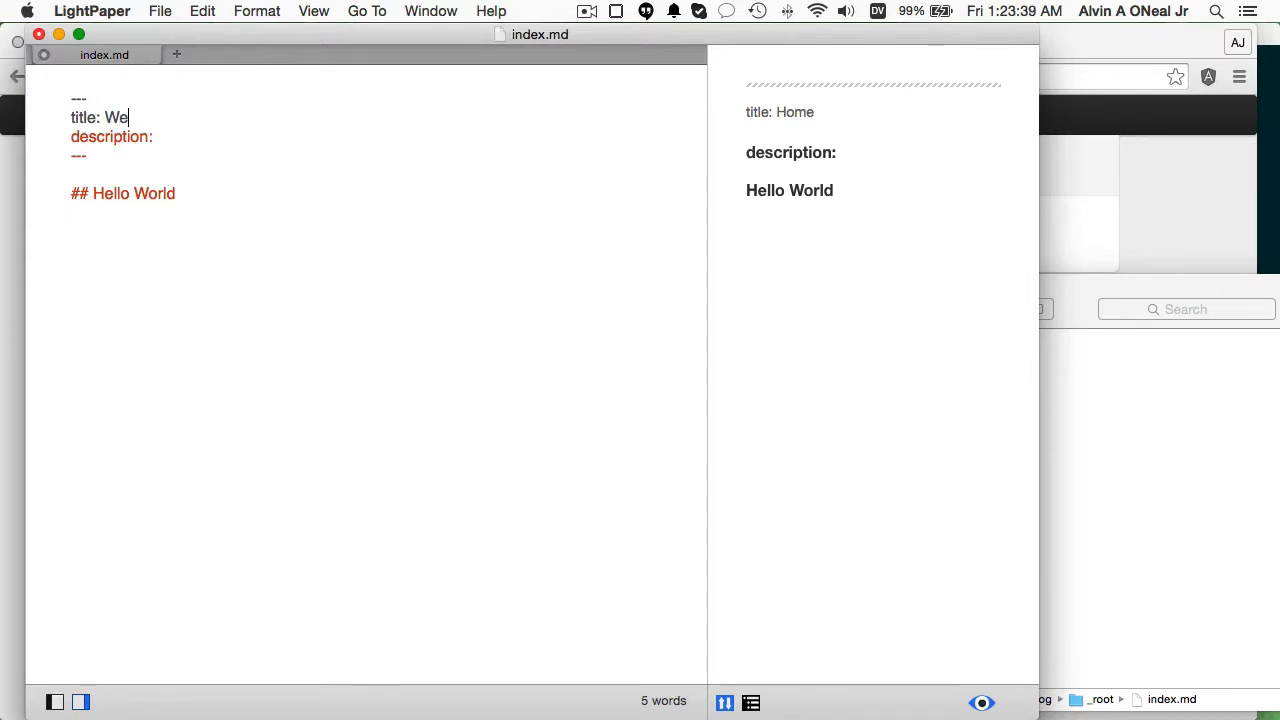
type("lcome")
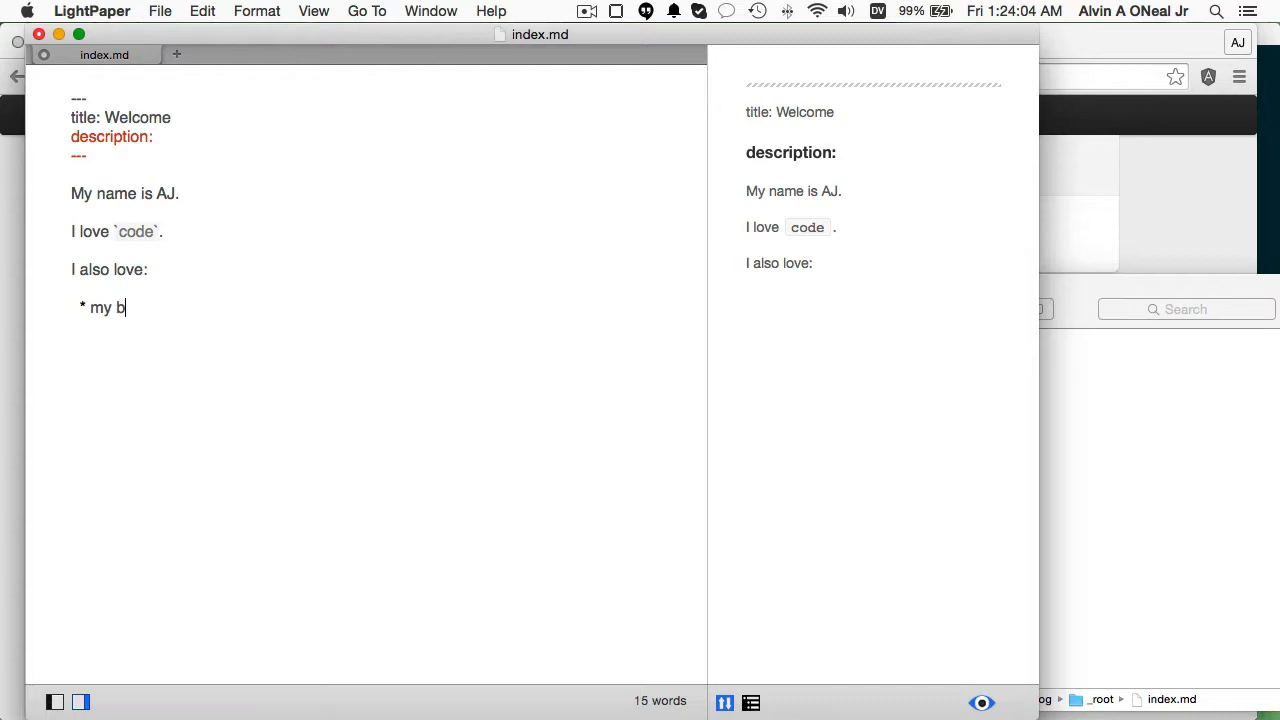
type("unny, charlie")
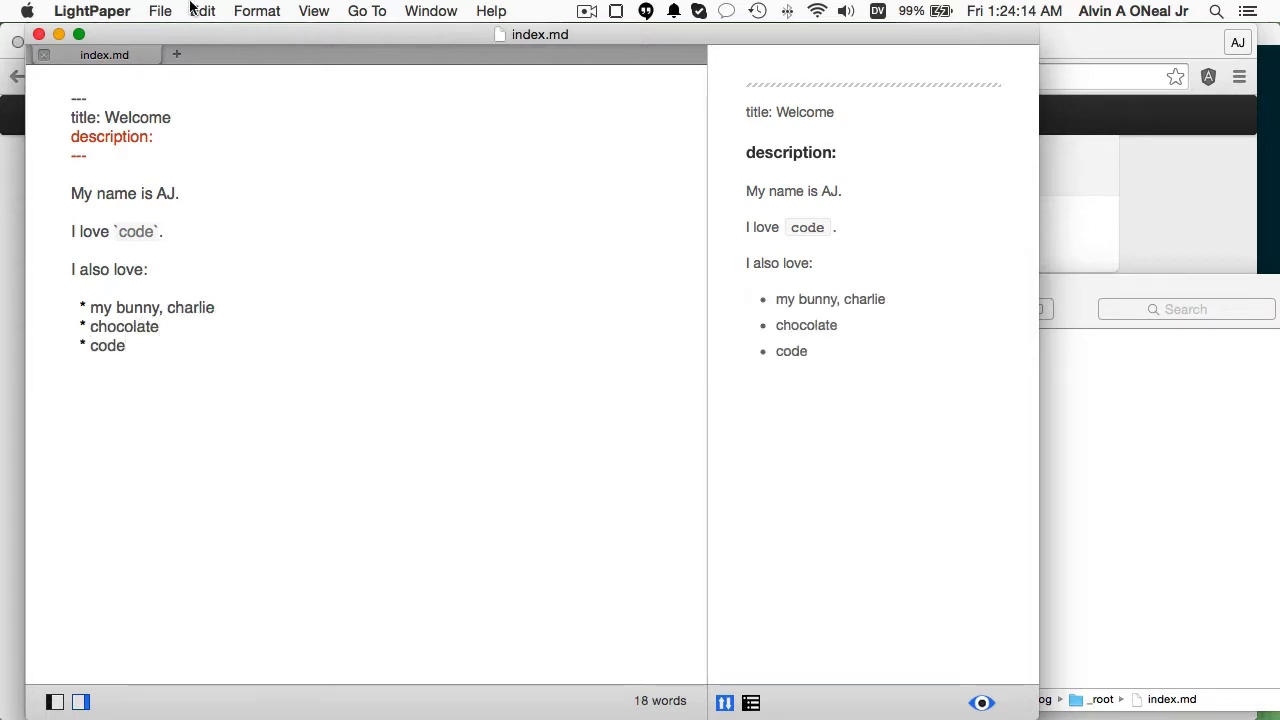
left_click(160, 11)
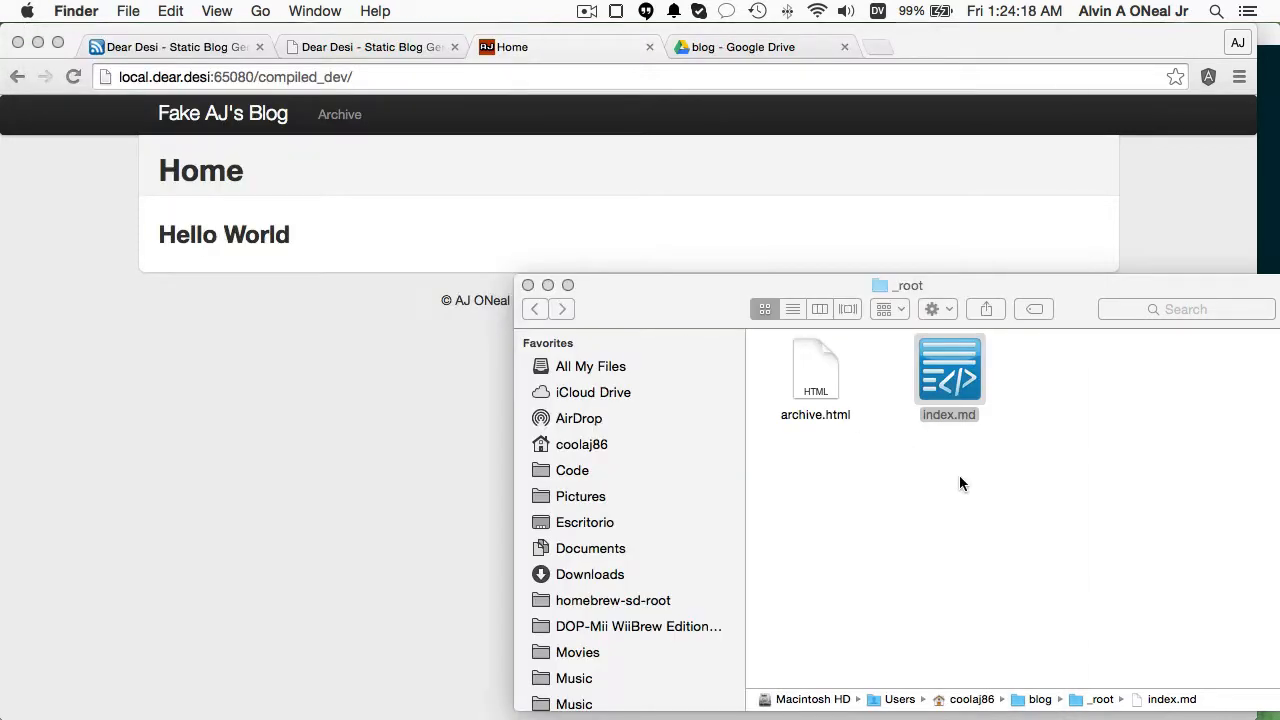
Step: Go back to the blog folder, enter posts, and open my-first-post.md in LightPaper
left_click(534, 308)
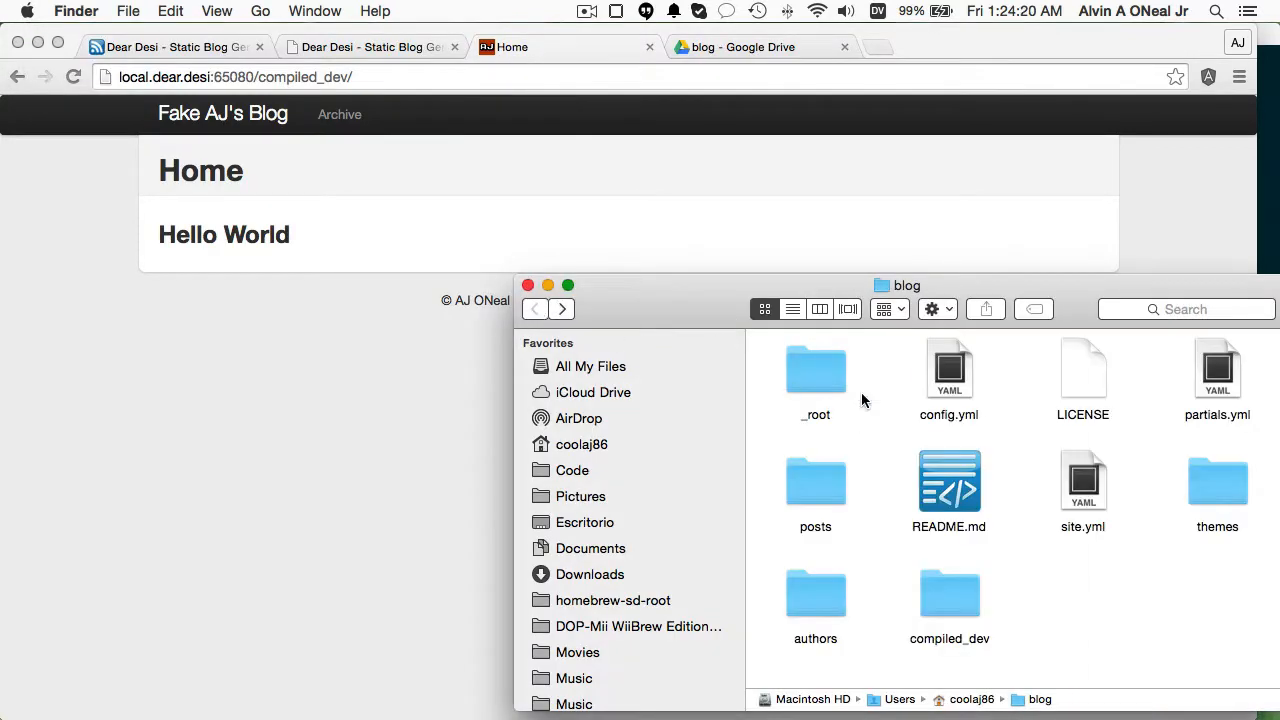
left_click(815, 481)
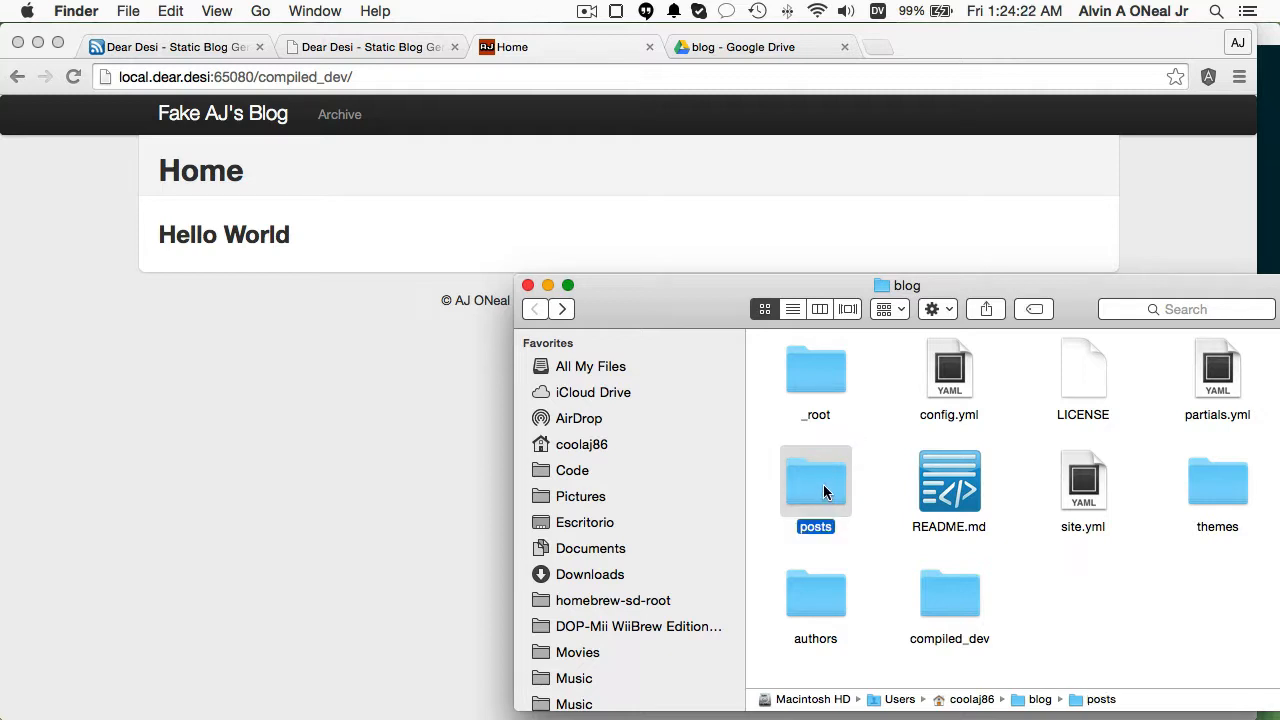
right_click(795, 375)
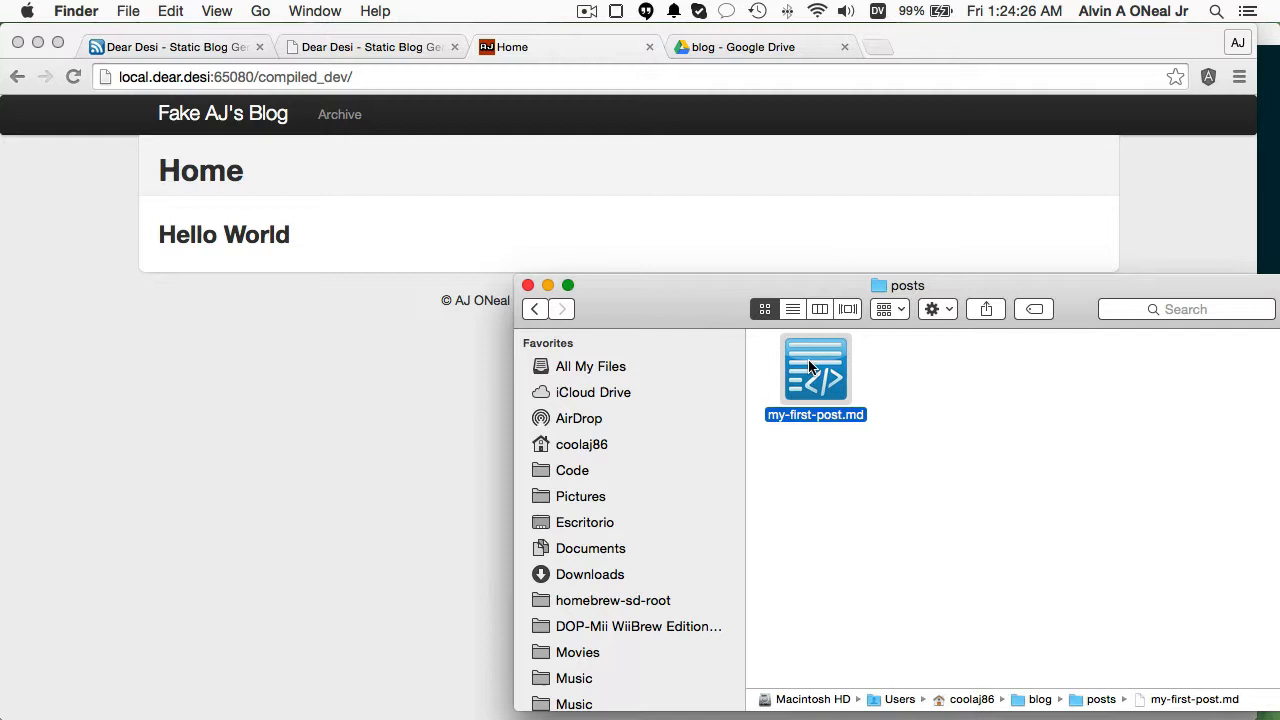
double_click(815, 370)
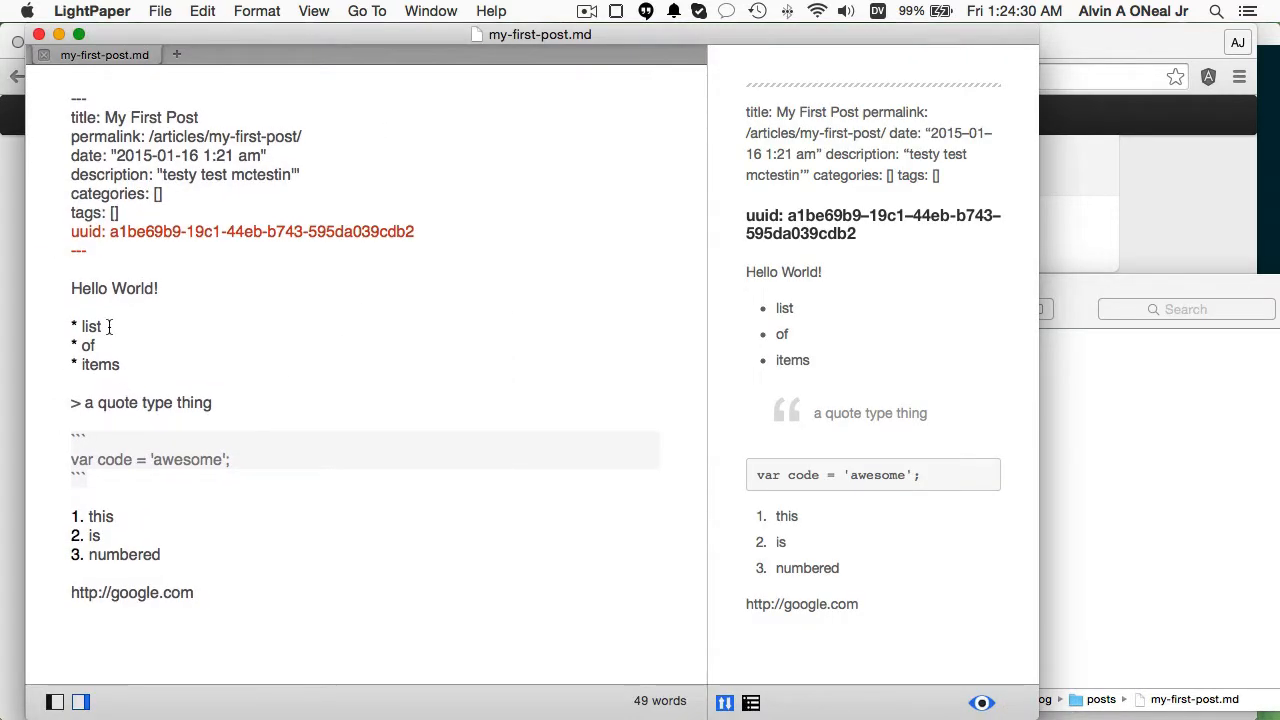
Step: Place the cursor in the body of my-first-post.md to edit the Hello World! line
left_click(160, 288)
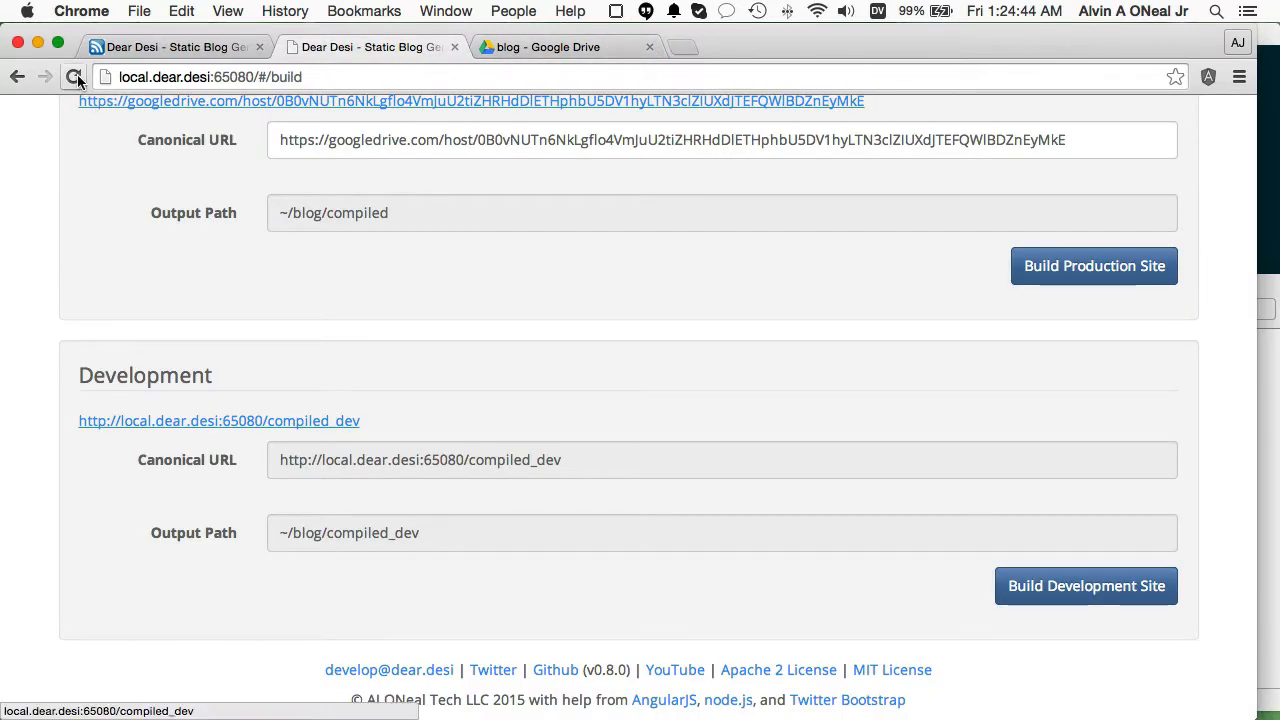
Step: Rebuild the development site to show the three-item love list on Welcome
scroll("up", 3)
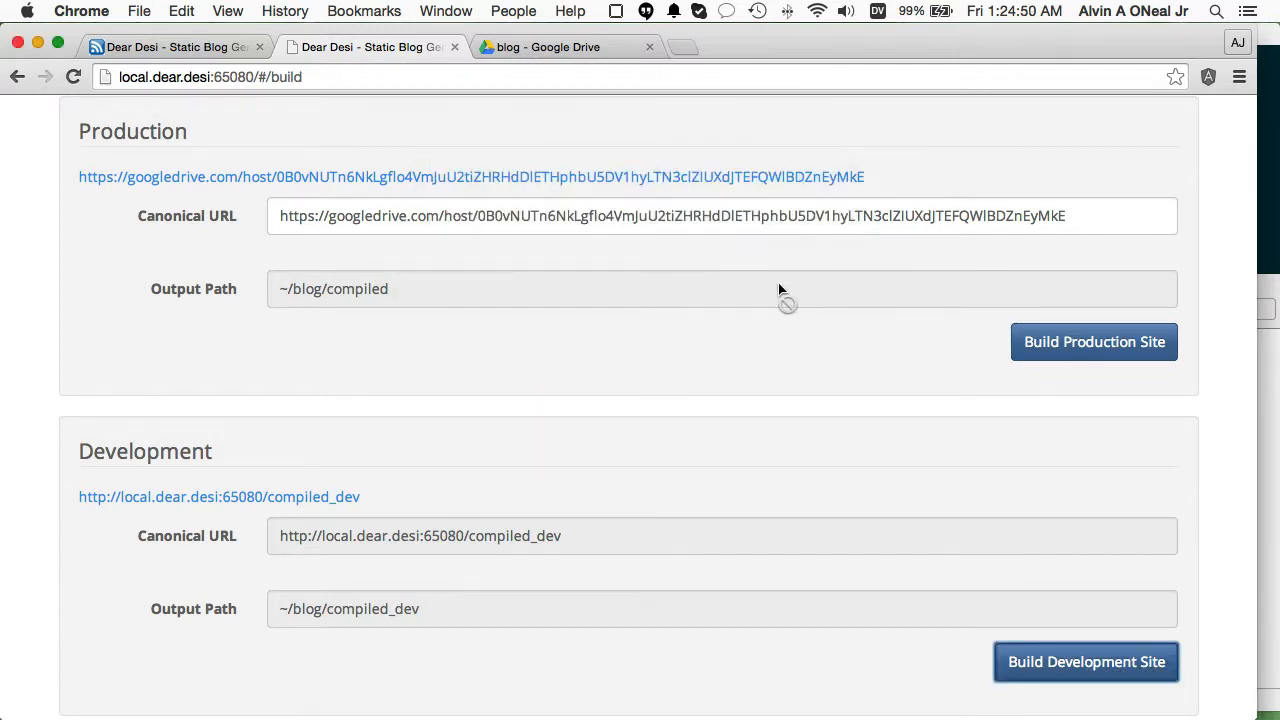
left_click(224, 496)
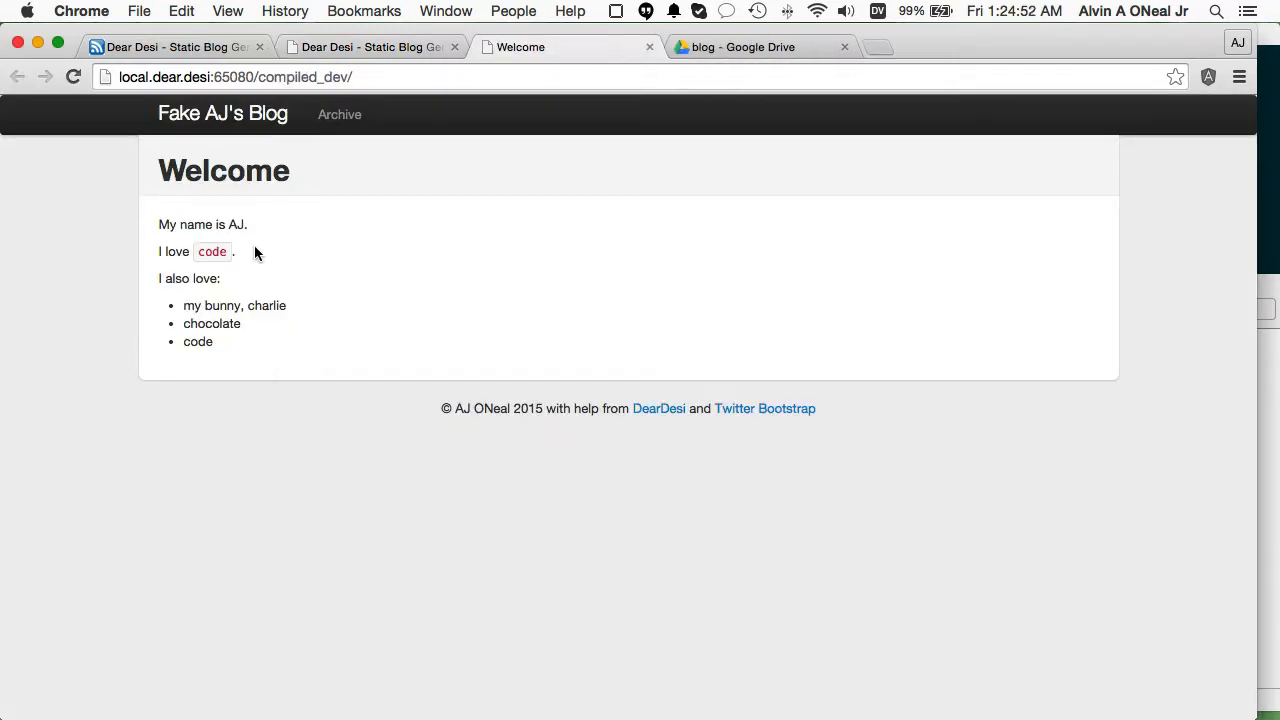
mouse_move(251, 224)
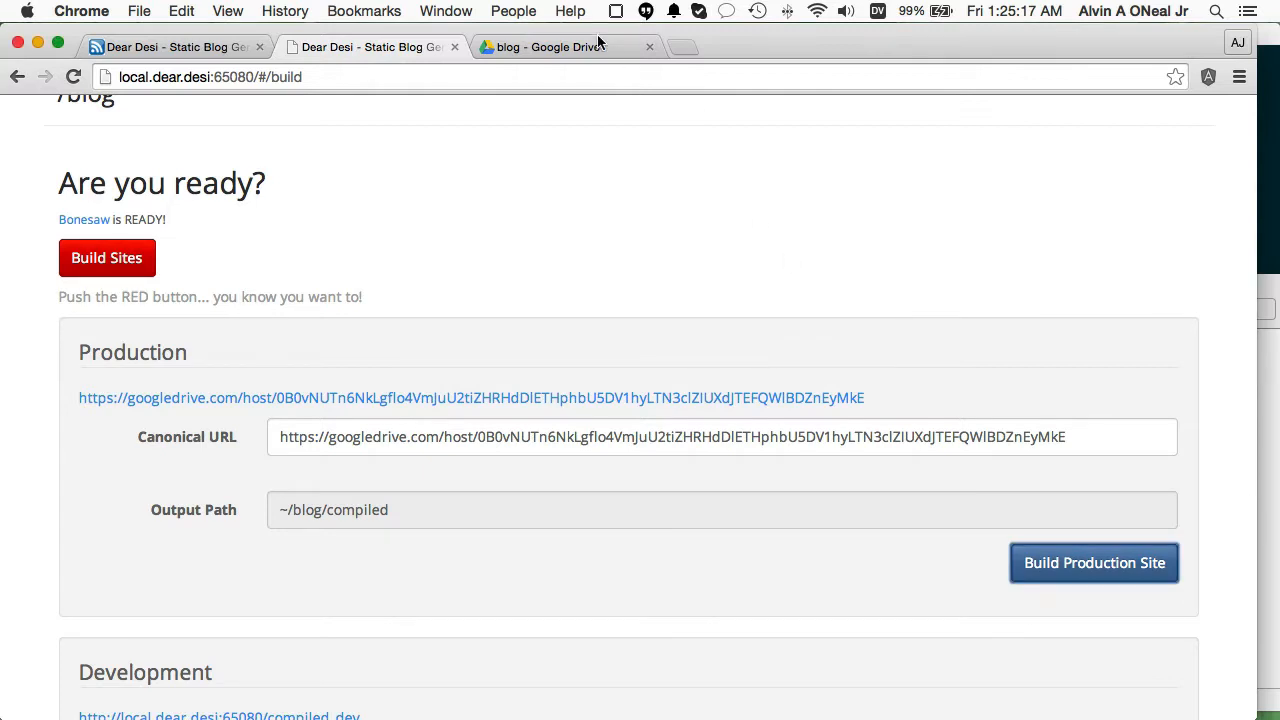
Step: Open the compiled production build folder in the Google Drive blog folder and select all files
left_click(565, 46)
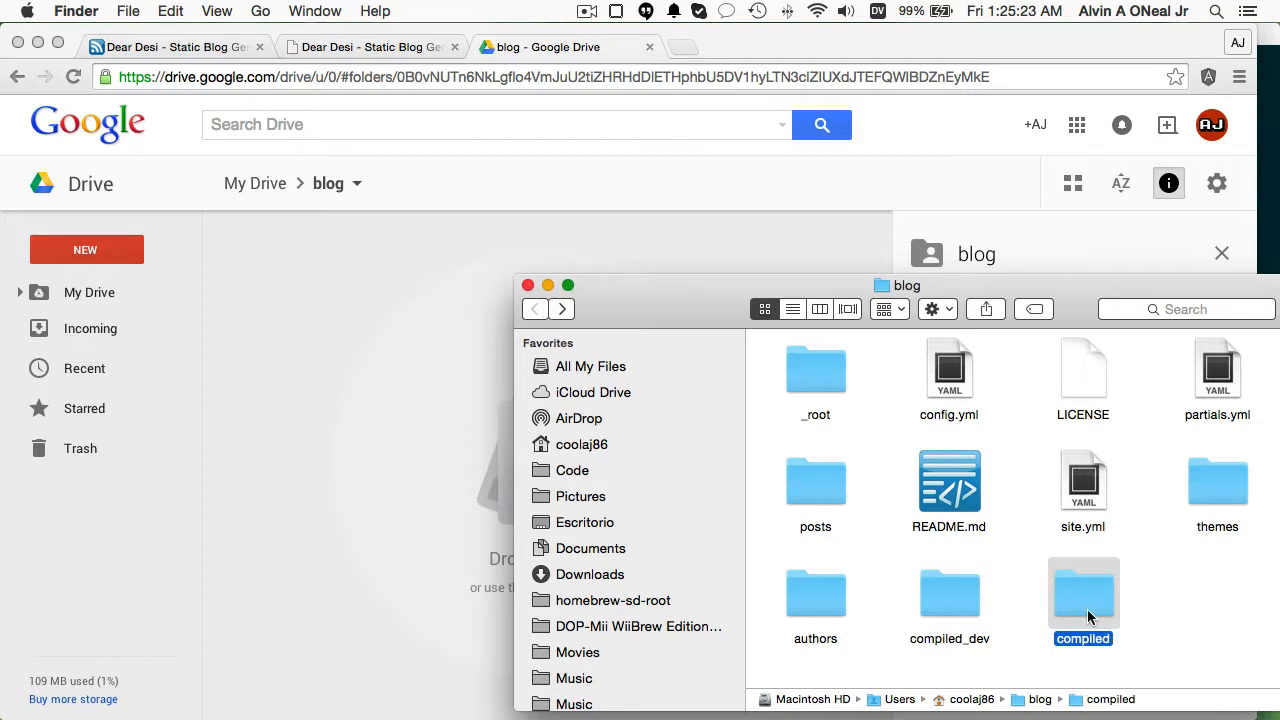
double_click(1083, 592)
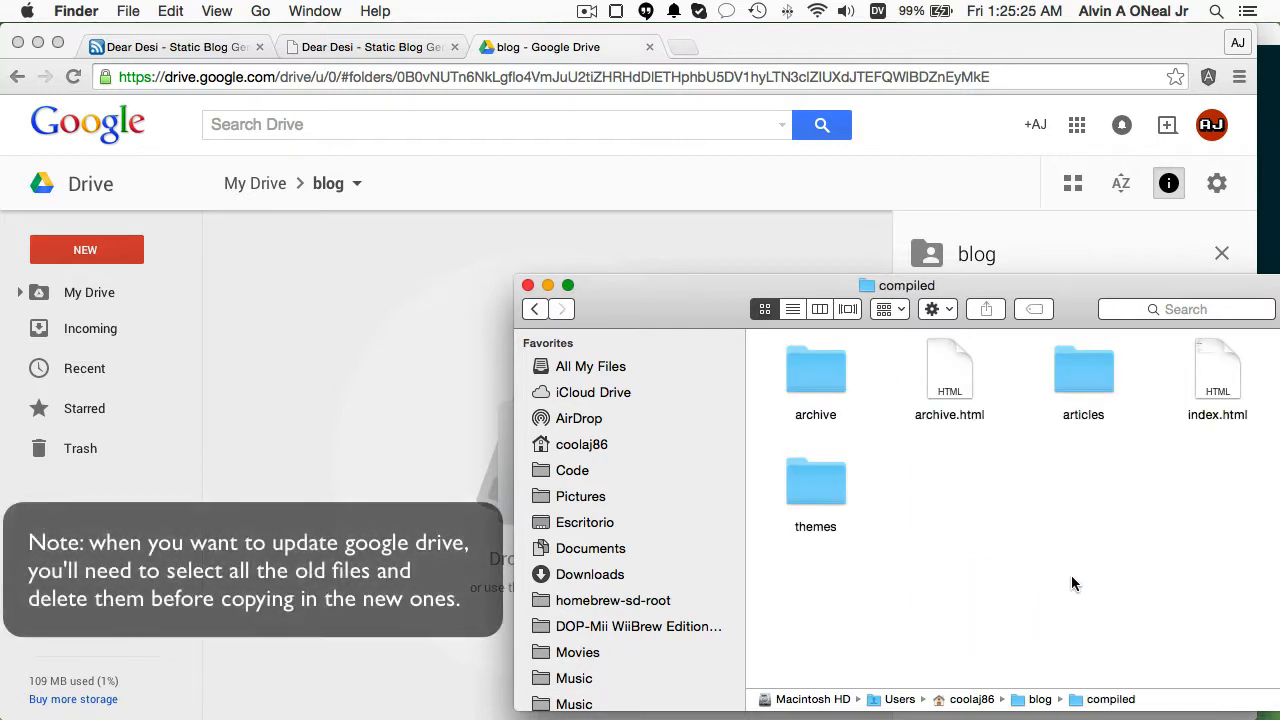
key("cmd+a")
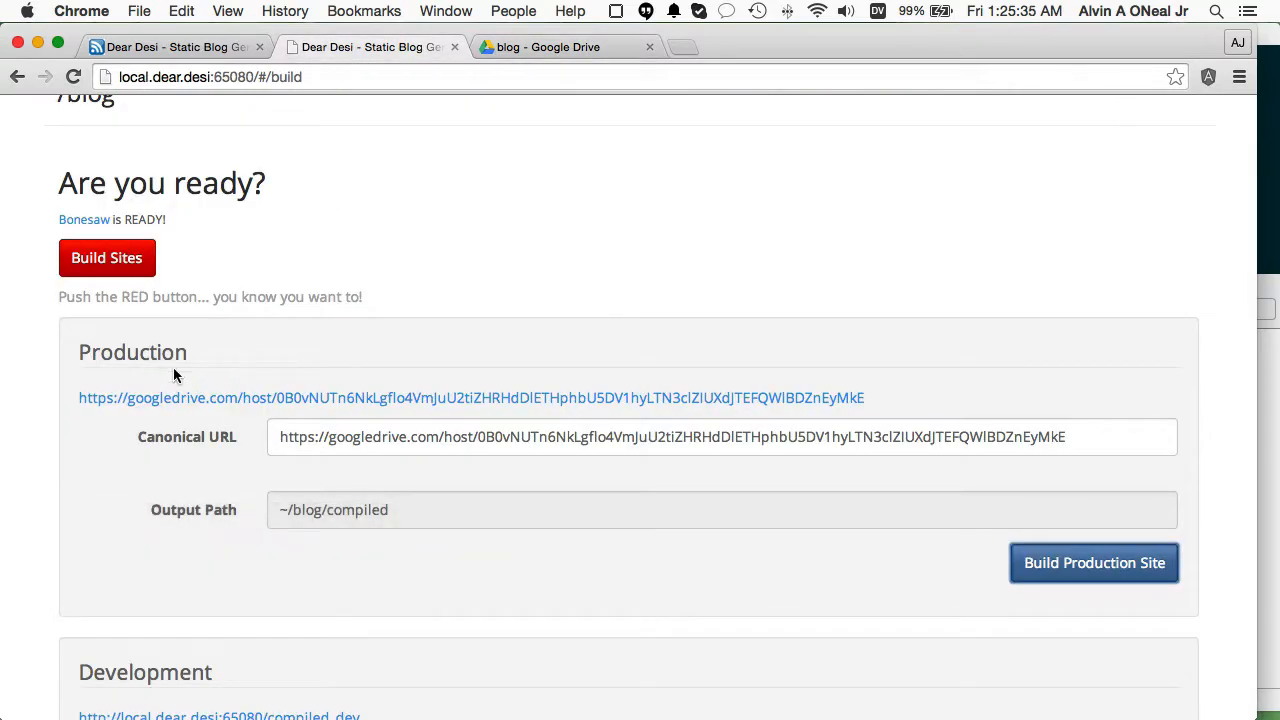
mouse_move(260, 405)
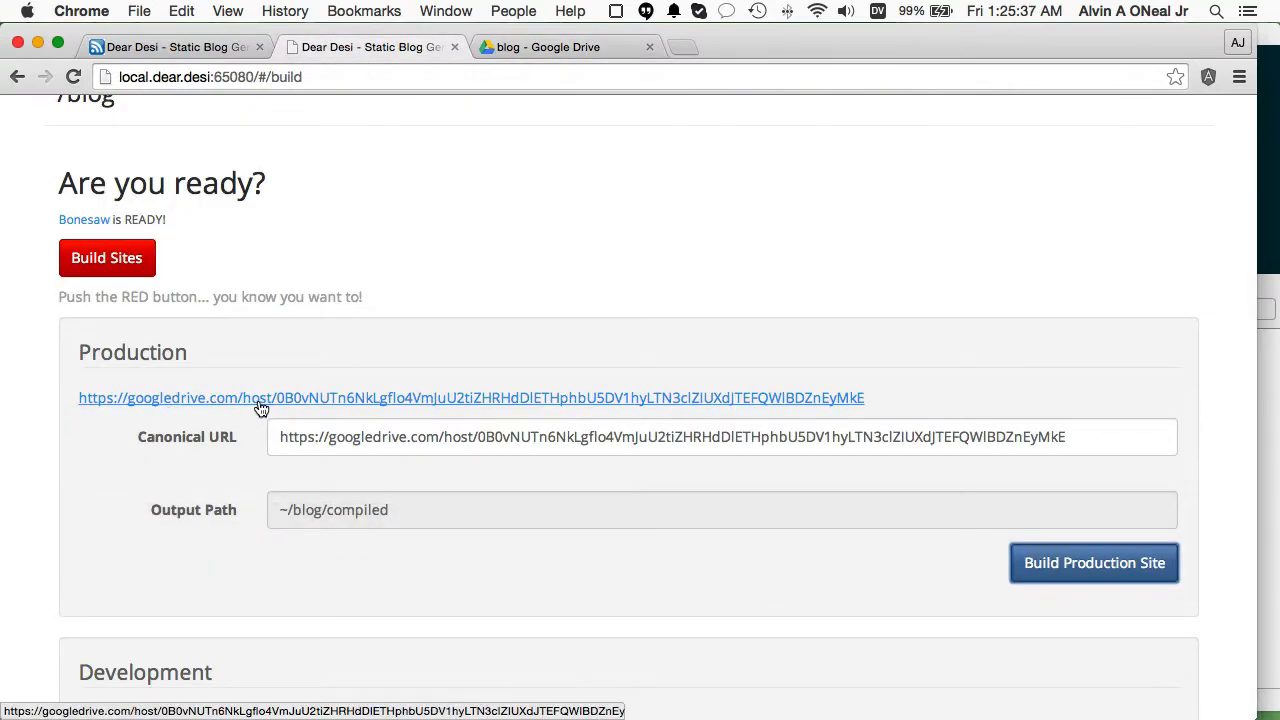
Step: Browse the Drive-hosted production blog's Welcome page, Archive and My First Post
left_click(255, 398)
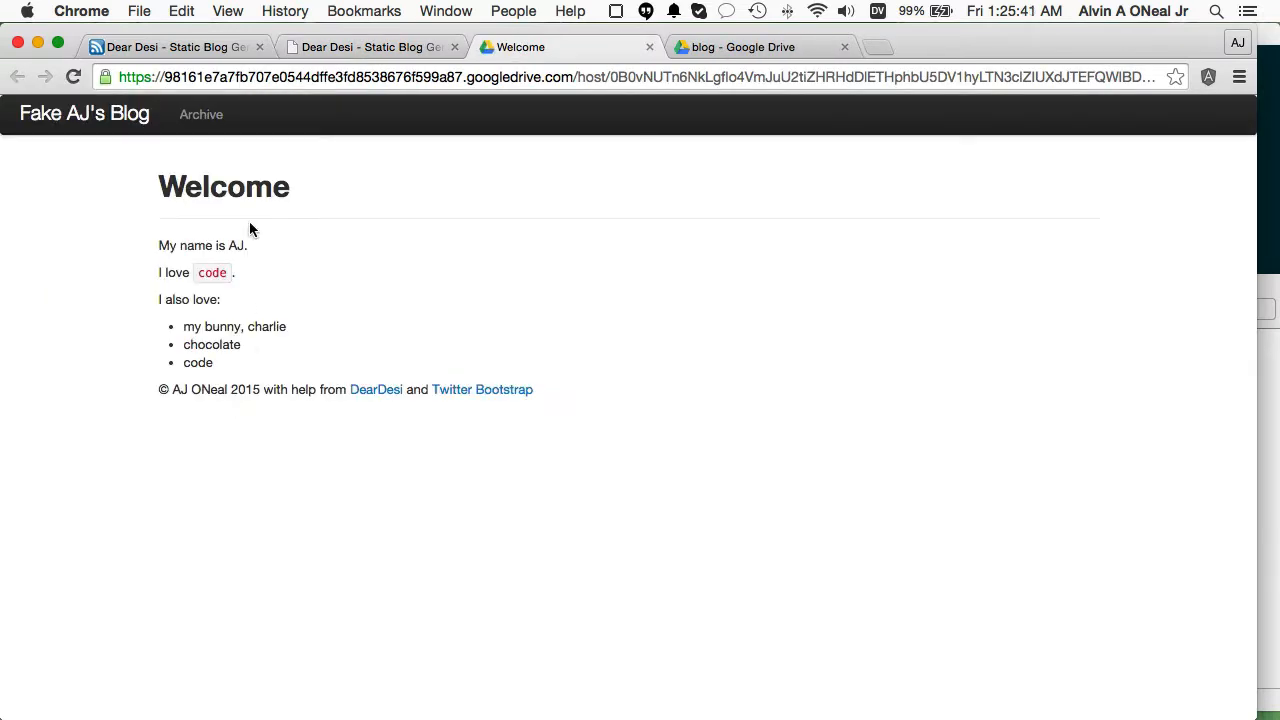
left_click(200, 114)
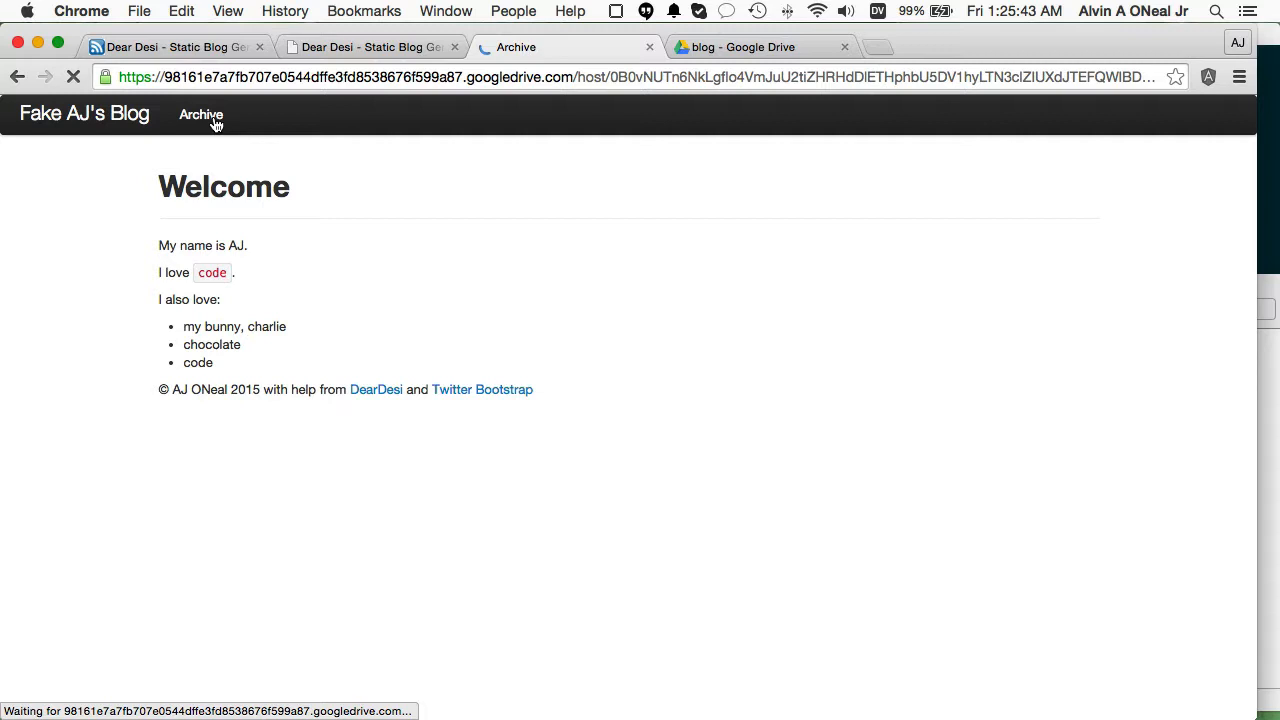
left_click(200, 114)
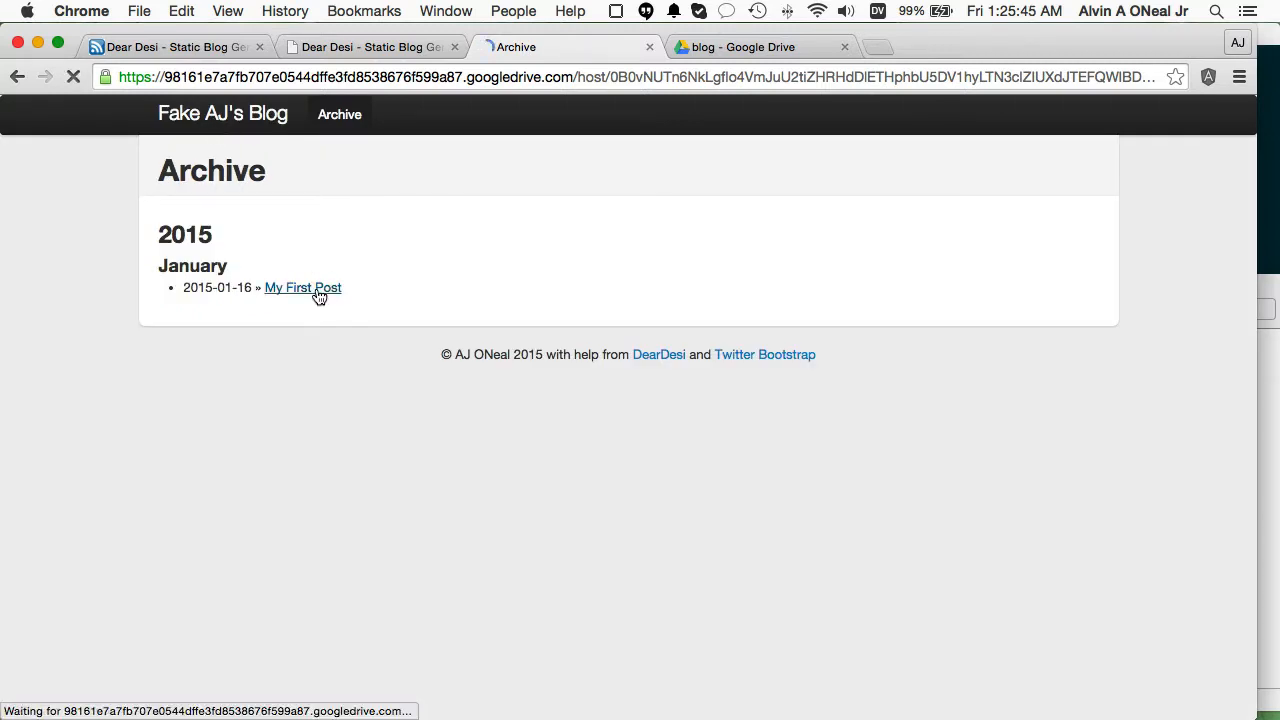
left_click(302, 288)
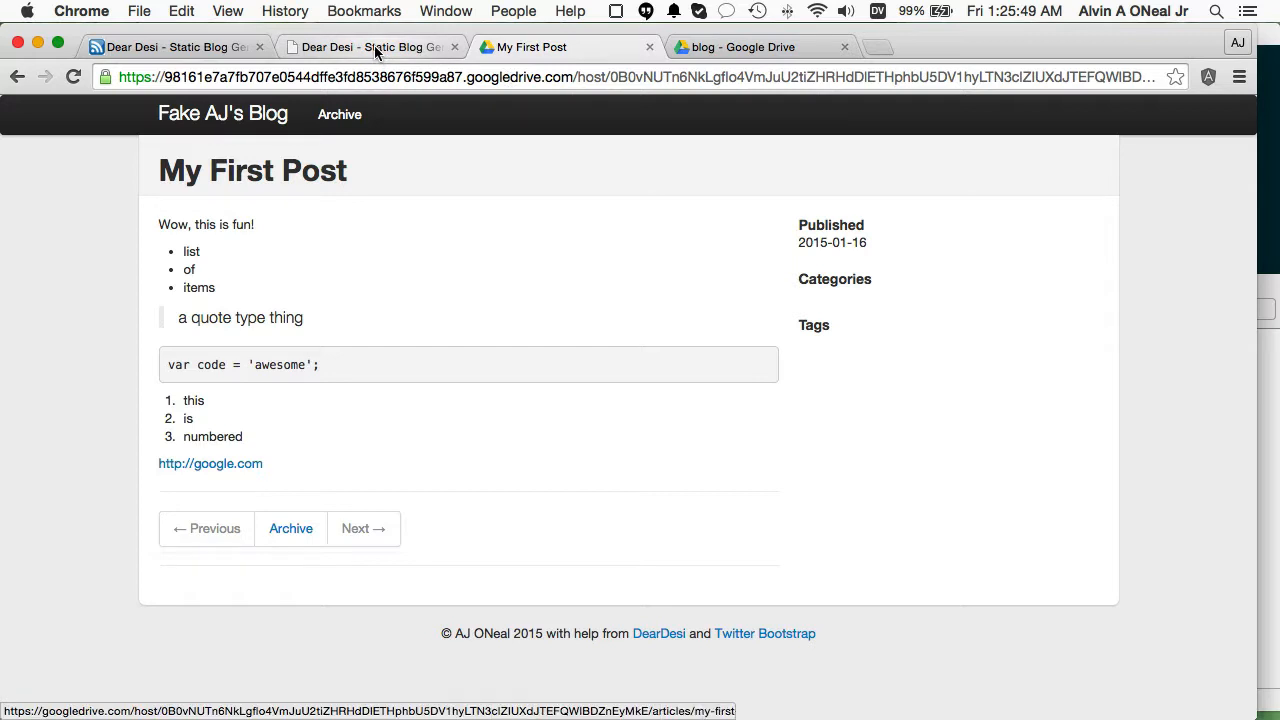
Step: Return to Desi's Build page and select the production site address
left_click(375, 47)
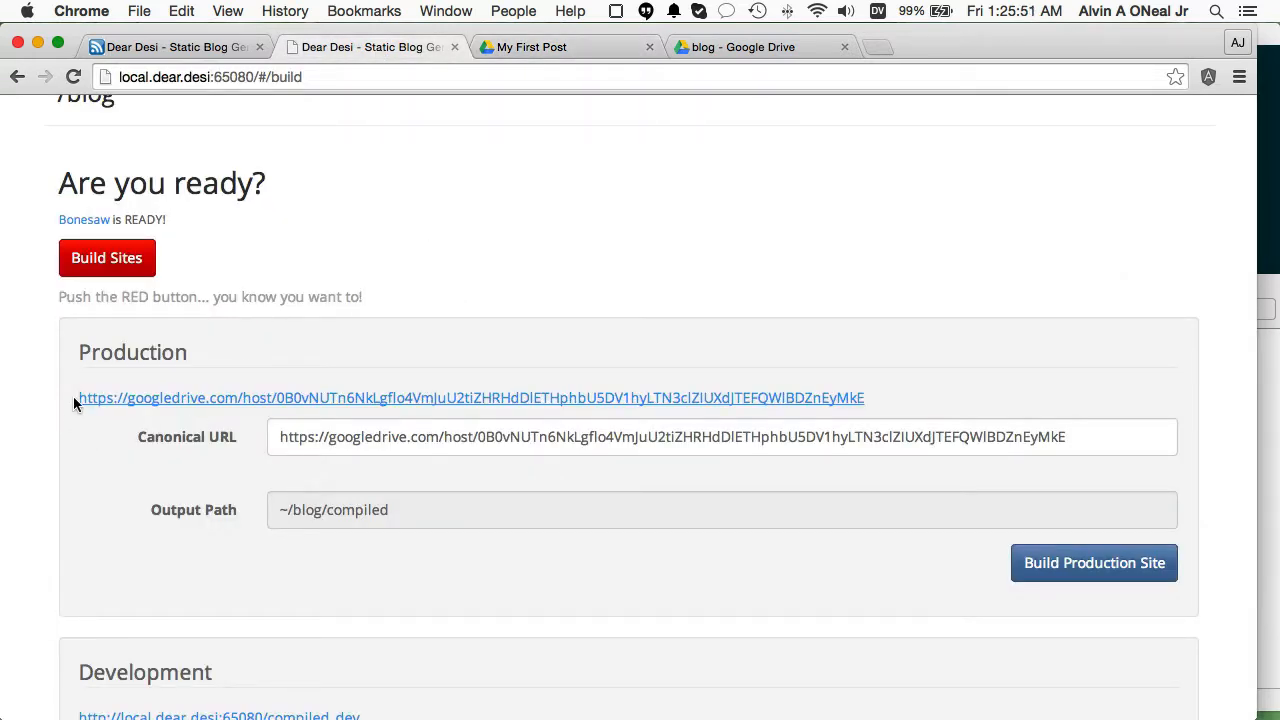
left_click_drag(79, 397, 865, 397)
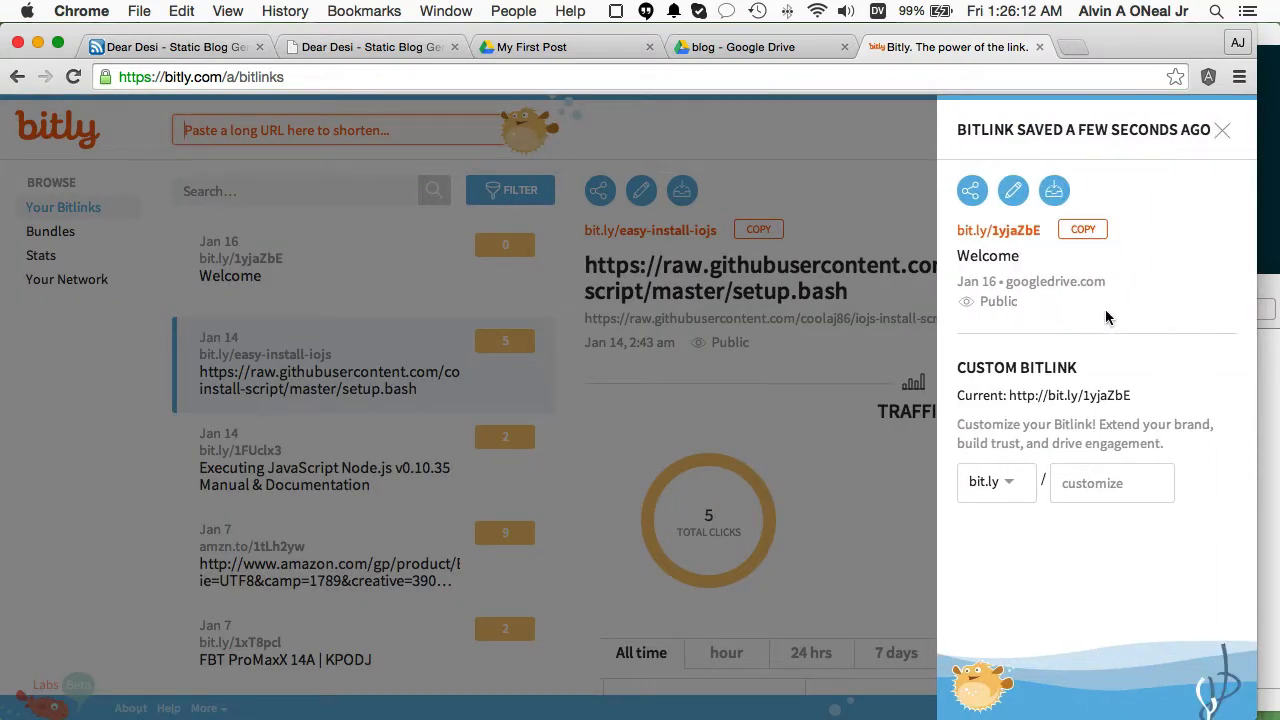
Step: Save the custom Bitlink name 'fakeaj-blog' for the Welcome page link
left_click(1111, 483)
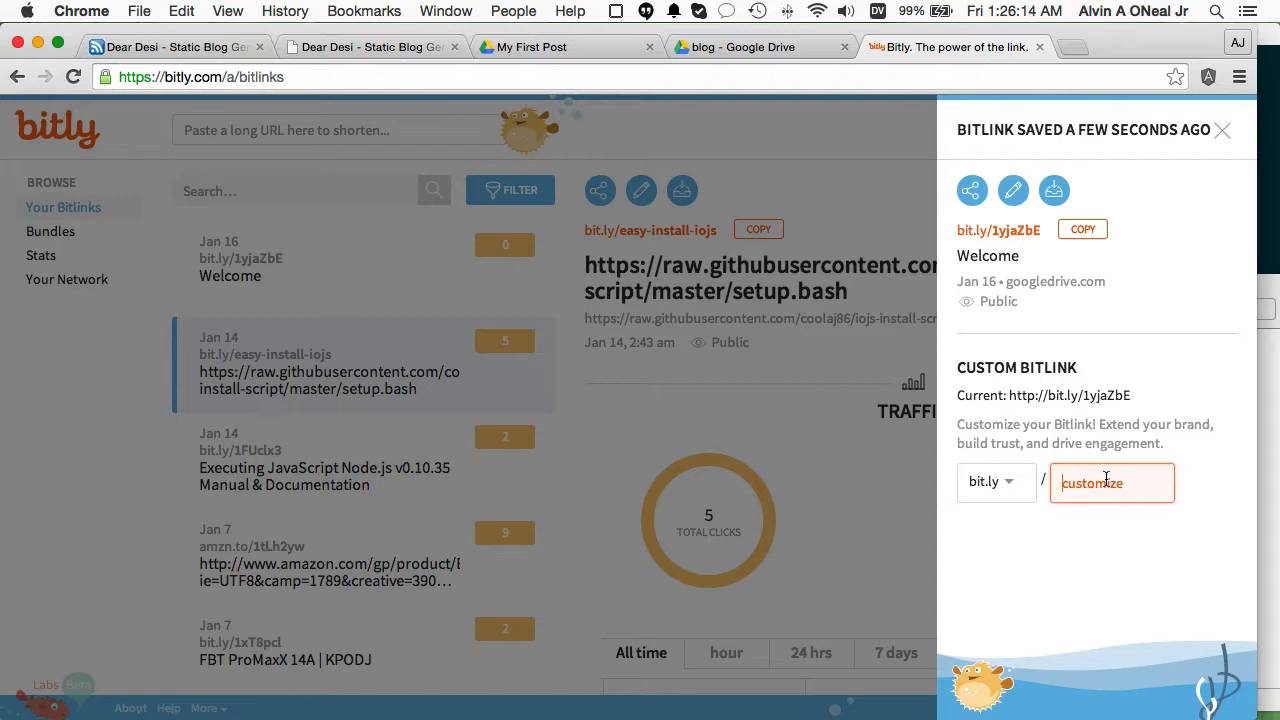
type("fakeaj")
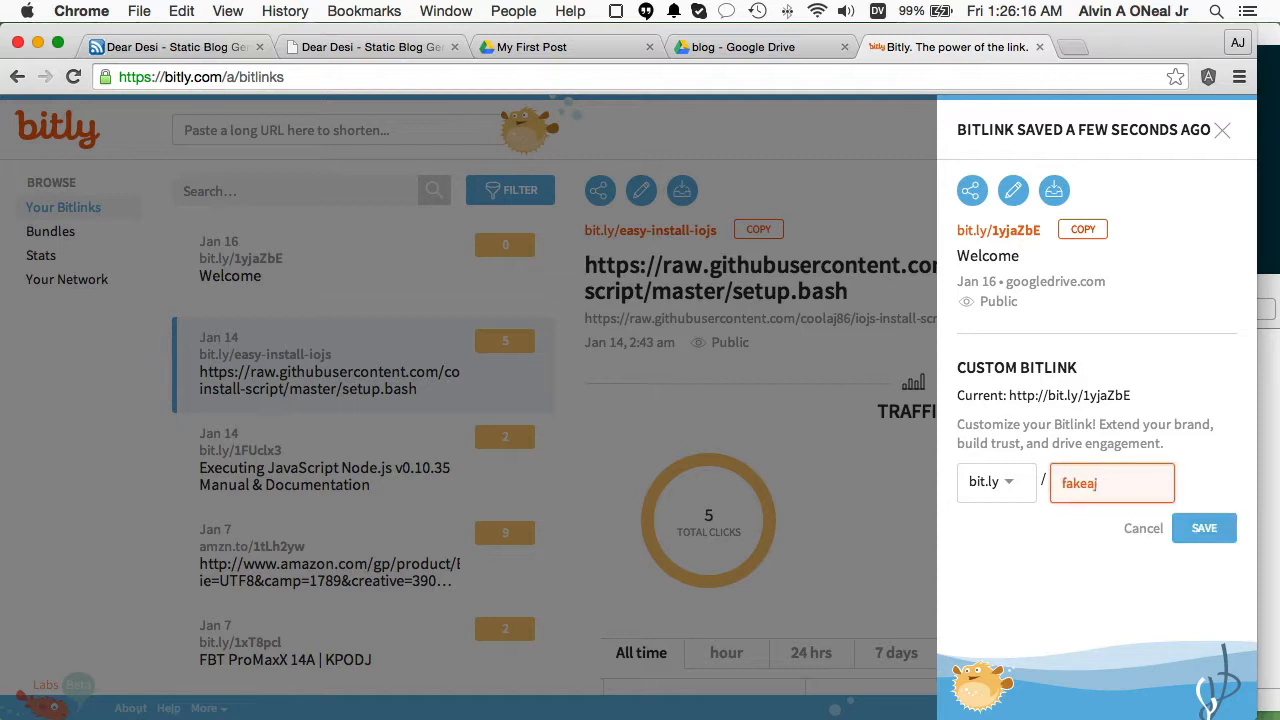
type("-bl")
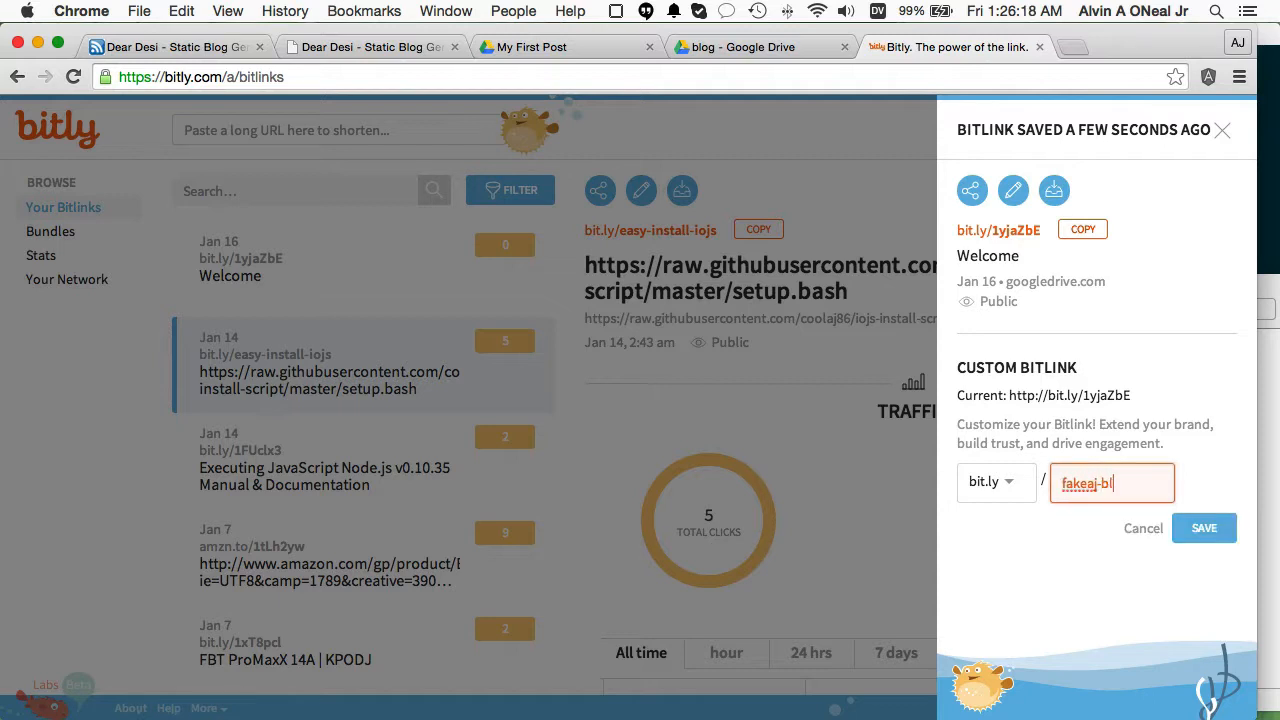
left_click(1204, 528)
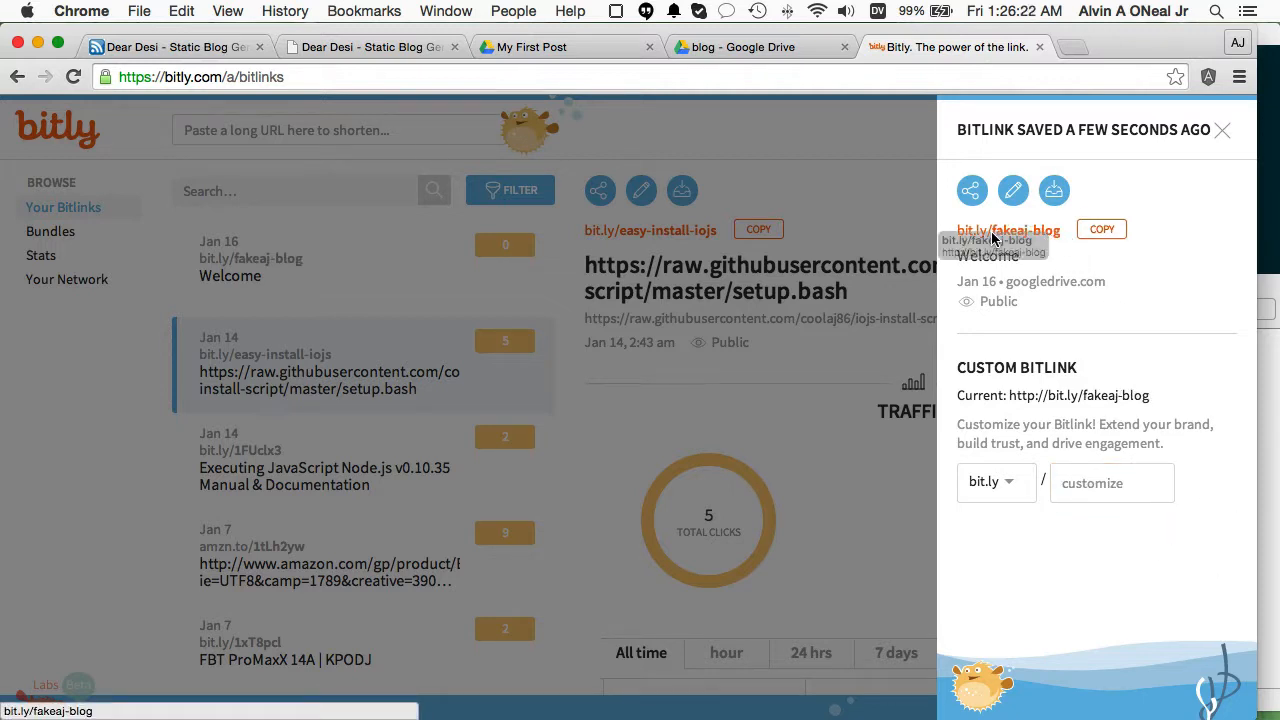
Step: Select the new short link and enter bit.ly/fakeaj-blog in the address bar
double_click(1007, 230)
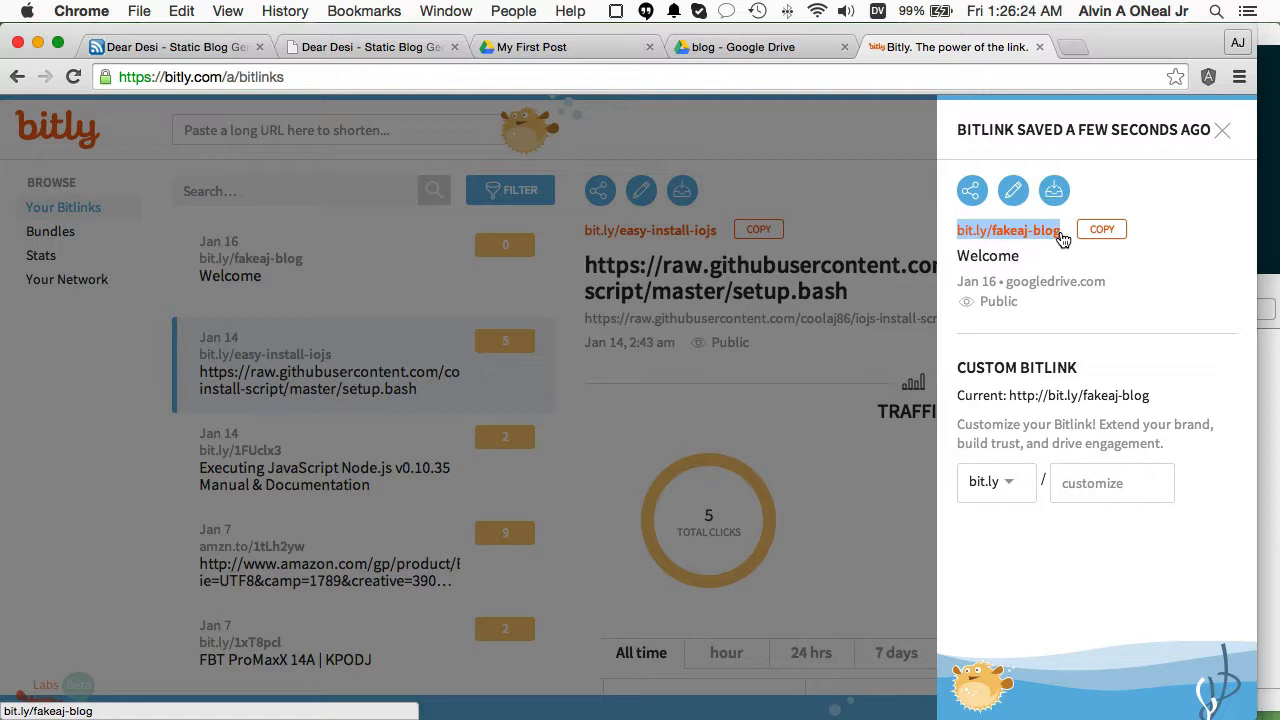
mouse_move(692, 79)
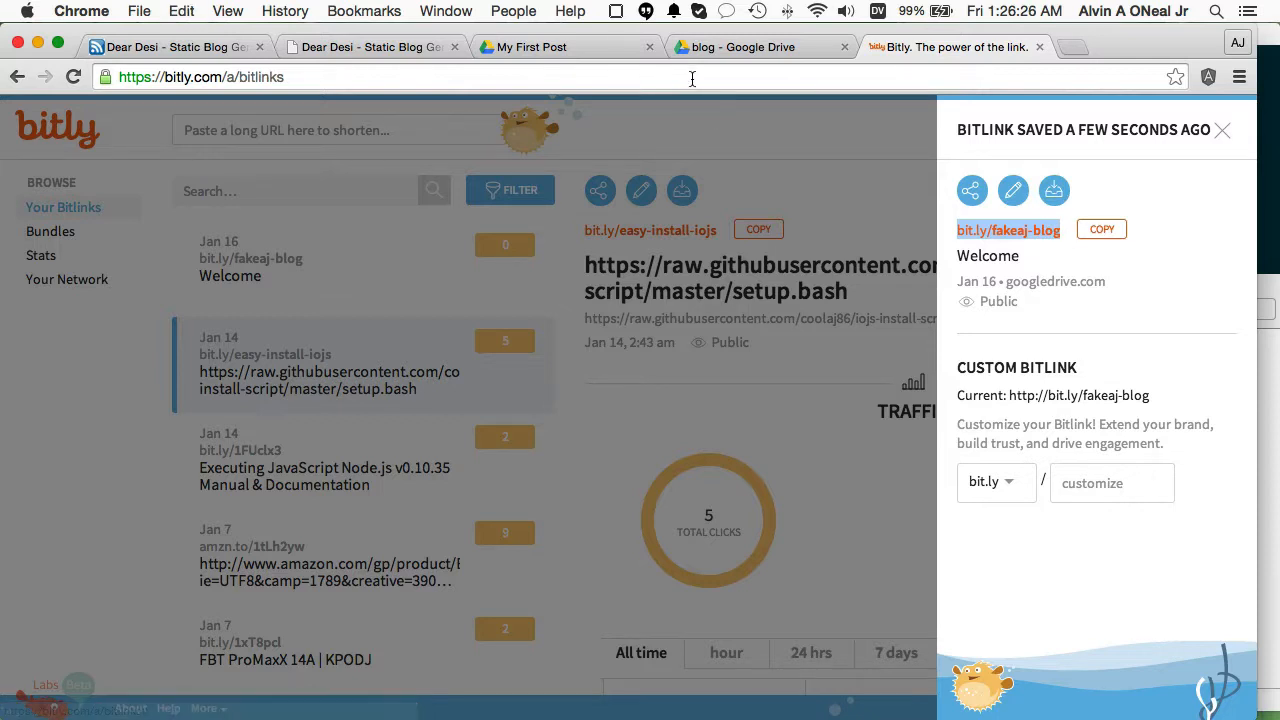
type("bit.ly/fakeaj-blog")
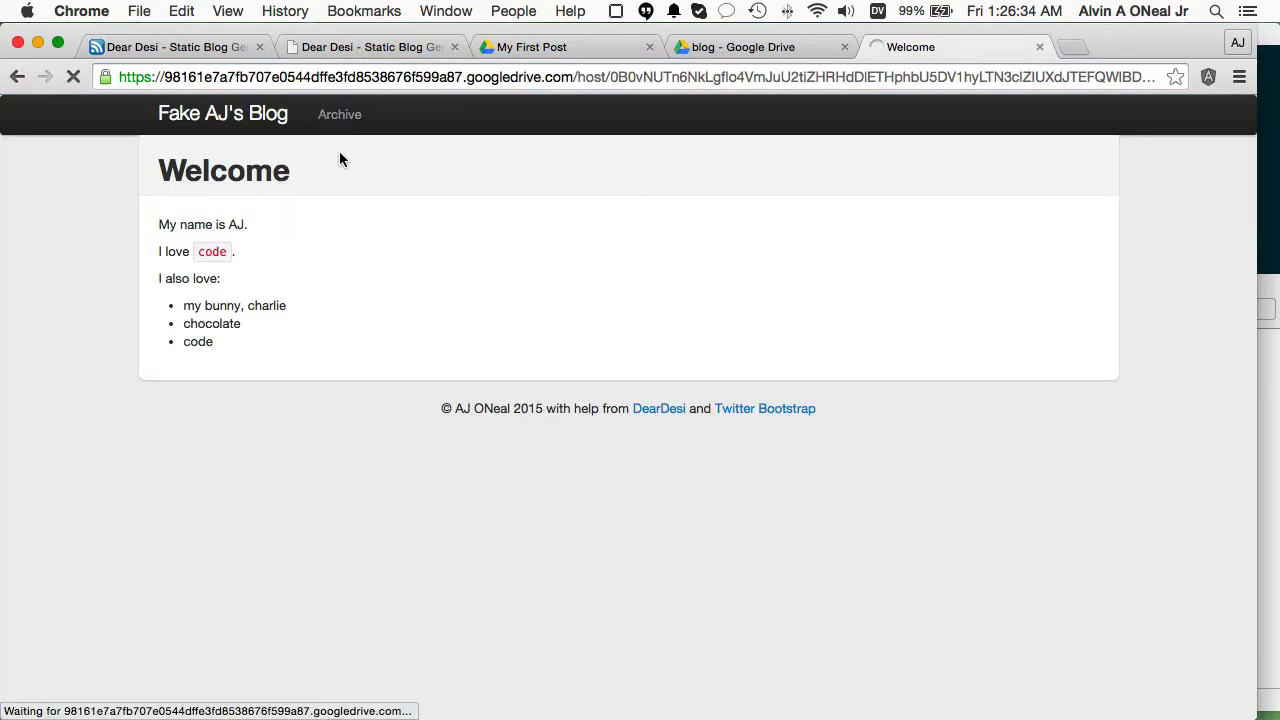
Step: Go to the Archive page of the blog loaded via bit.ly/fakeaj-blog
left_click(339, 114)
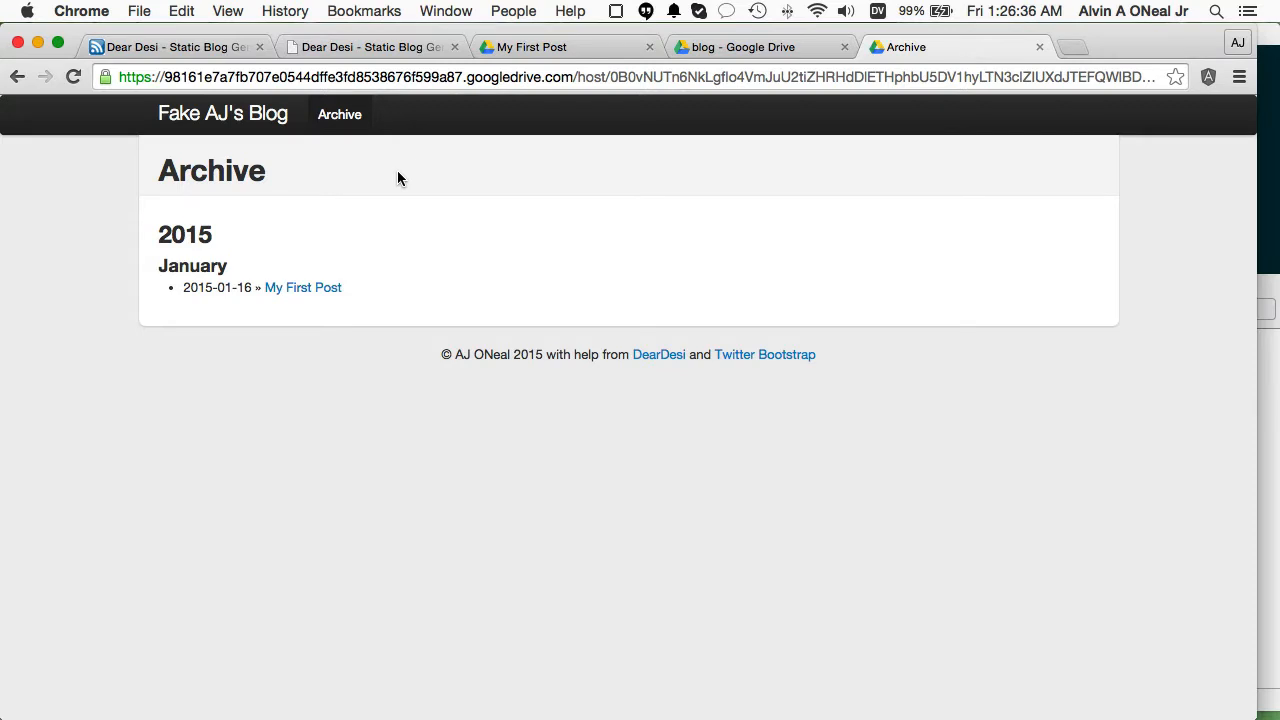